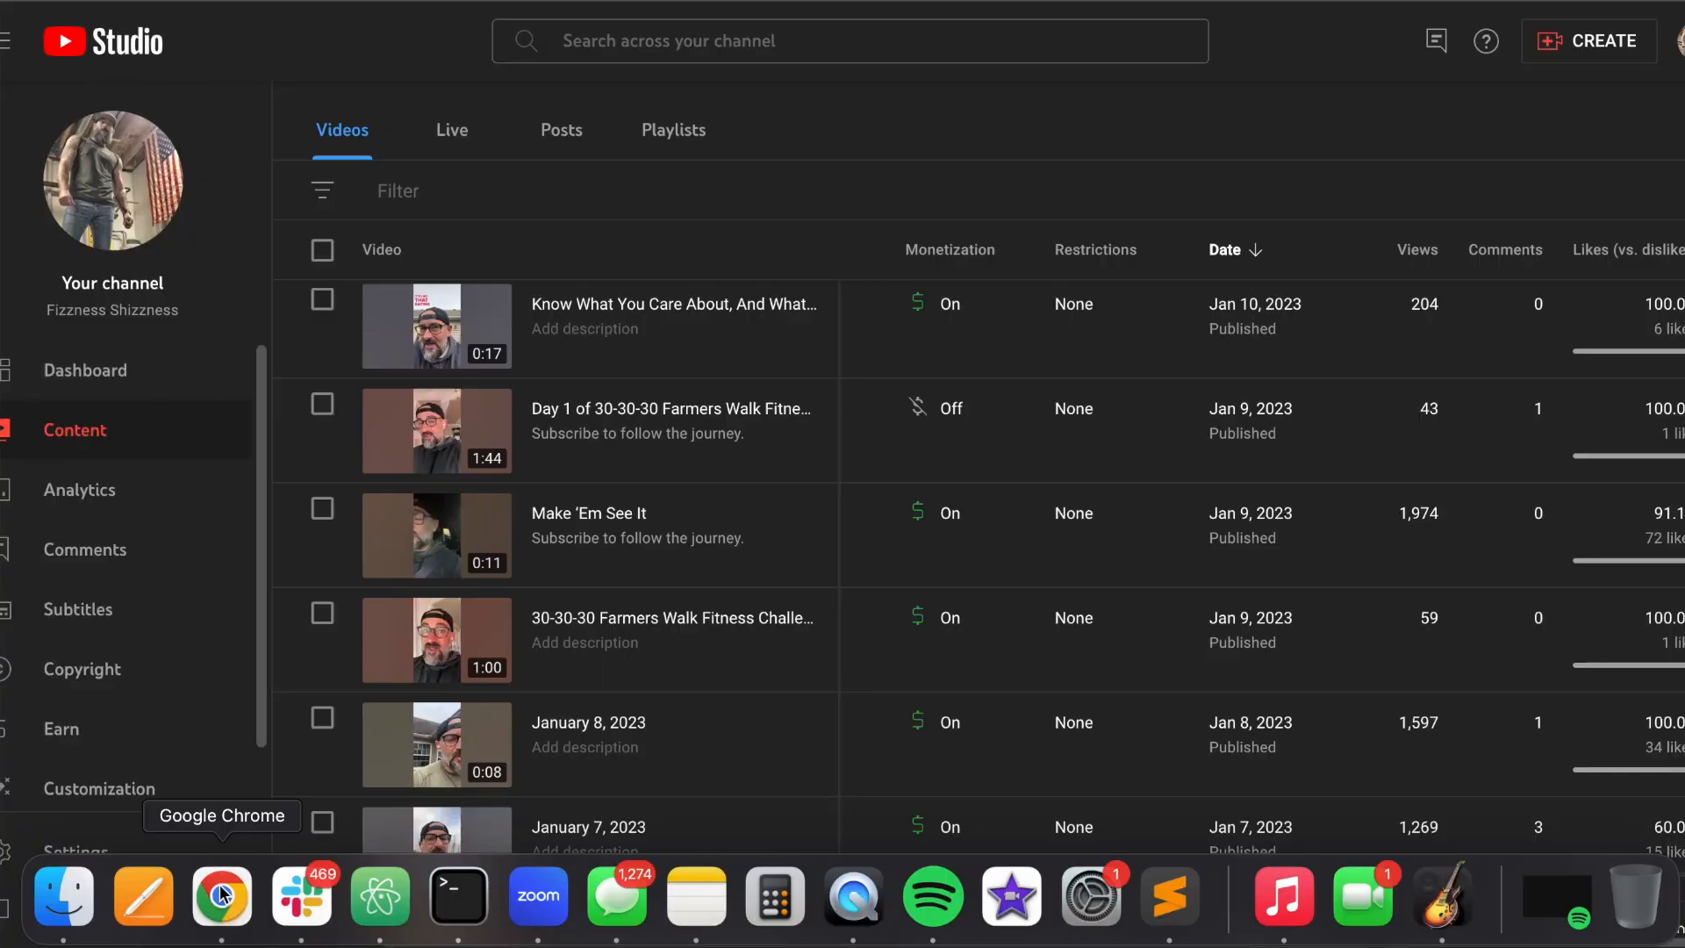
mouse_move(640, 618)
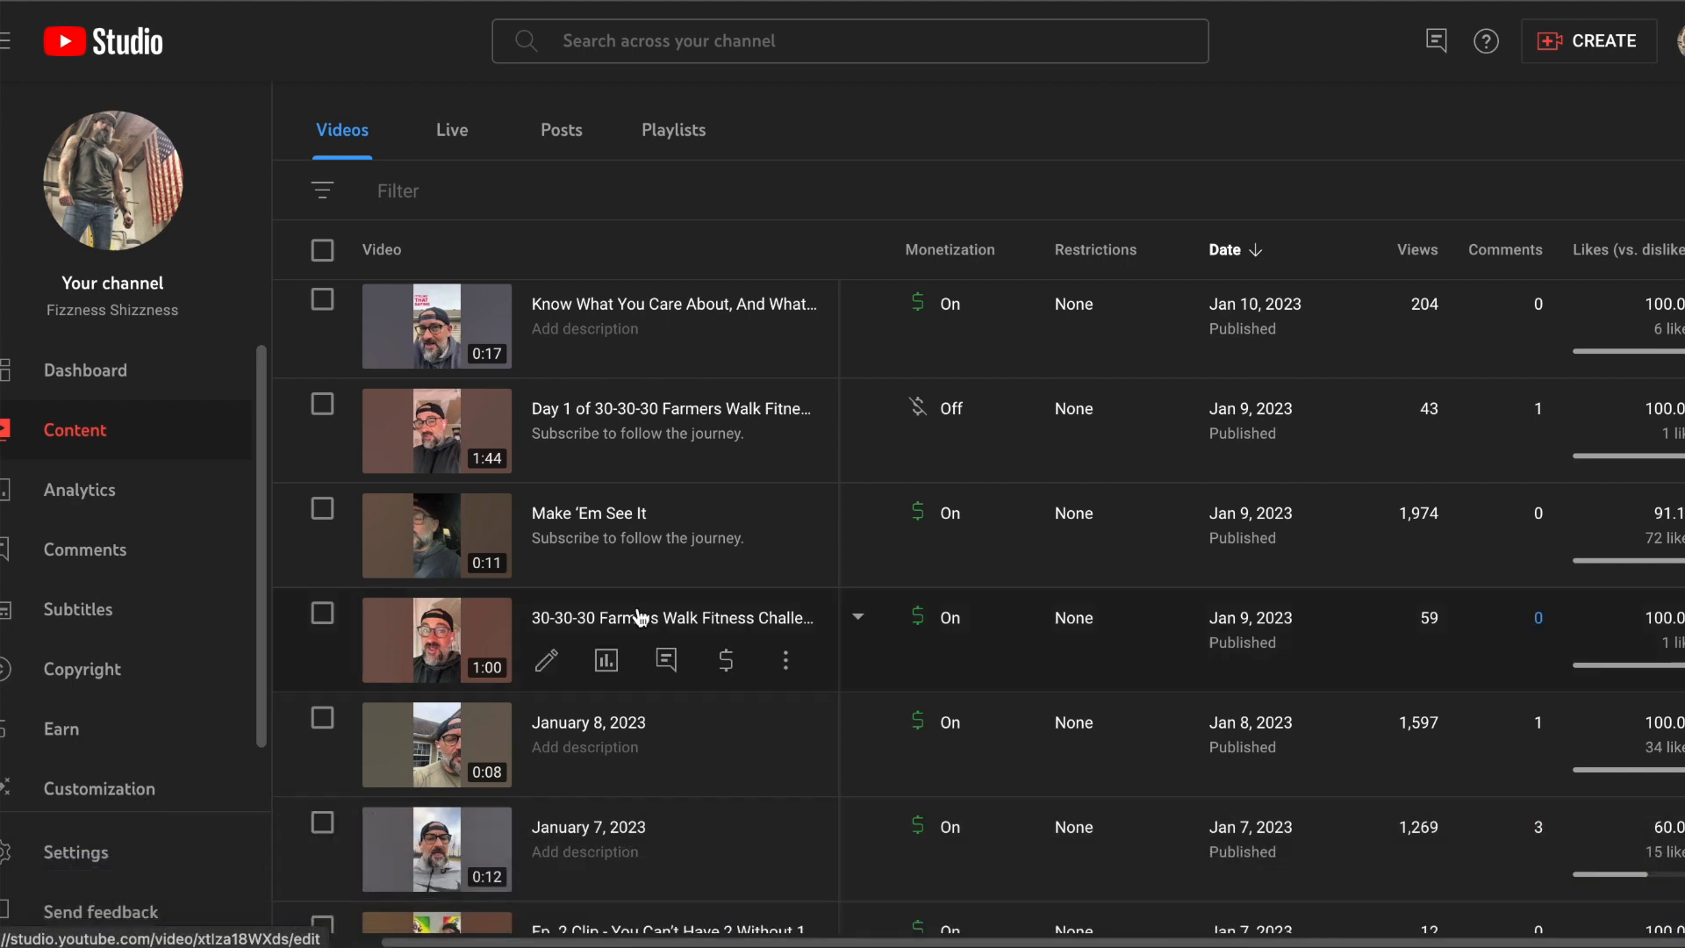
mouse_move(1203, 647)
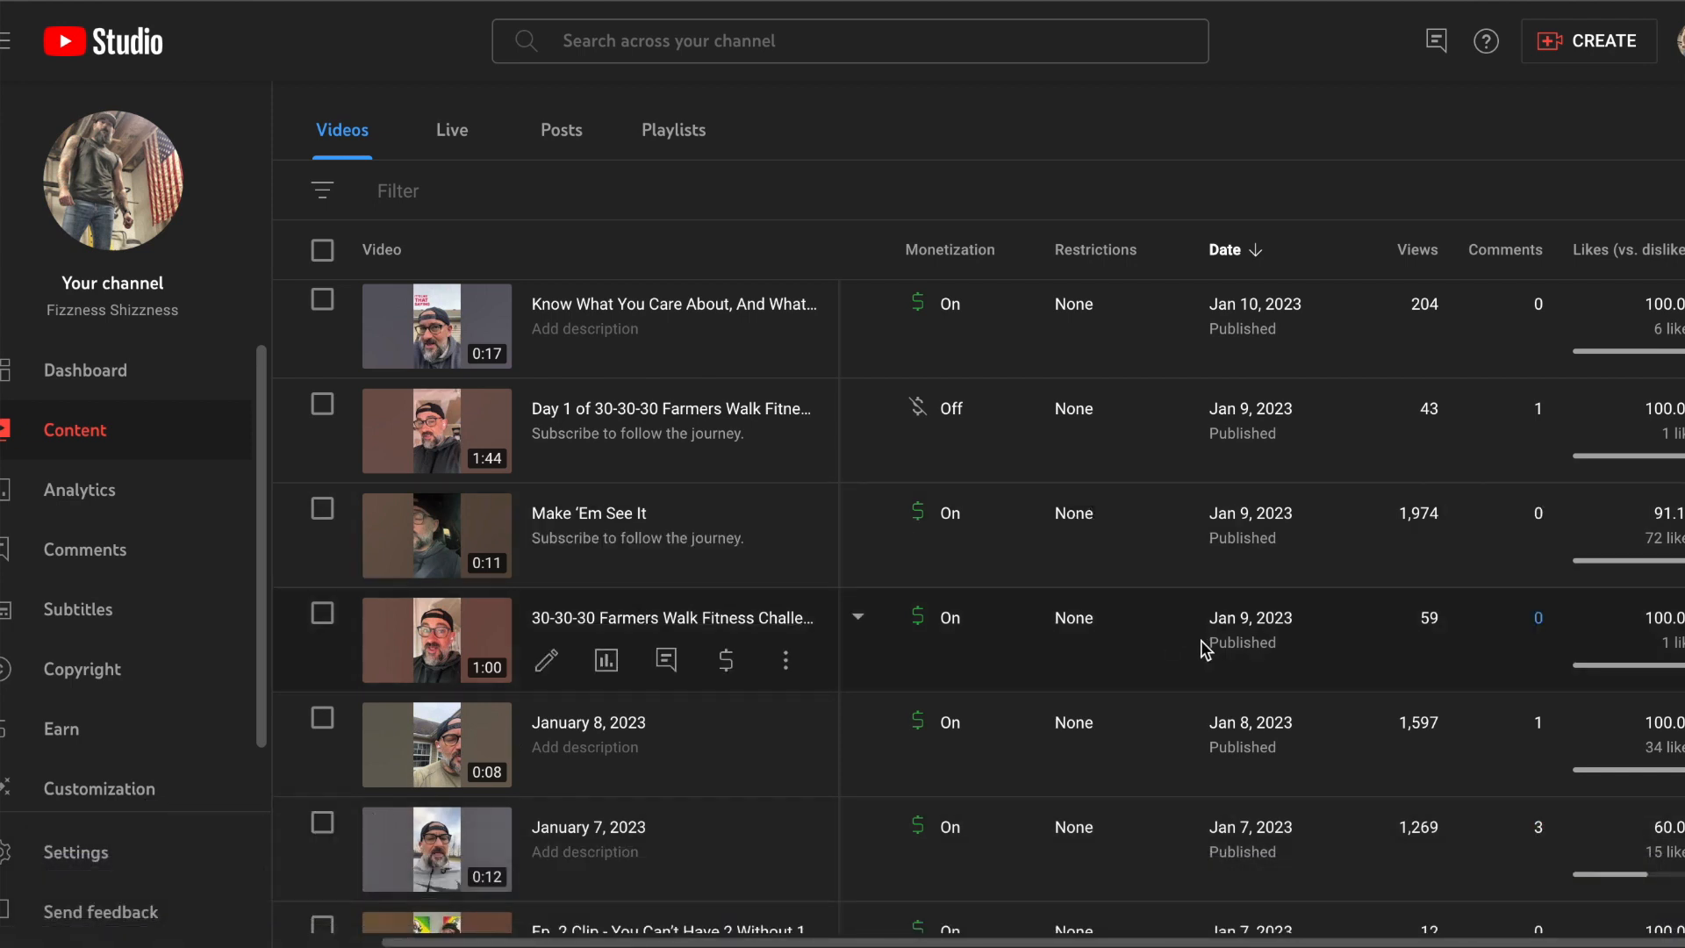
Step: Scroll the Content videos list up to the January 14–18, 2023 uploads, including the 1,900-view Short
scroll("down", 3)
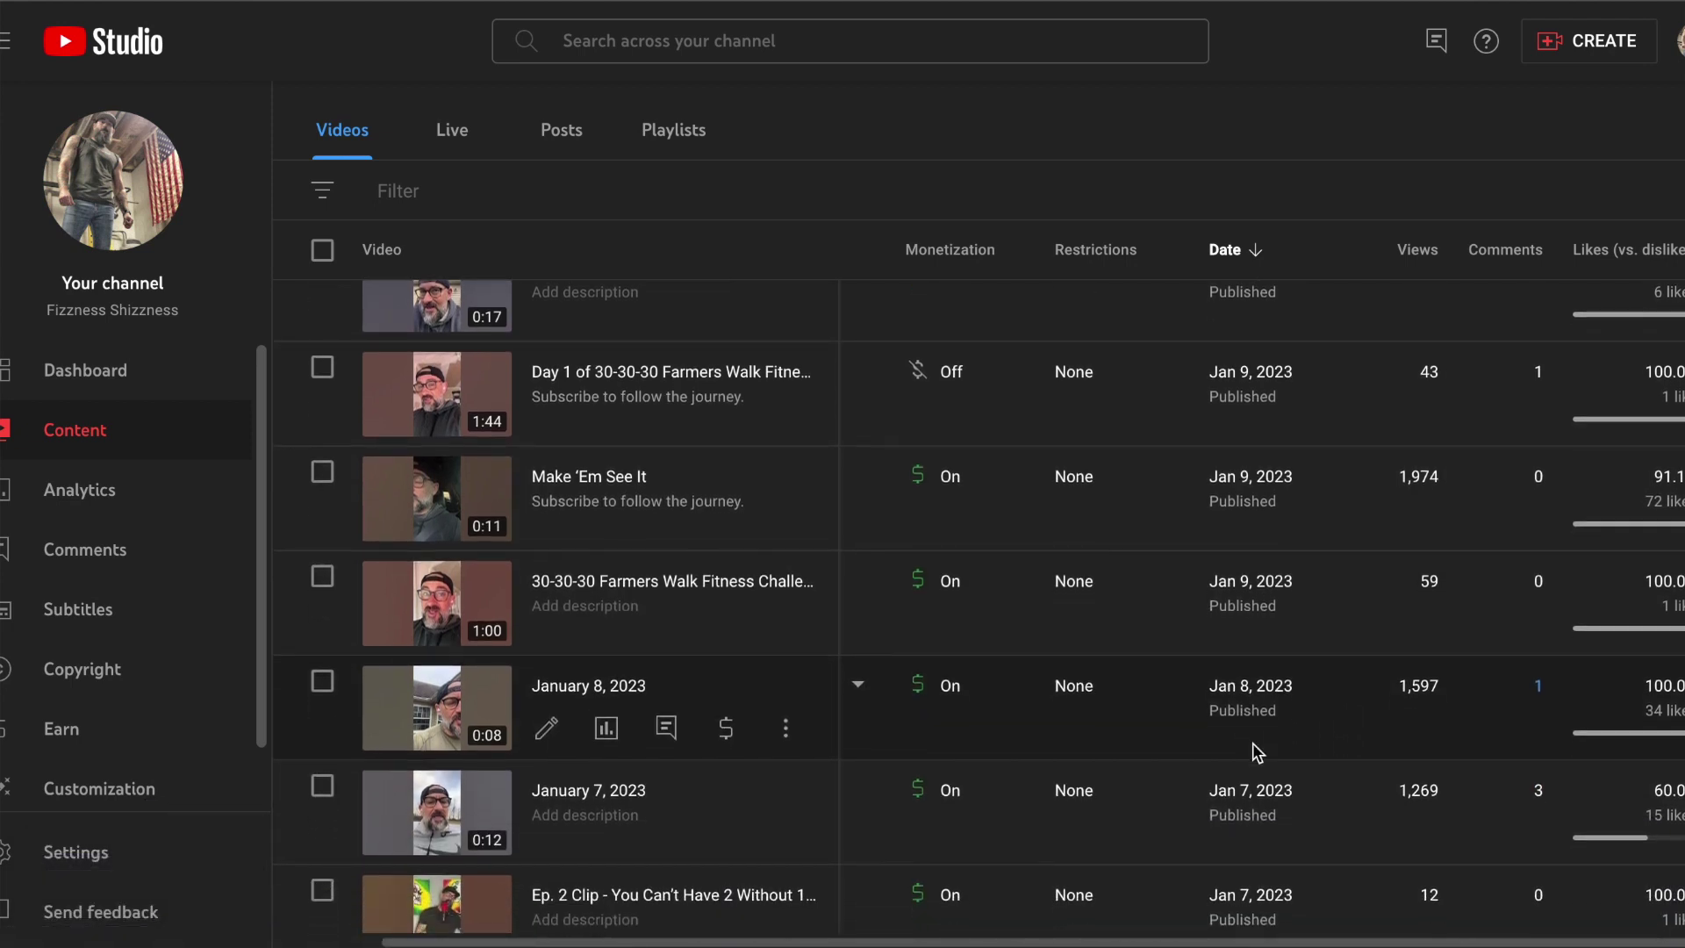
scroll("down", 3)
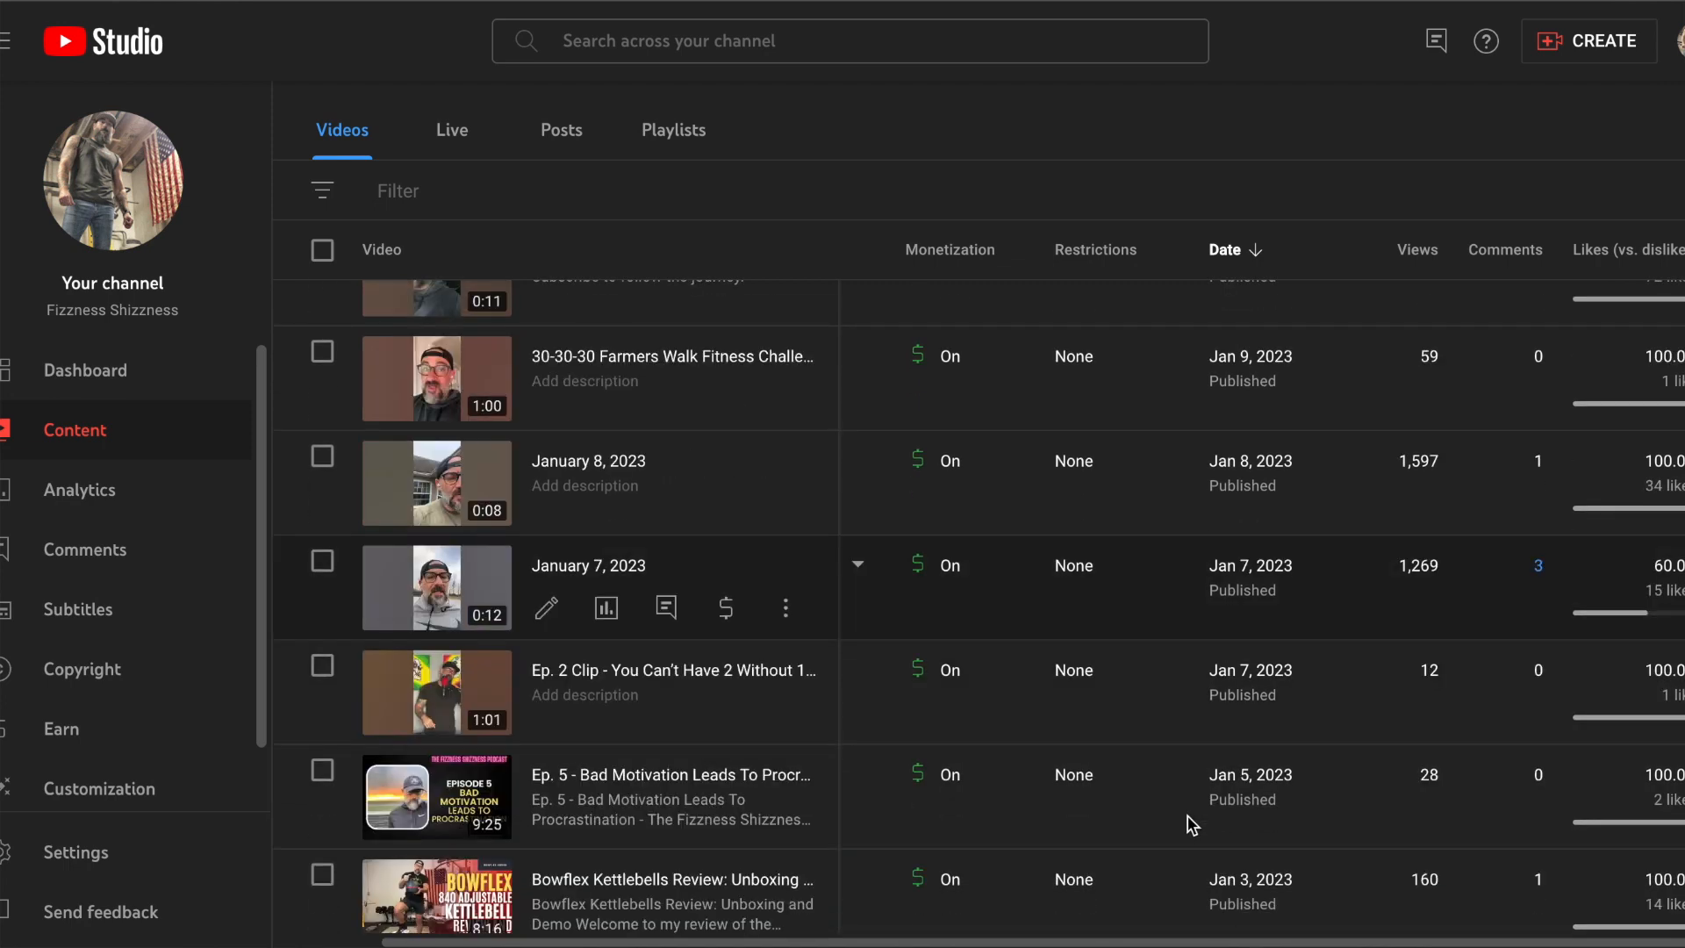
scroll("down", 3)
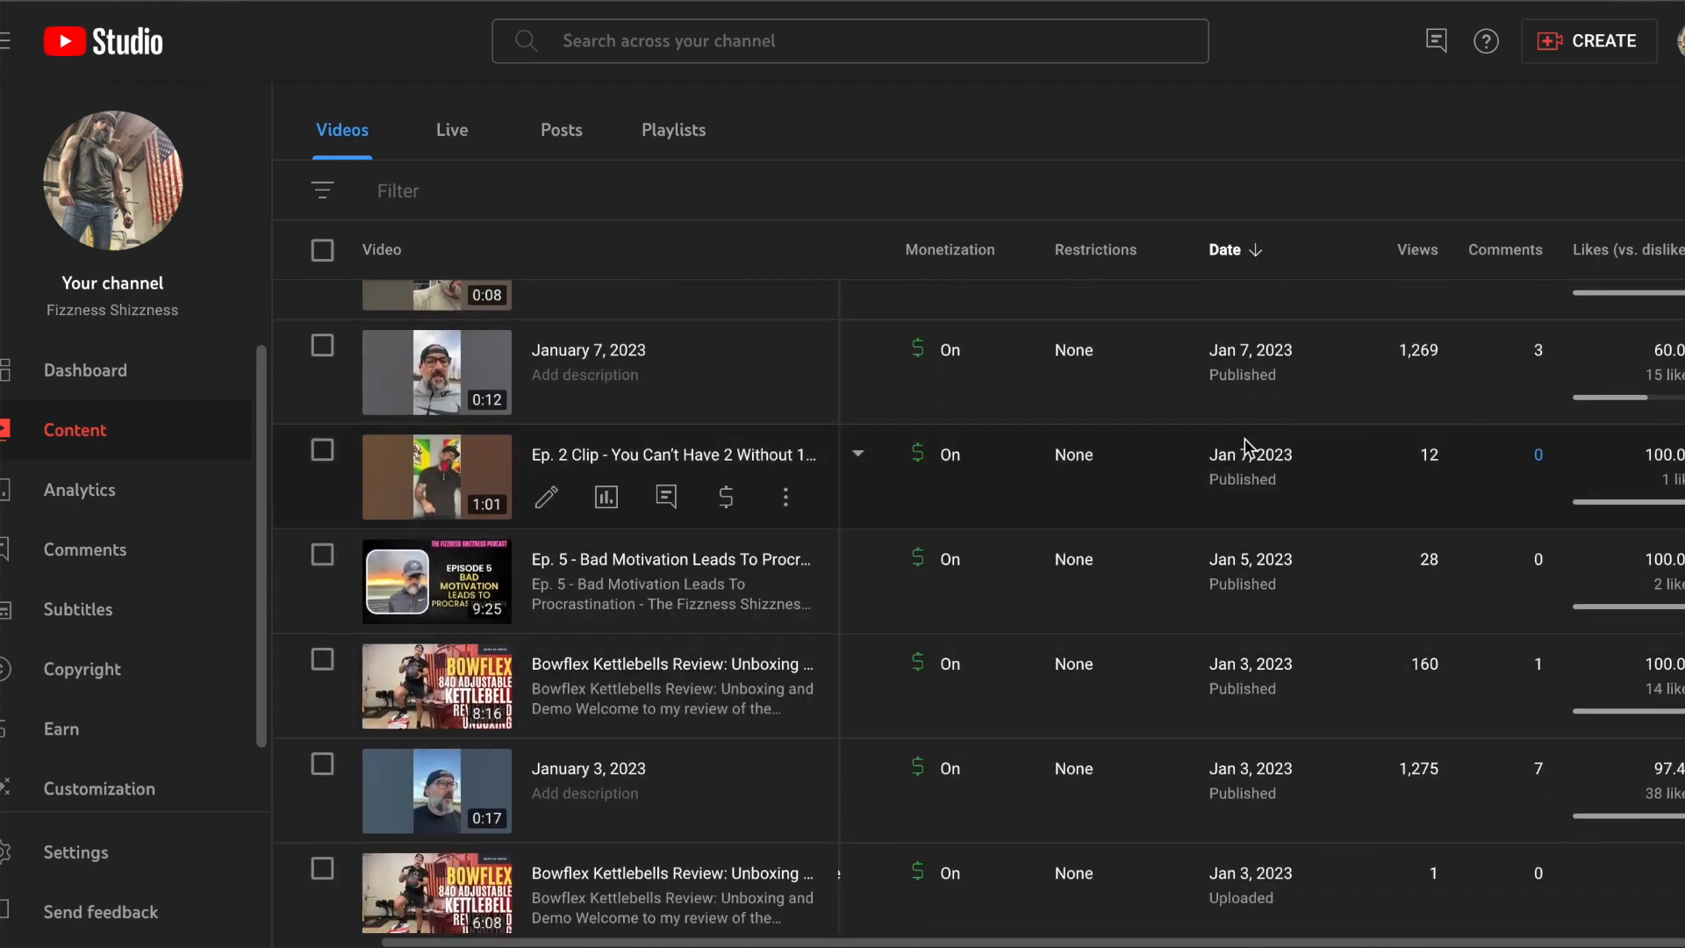
mouse_move(1268, 778)
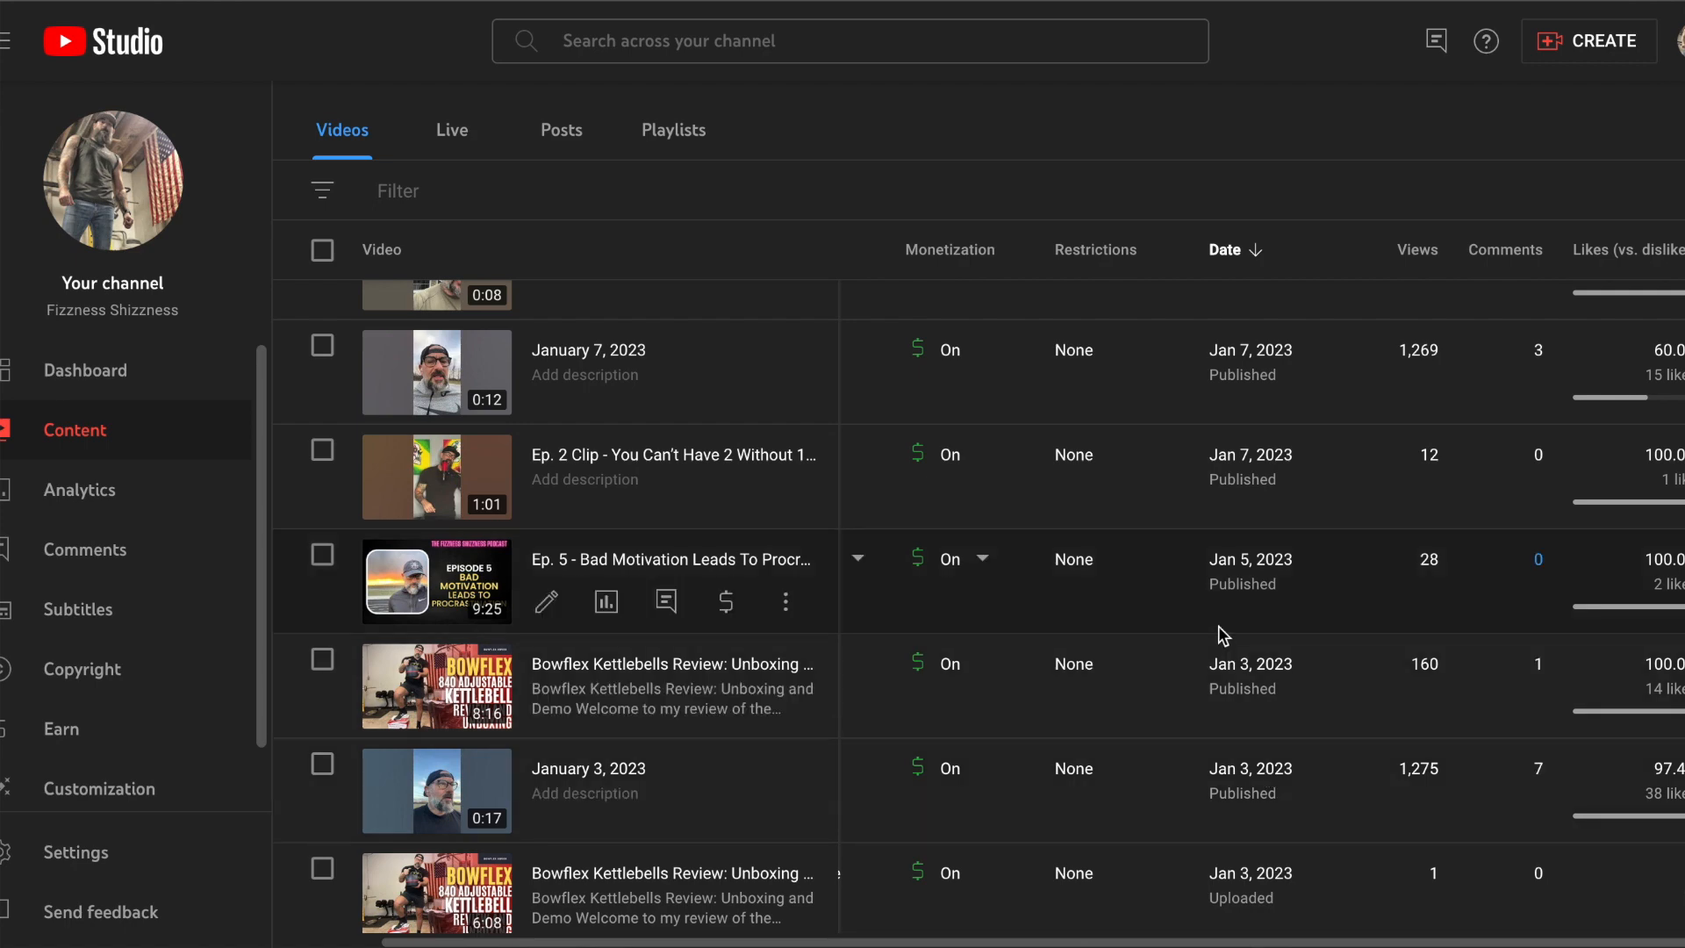
scroll("up", 3)
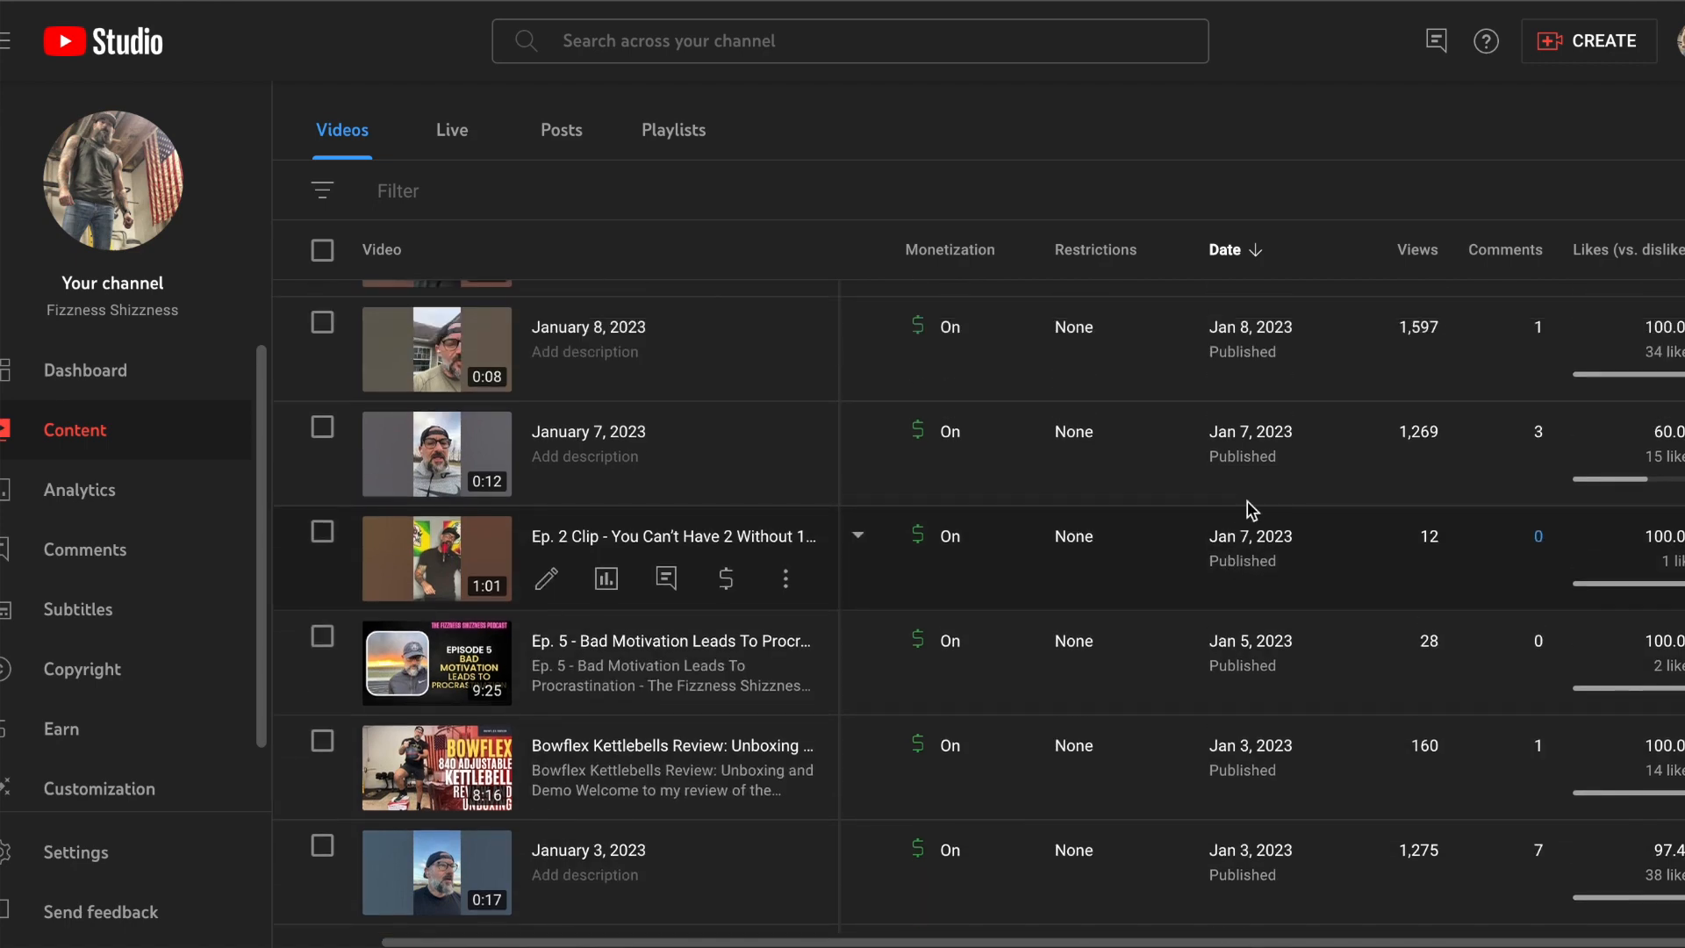
scroll("up", 3)
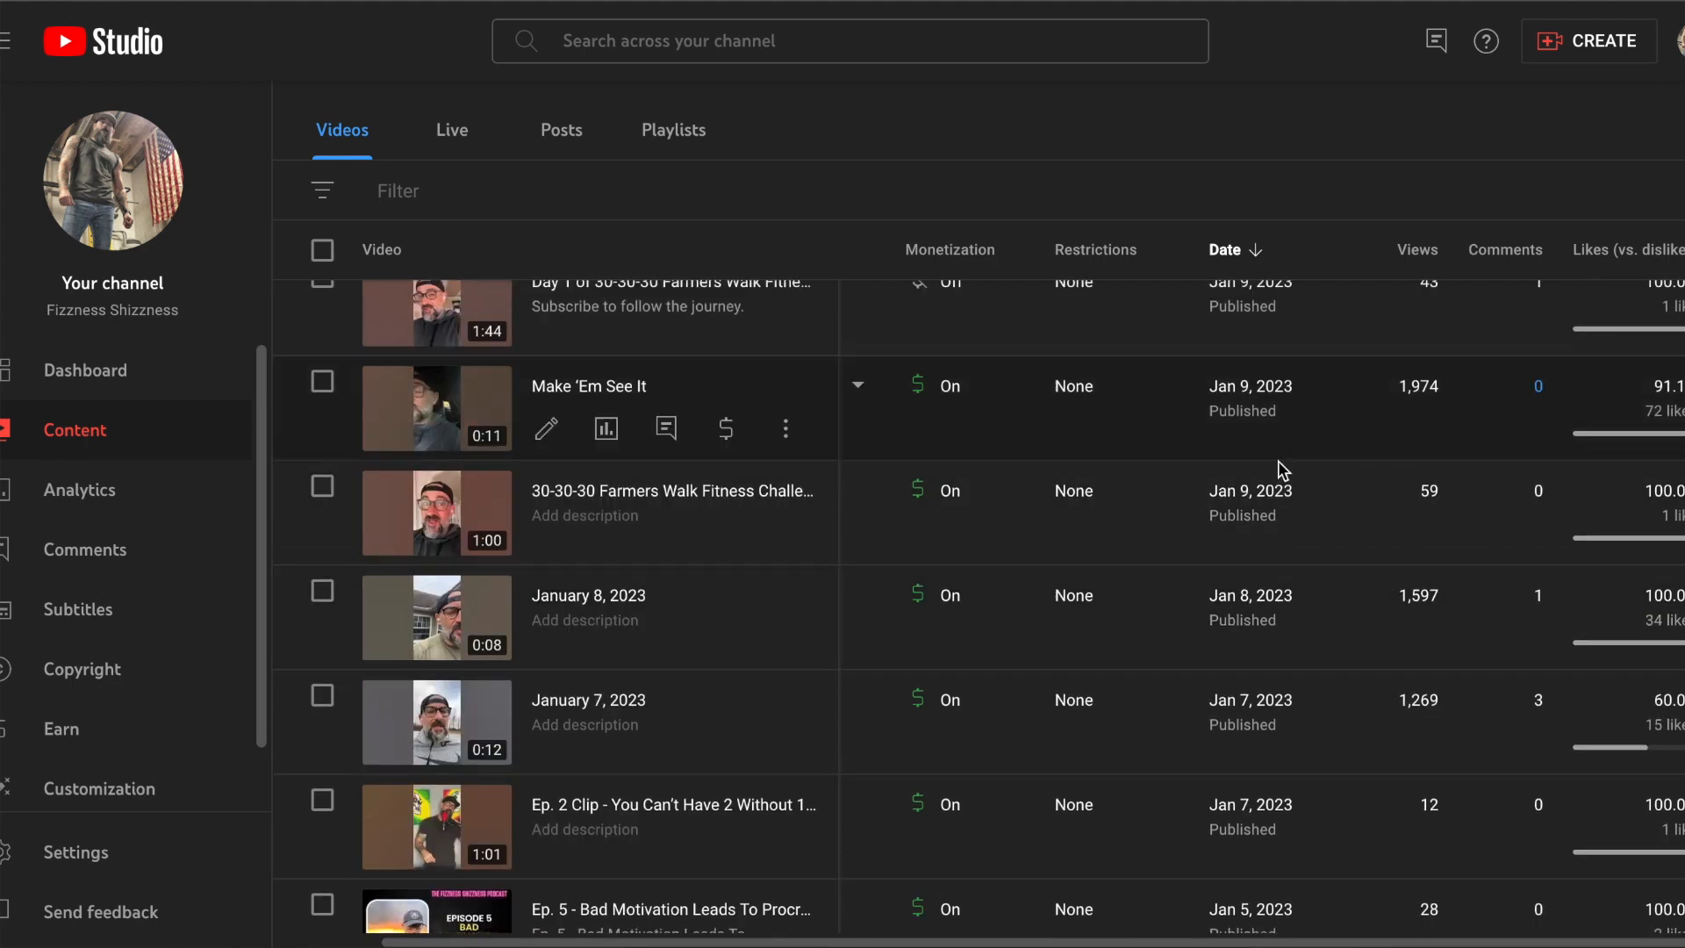
scroll("up", 3)
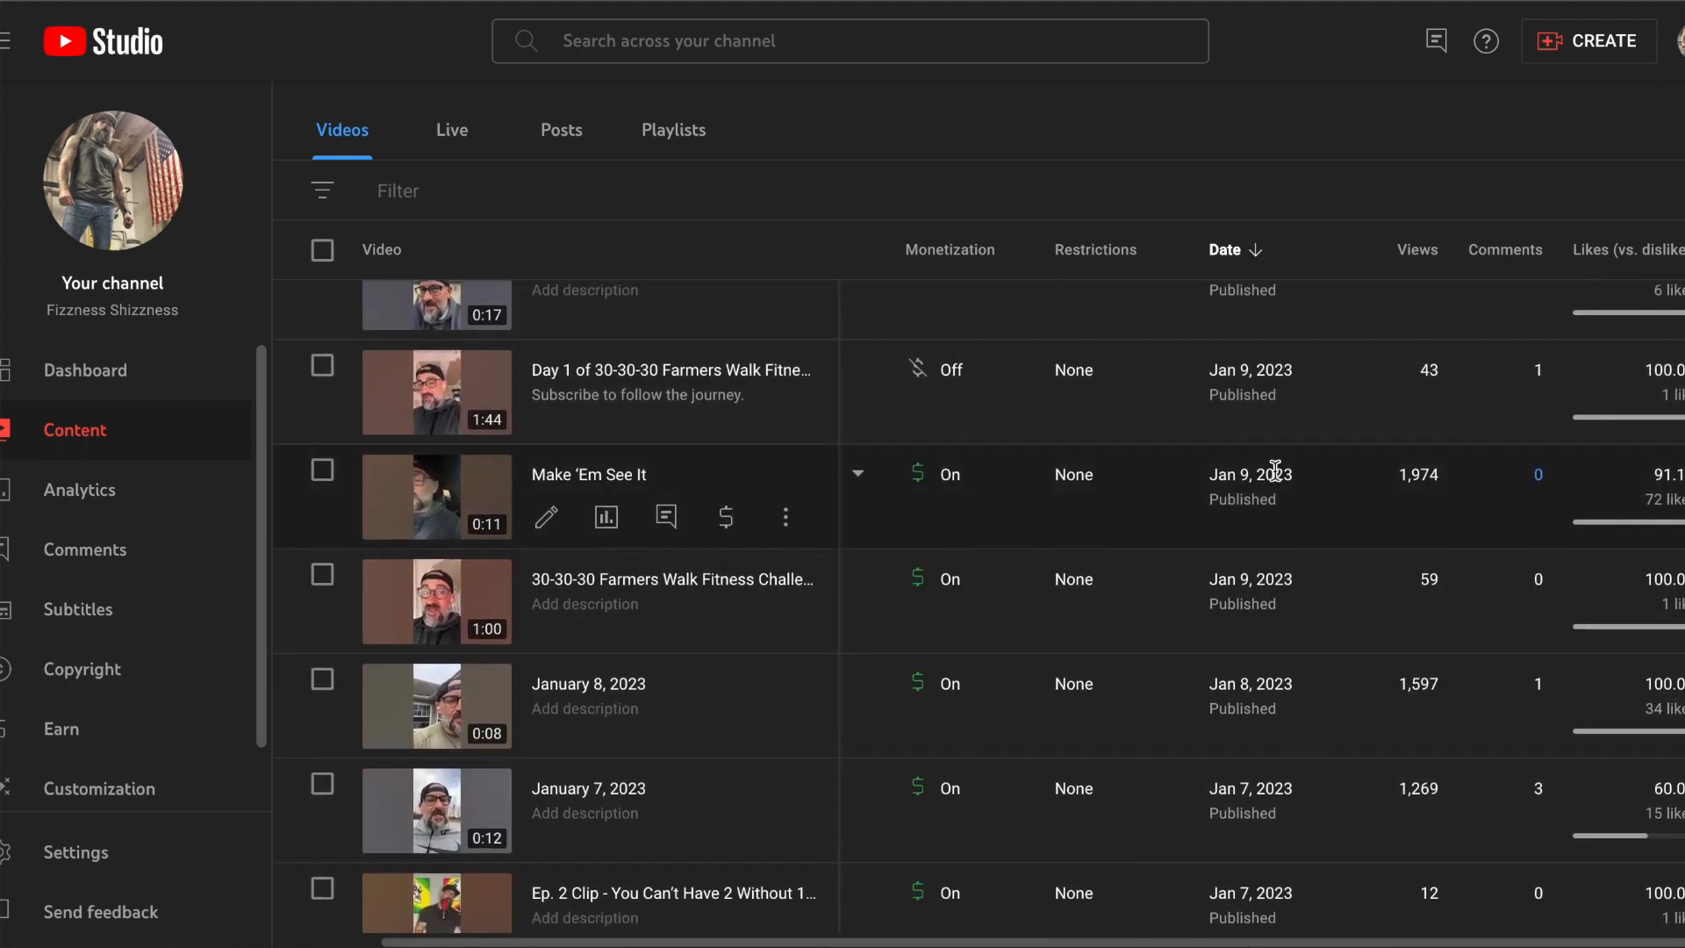
scroll("up", 3)
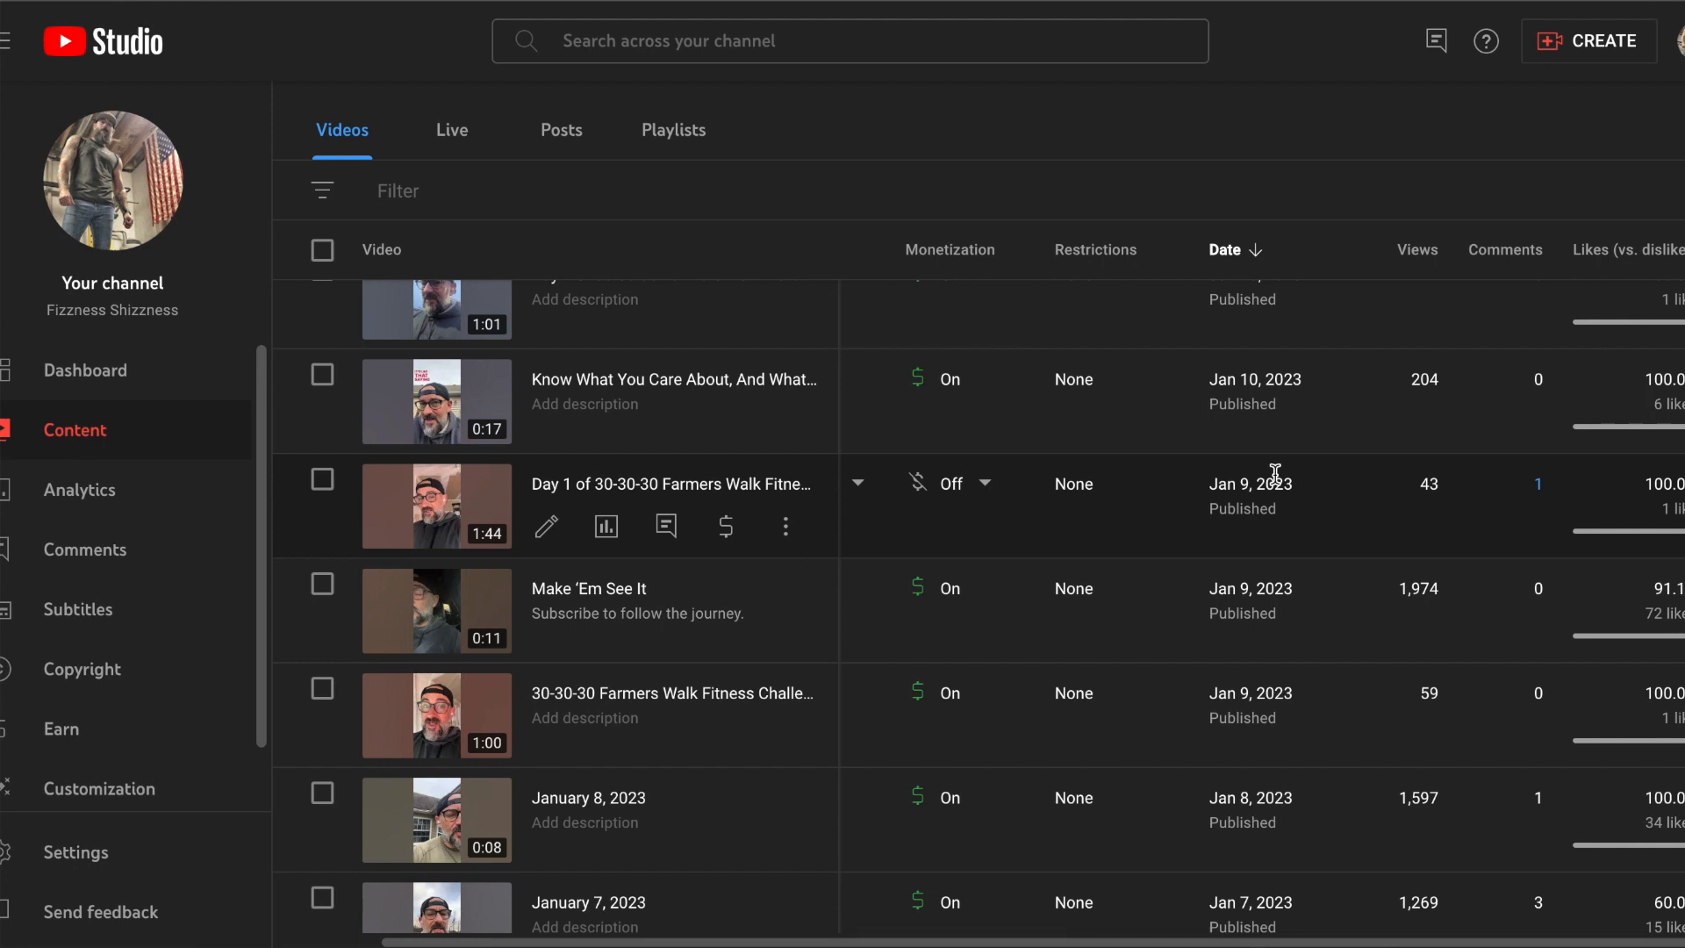
mouse_move(1289, 693)
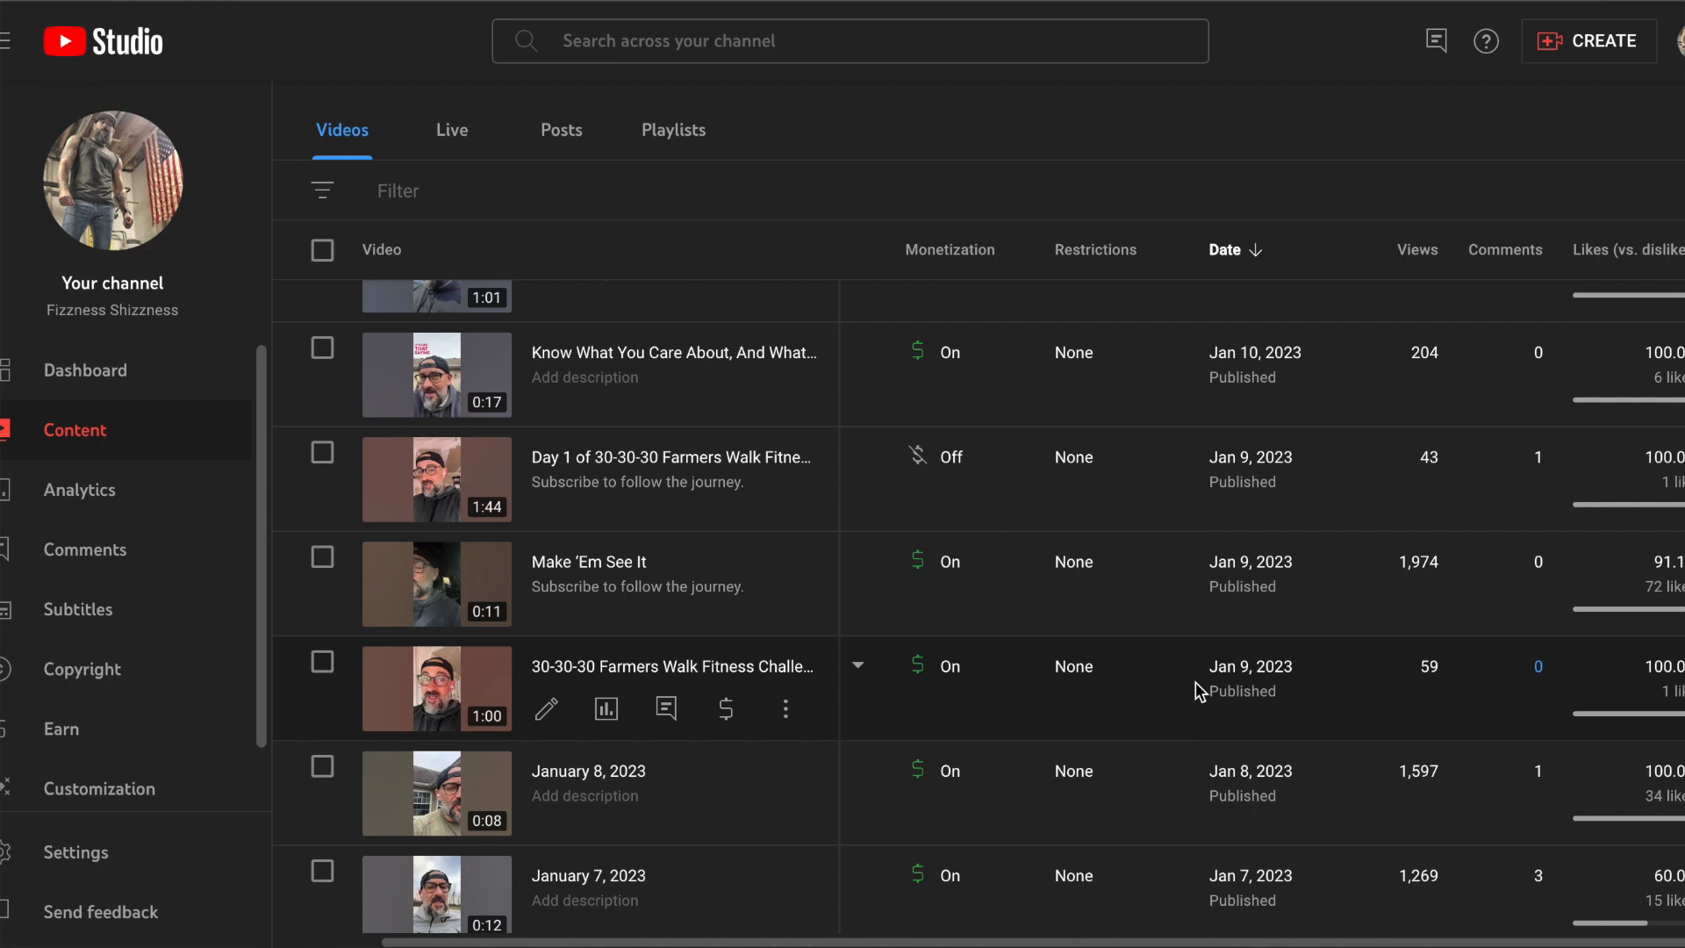
scroll("down", 3)
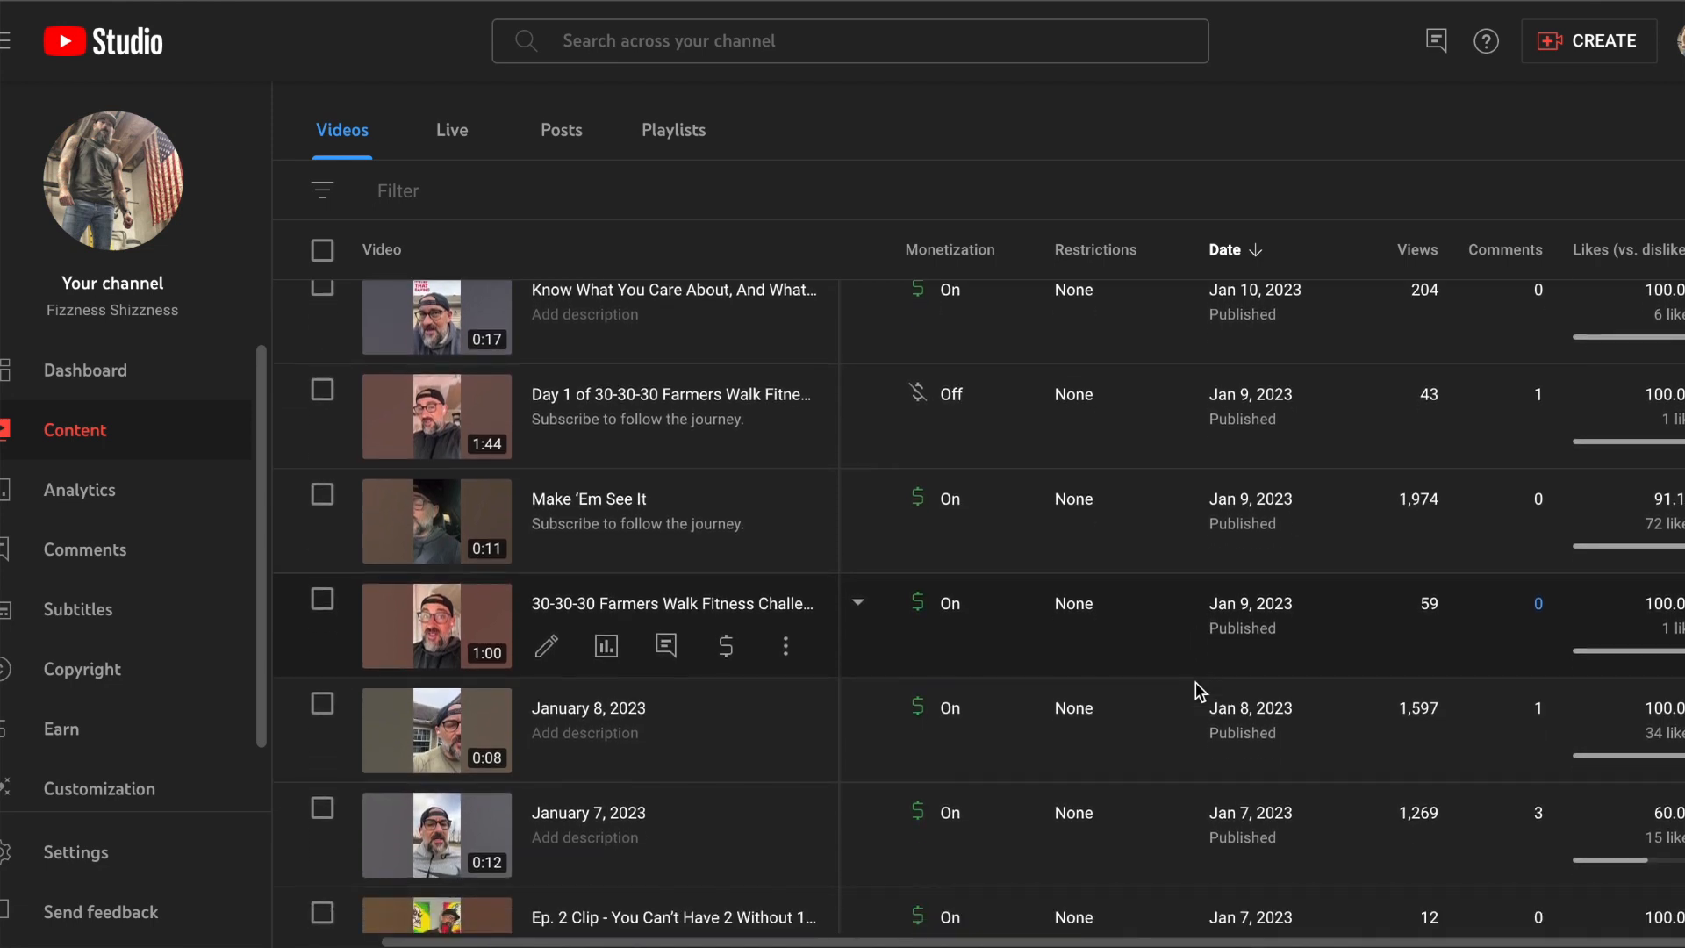
mouse_move(1421, 743)
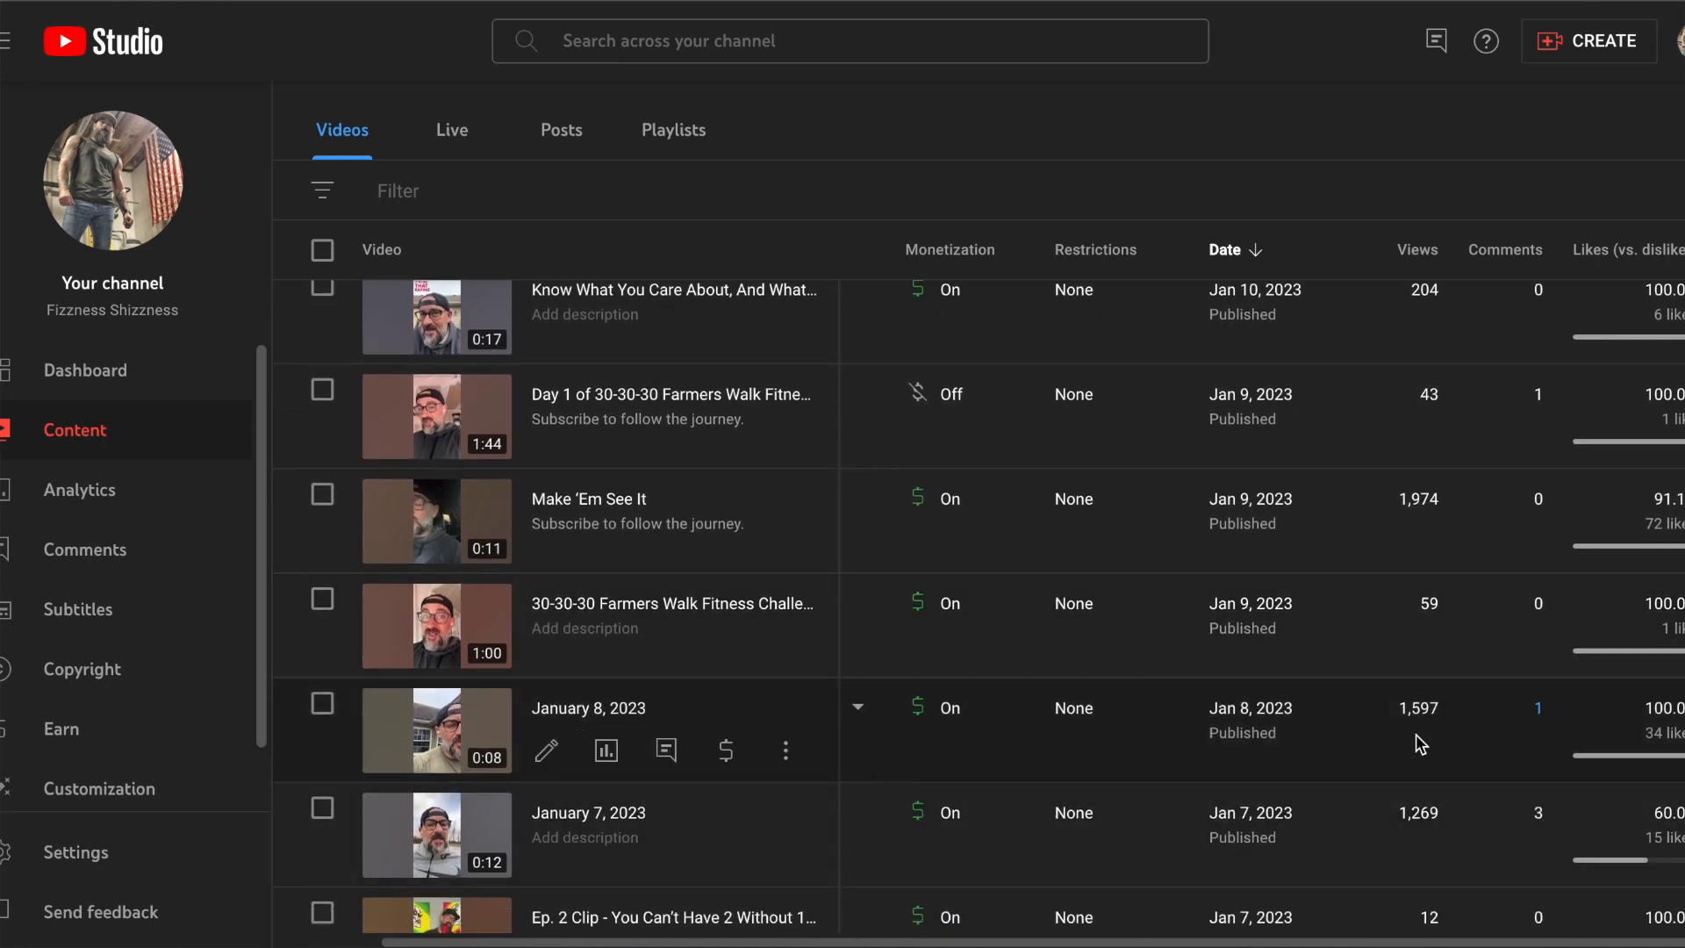
mouse_move(1424, 502)
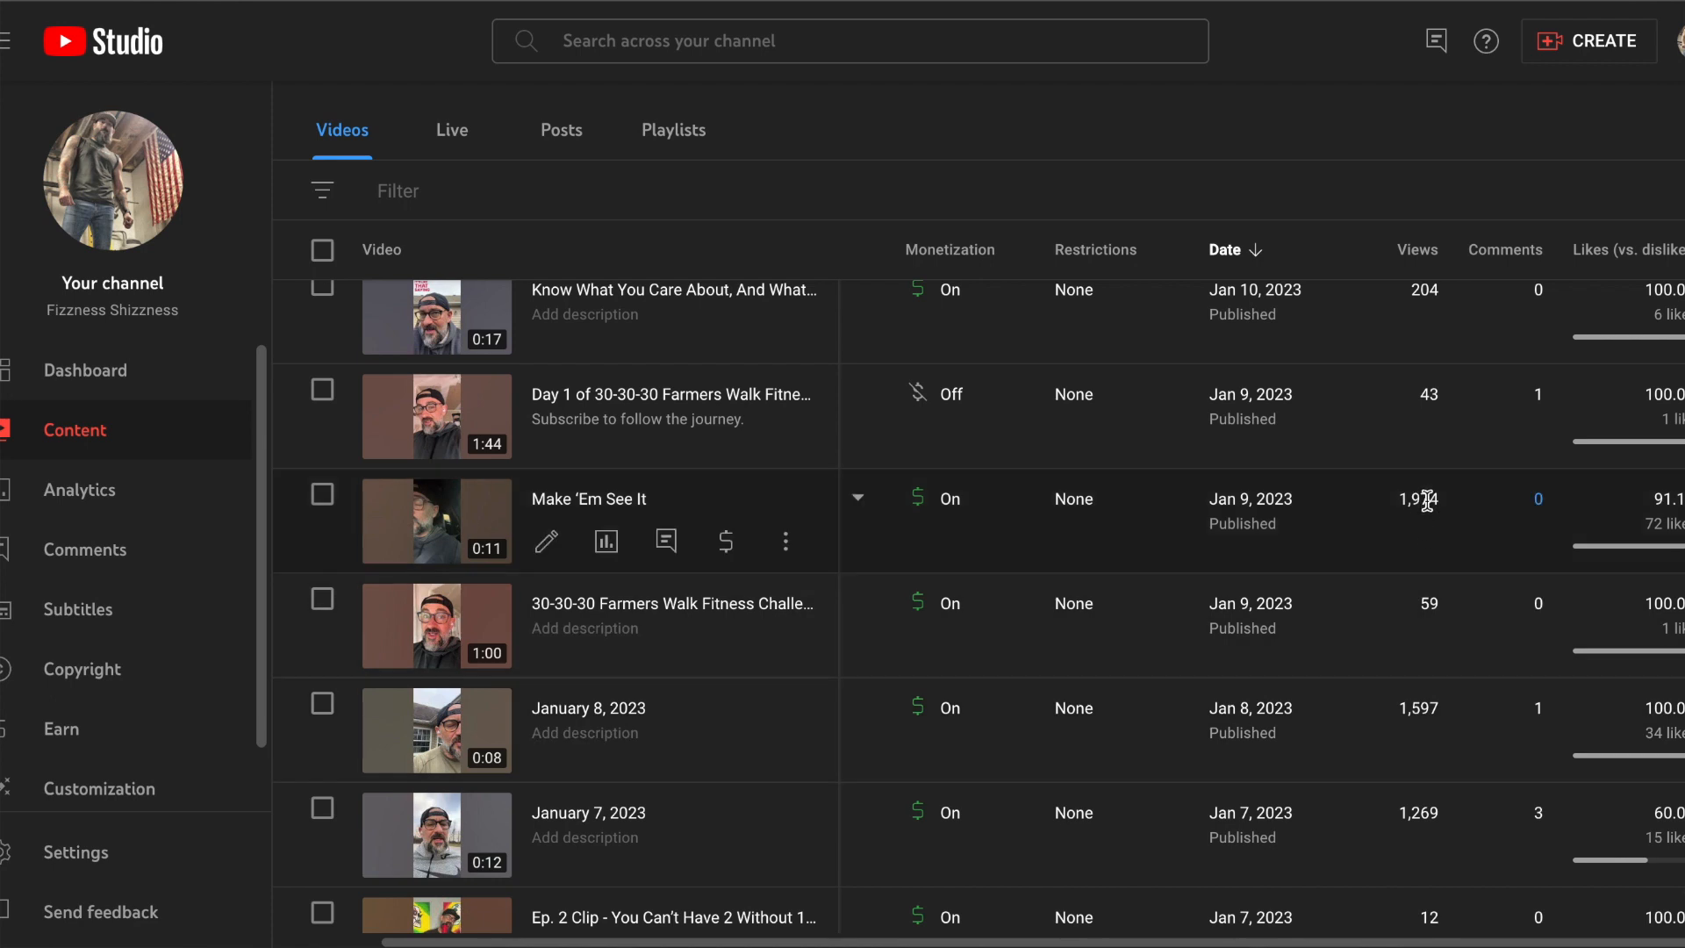
mouse_move(1670, 262)
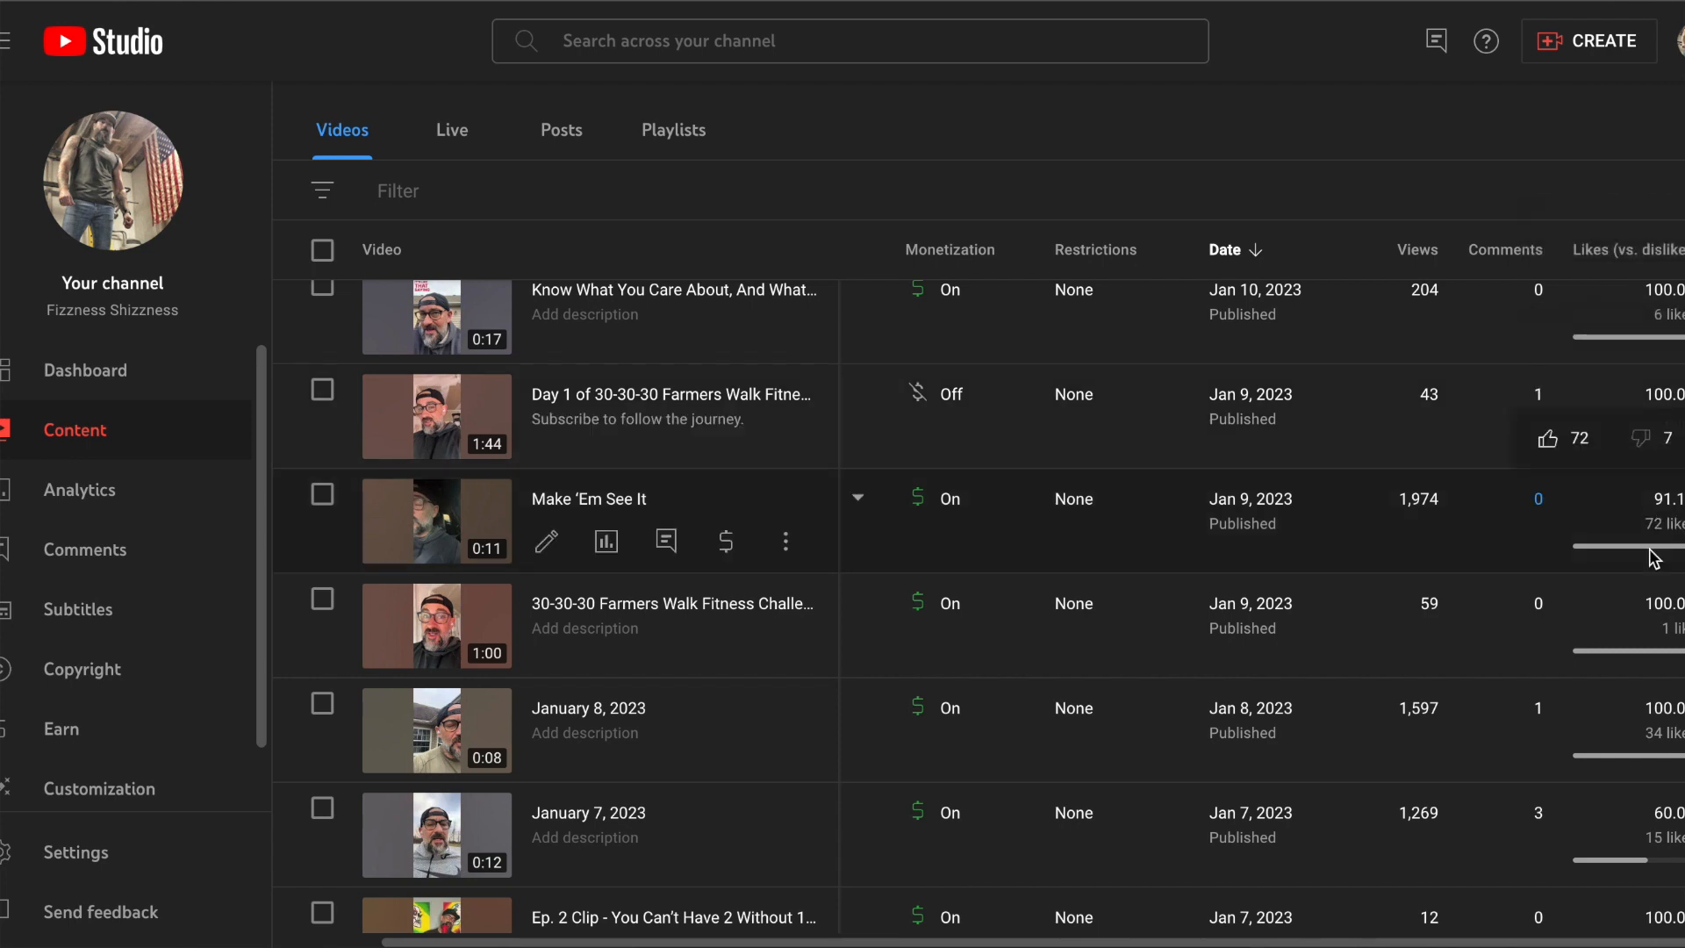
mouse_move(1503, 751)
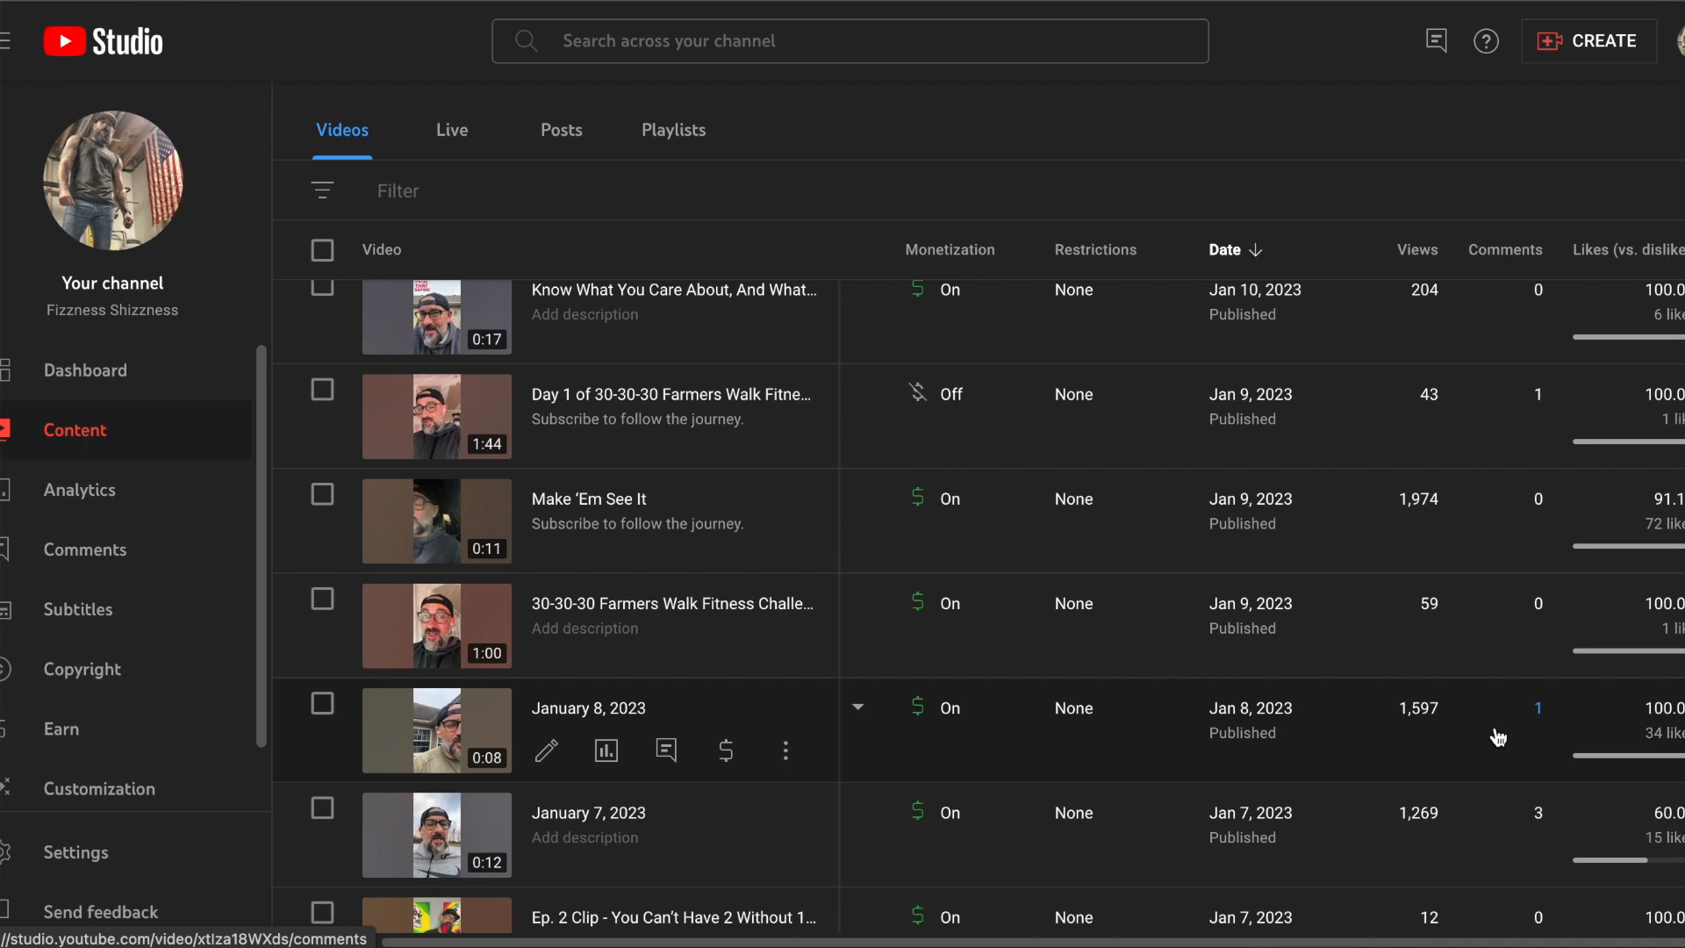
mouse_move(1480, 745)
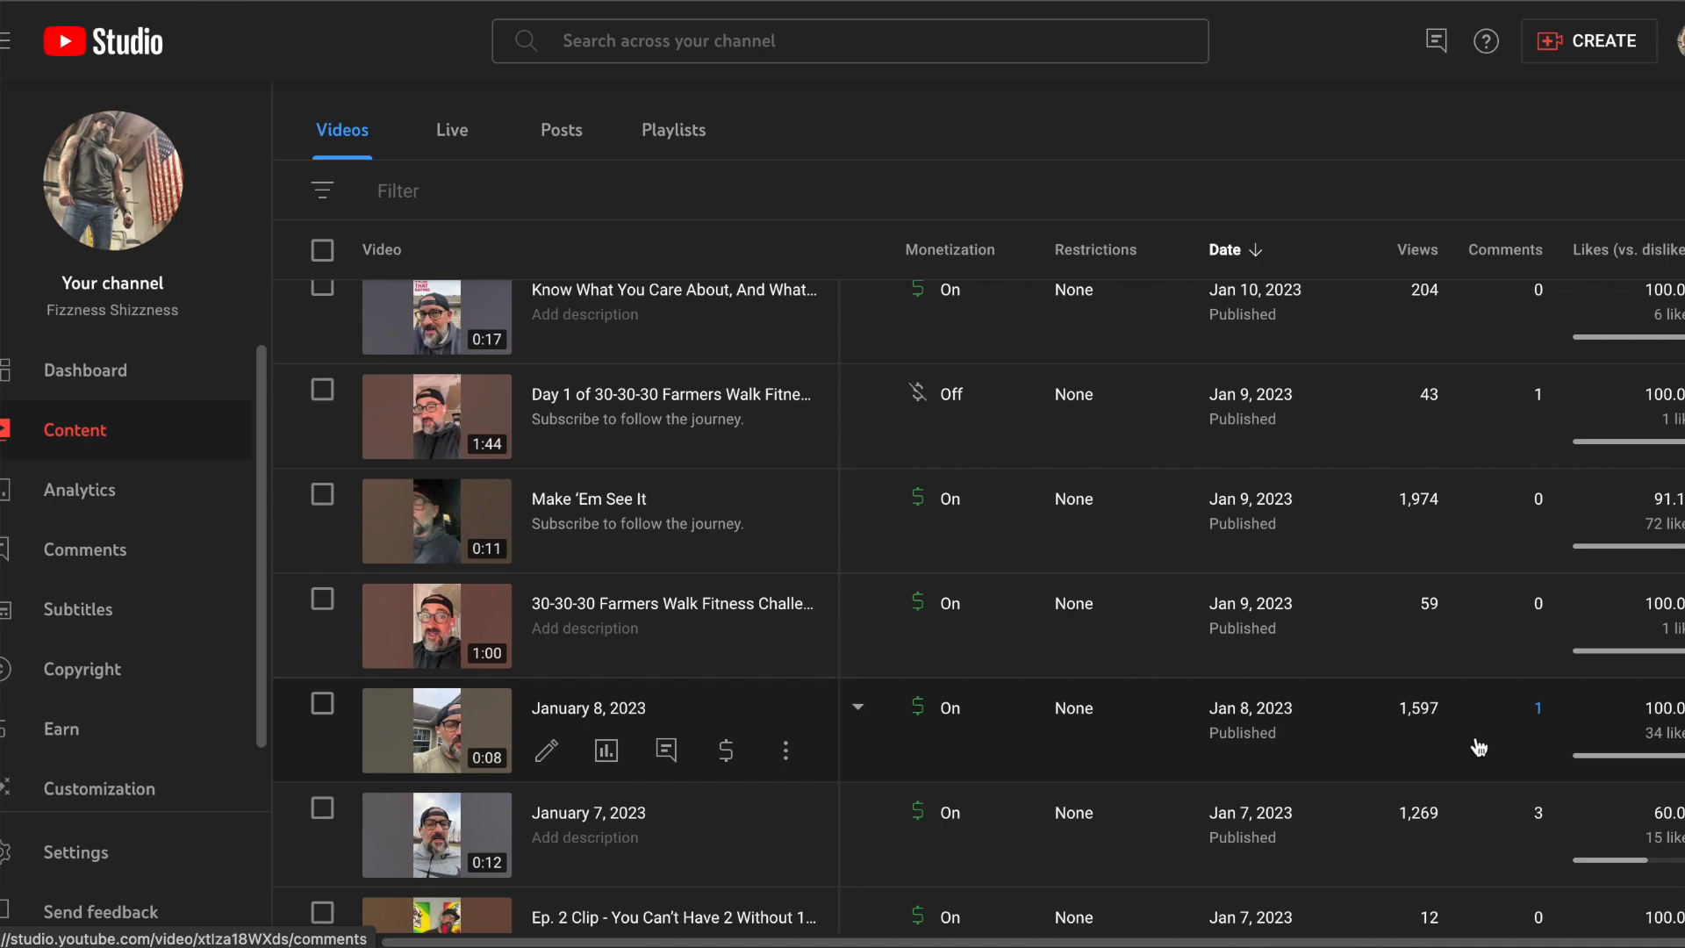
scroll("up", 3)
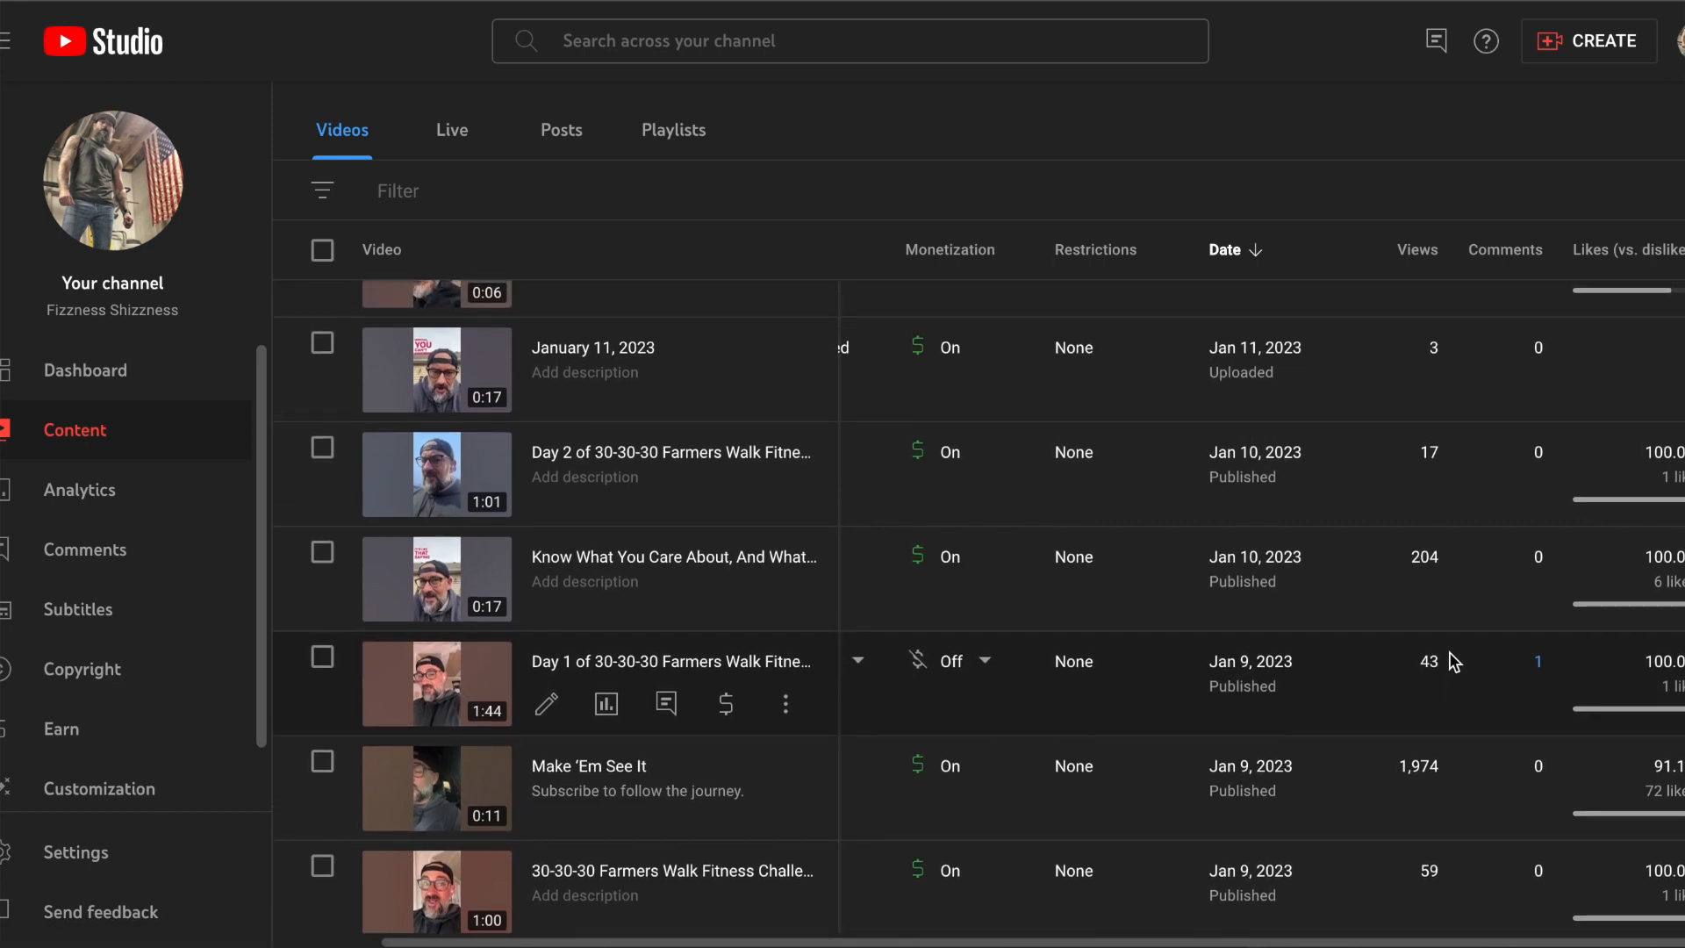
mouse_move(1392, 370)
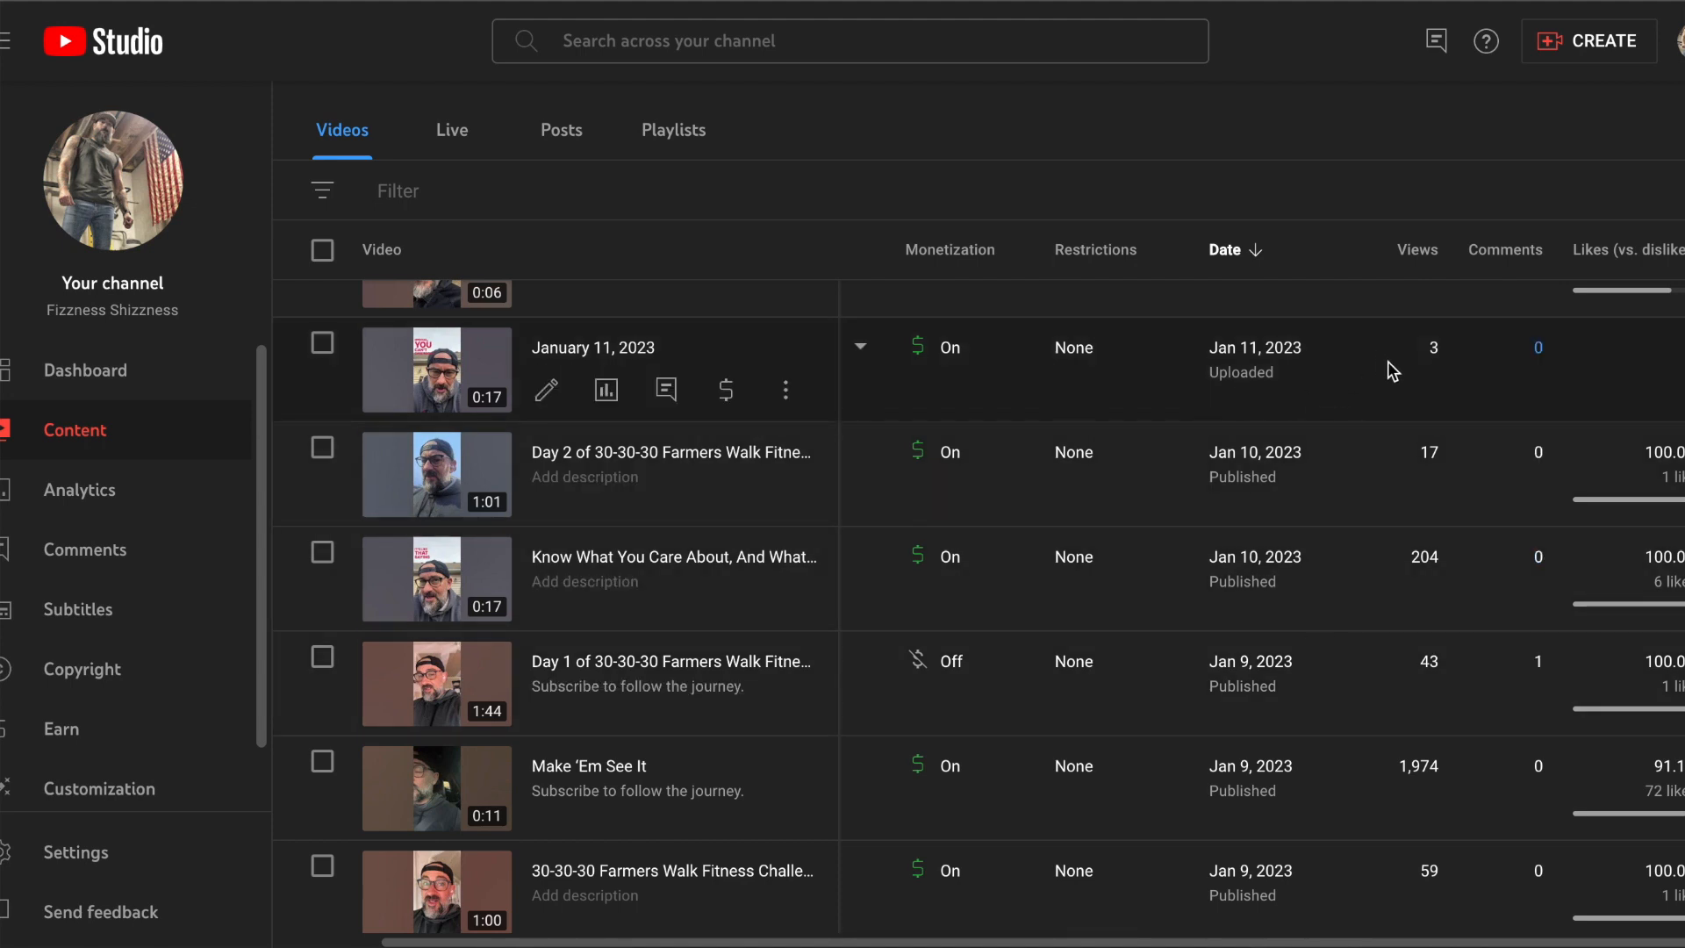
scroll("up", 3)
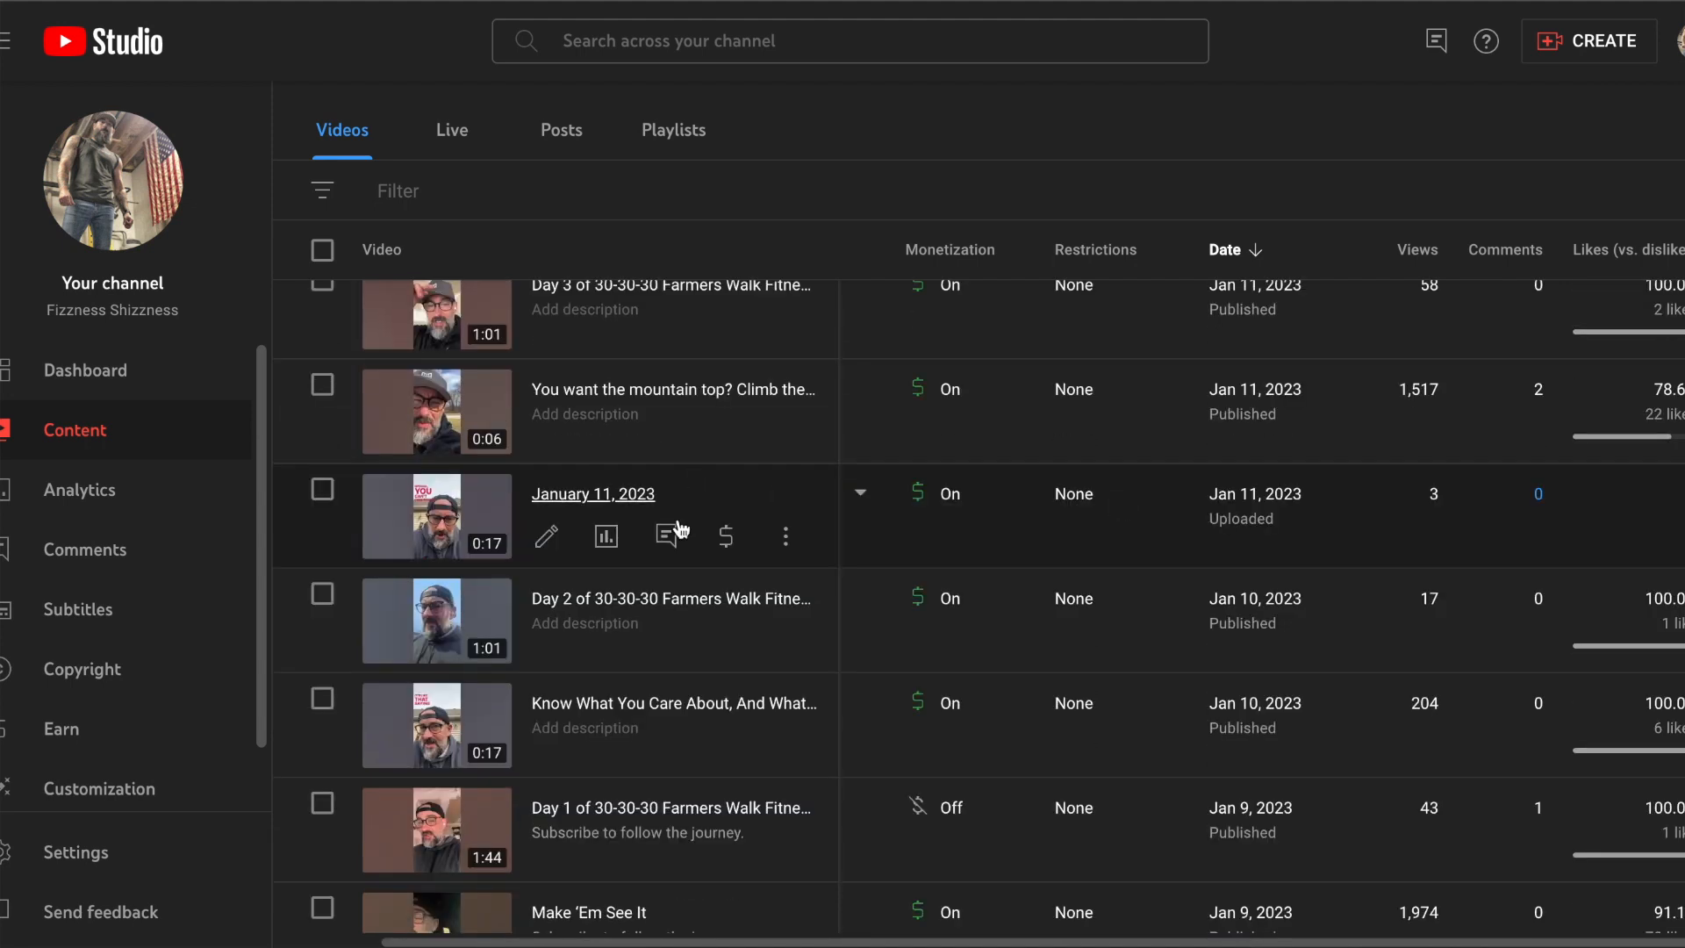
mouse_move(688, 451)
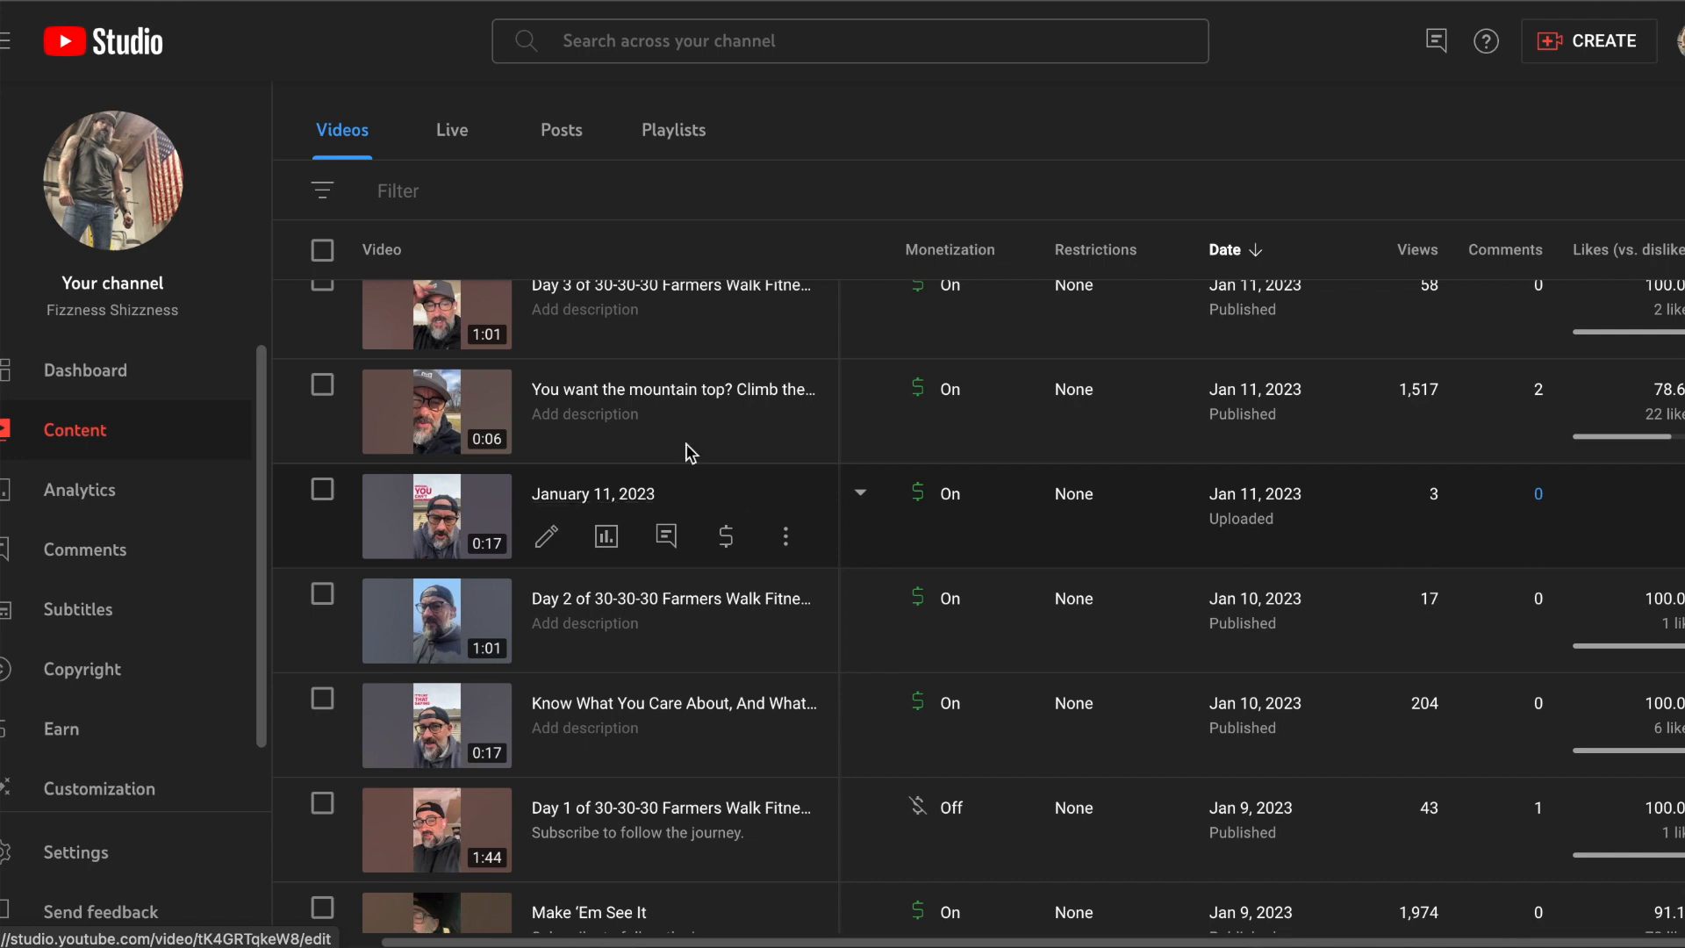
mouse_move(1141, 389)
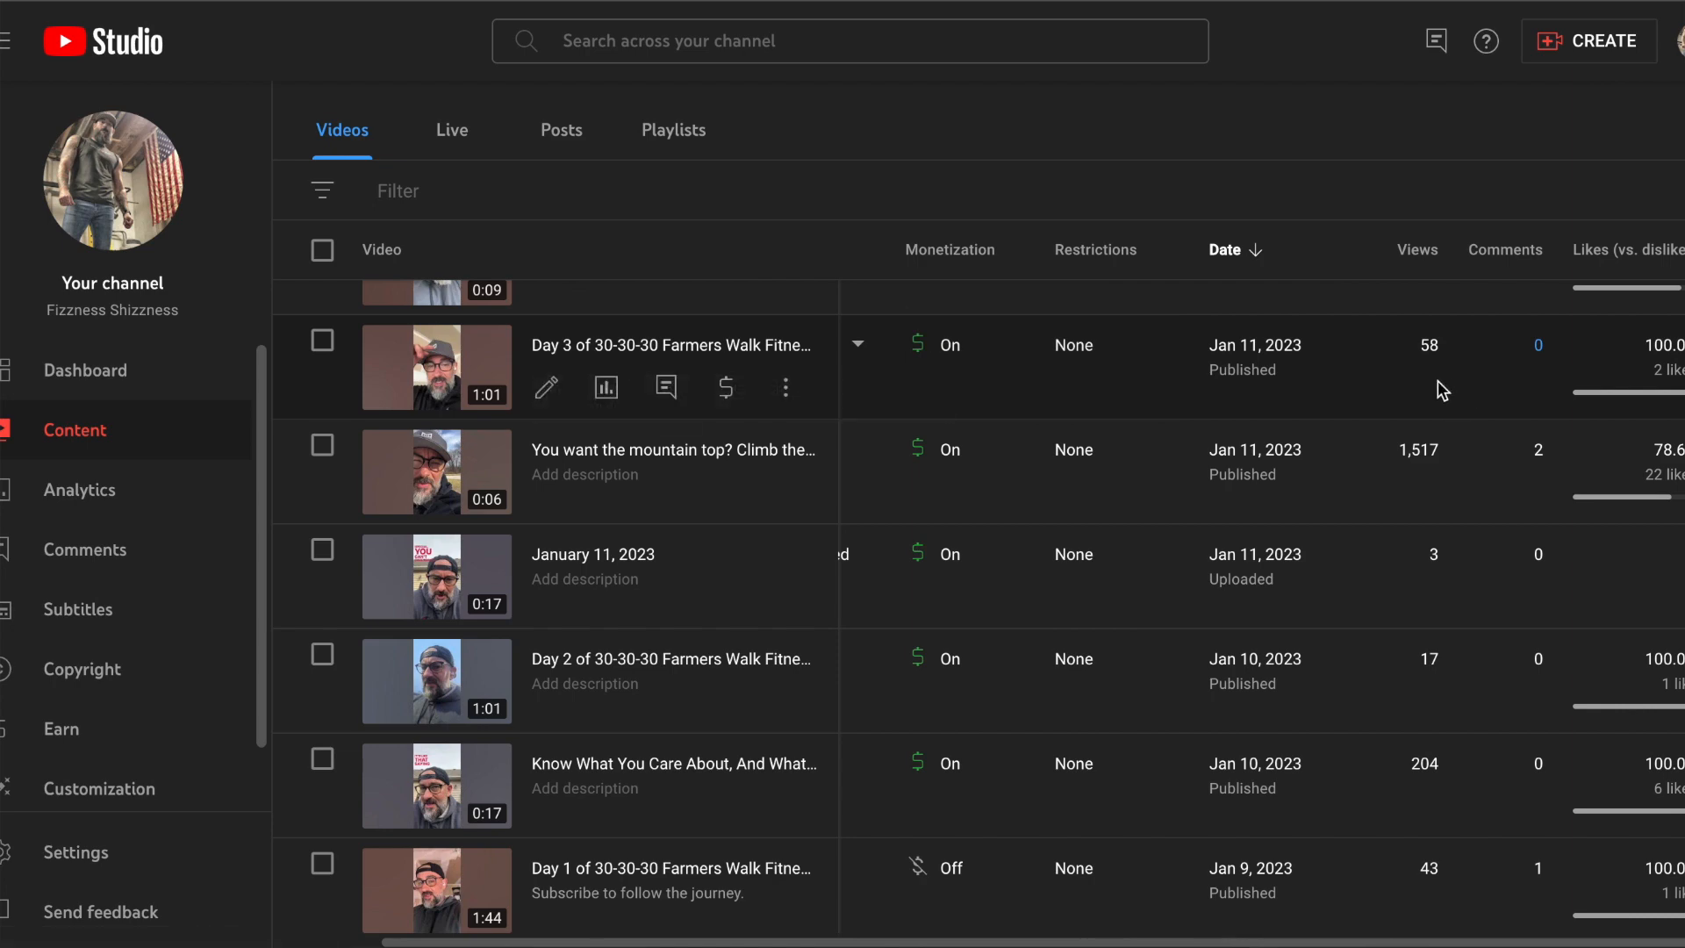
scroll("up", 3)
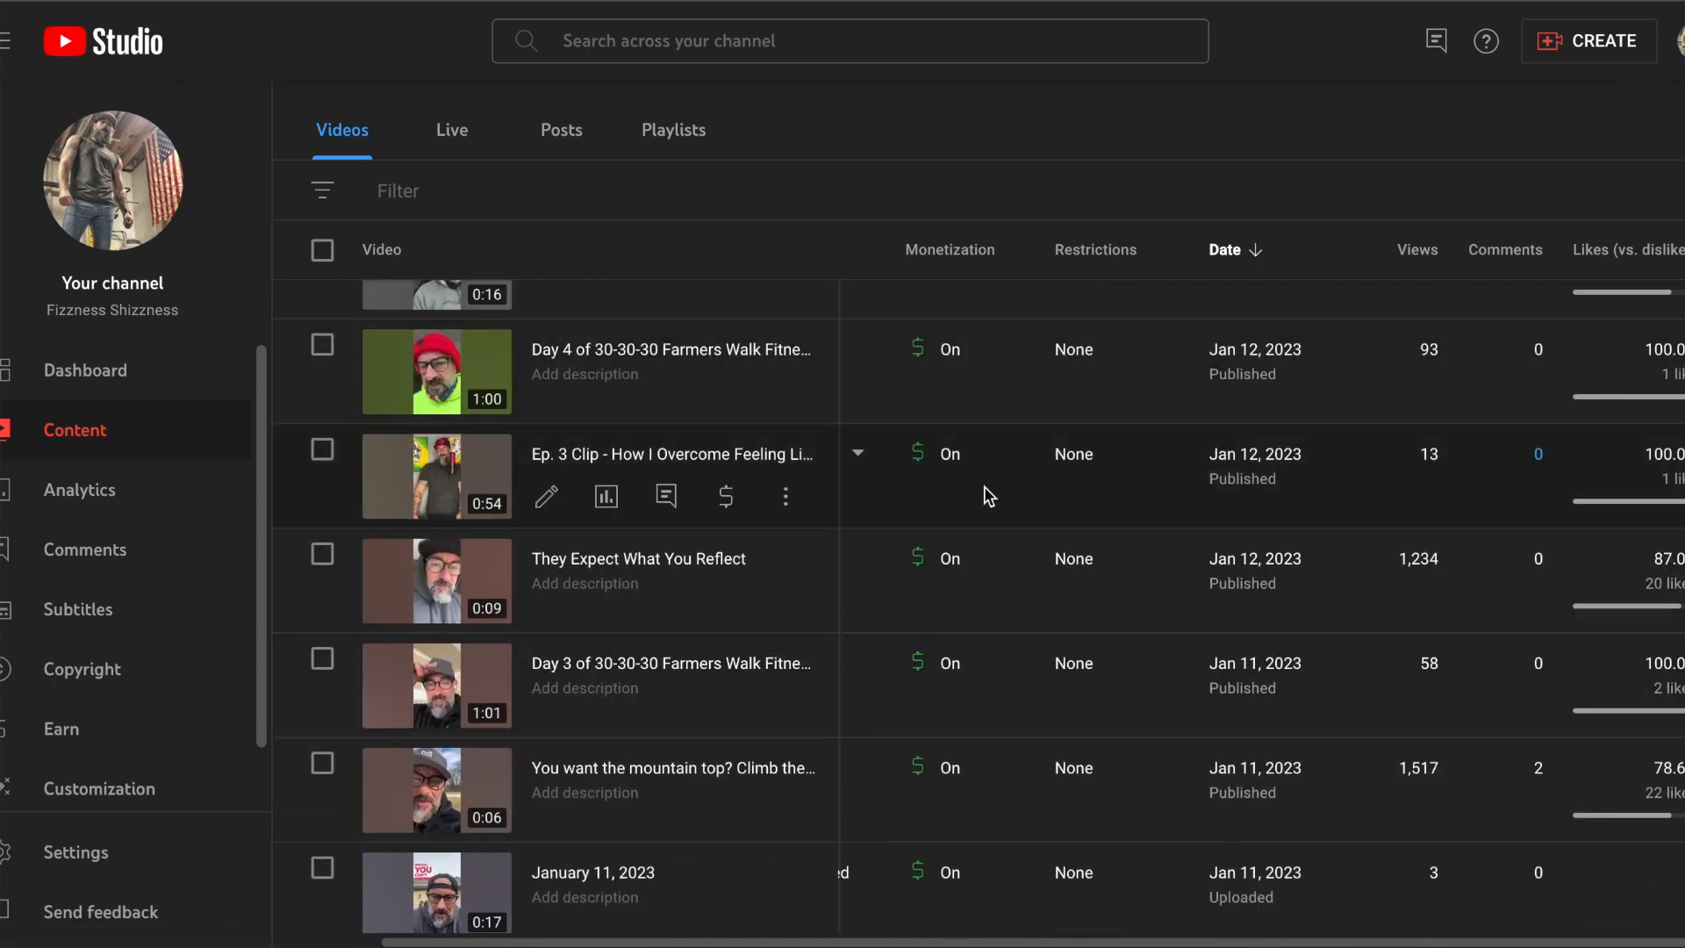
mouse_move(1369, 460)
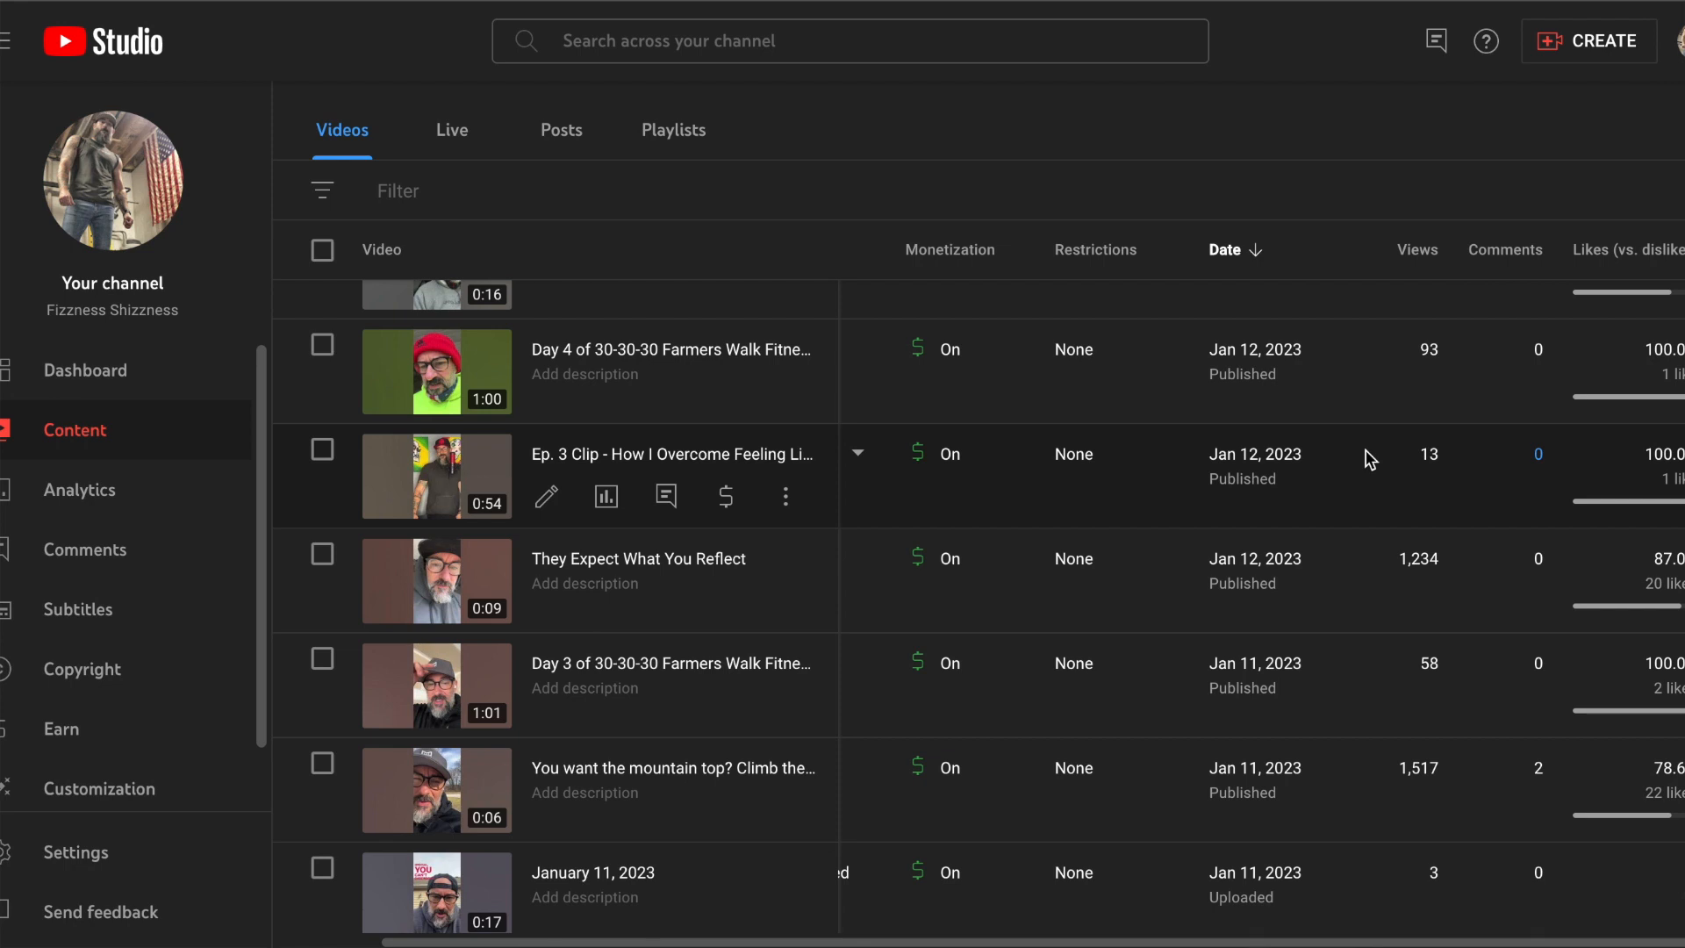
scroll("up", 3)
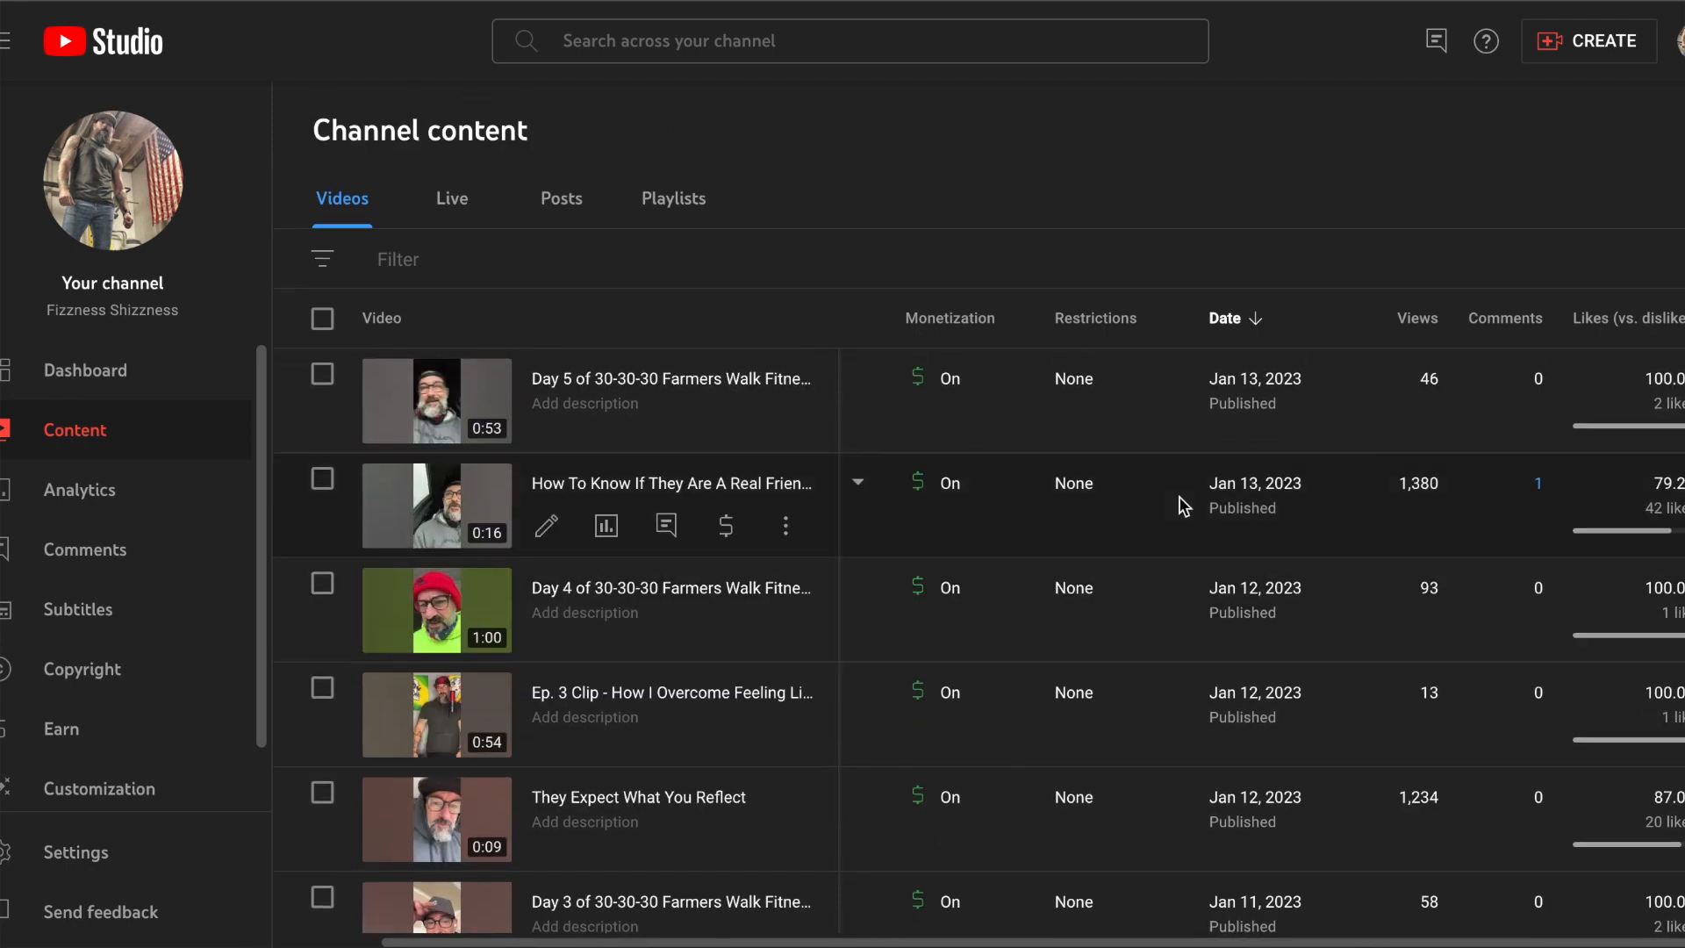
scroll("down", 3)
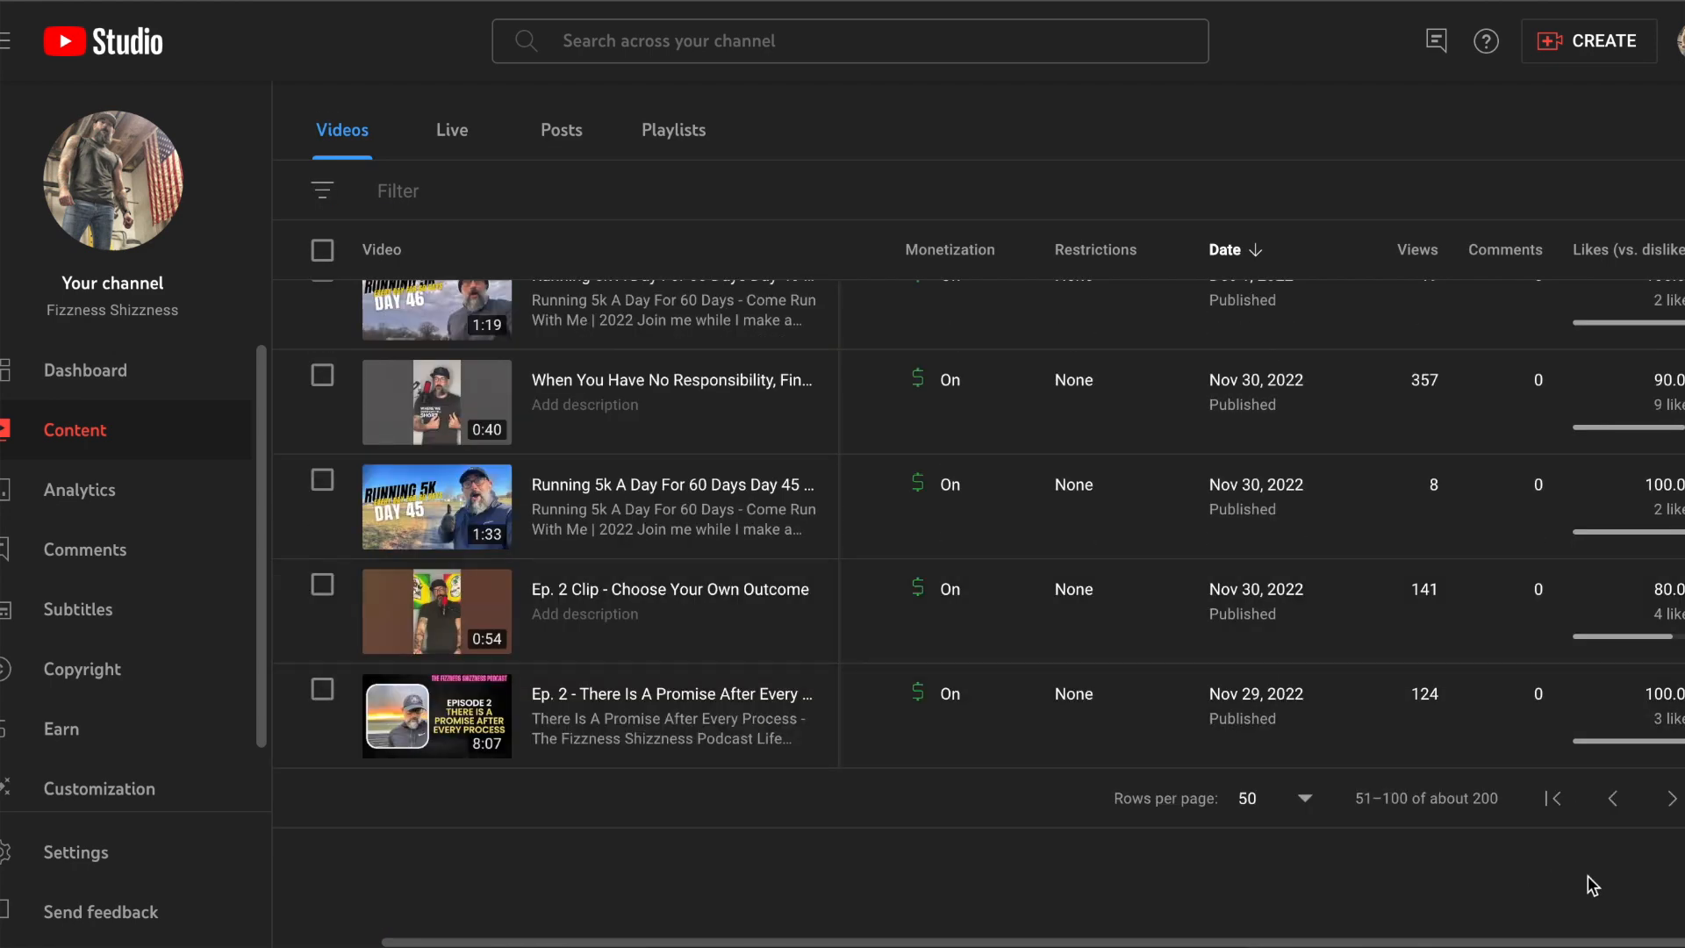
scroll("up", 3)
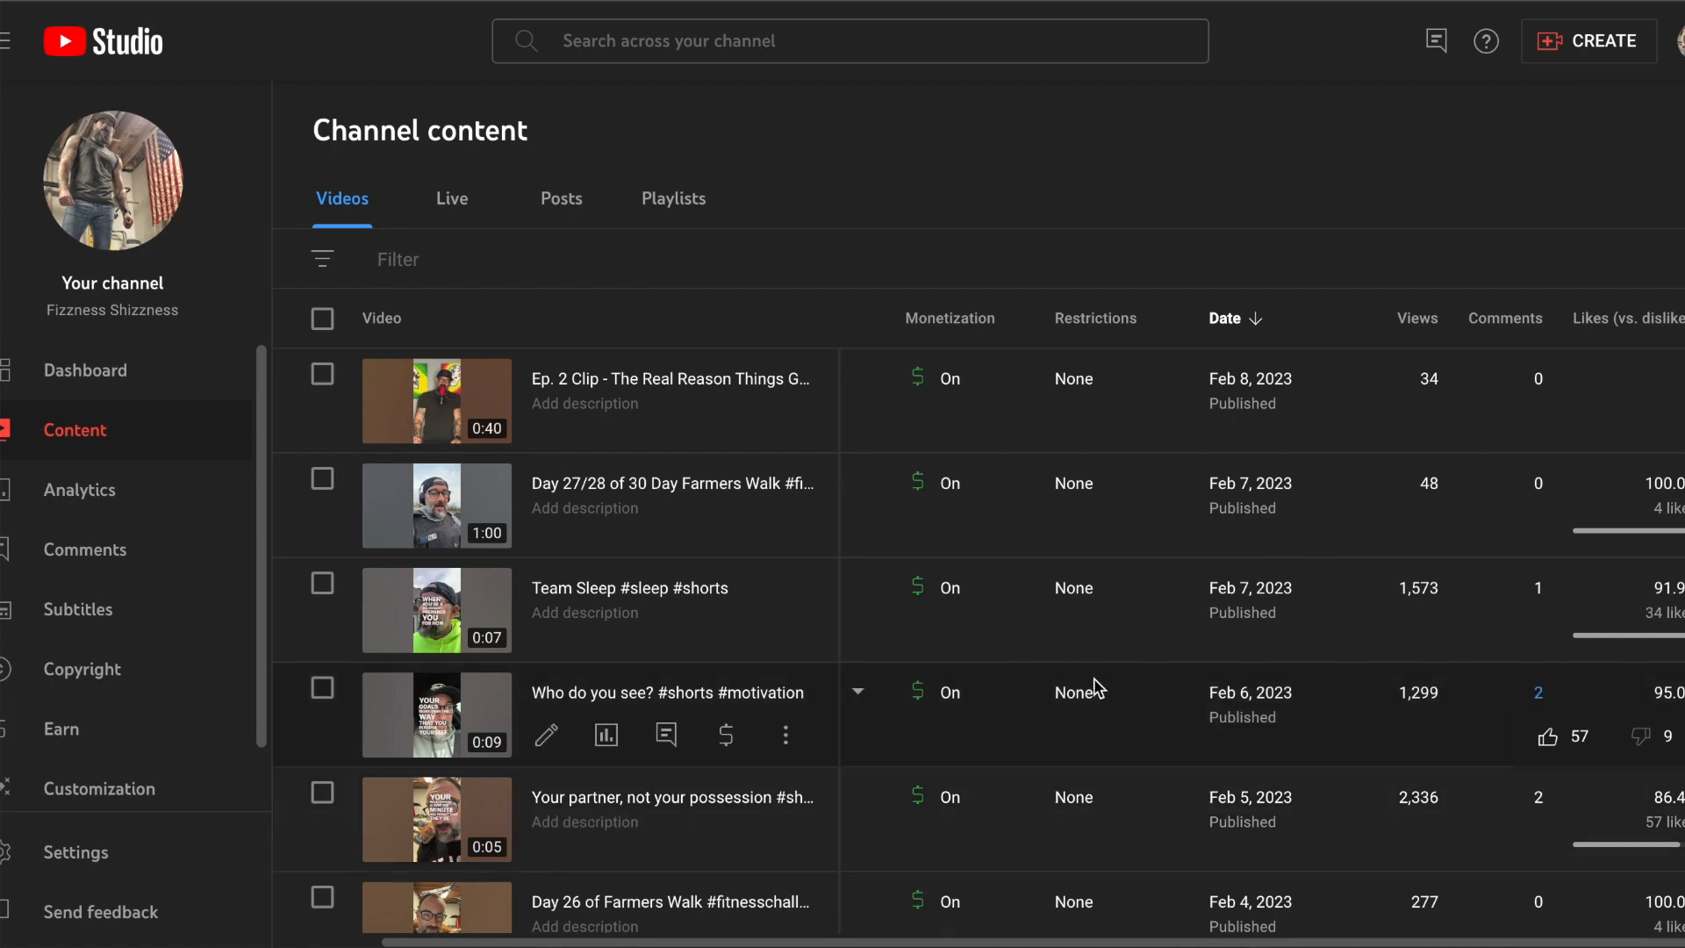
scroll("down", 3)
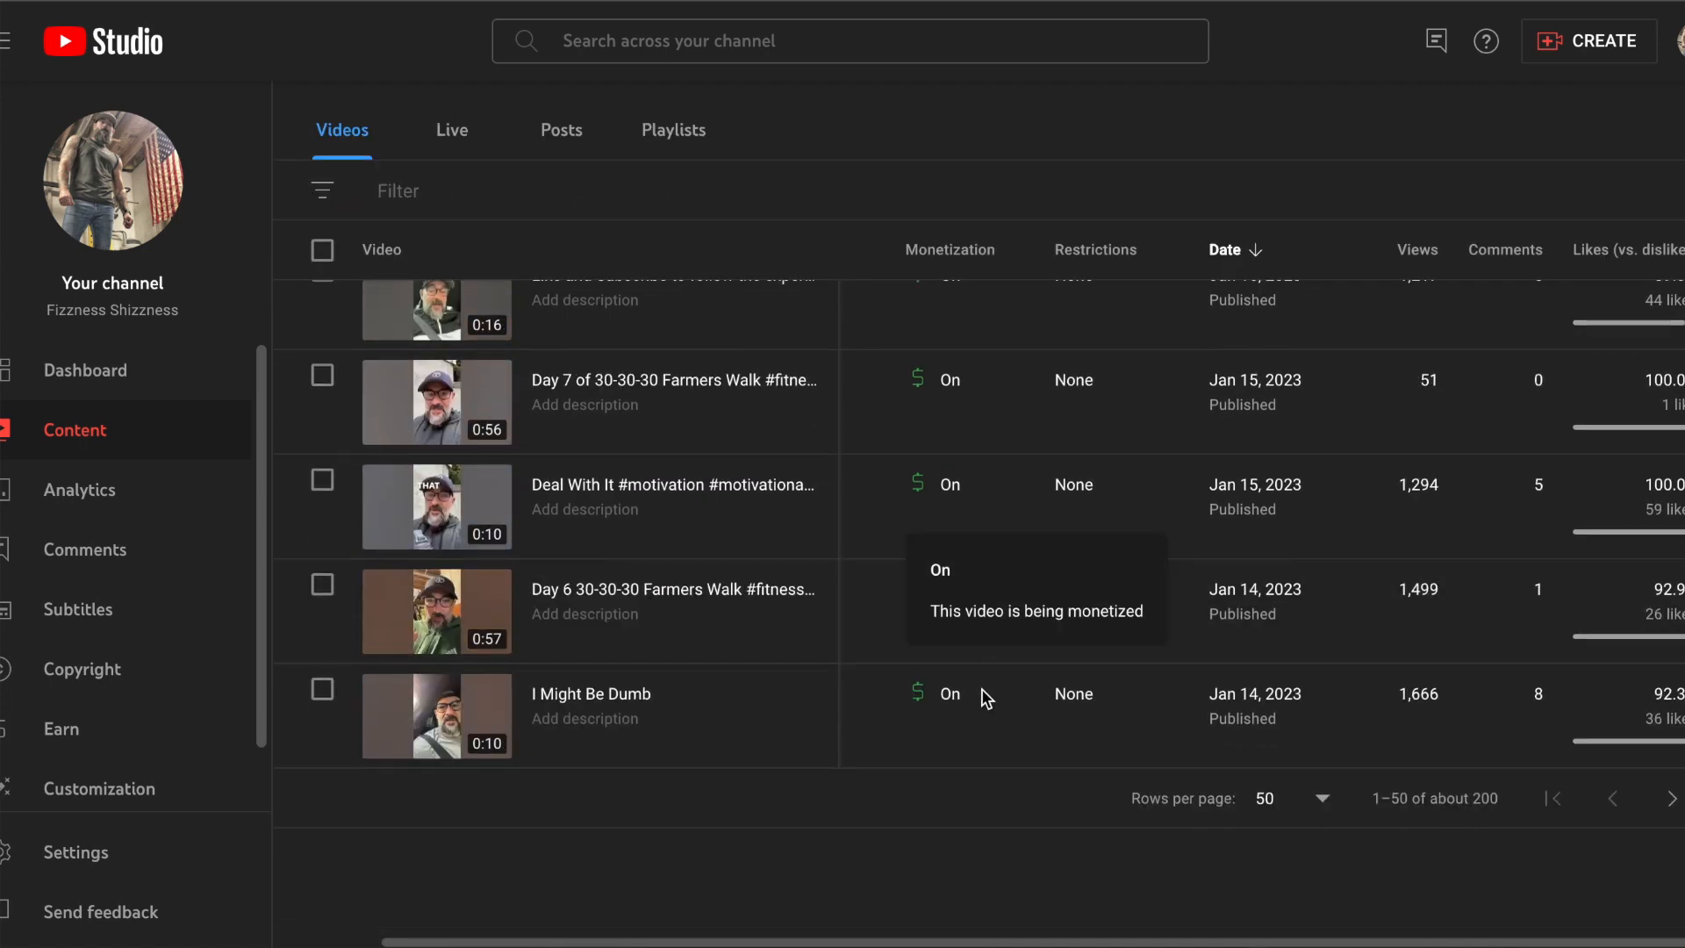
mouse_move(1059, 732)
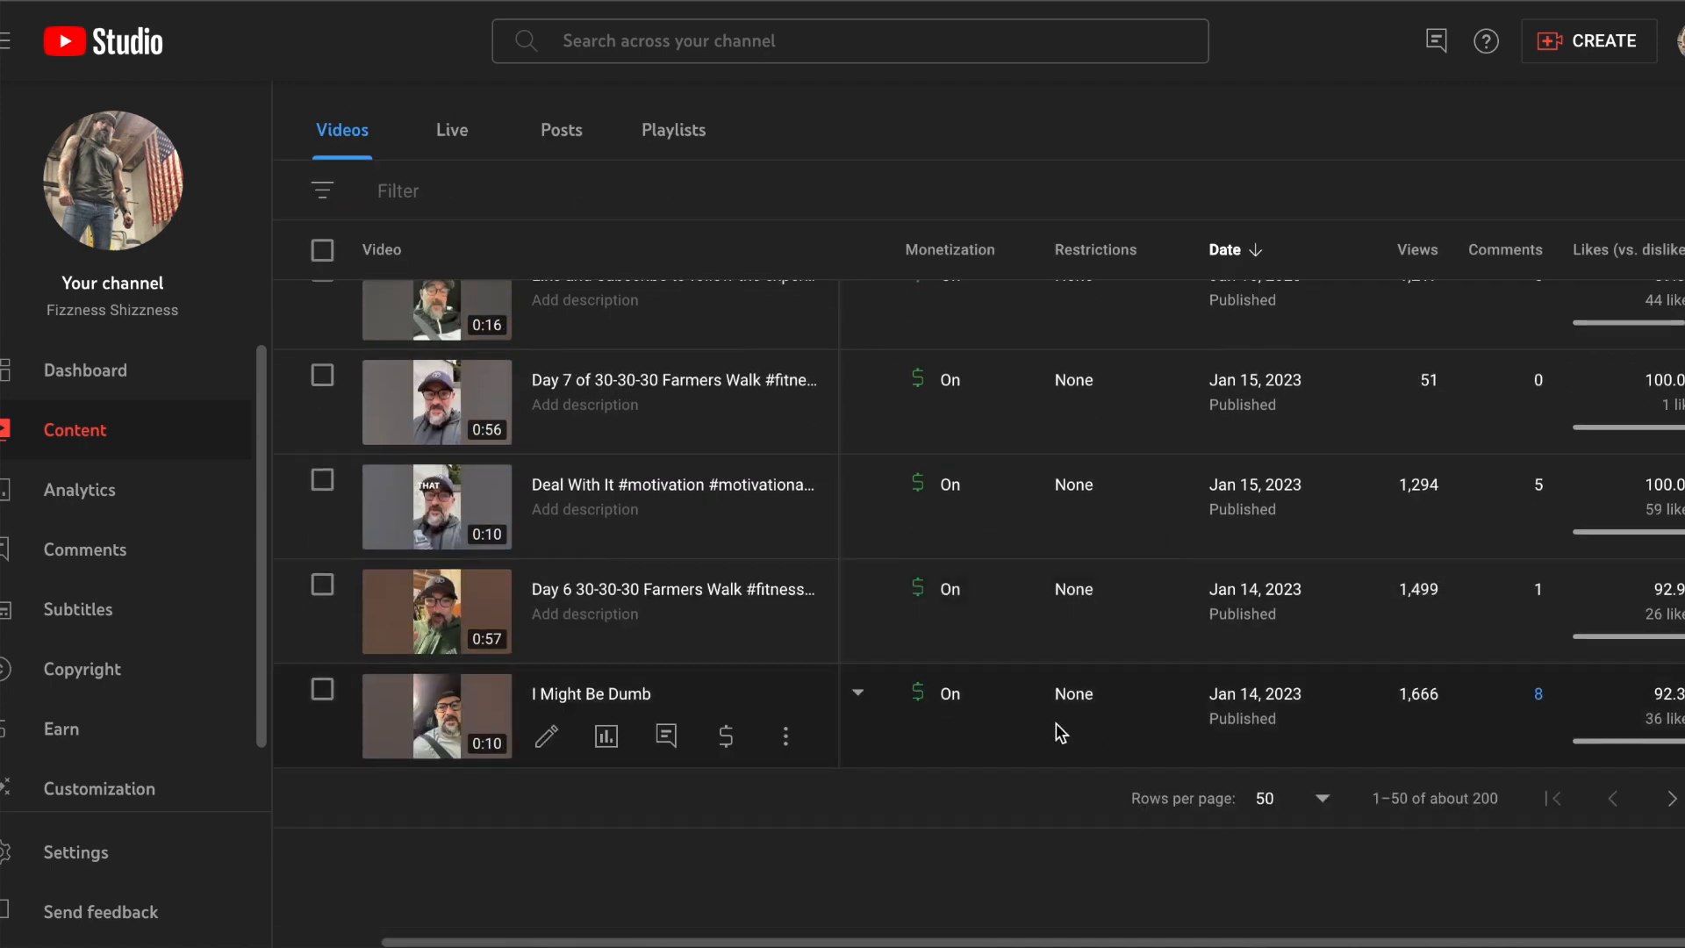
mouse_move(842, 744)
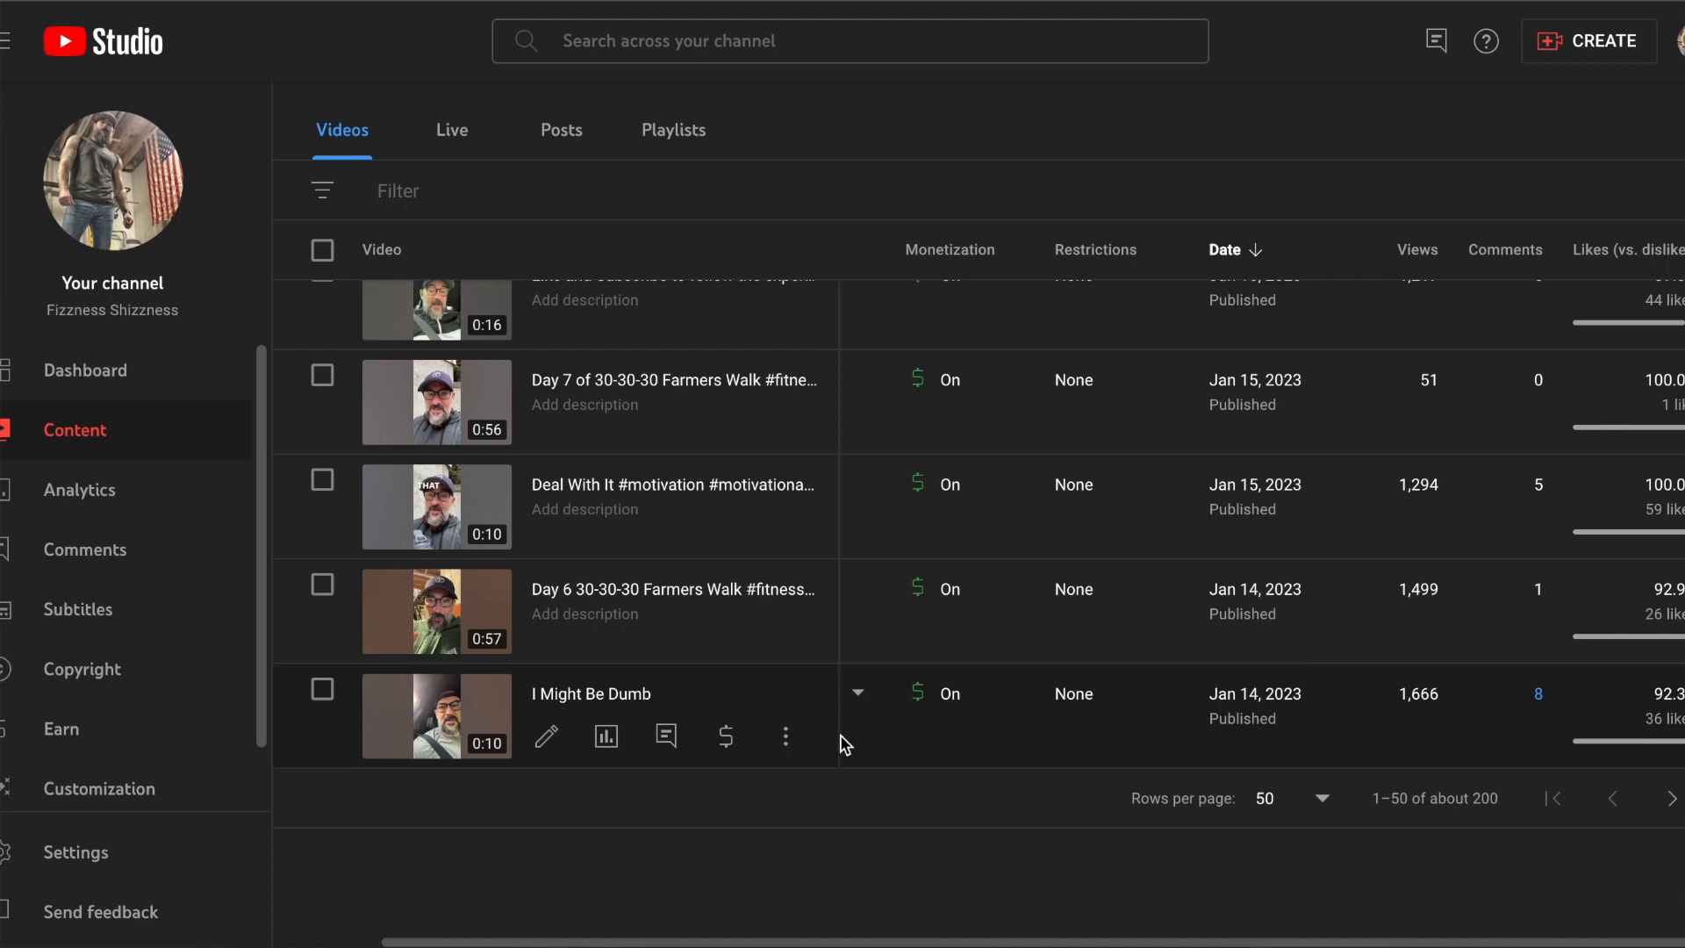
mouse_move(1078, 669)
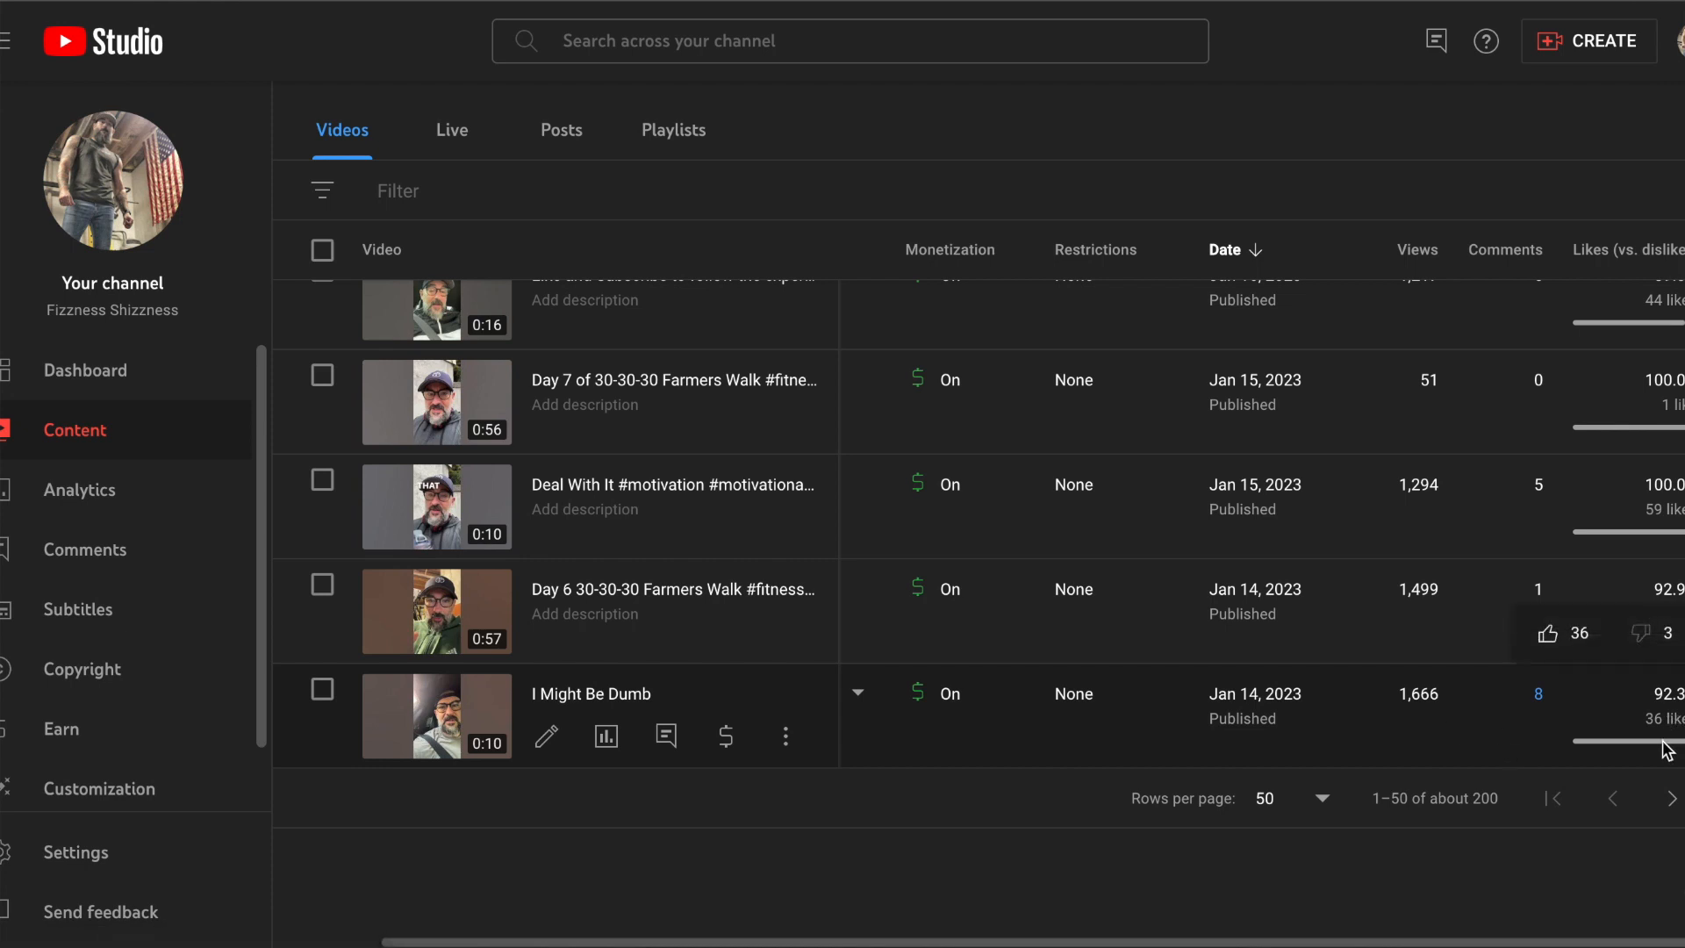
mouse_move(1599, 721)
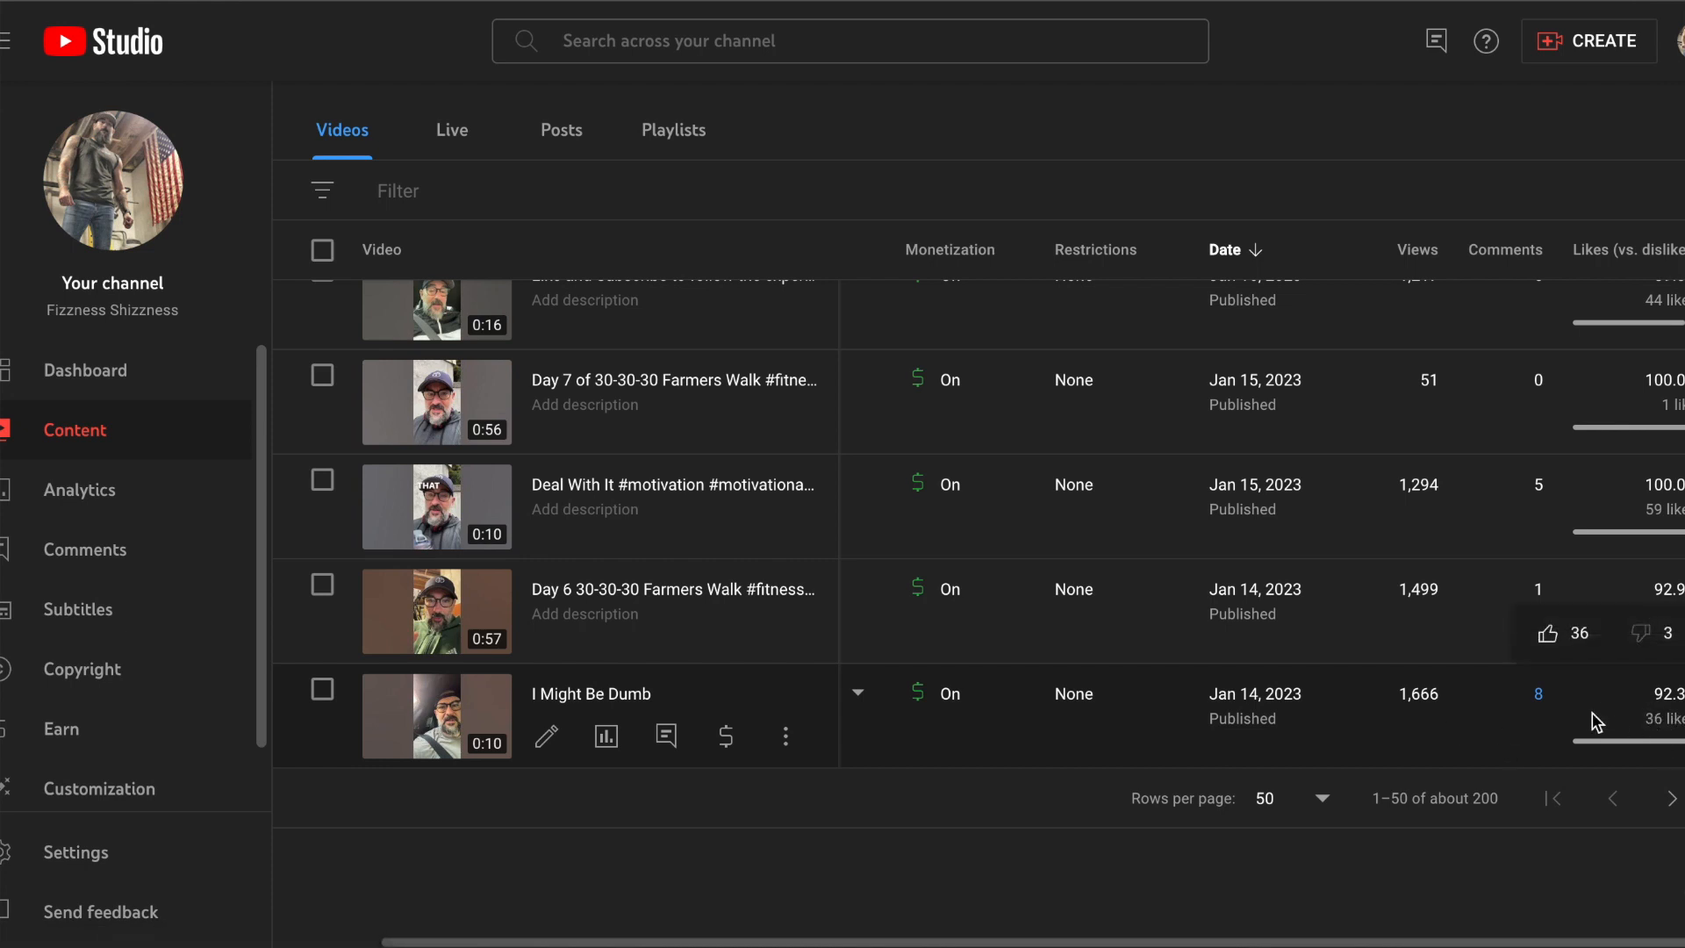
mouse_move(842, 804)
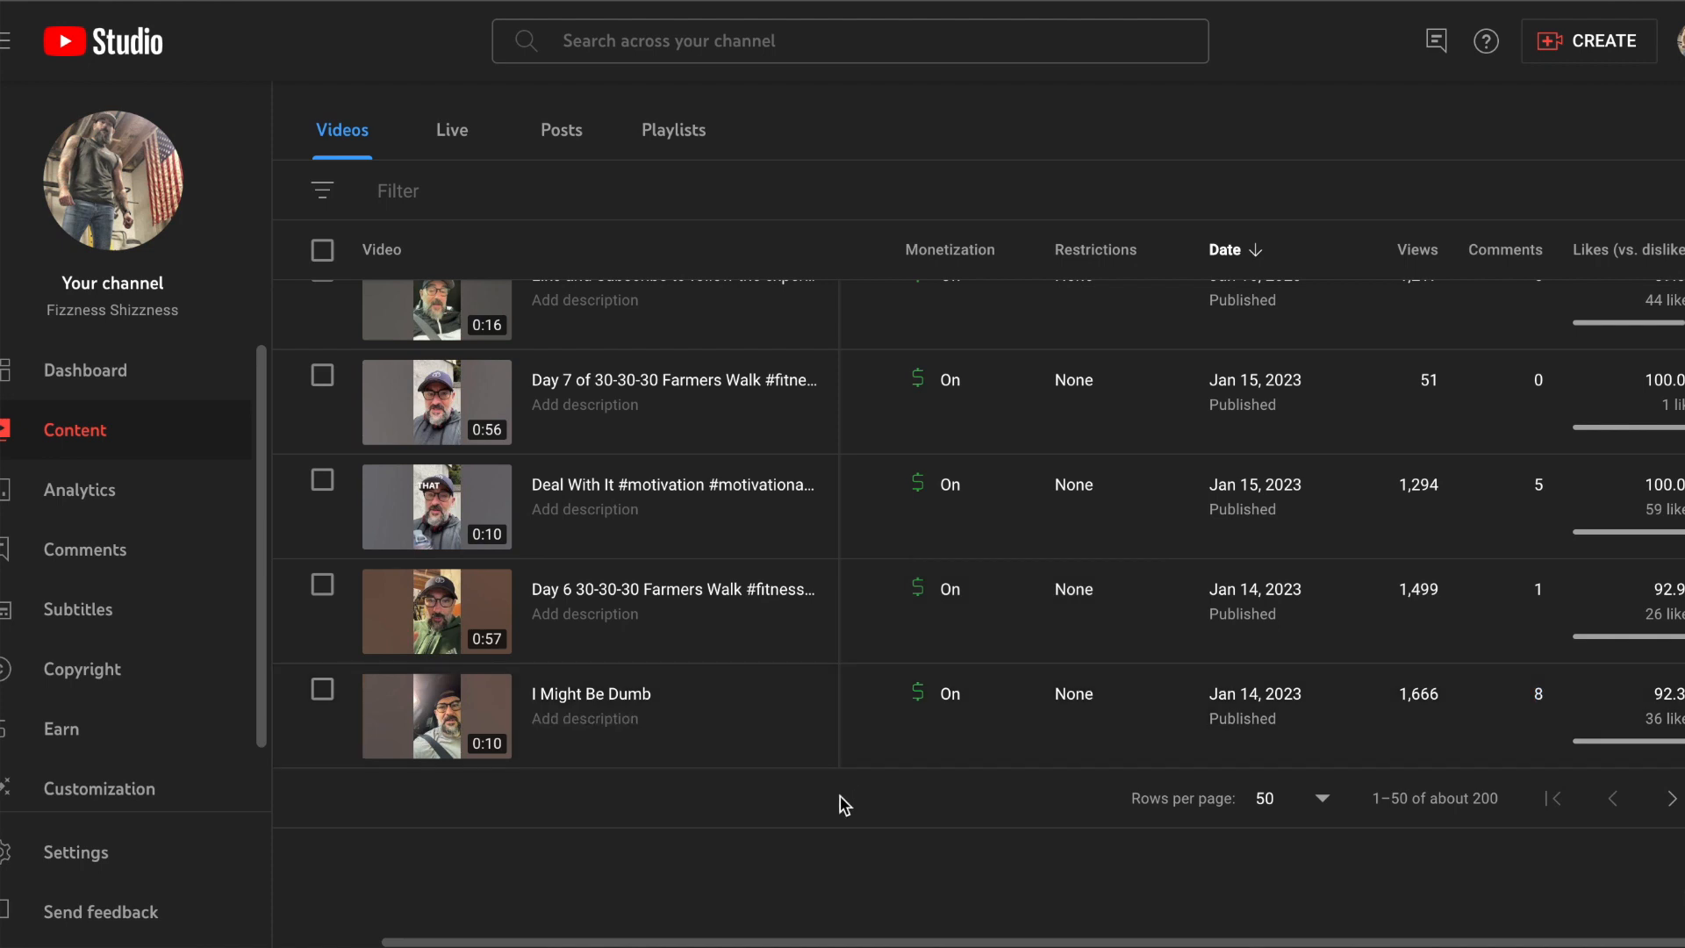
mouse_move(623, 611)
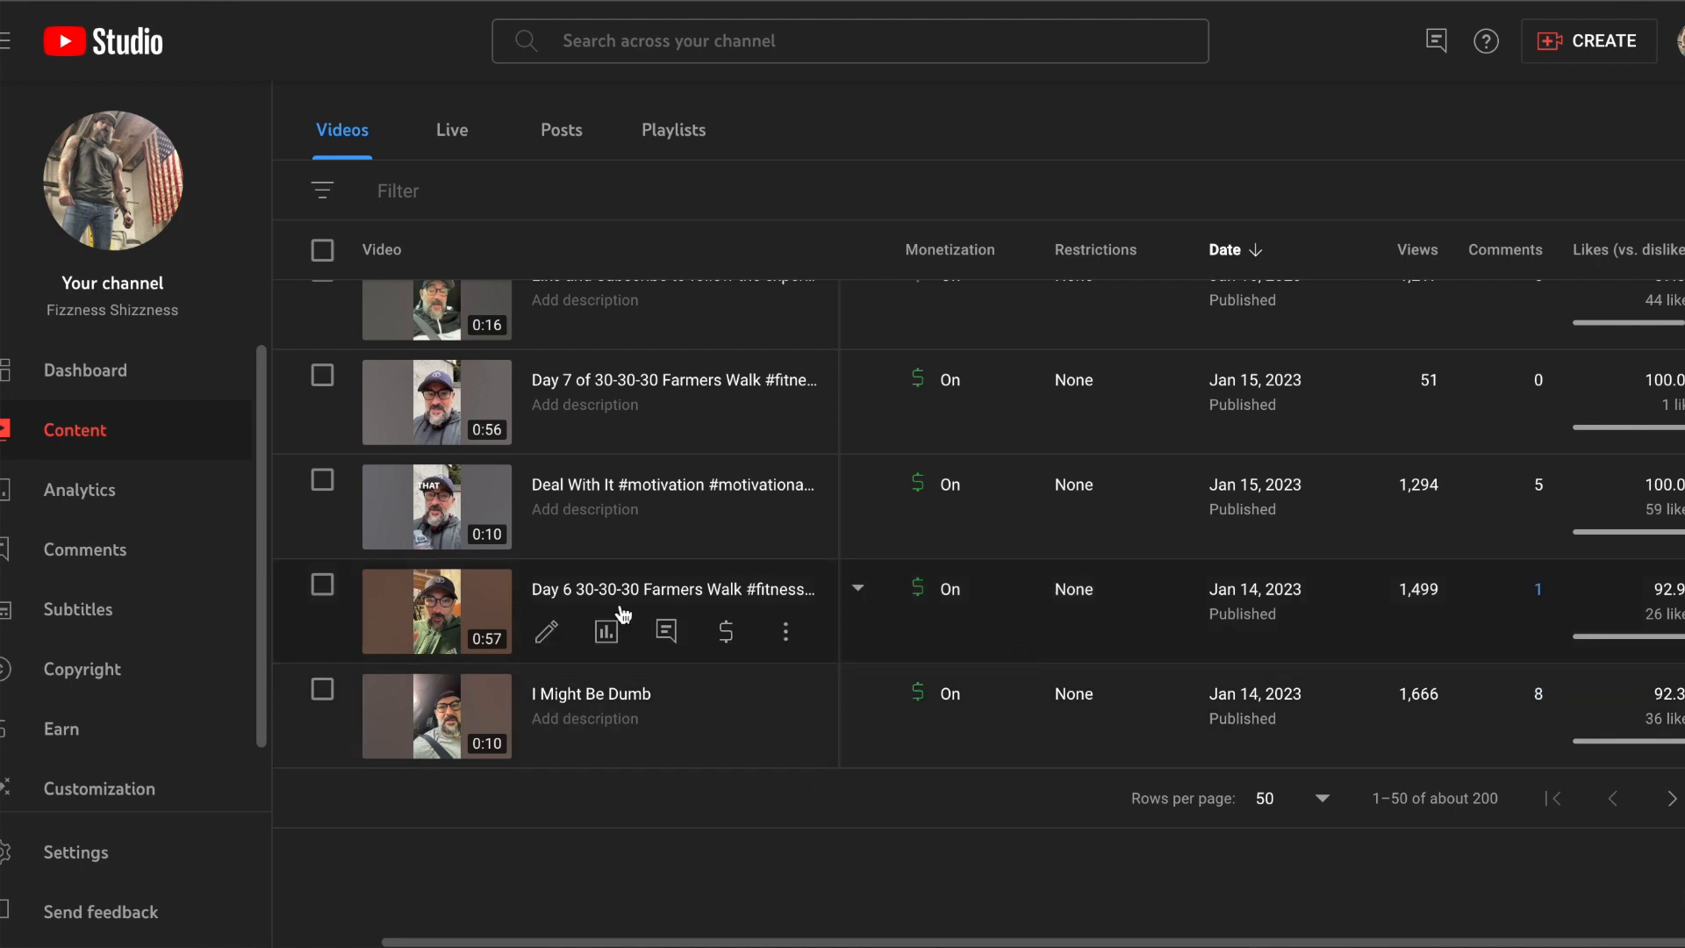
mouse_move(726, 632)
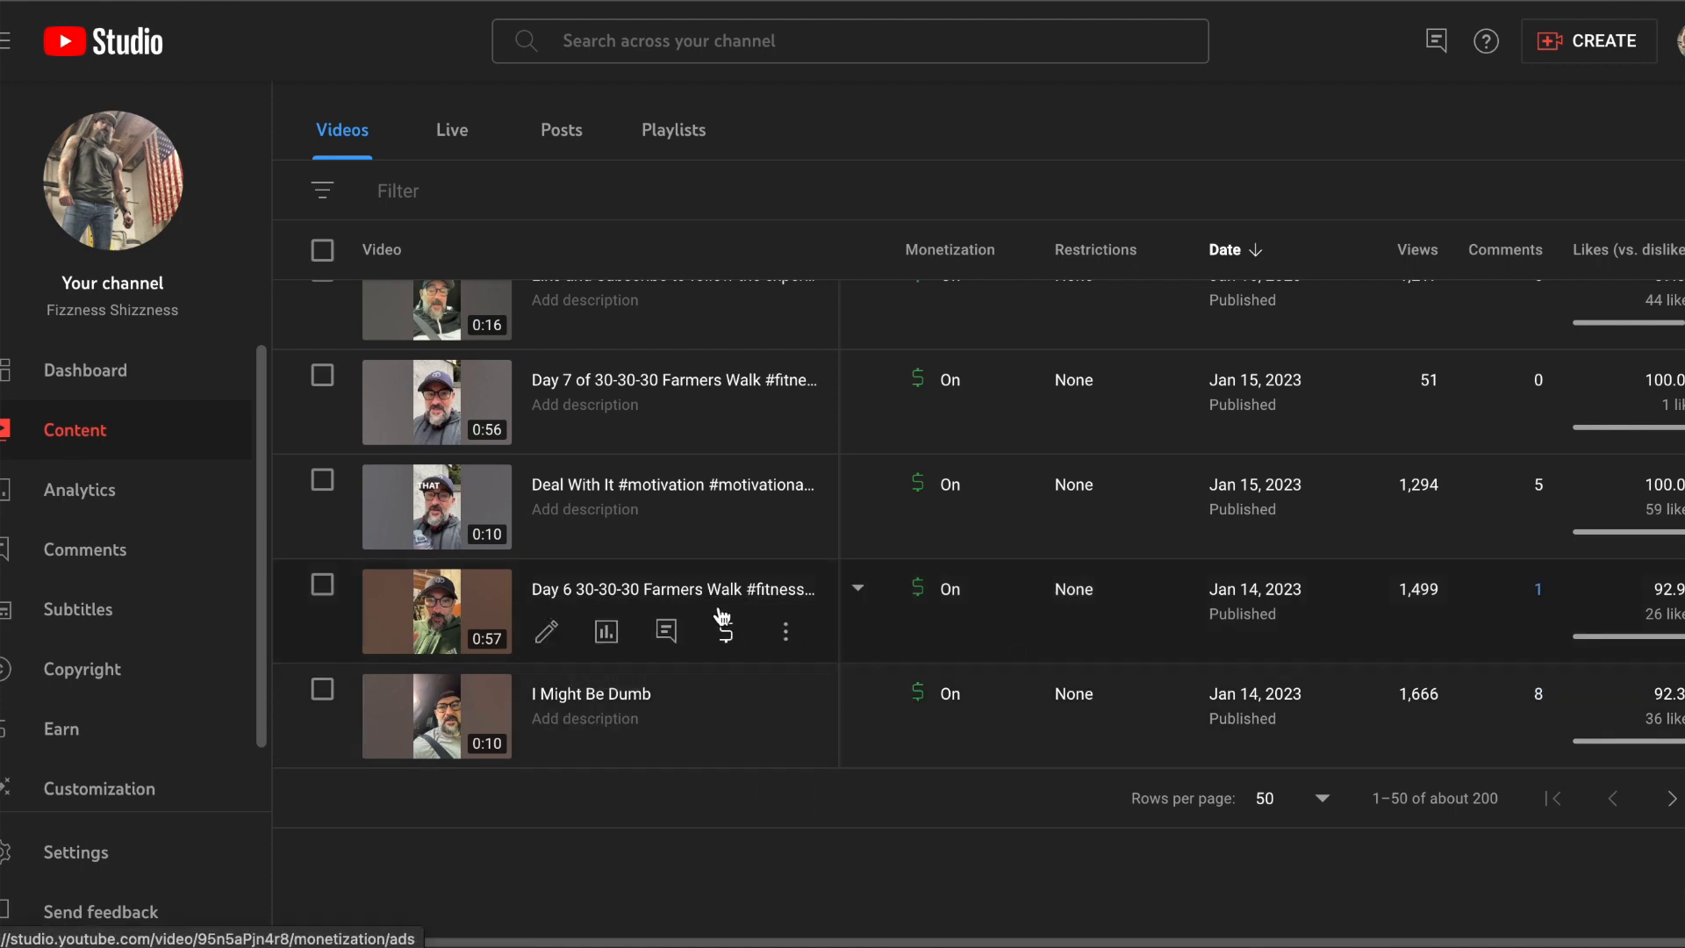
mouse_move(1298, 621)
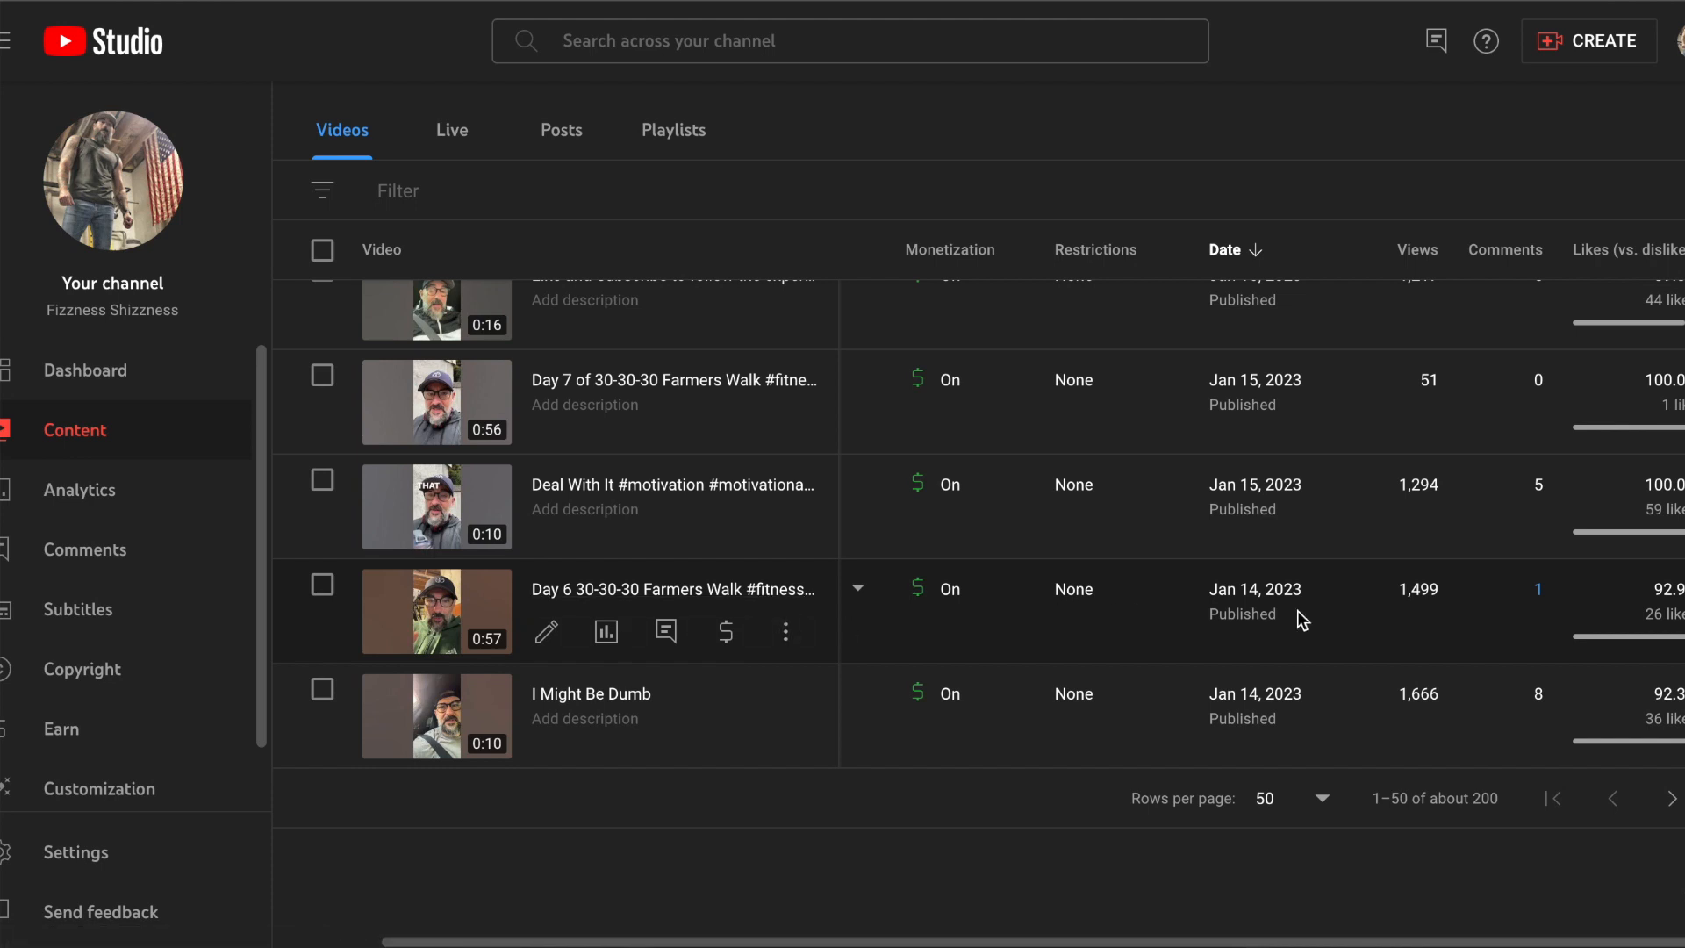
mouse_move(1425, 599)
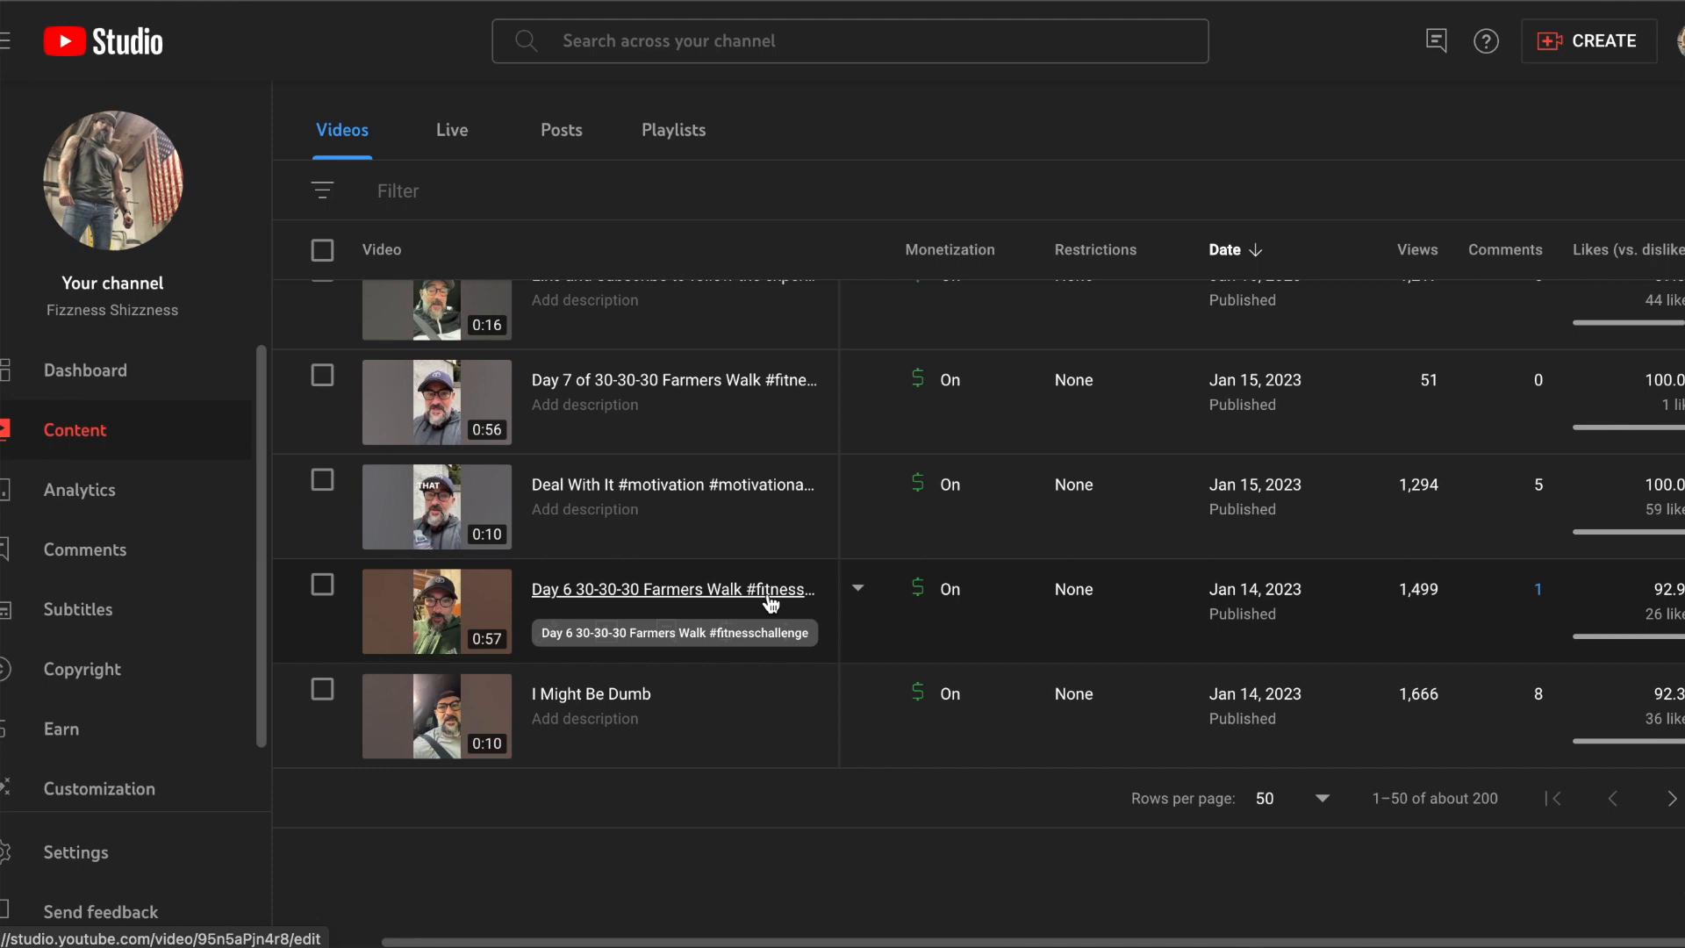
mouse_move(757, 485)
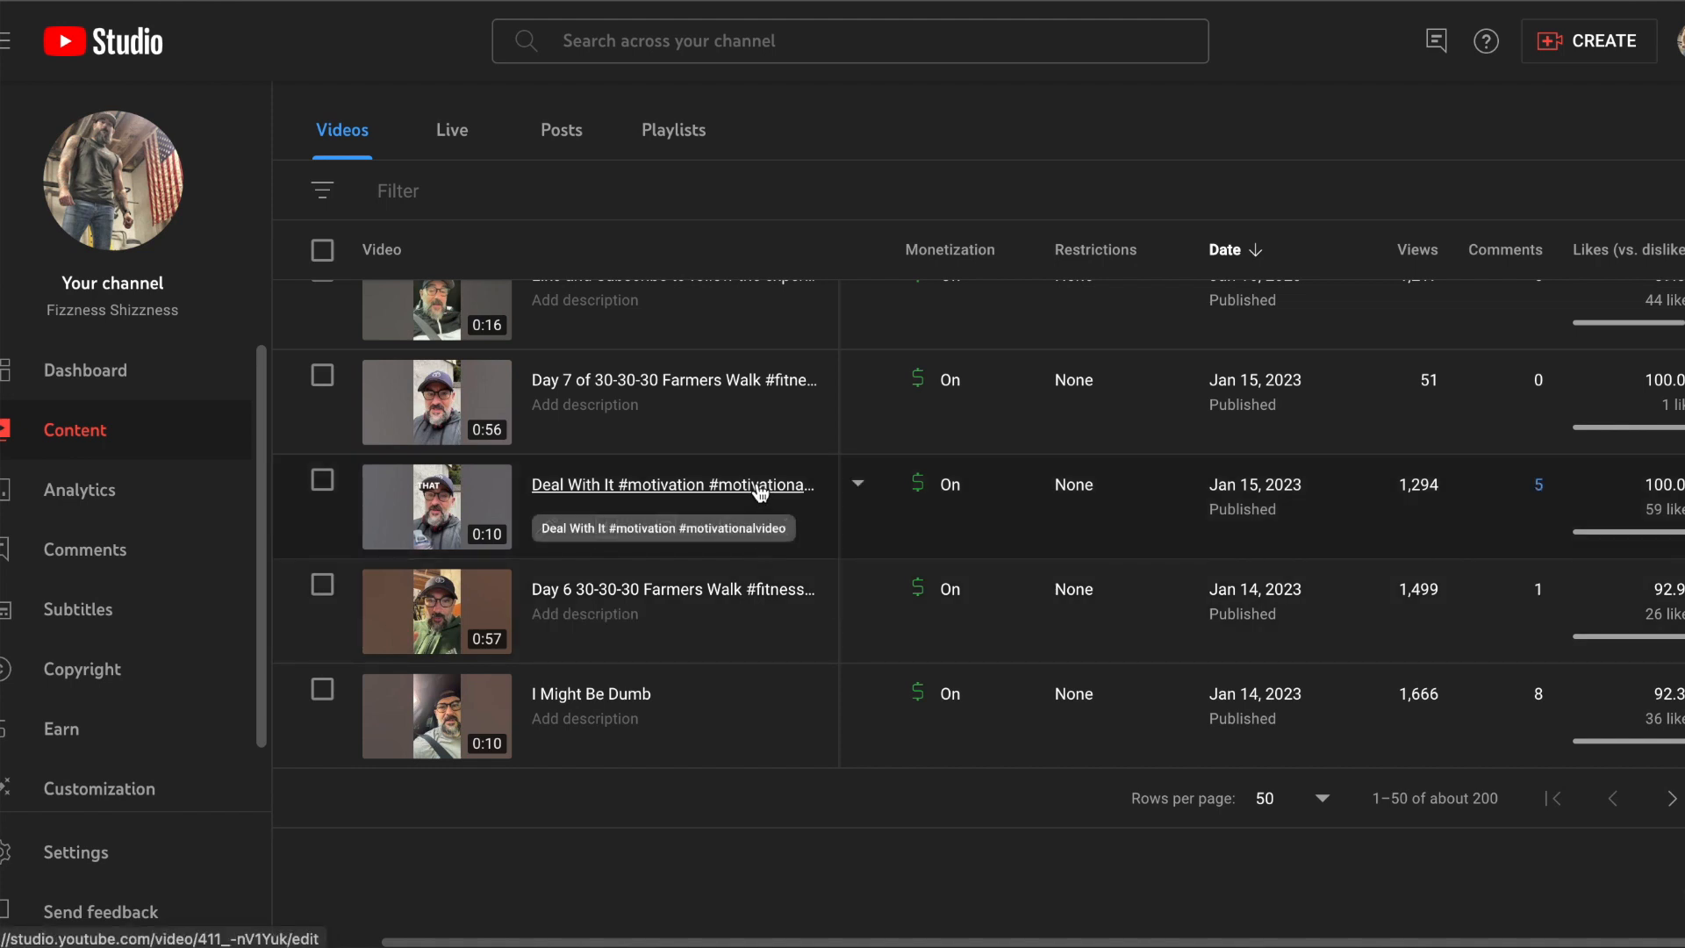
mouse_move(1021, 513)
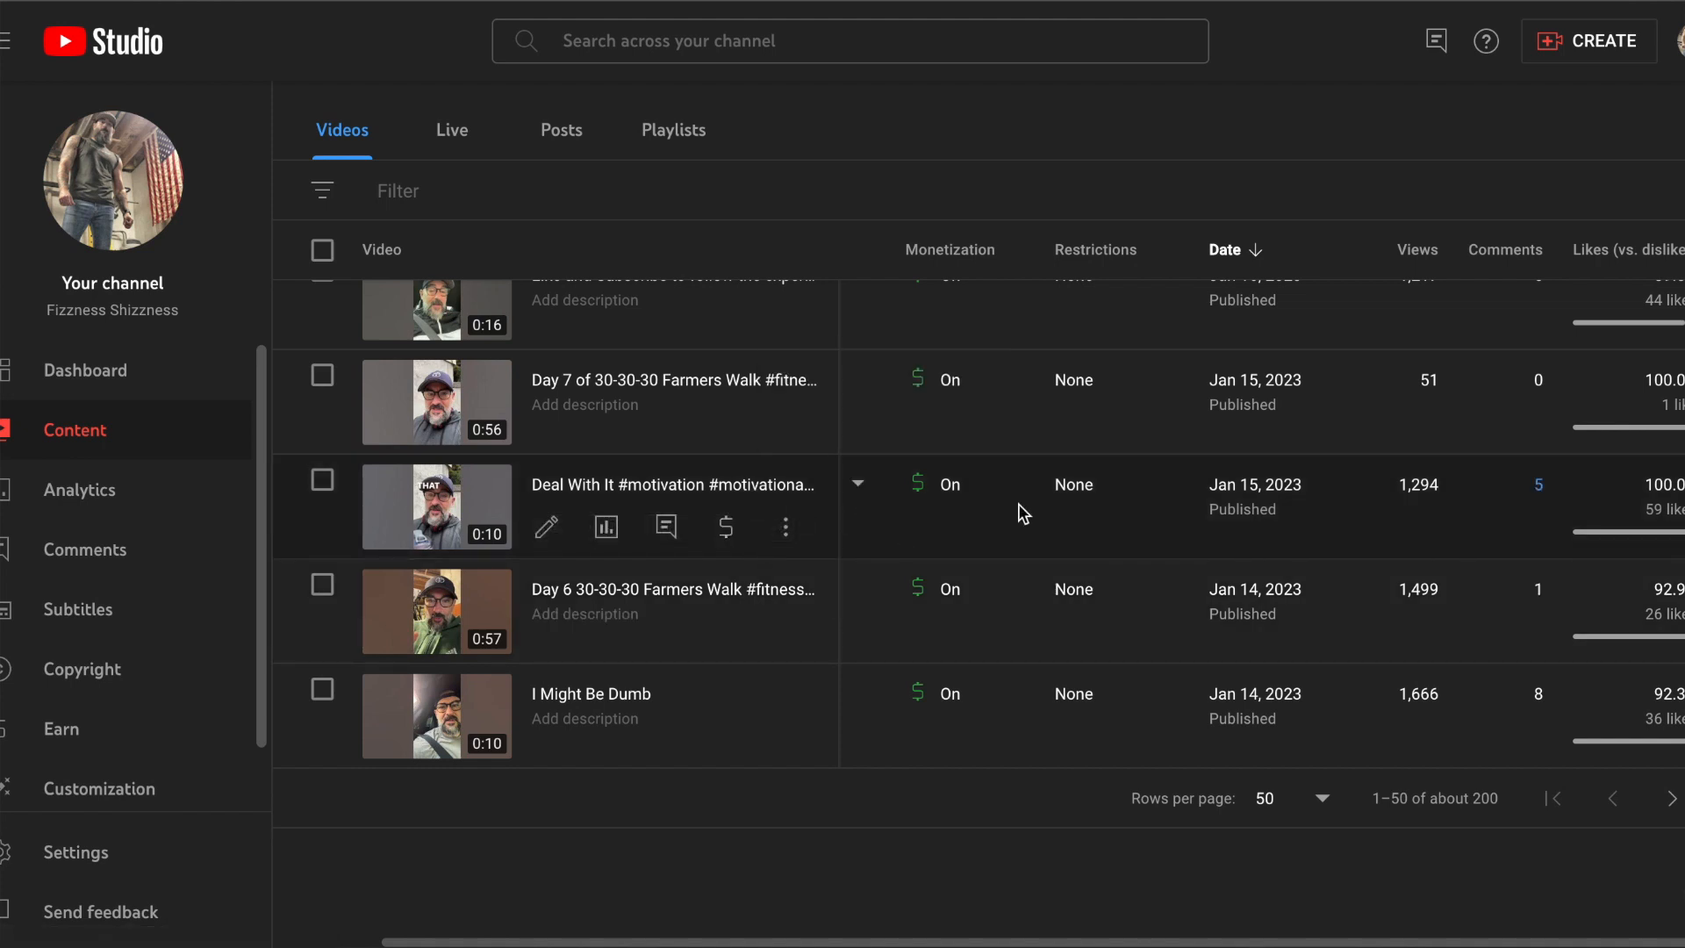
mouse_move(1134, 484)
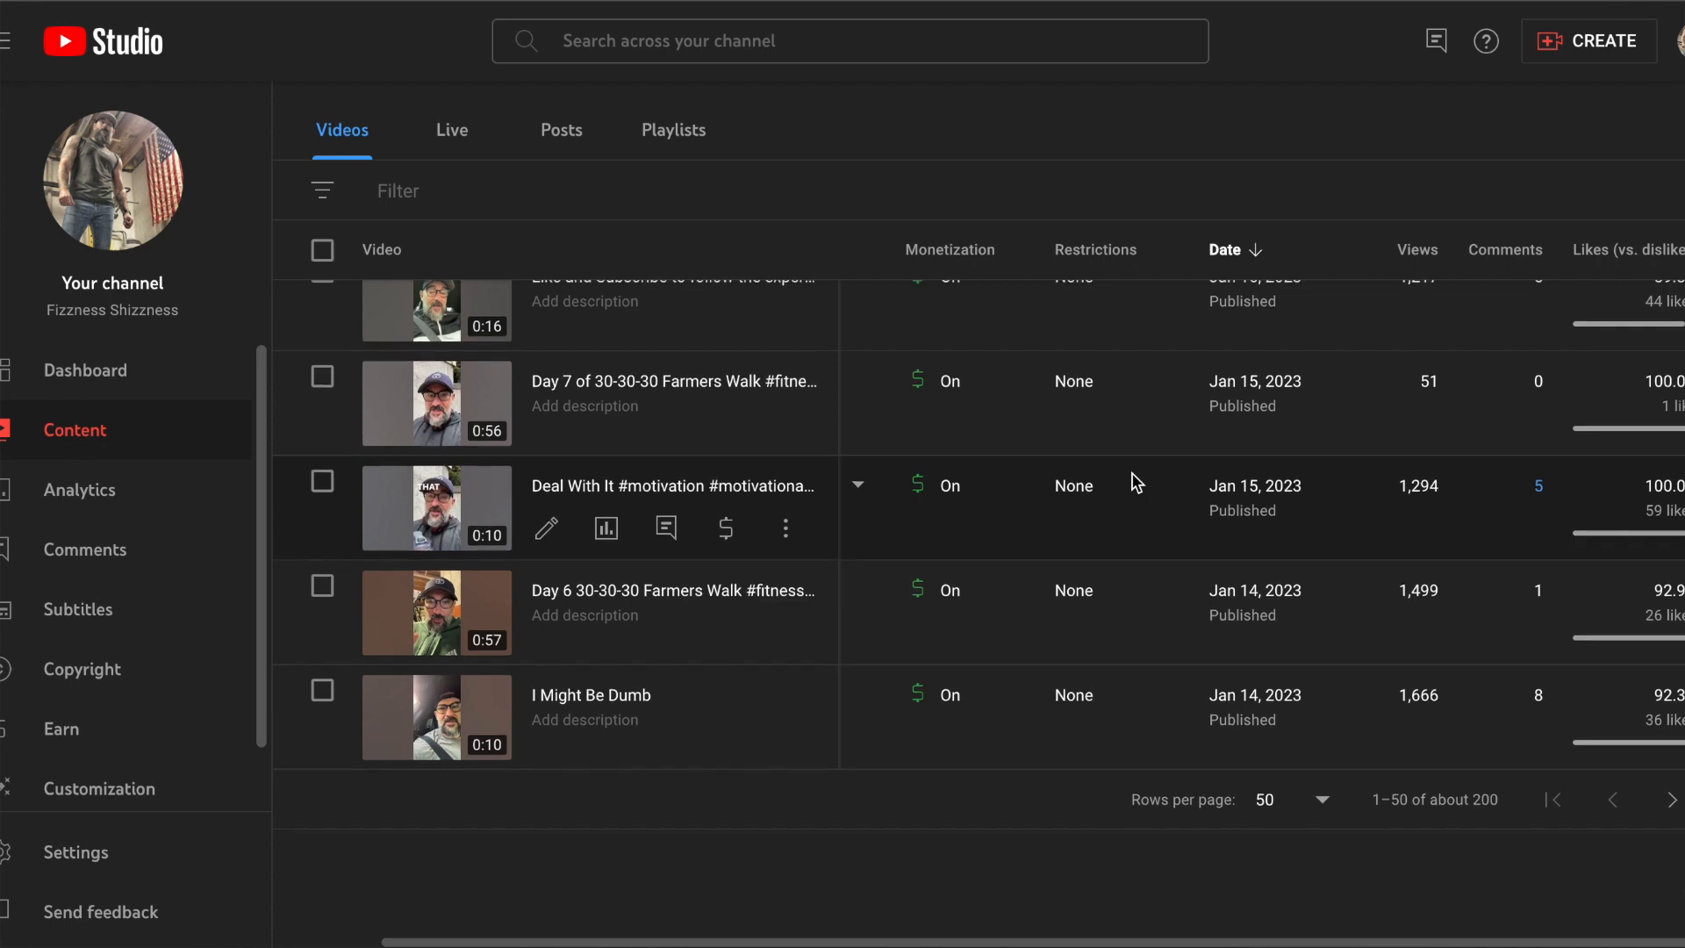
scroll("up", 3)
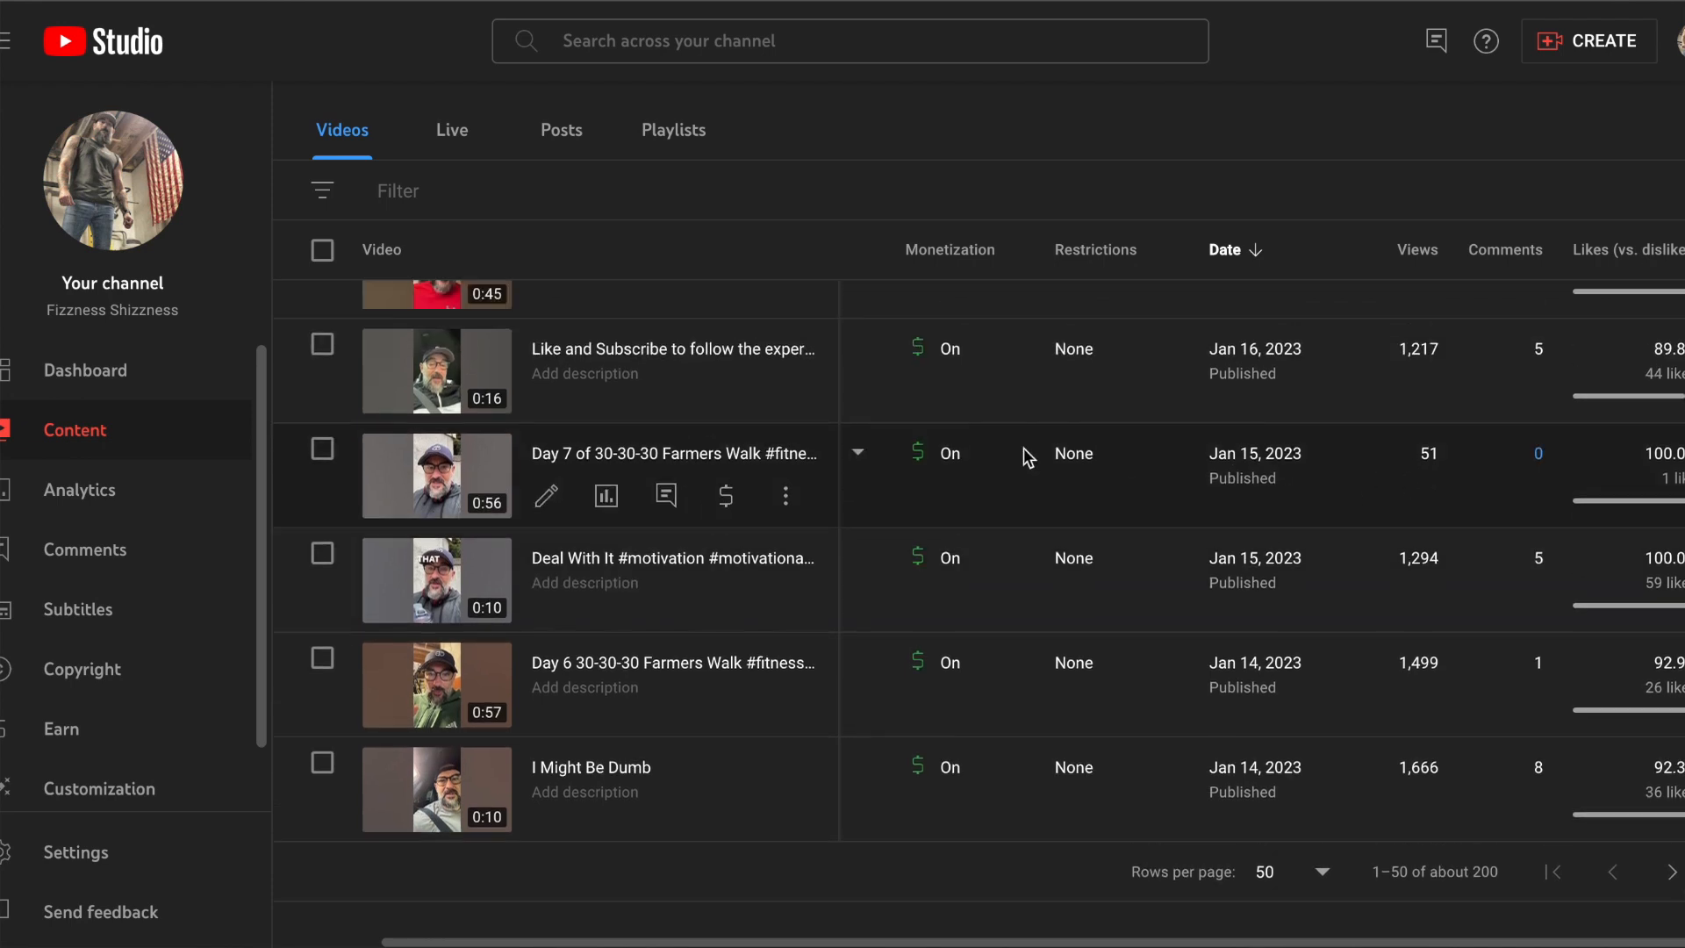
scroll("up", 3)
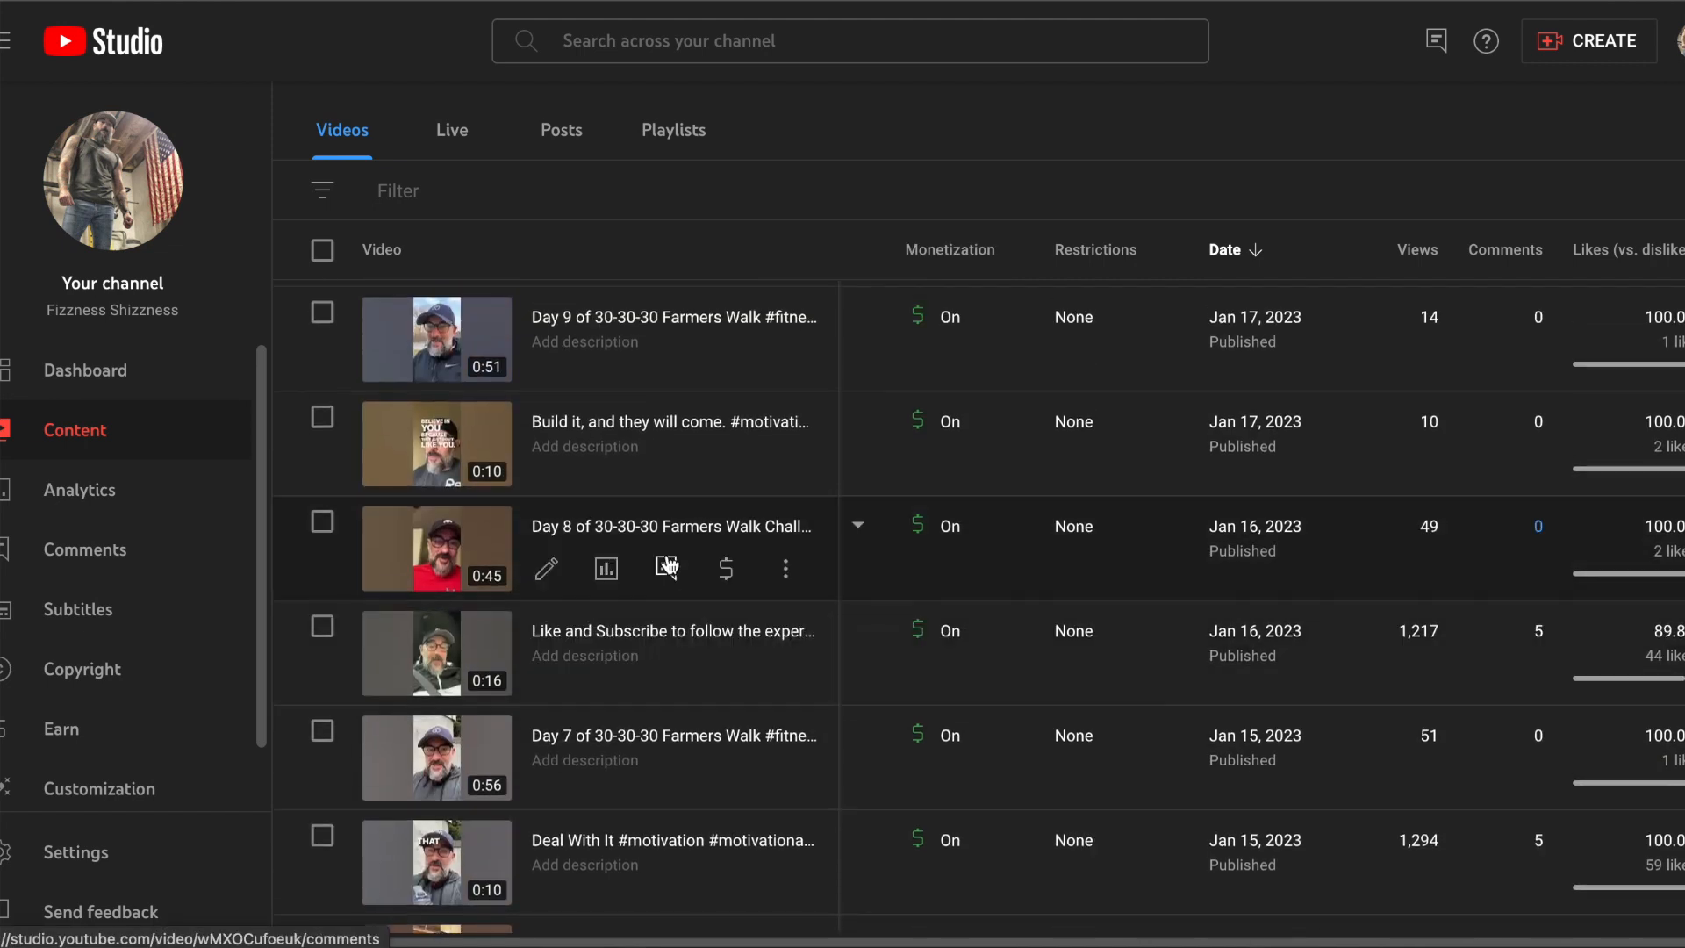
mouse_move(1441, 495)
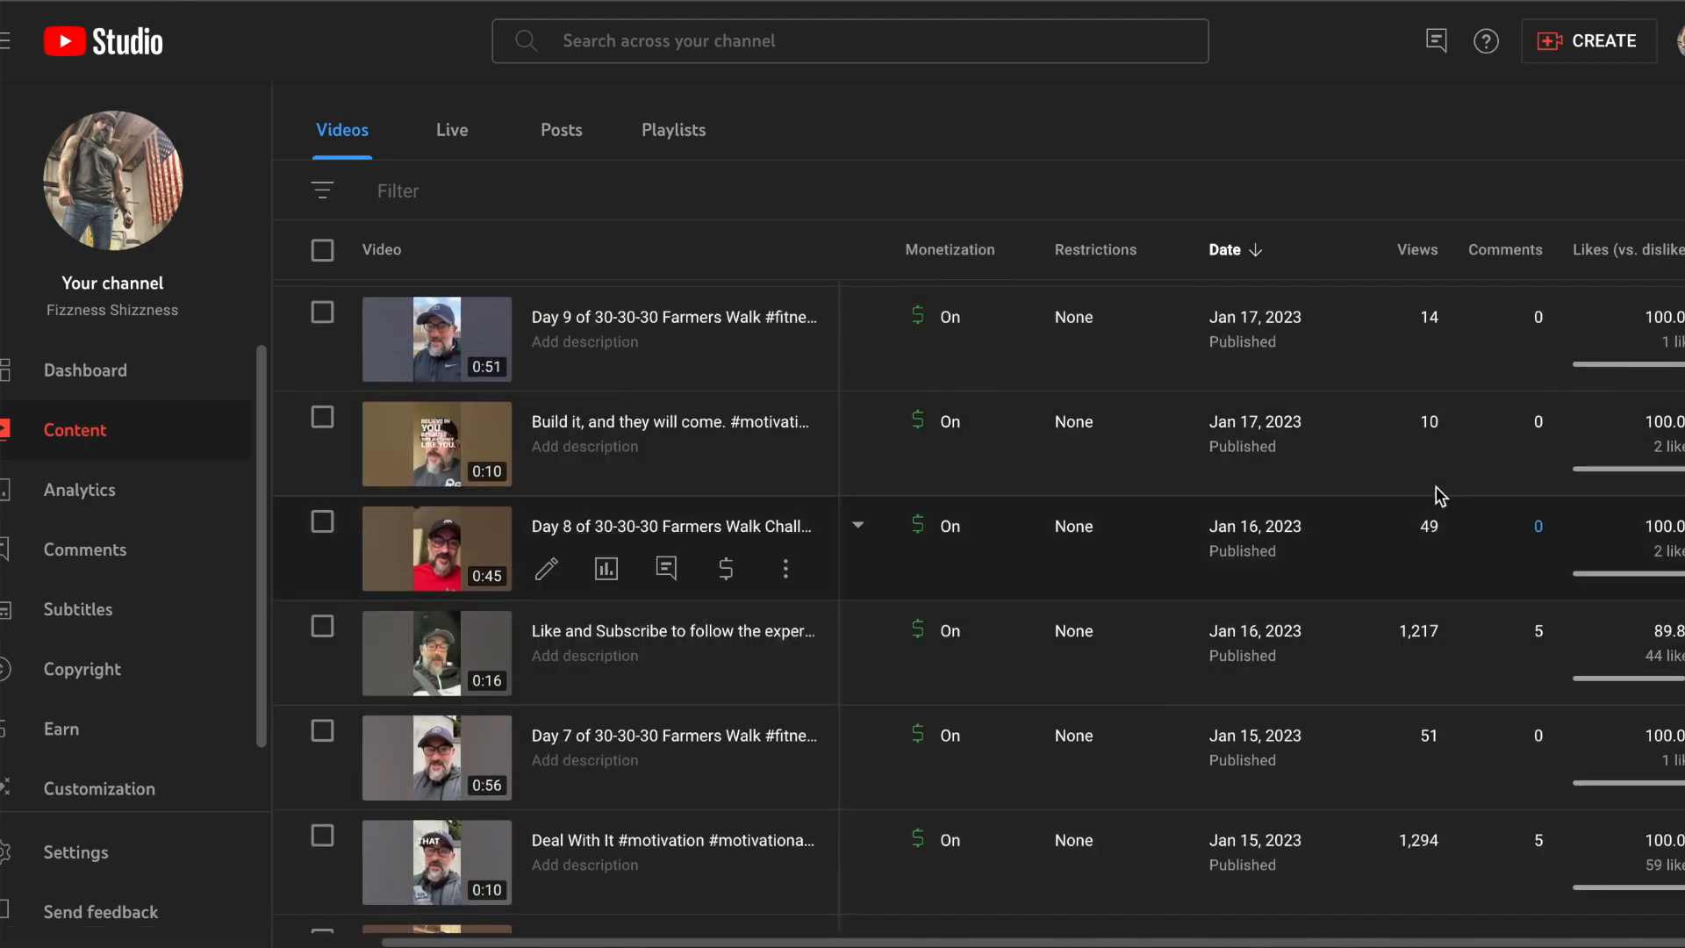
mouse_move(1290, 474)
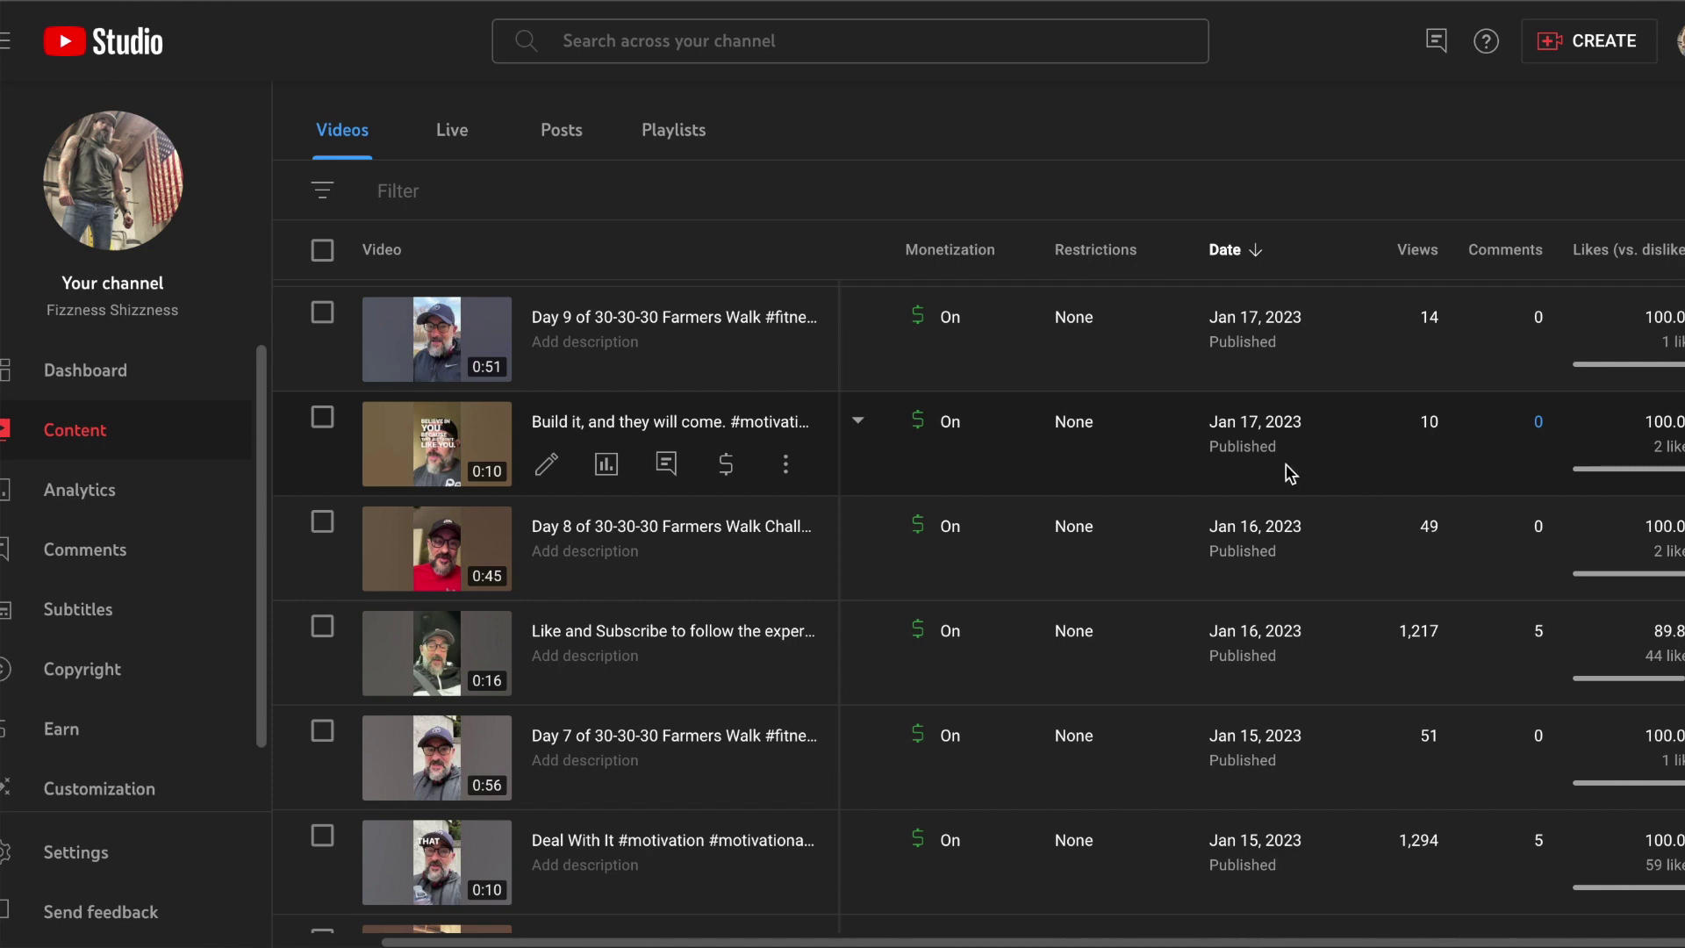
scroll("up", 3)
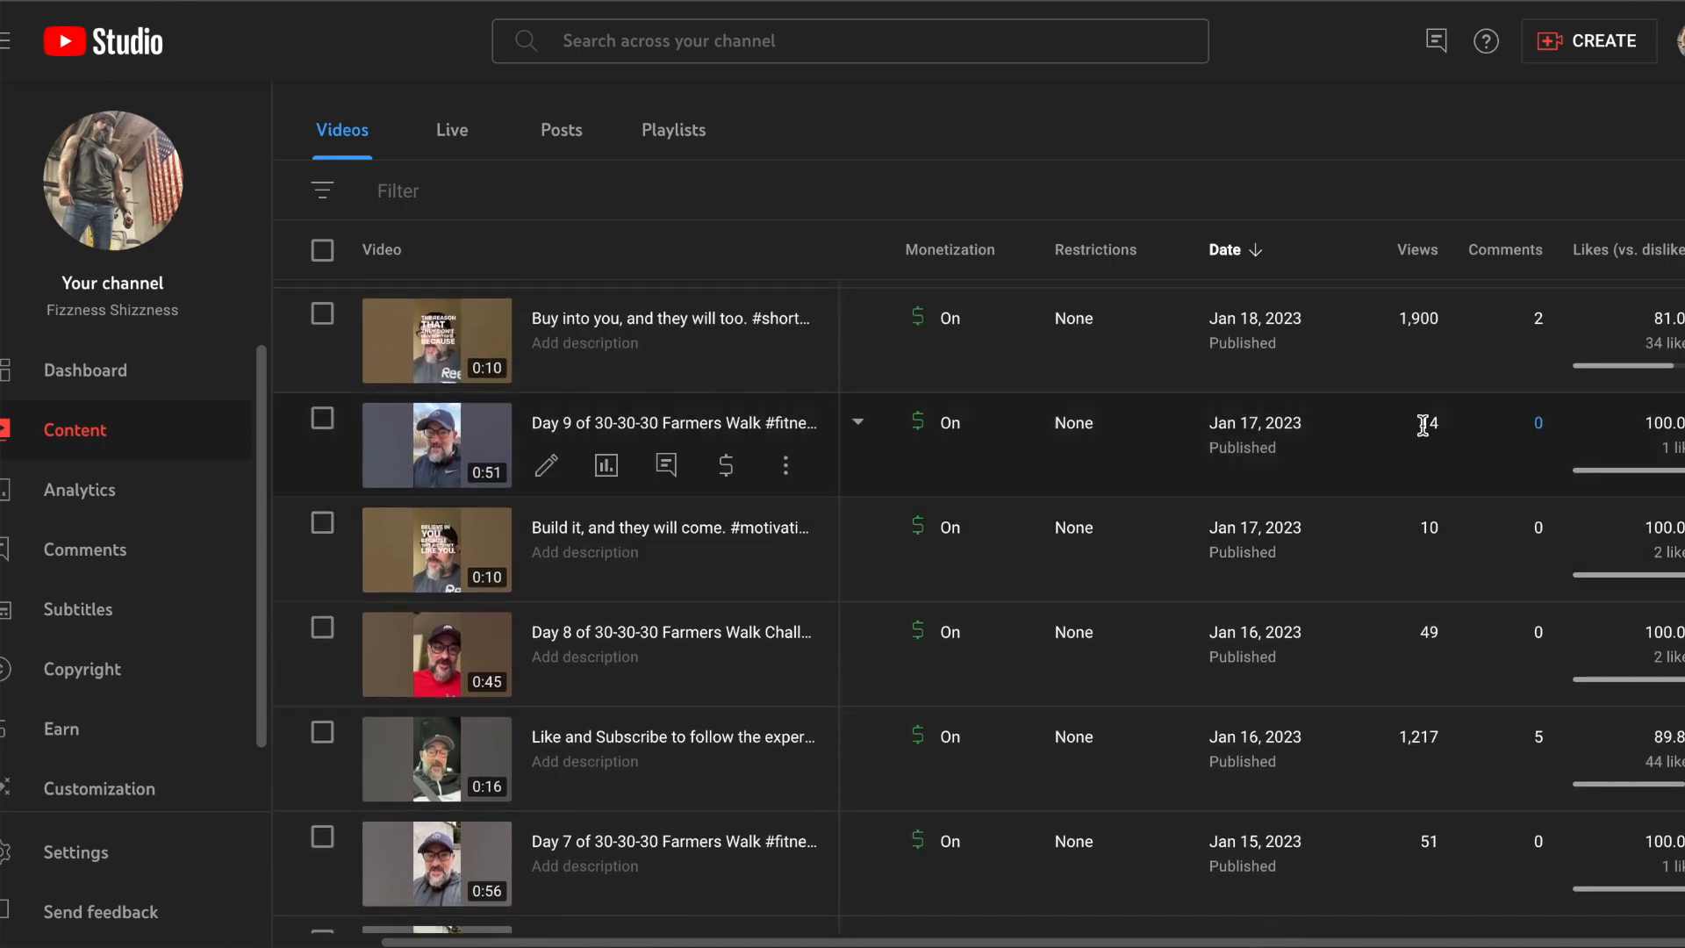
scroll("up", 3)
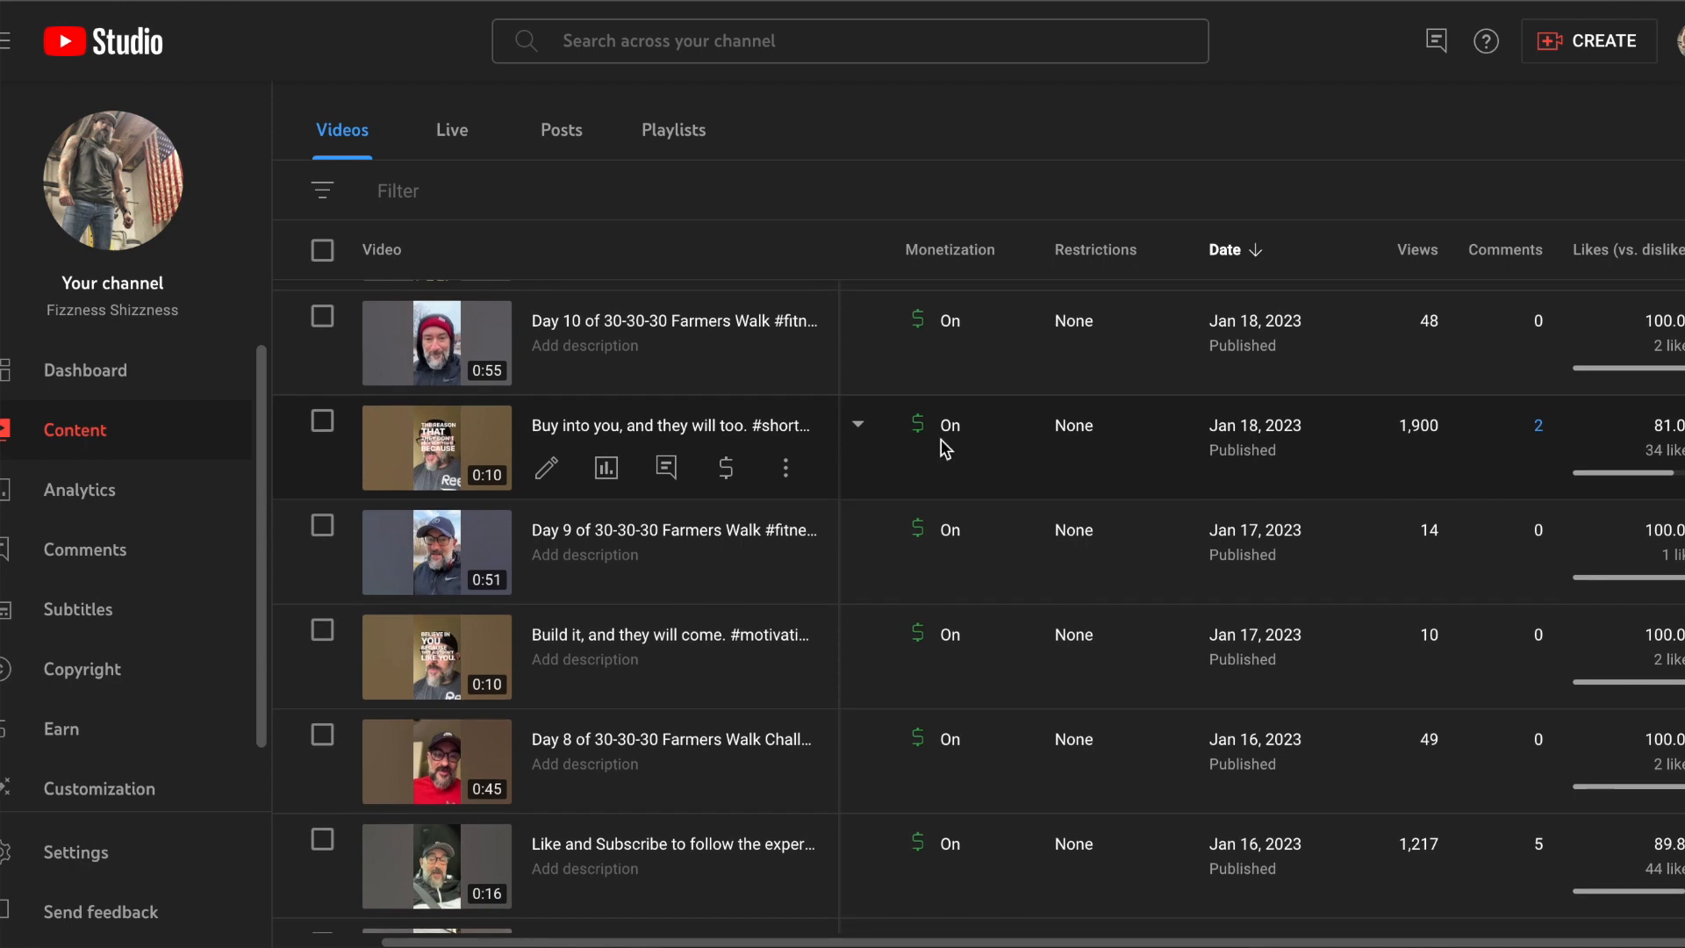
mouse_move(602, 444)
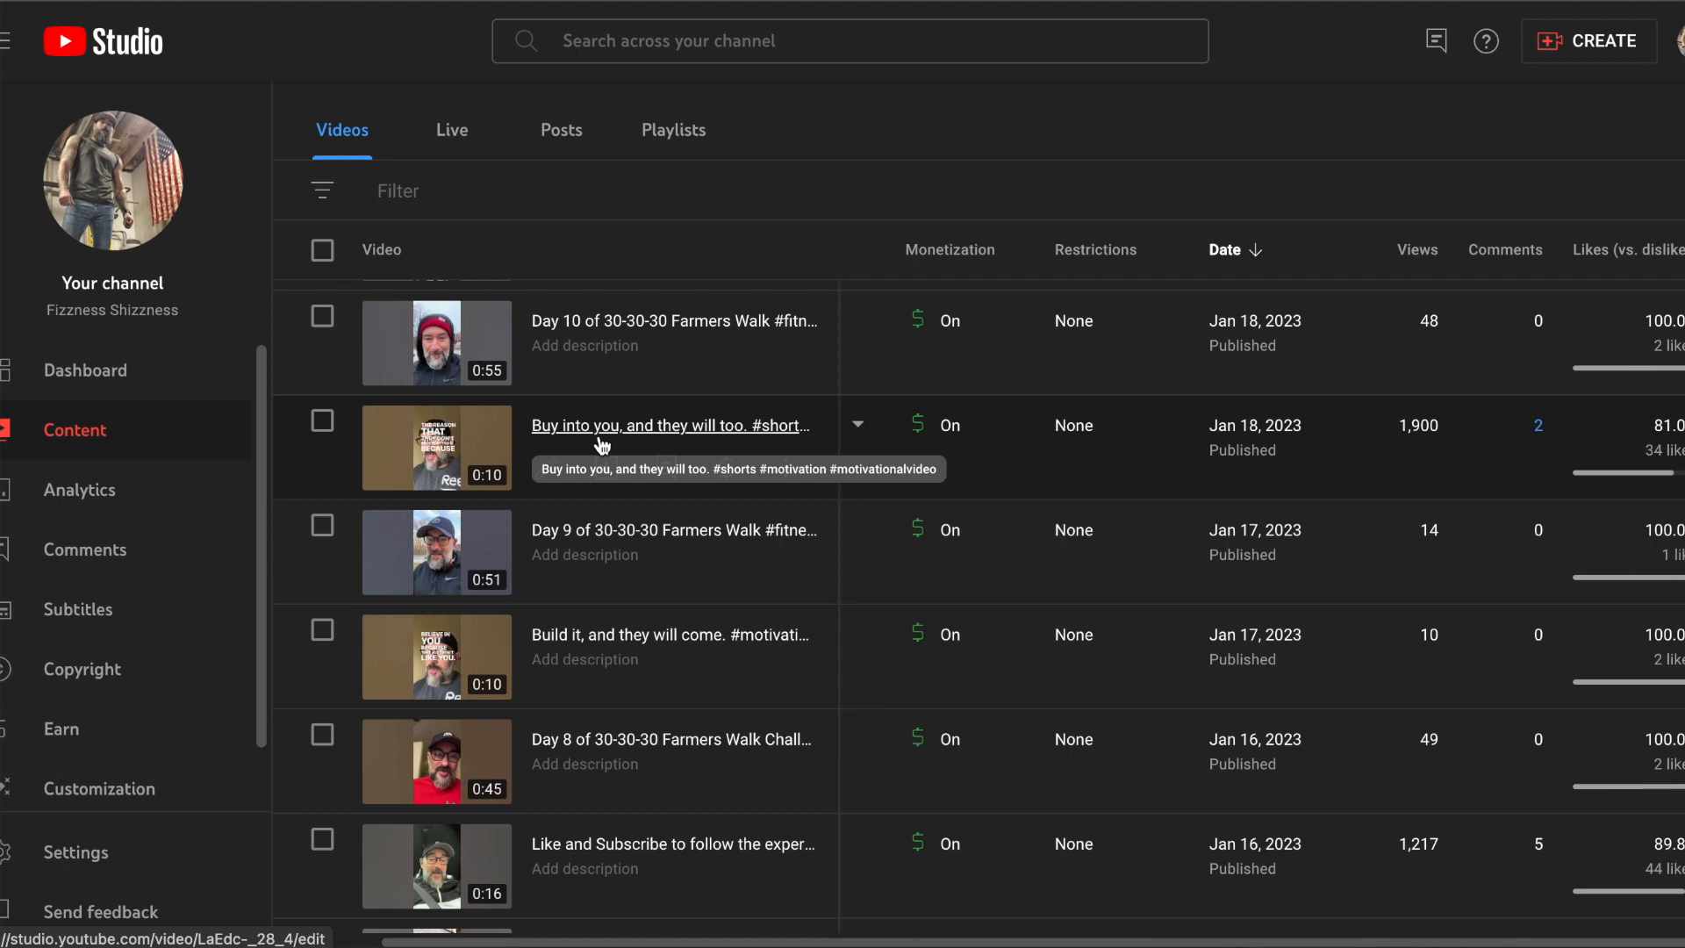
Step: Scroll further up to the January 19 uploads with Shorts at 1,748 and 1,956 views
scroll("up", 3)
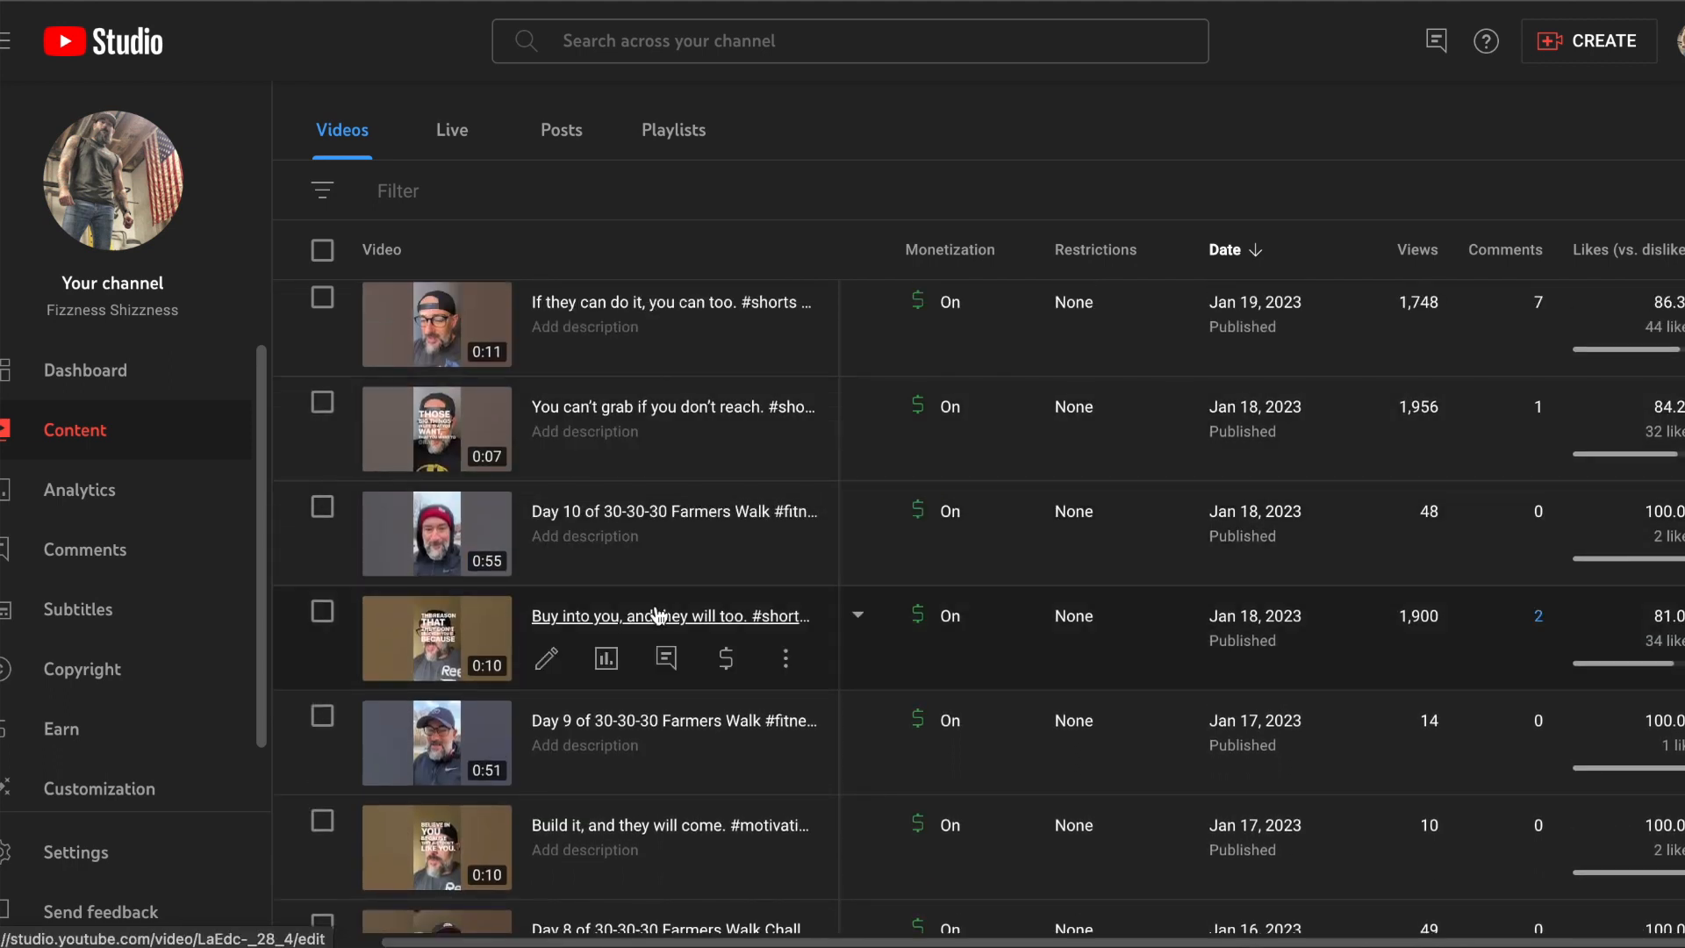
mouse_move(657, 616)
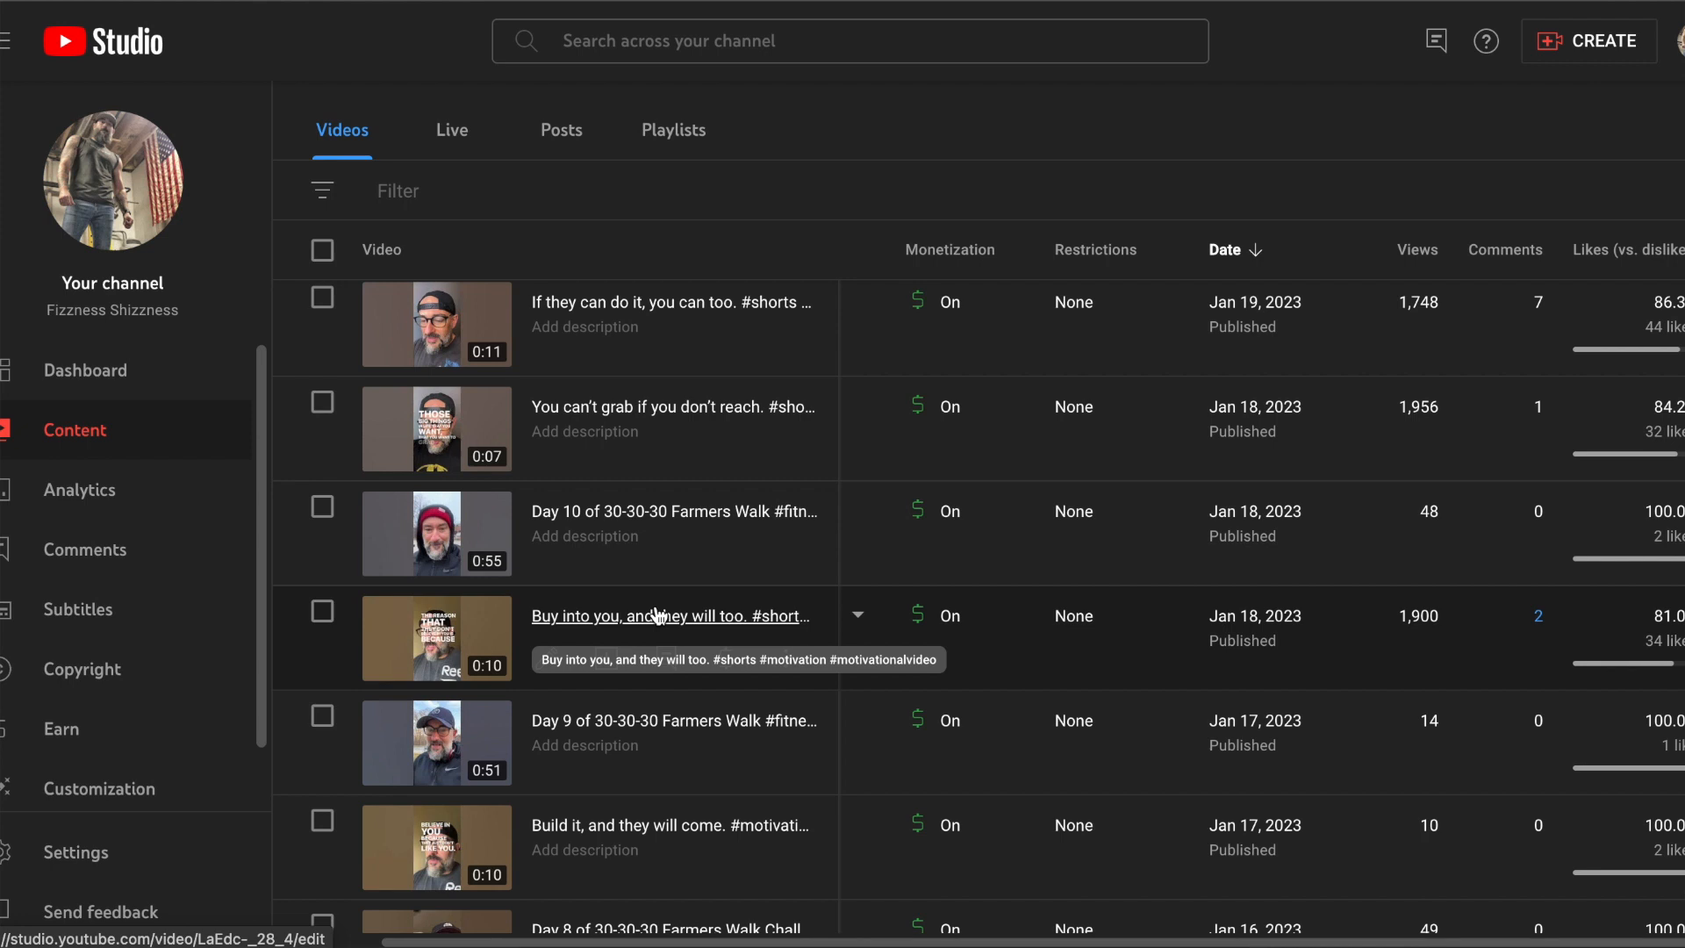
mouse_move(484, 436)
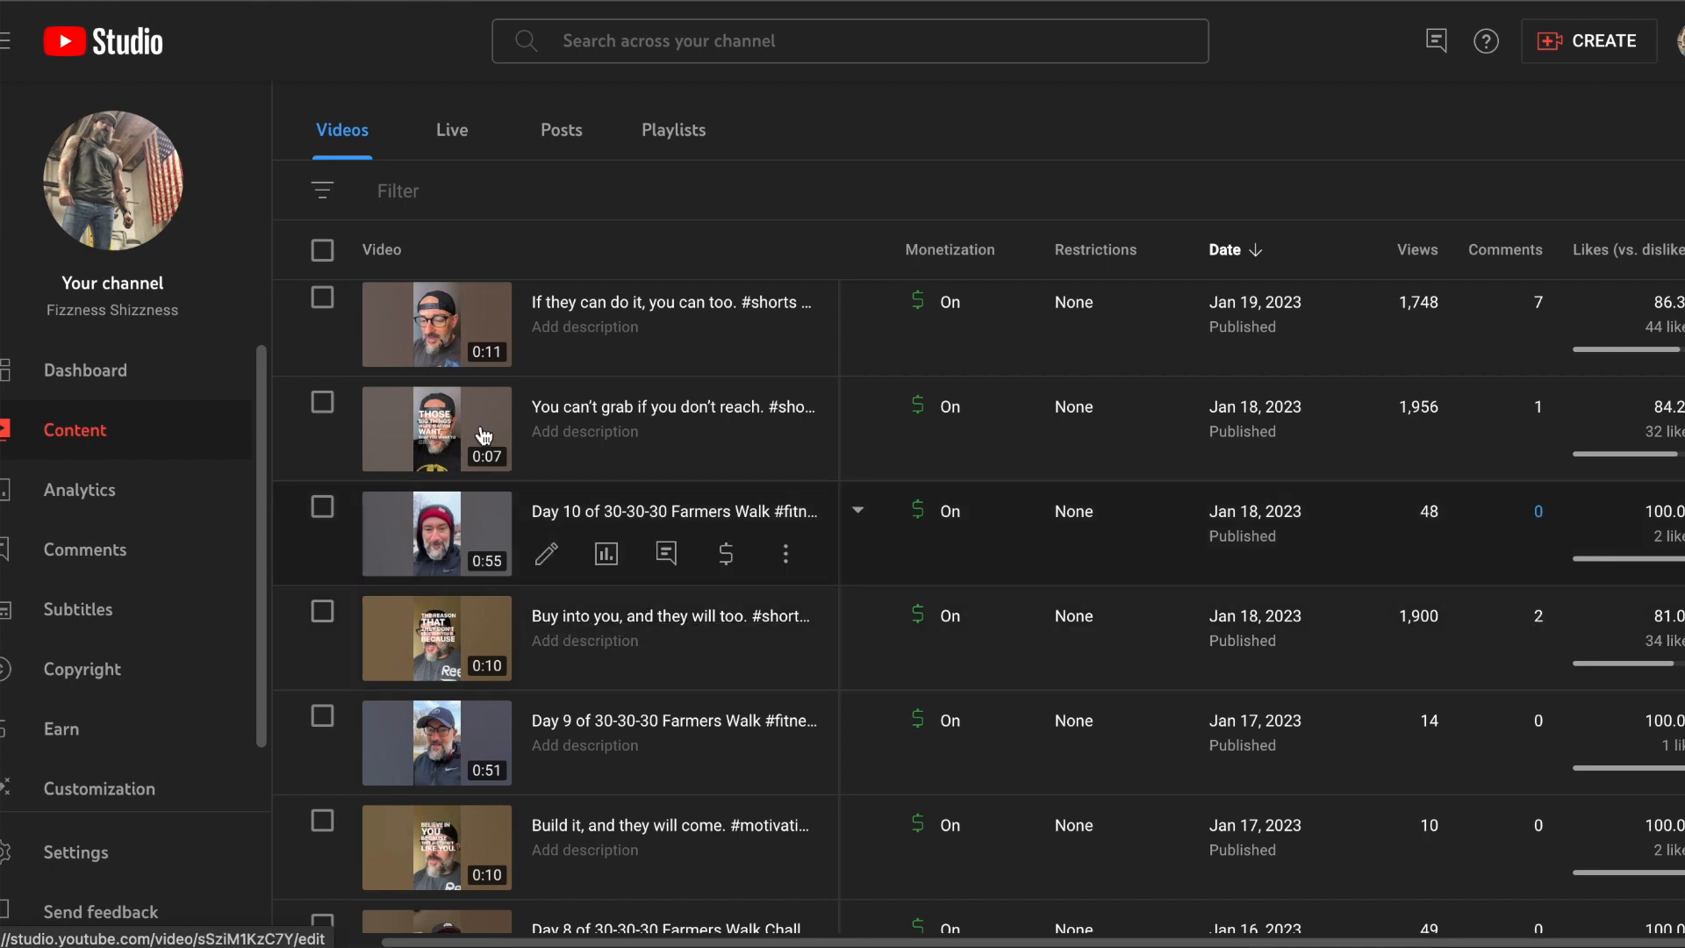
mouse_move(1428, 426)
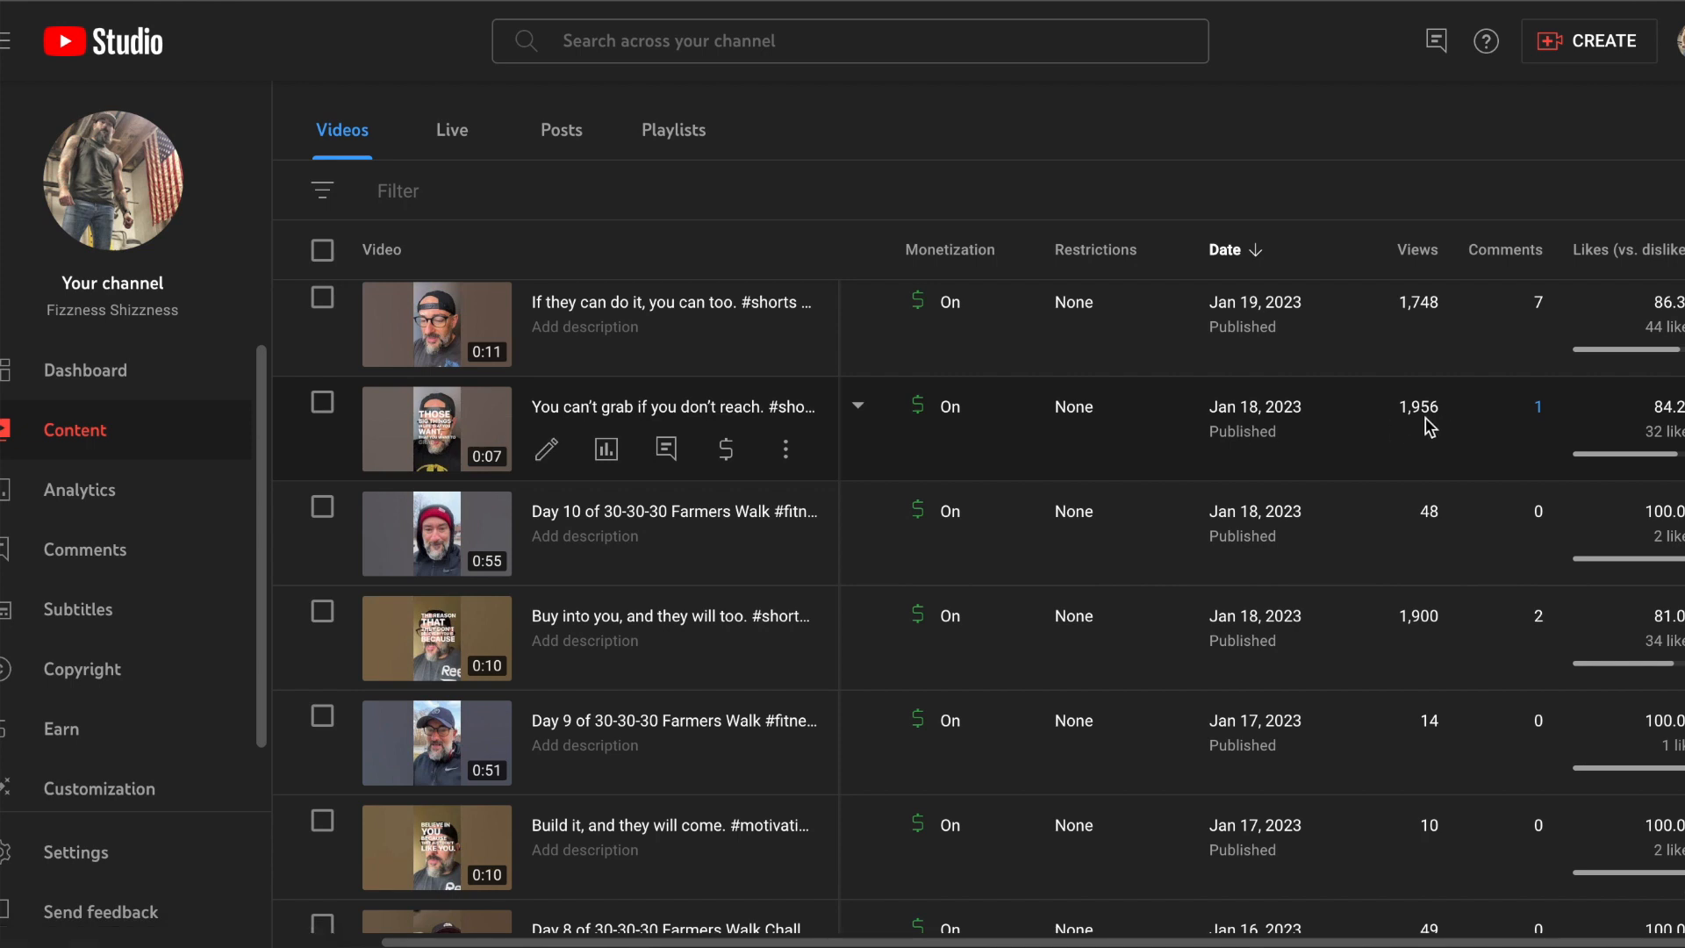
mouse_move(1295, 449)
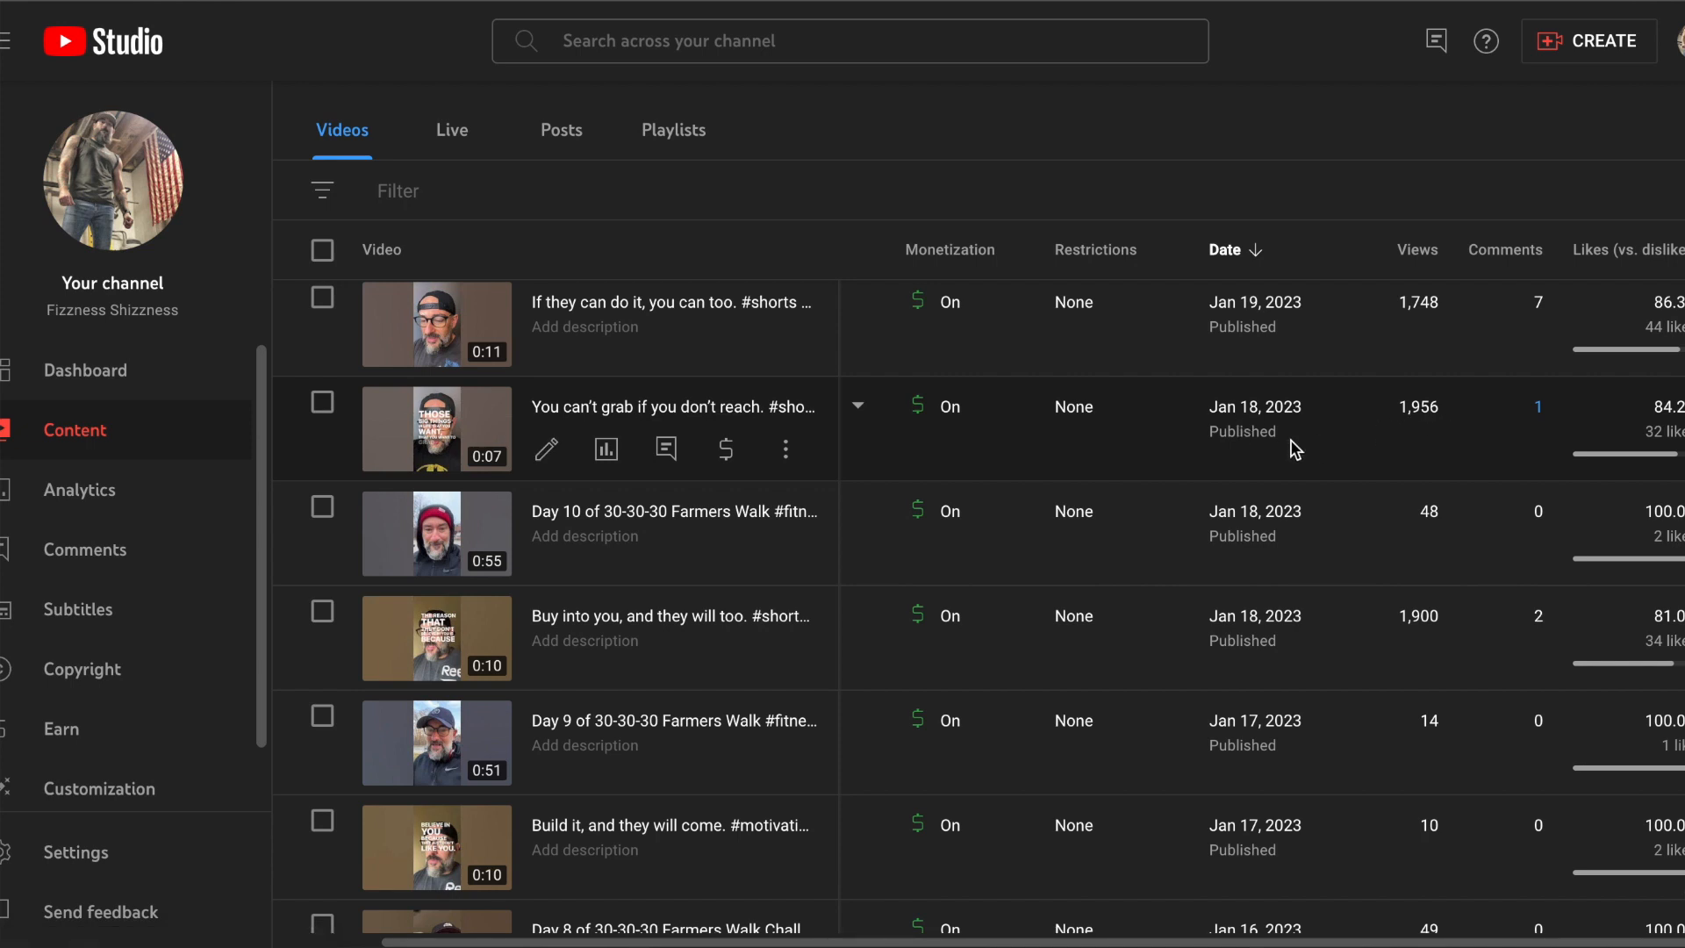
mouse_move(436, 638)
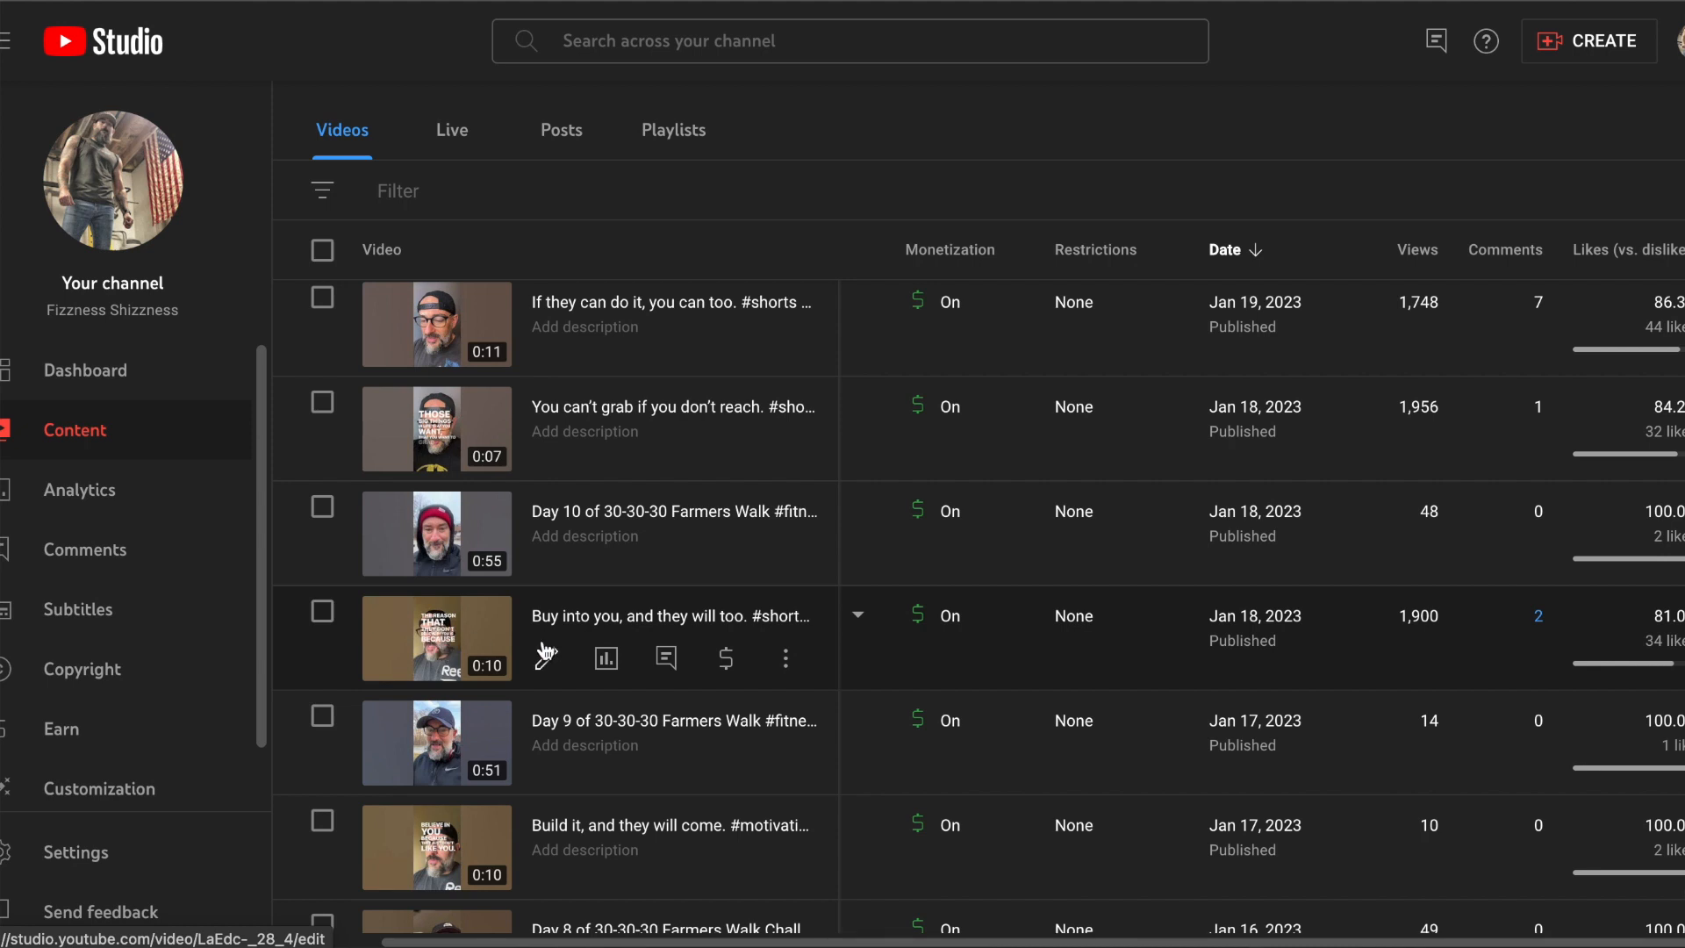
mouse_move(1346, 633)
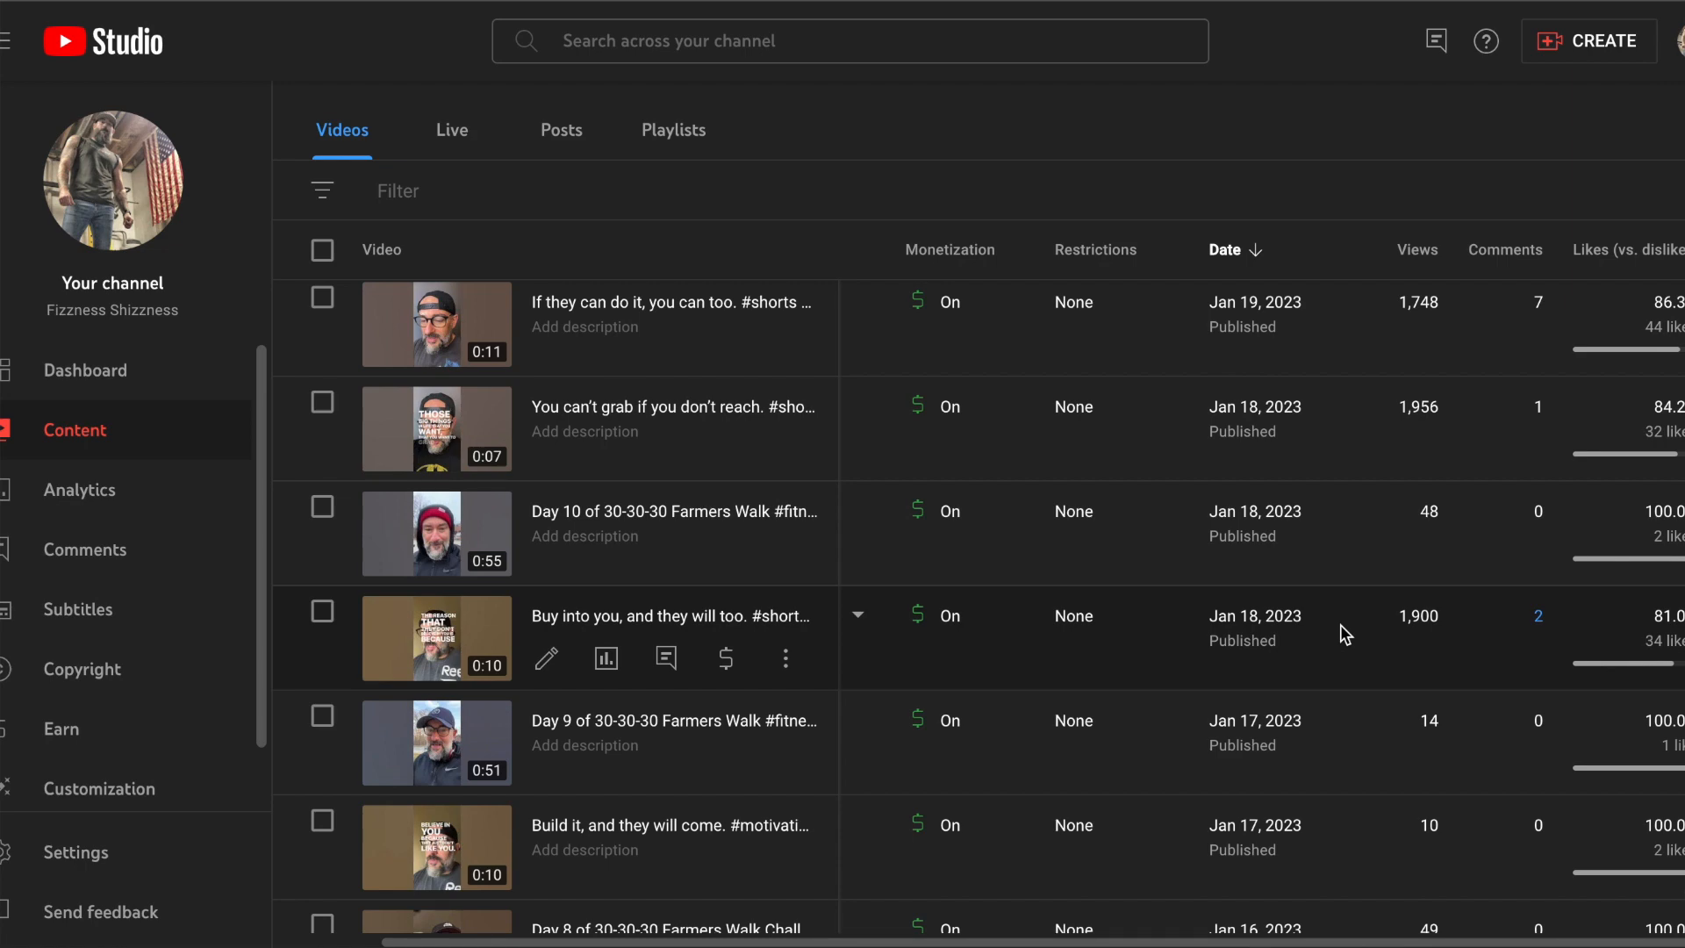
mouse_move(1289, 595)
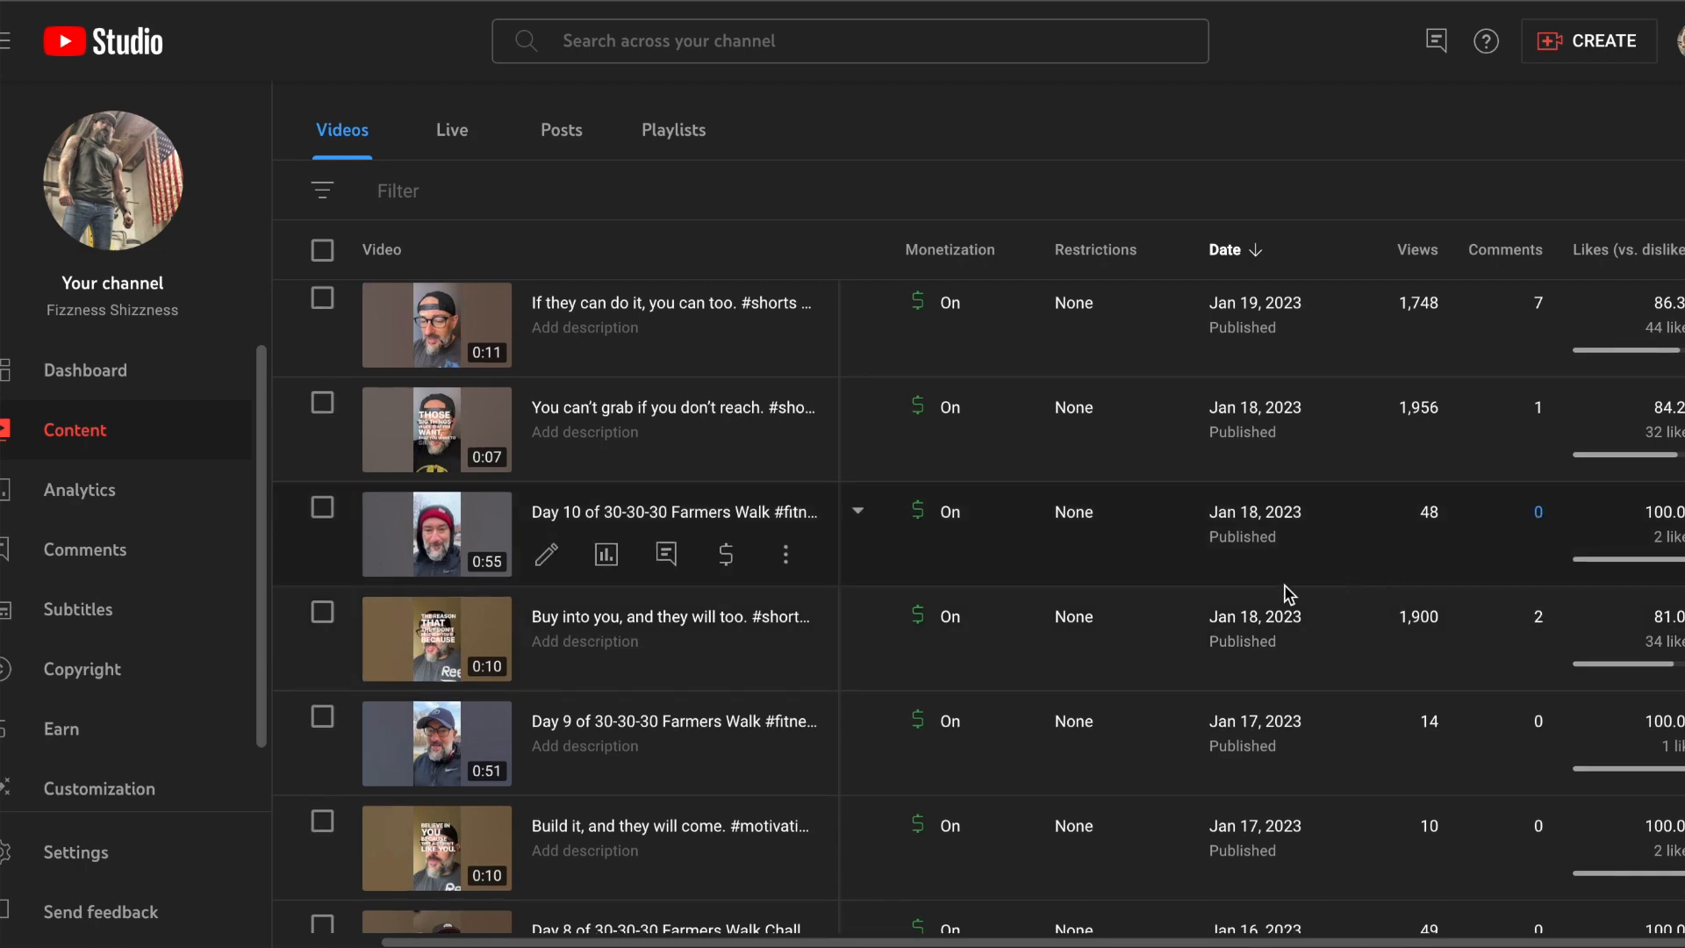
scroll("up", 3)
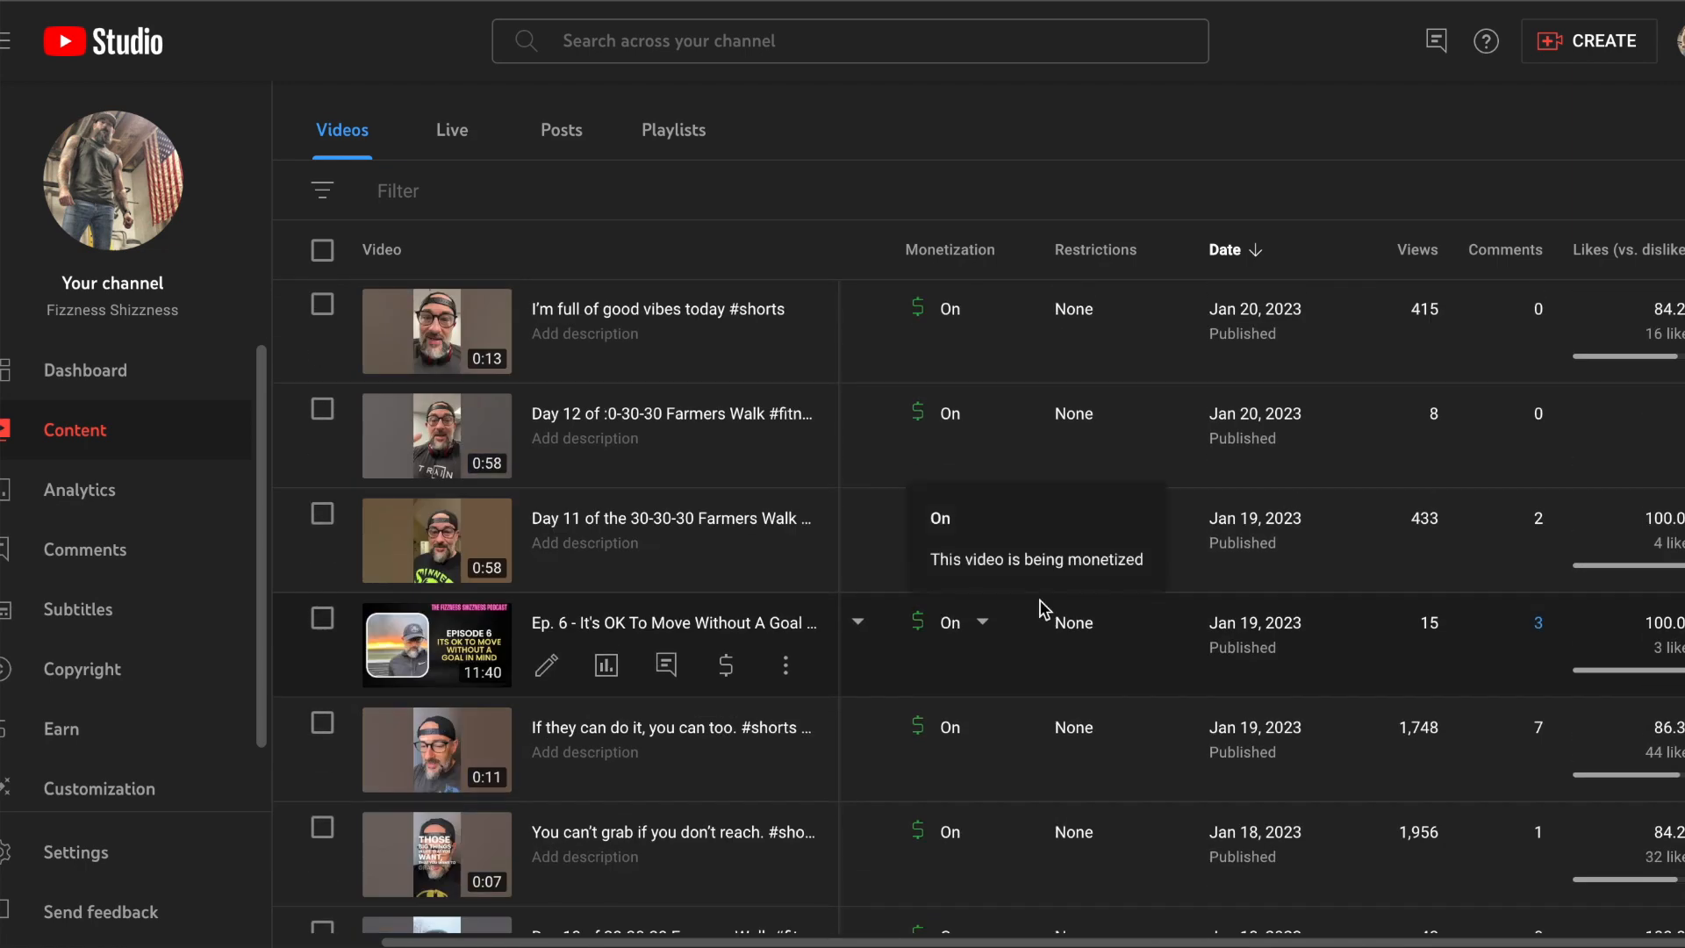
mouse_move(854, 621)
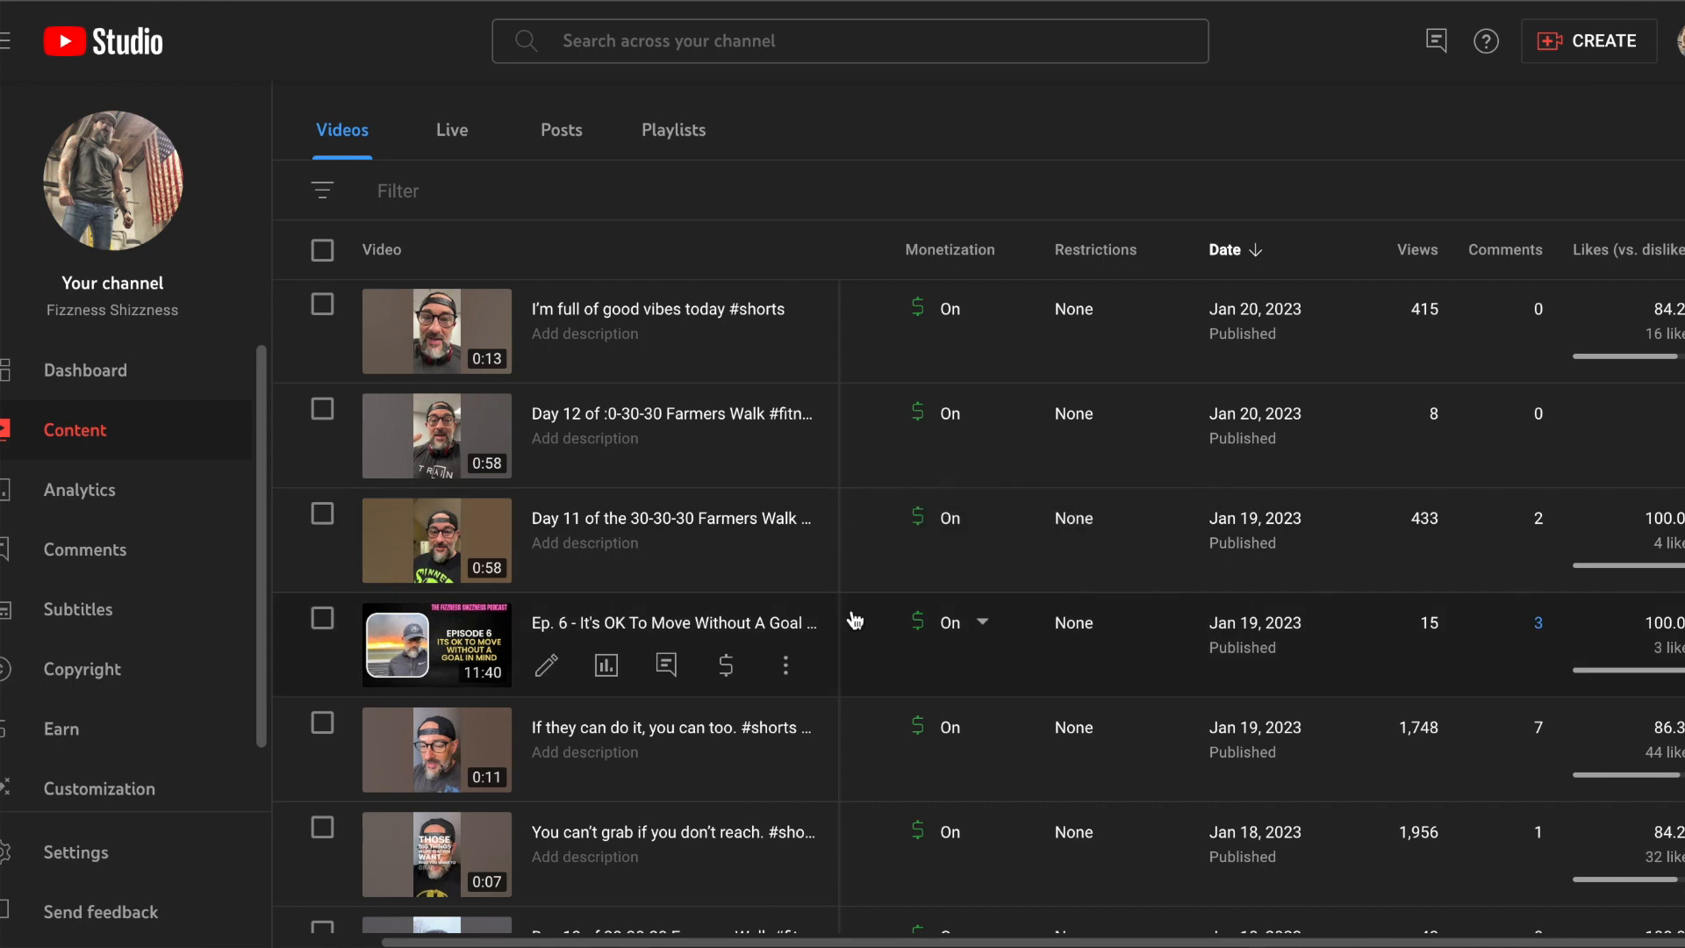
scroll("up", 3)
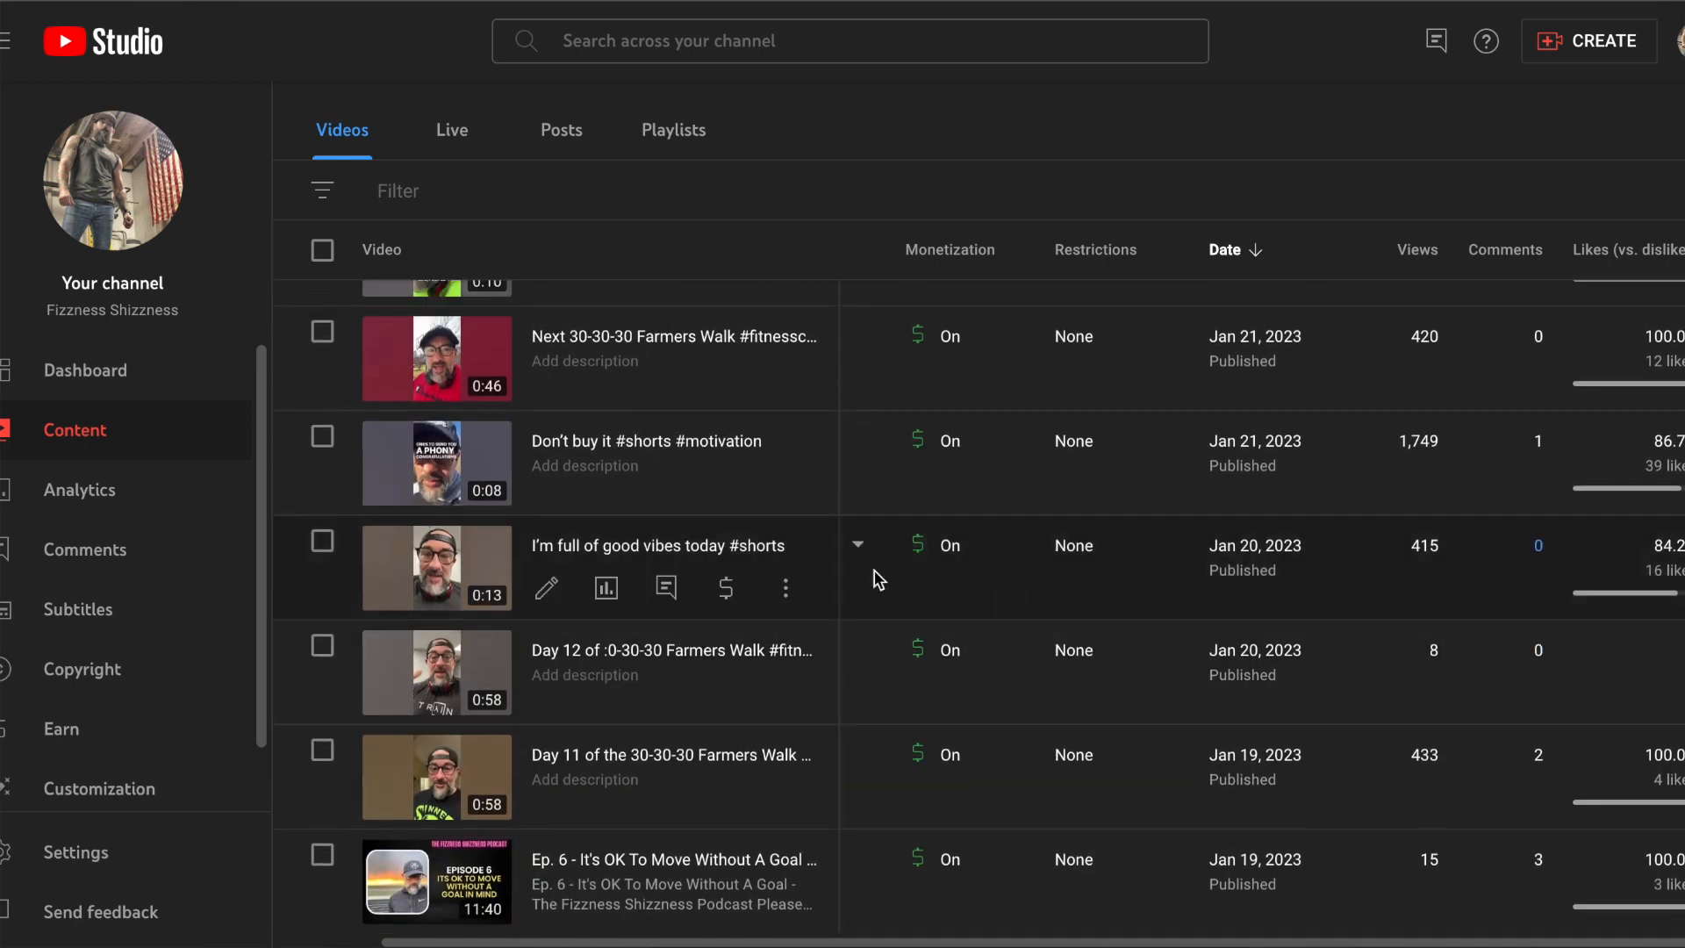
mouse_move(1421, 447)
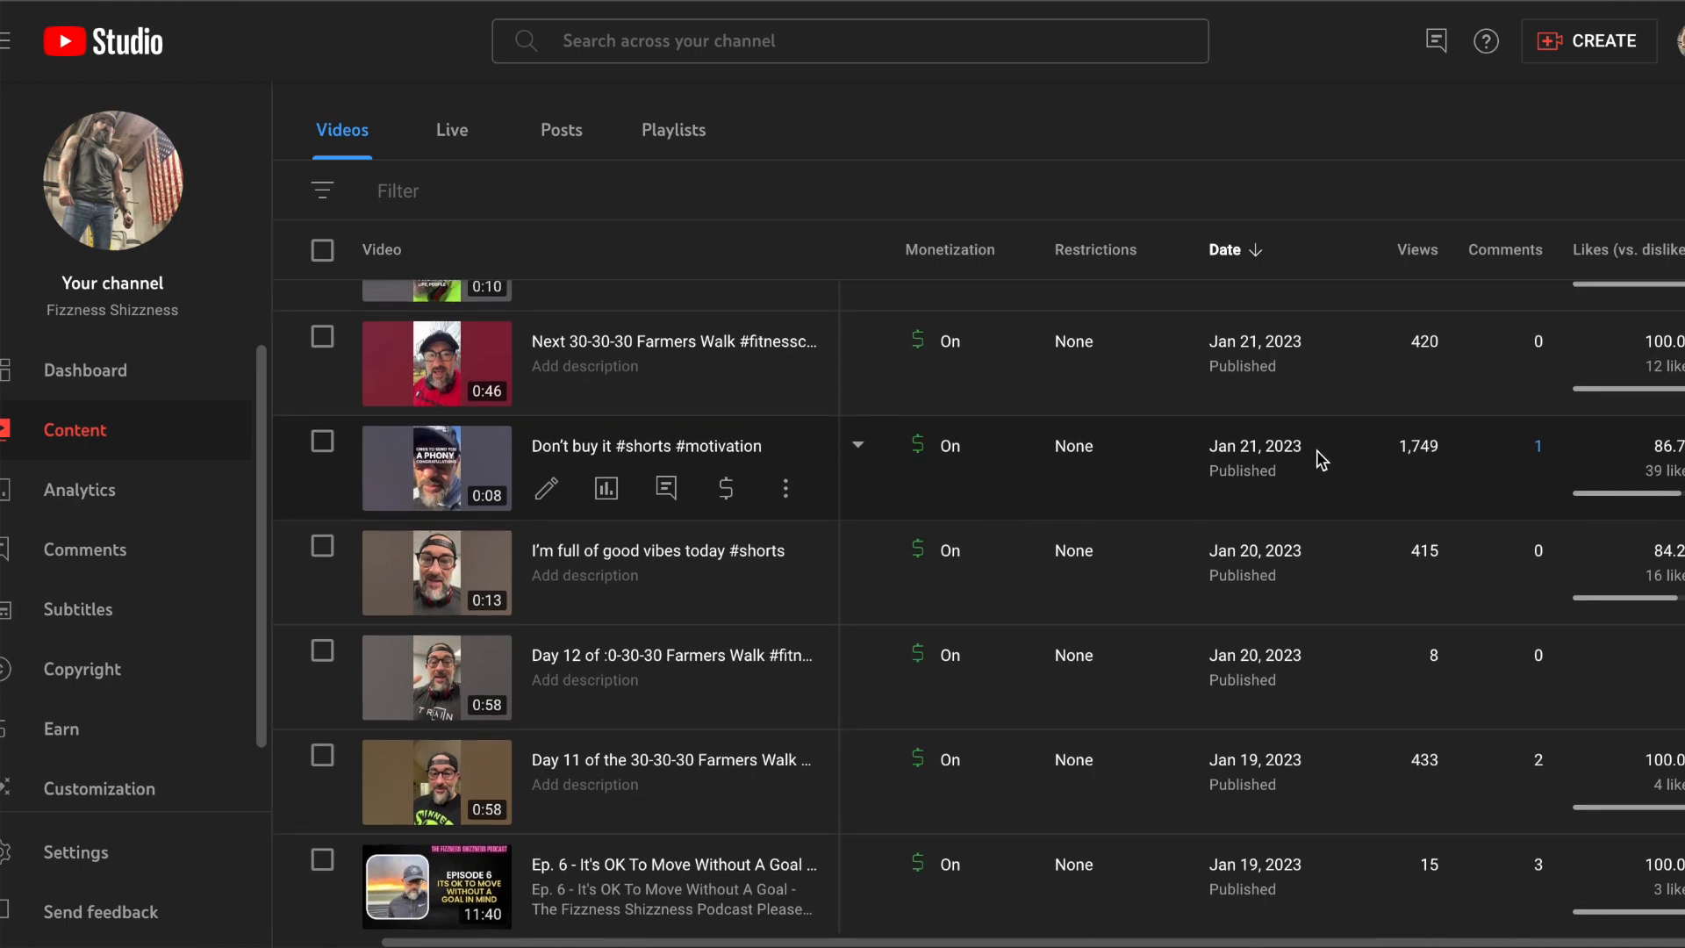
scroll("up", 3)
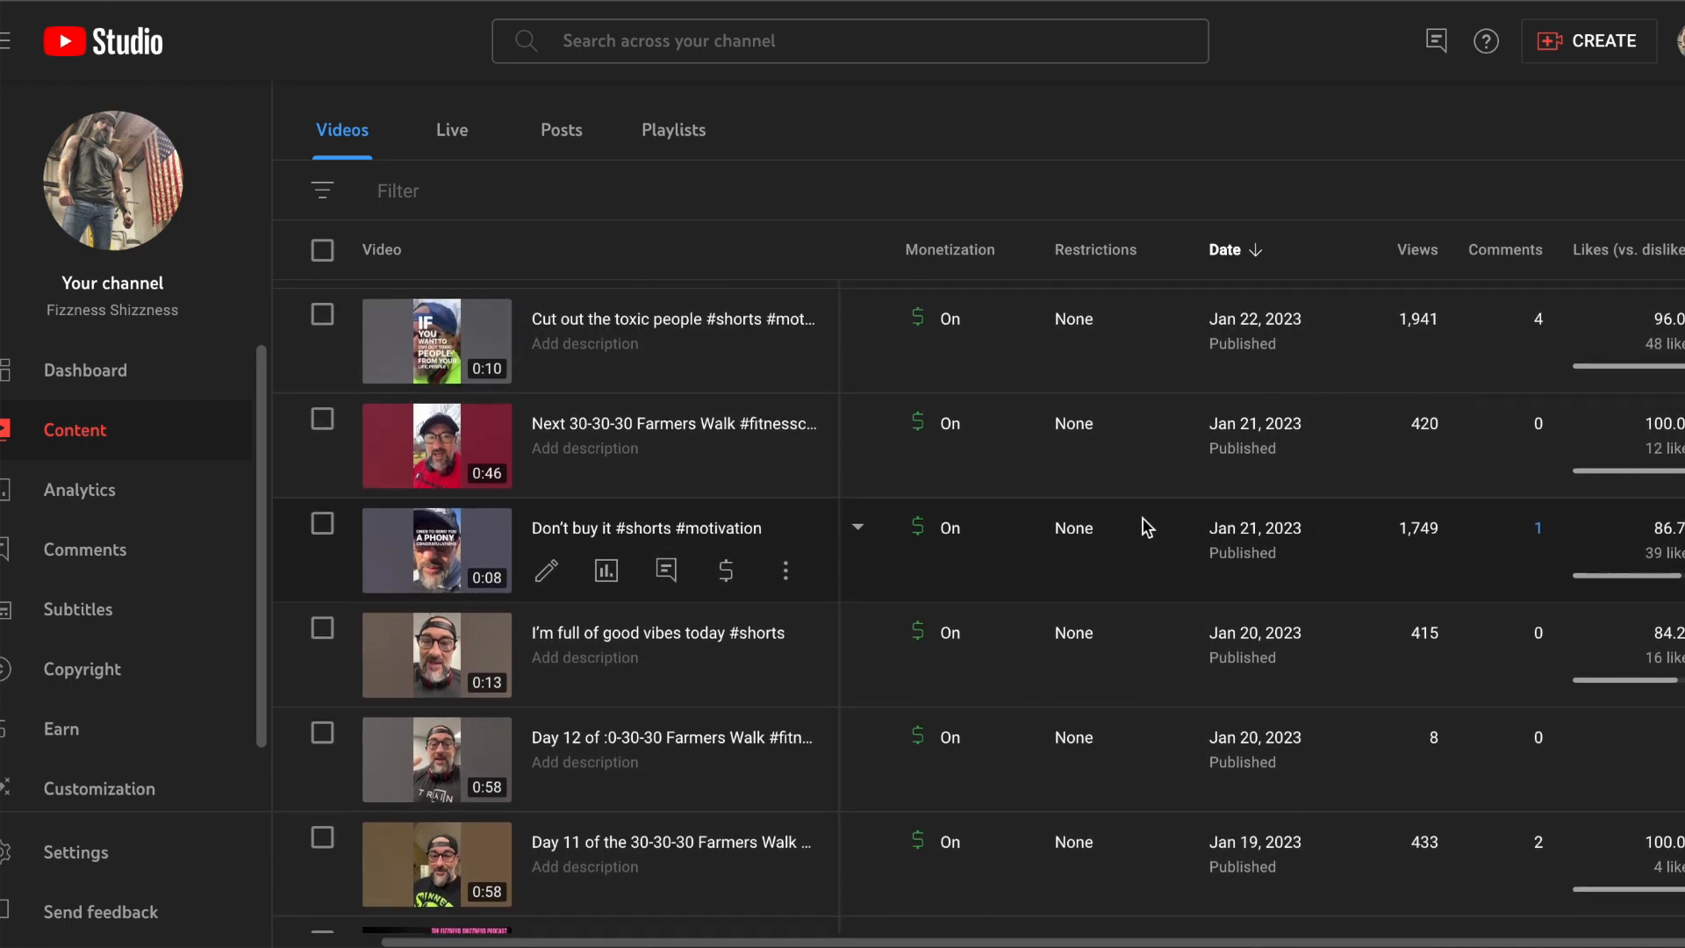
mouse_move(1277, 342)
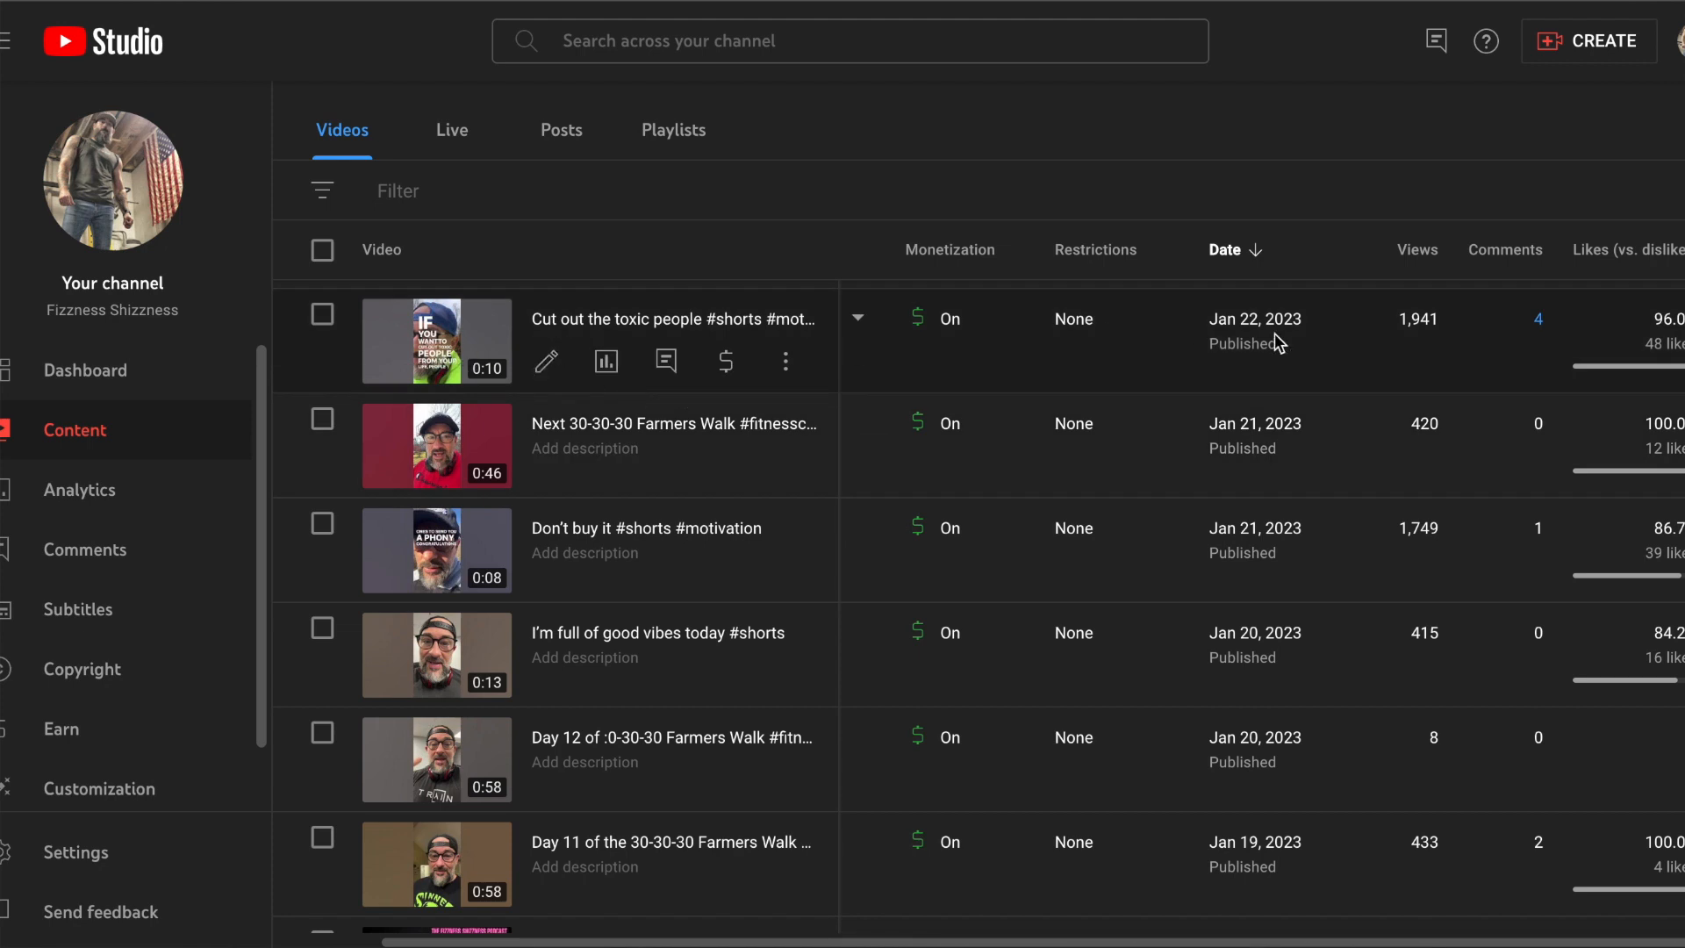
mouse_move(1402, 331)
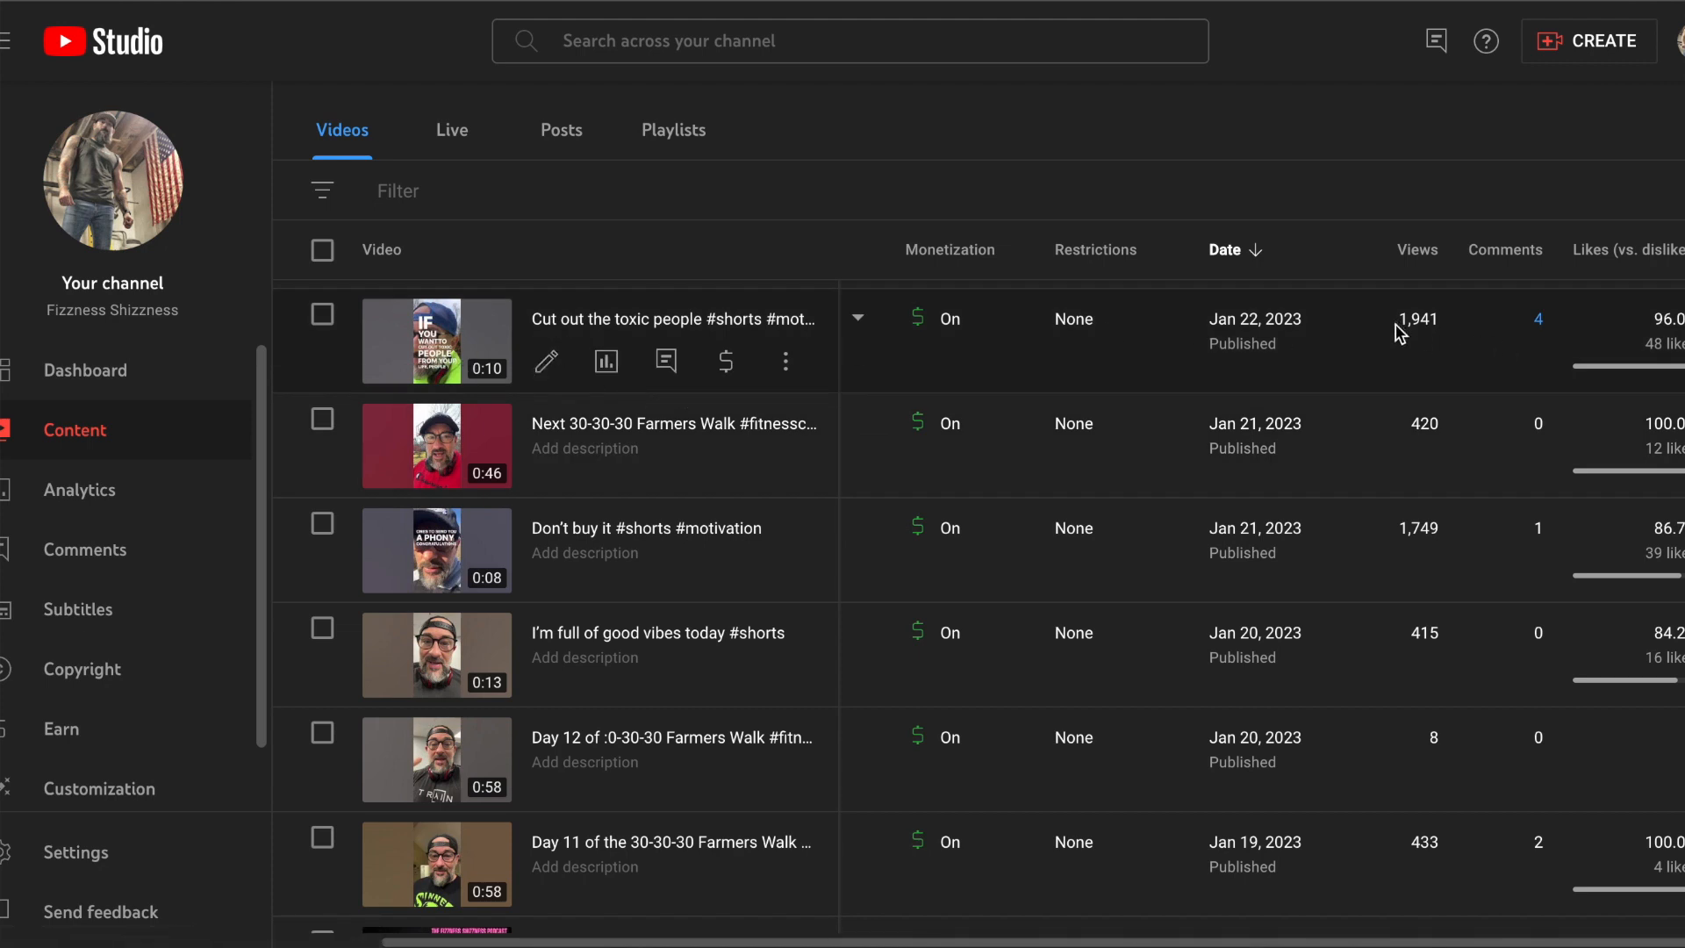
mouse_move(1418, 419)
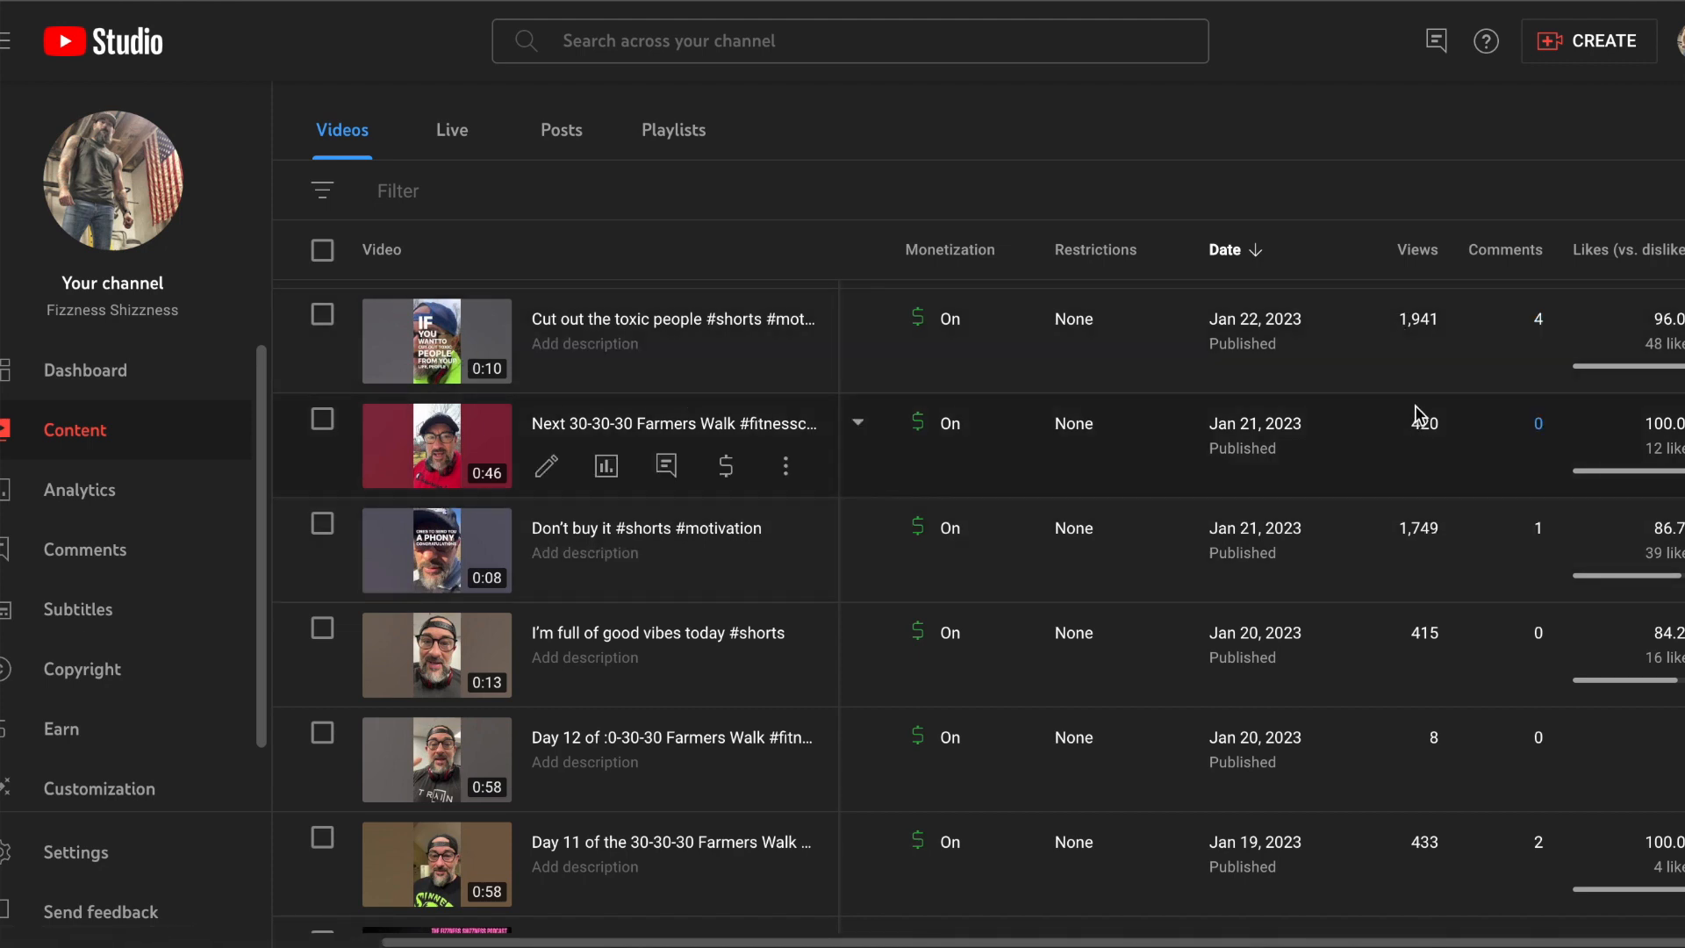
mouse_move(1341, 723)
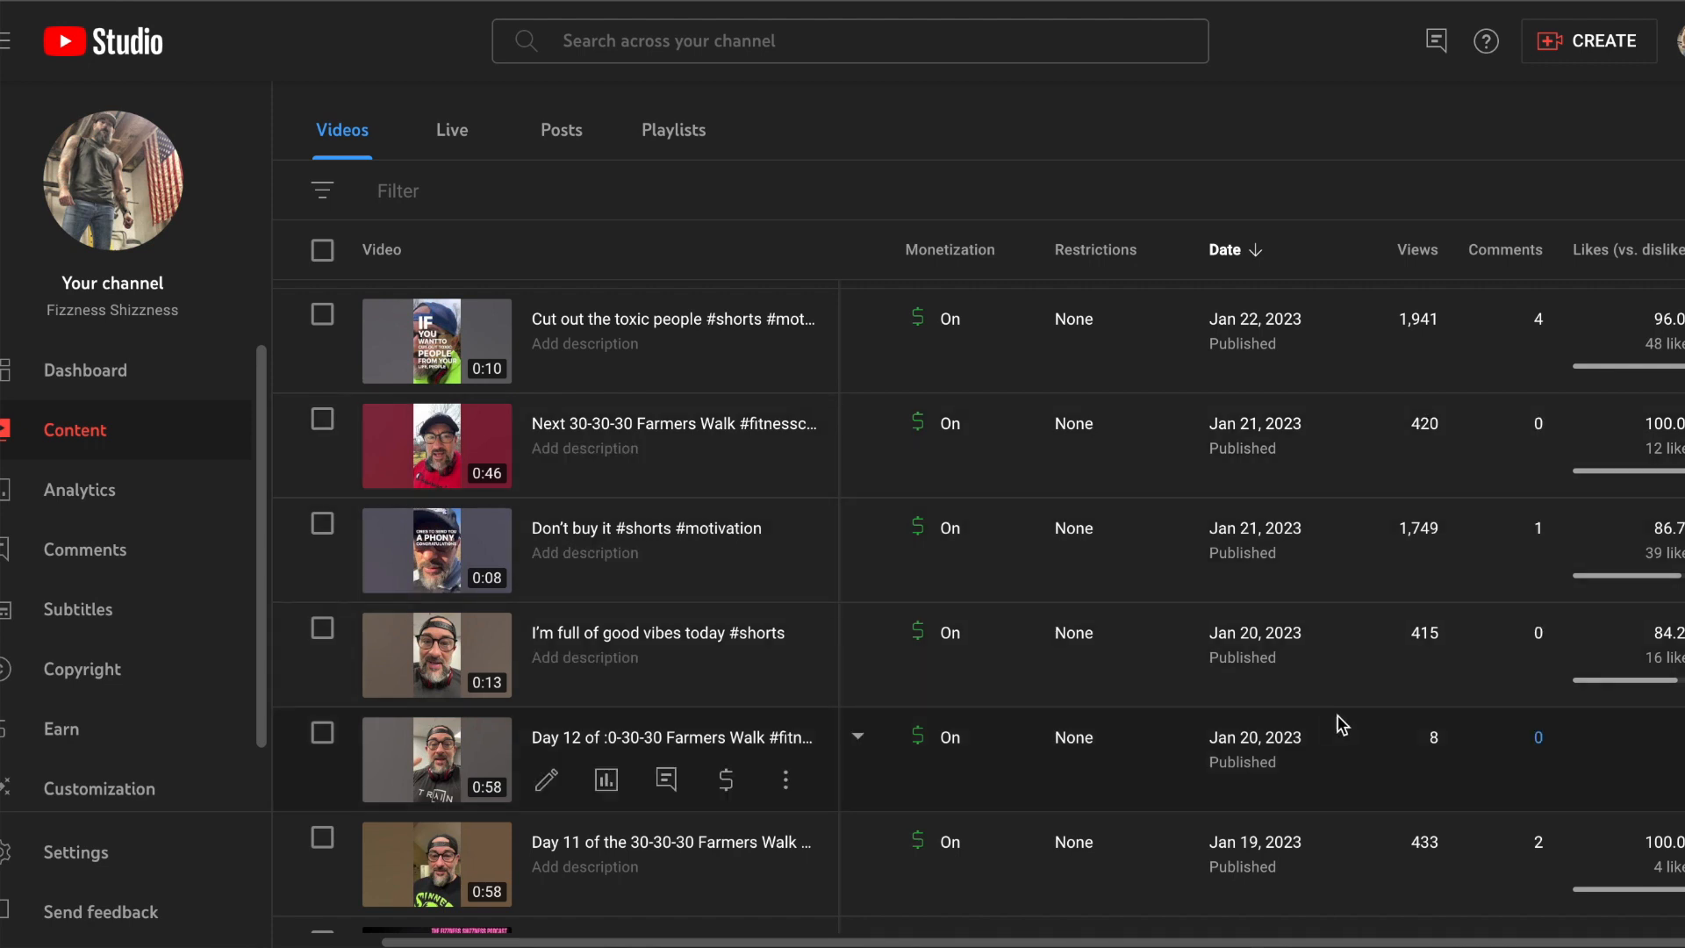
mouse_move(1367, 680)
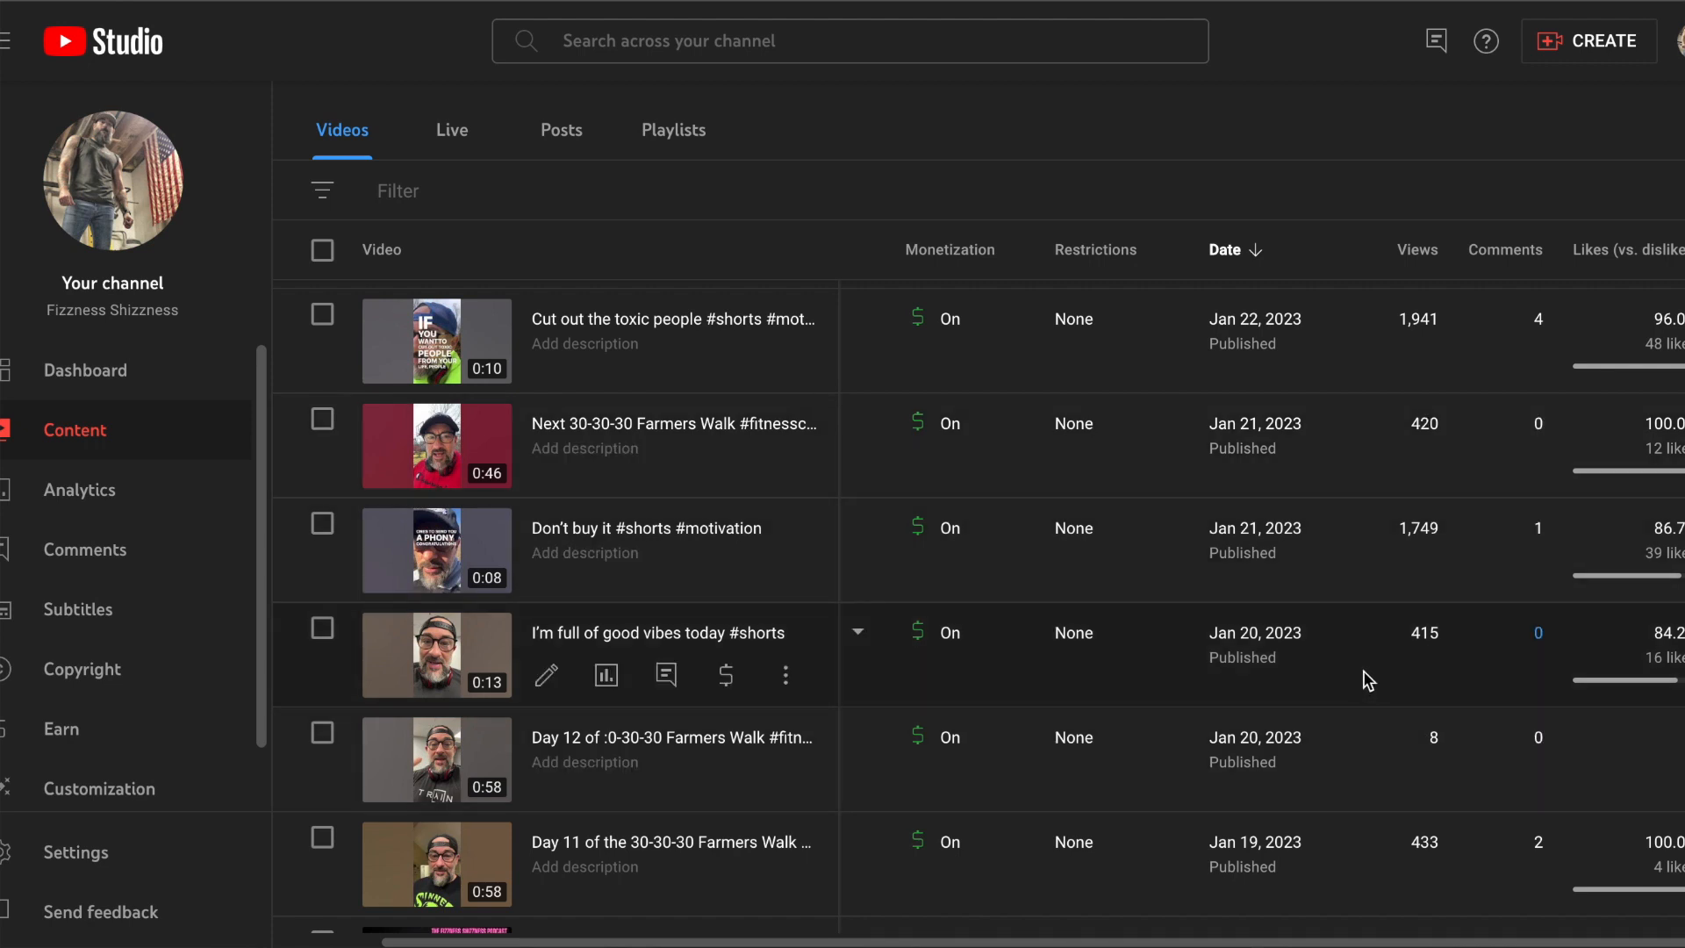
scroll("up", 3)
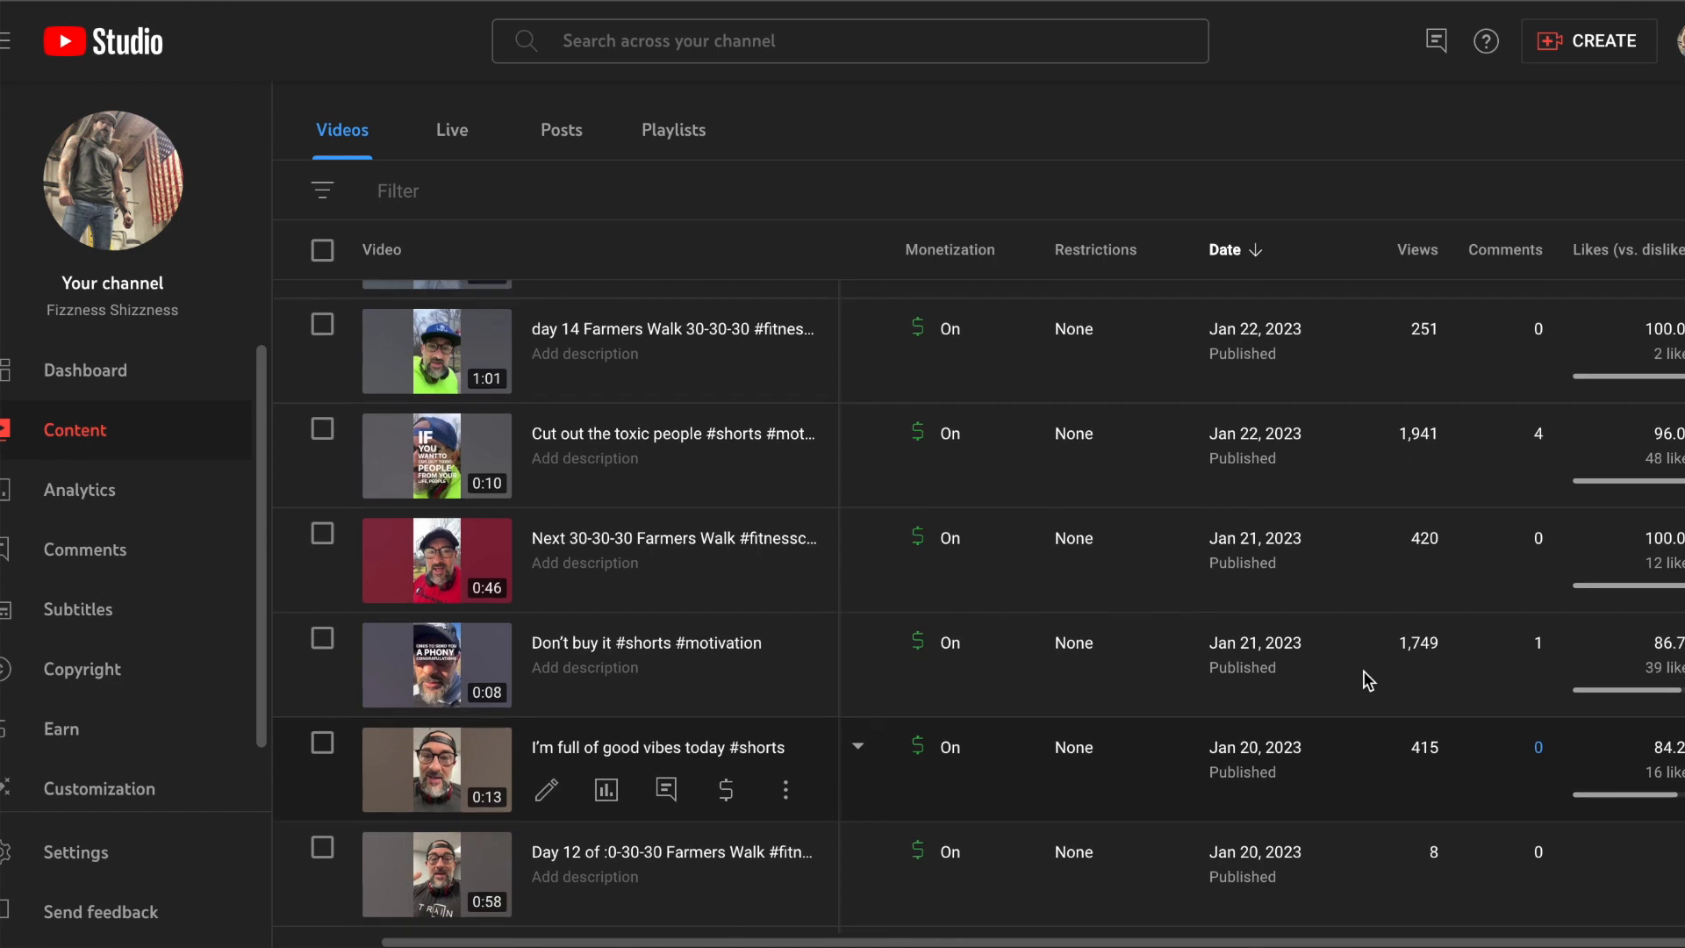
scroll("up", 3)
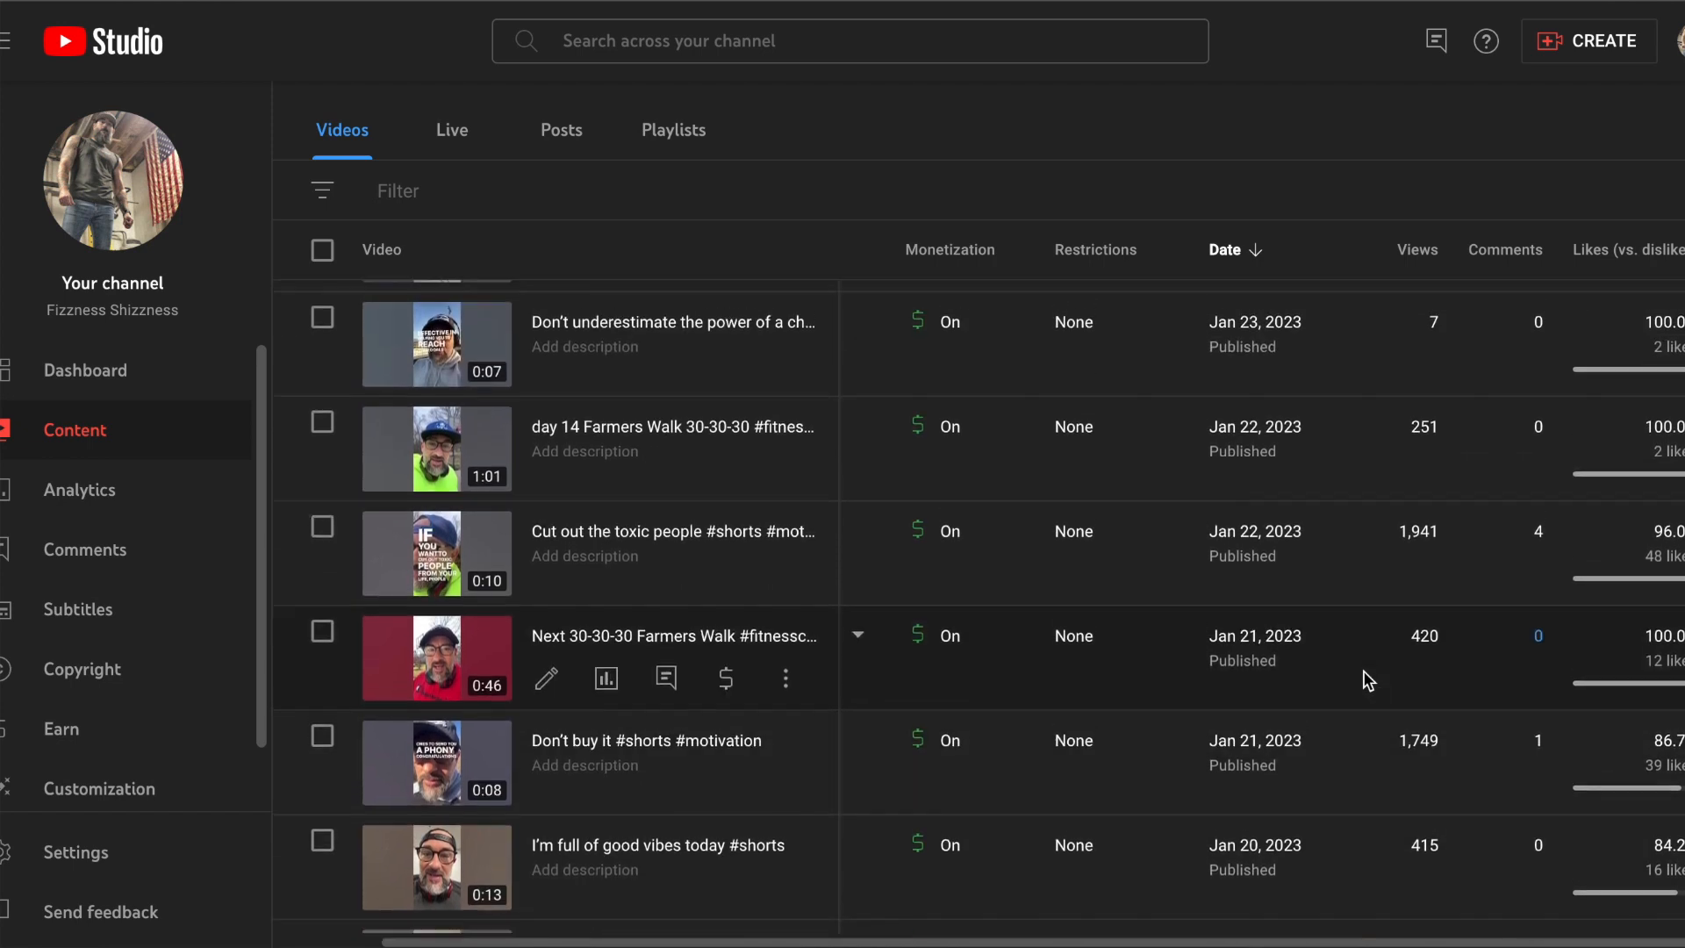
scroll("up", 3)
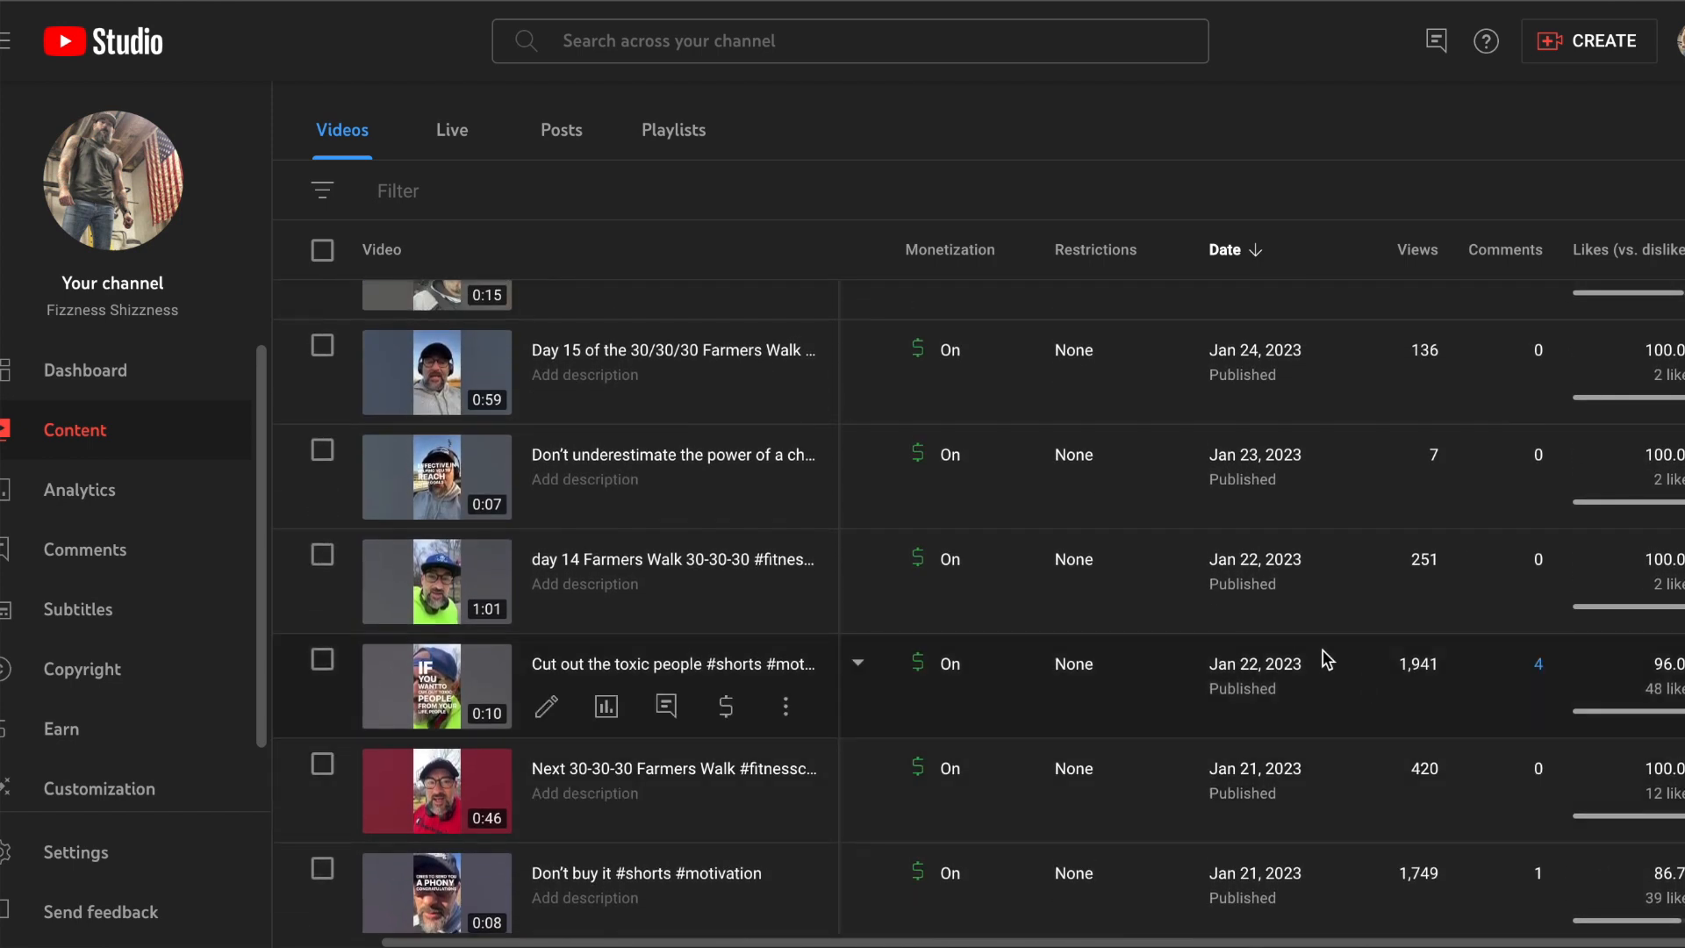
mouse_move(463, 489)
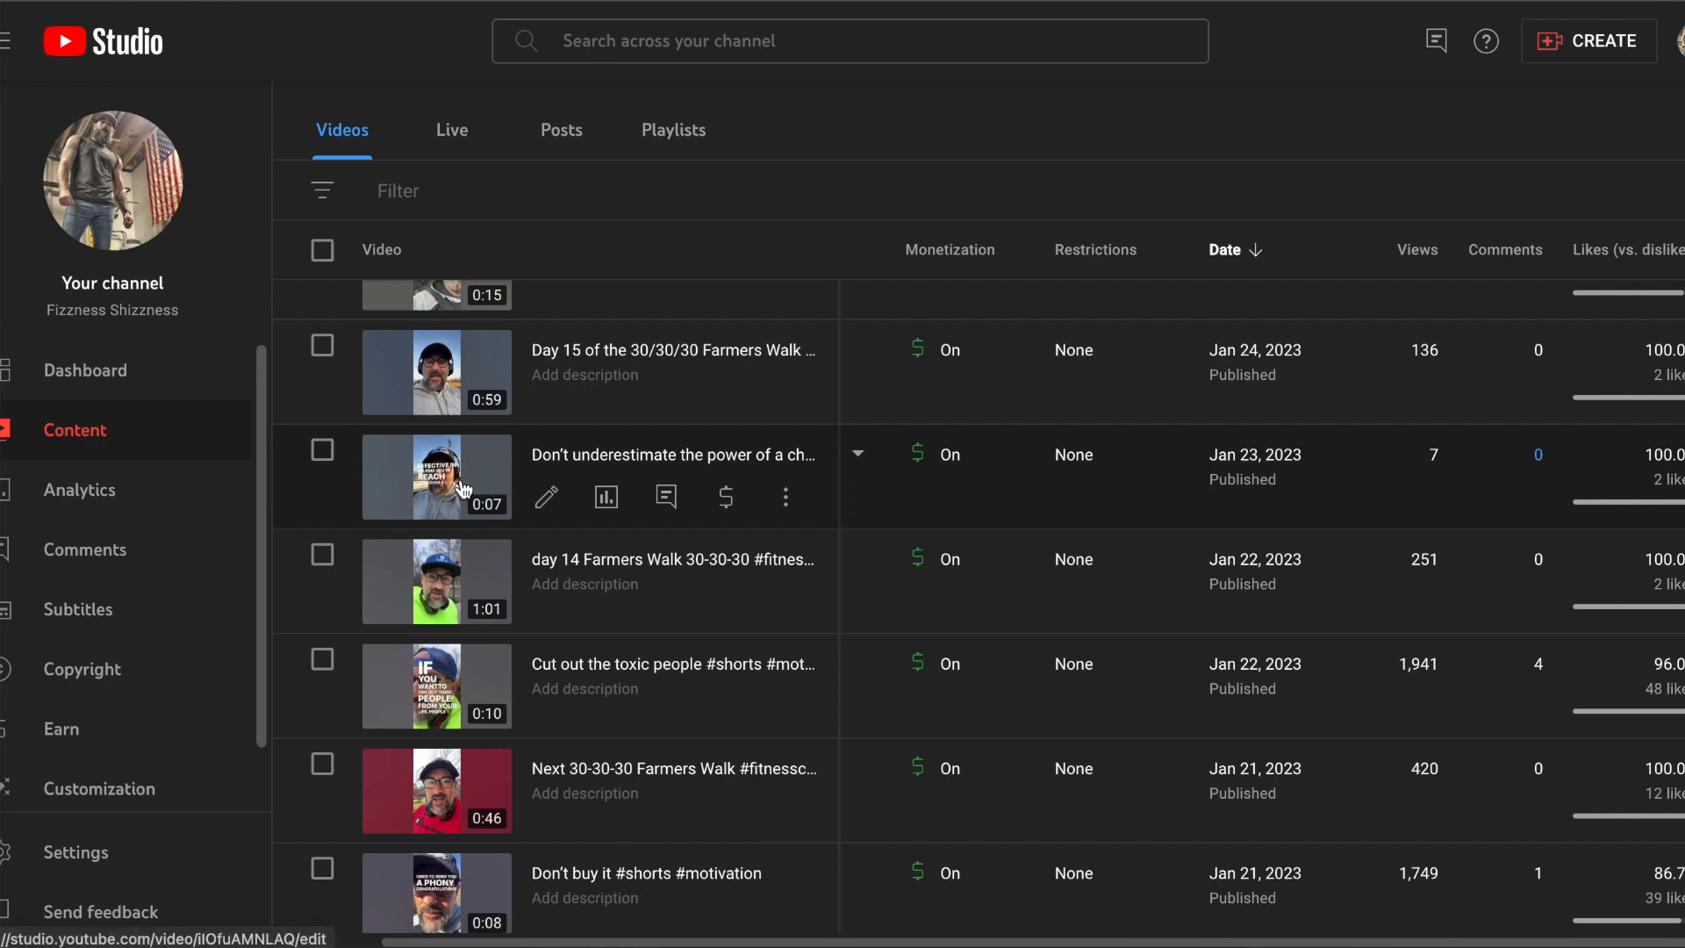
mouse_move(1379, 528)
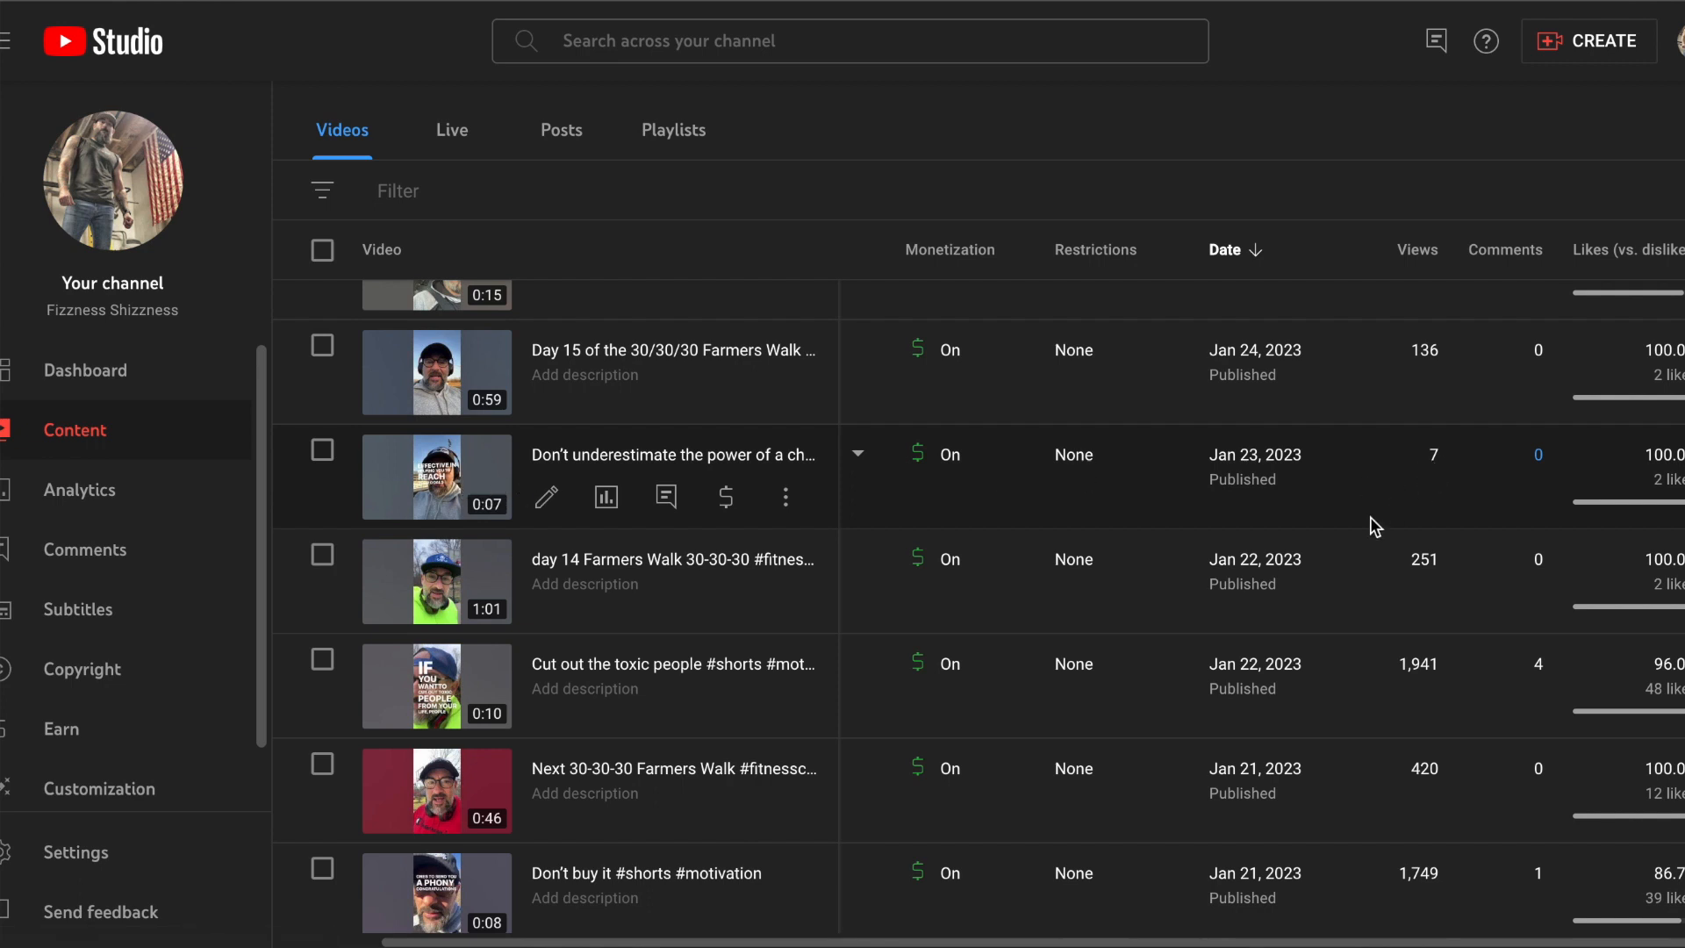
scroll("up", 3)
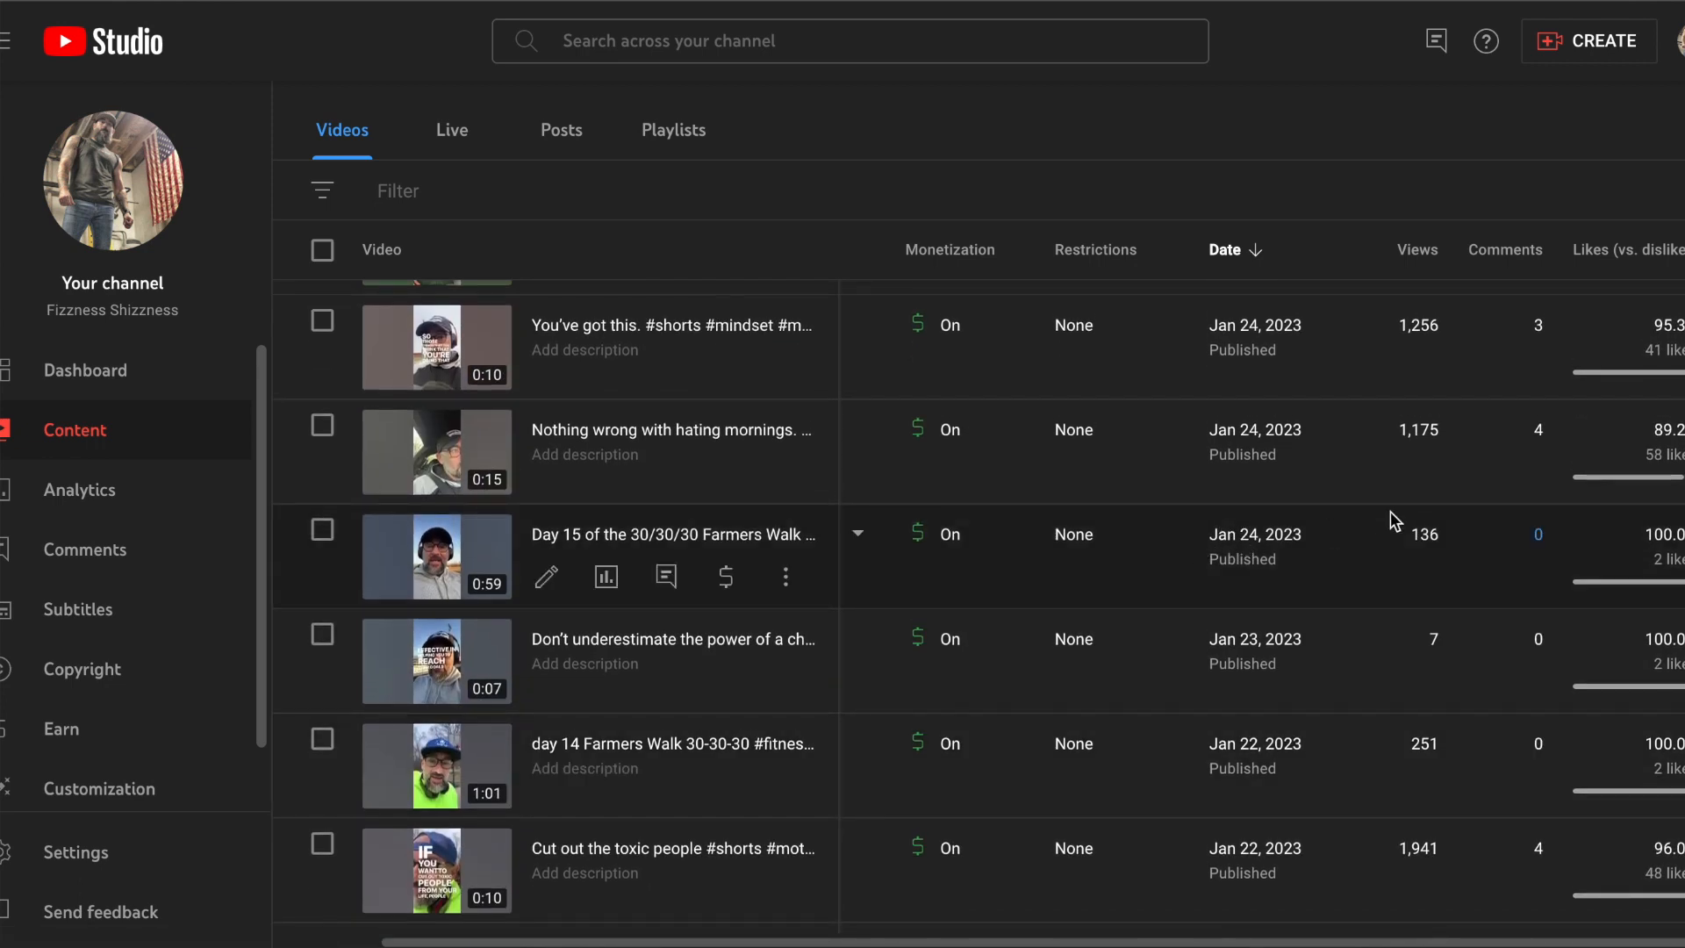
mouse_move(667, 470)
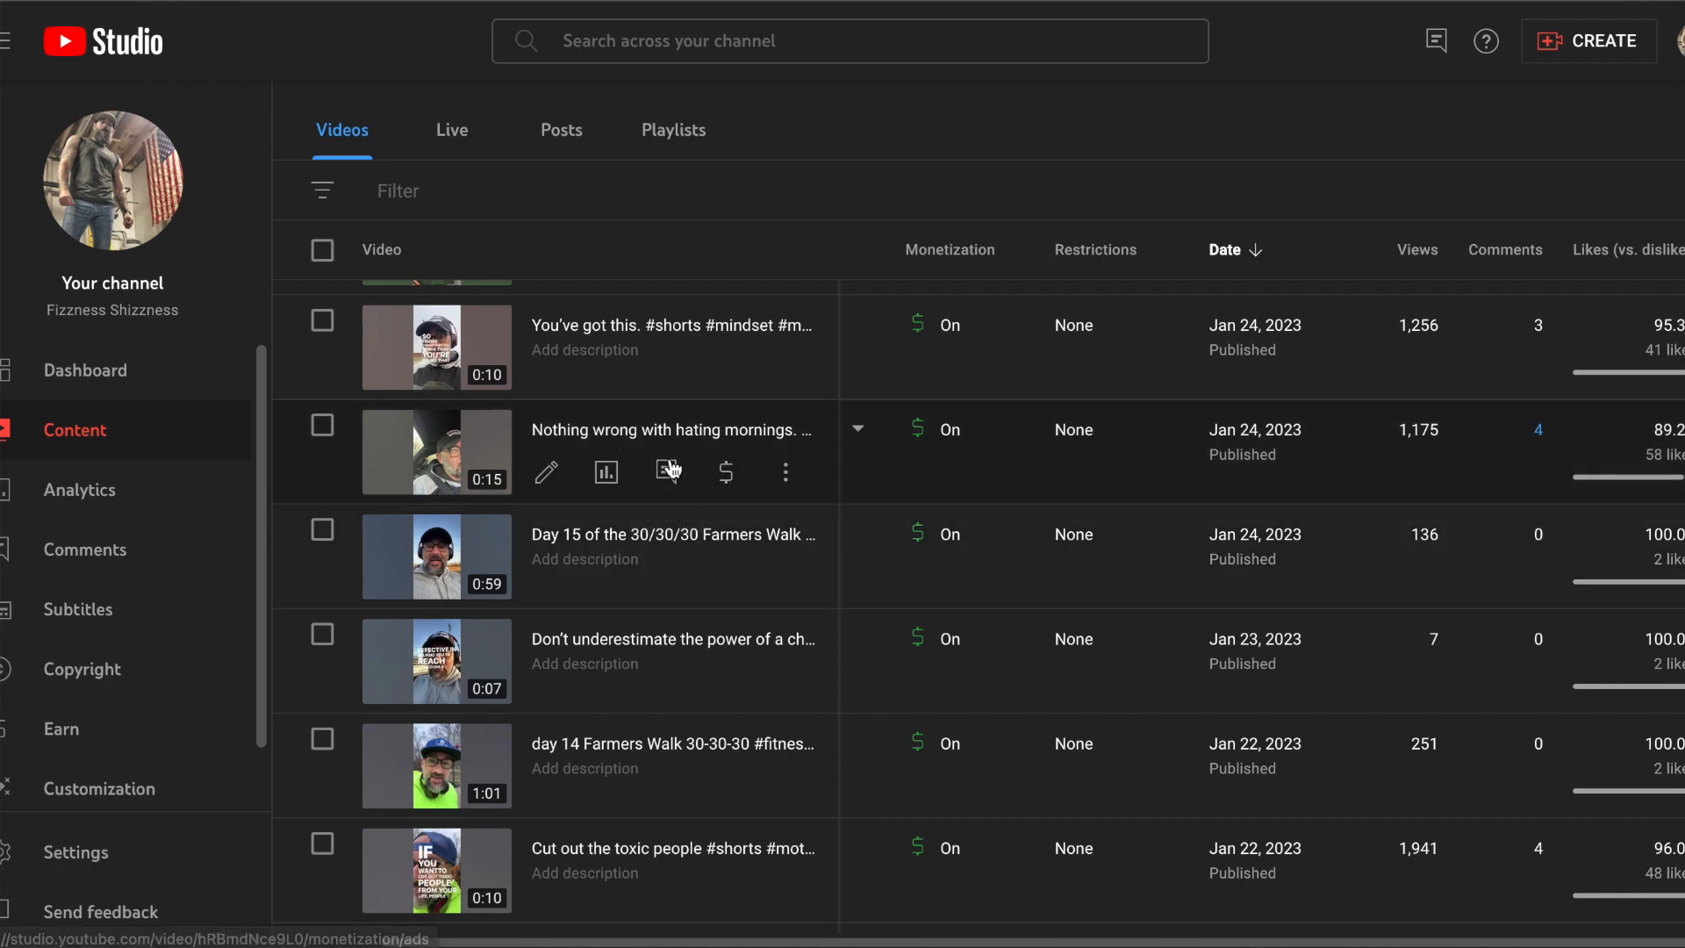
mouse_move(605, 473)
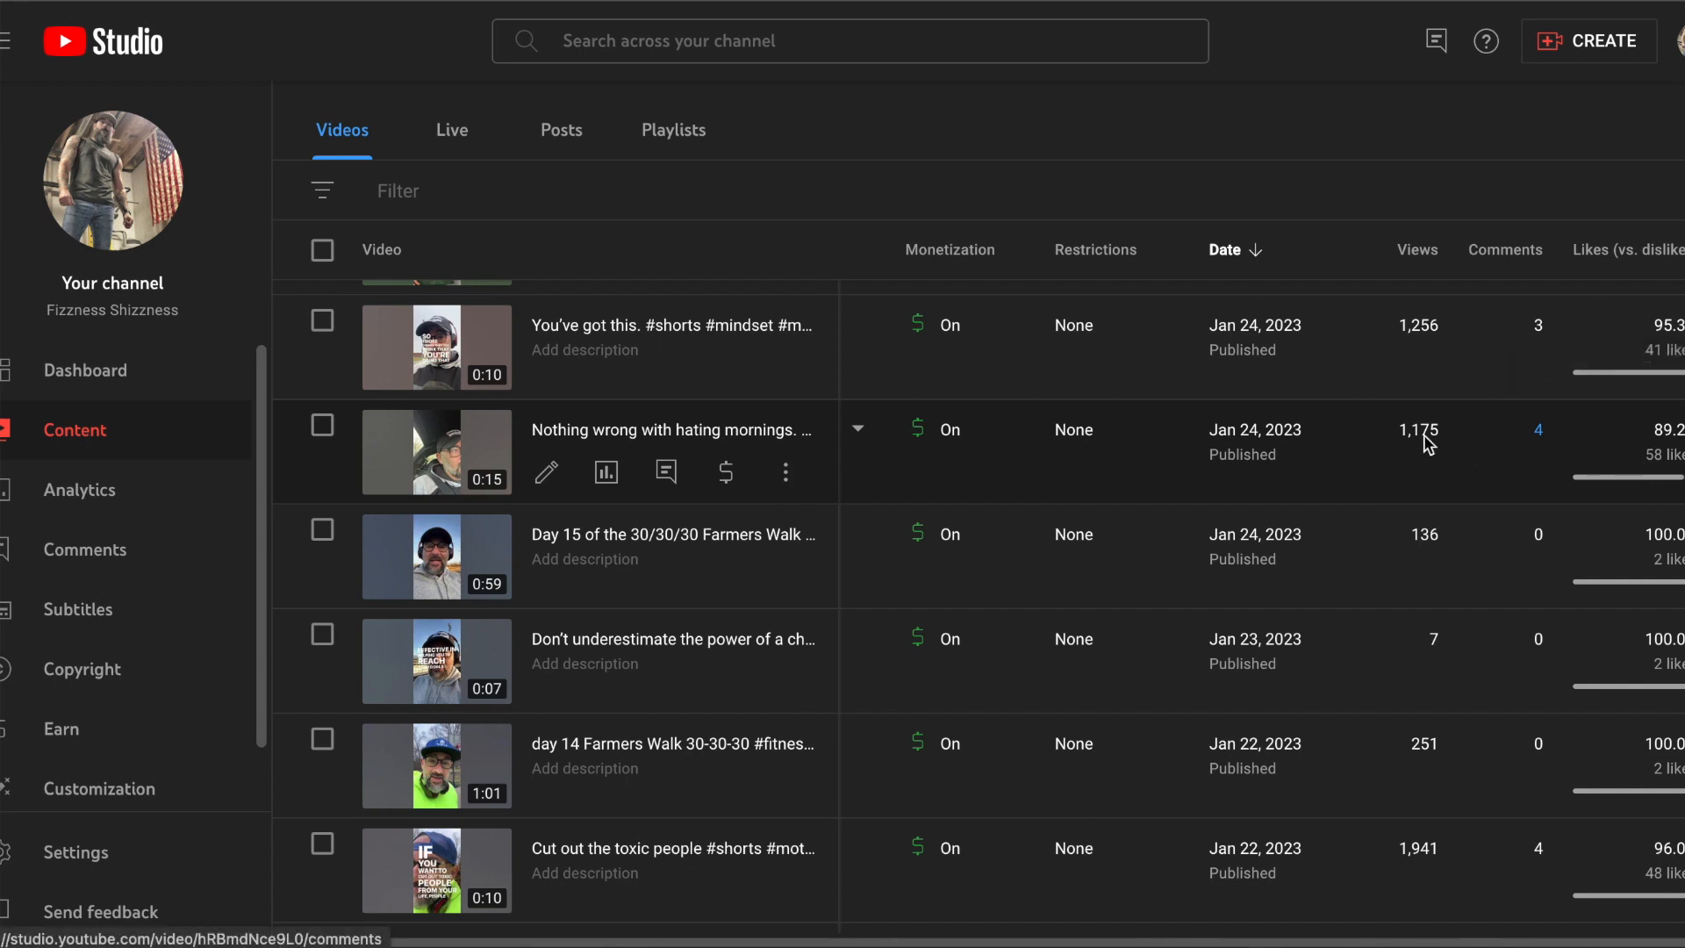
mouse_move(1273, 454)
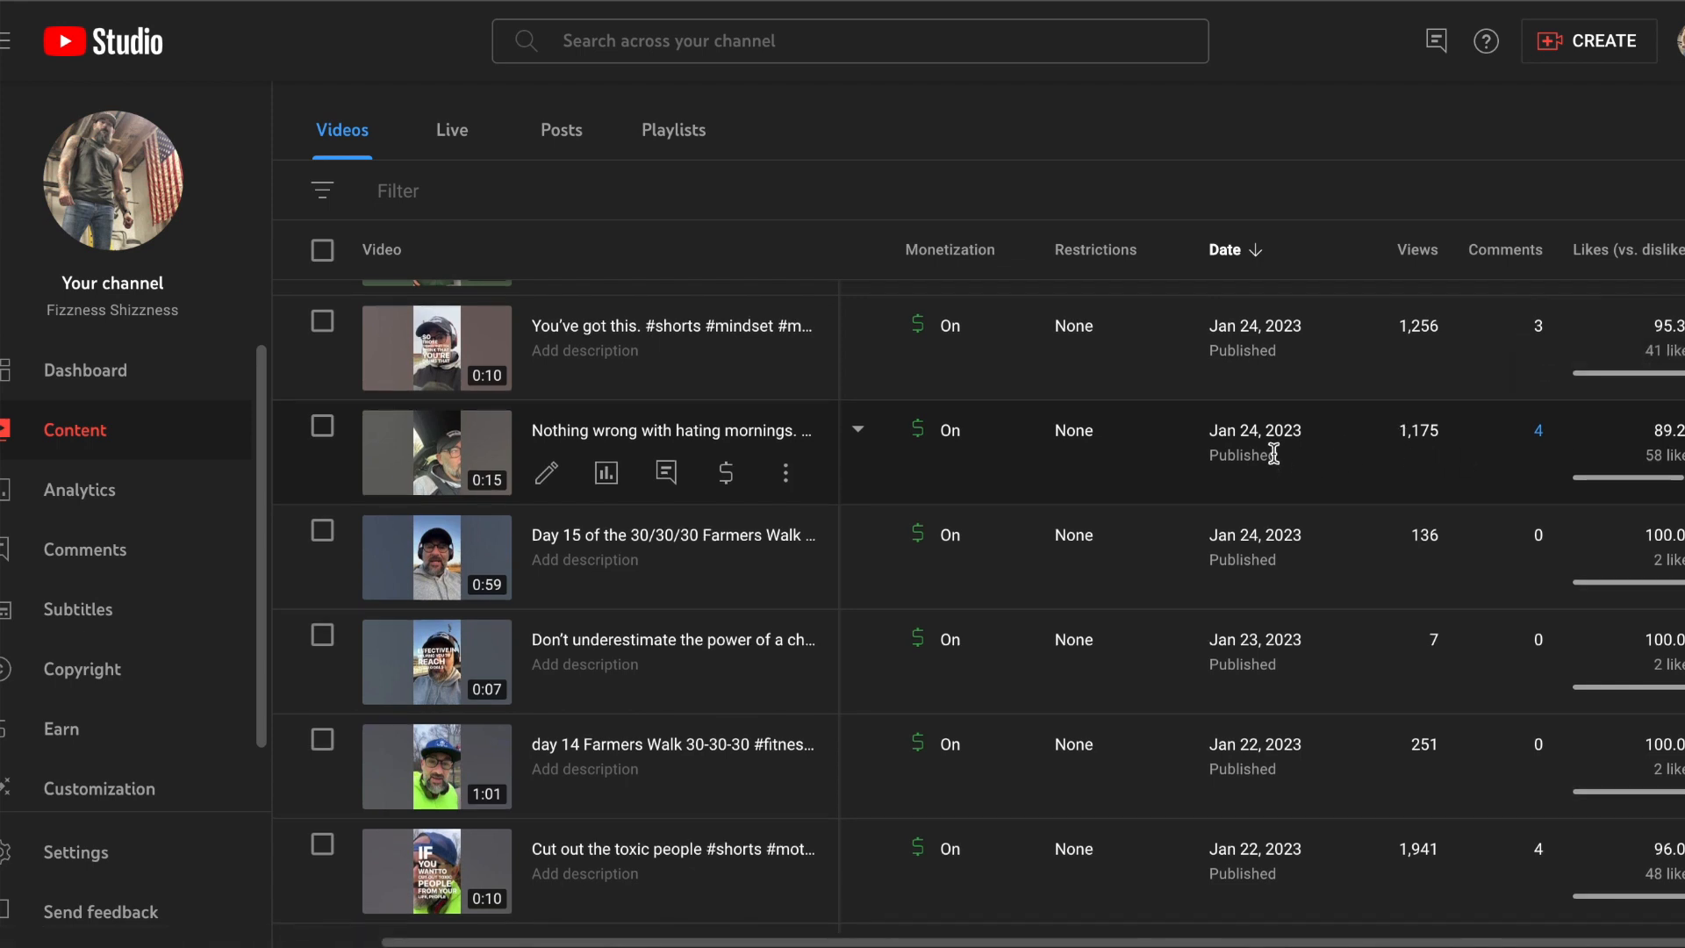
scroll("up", 3)
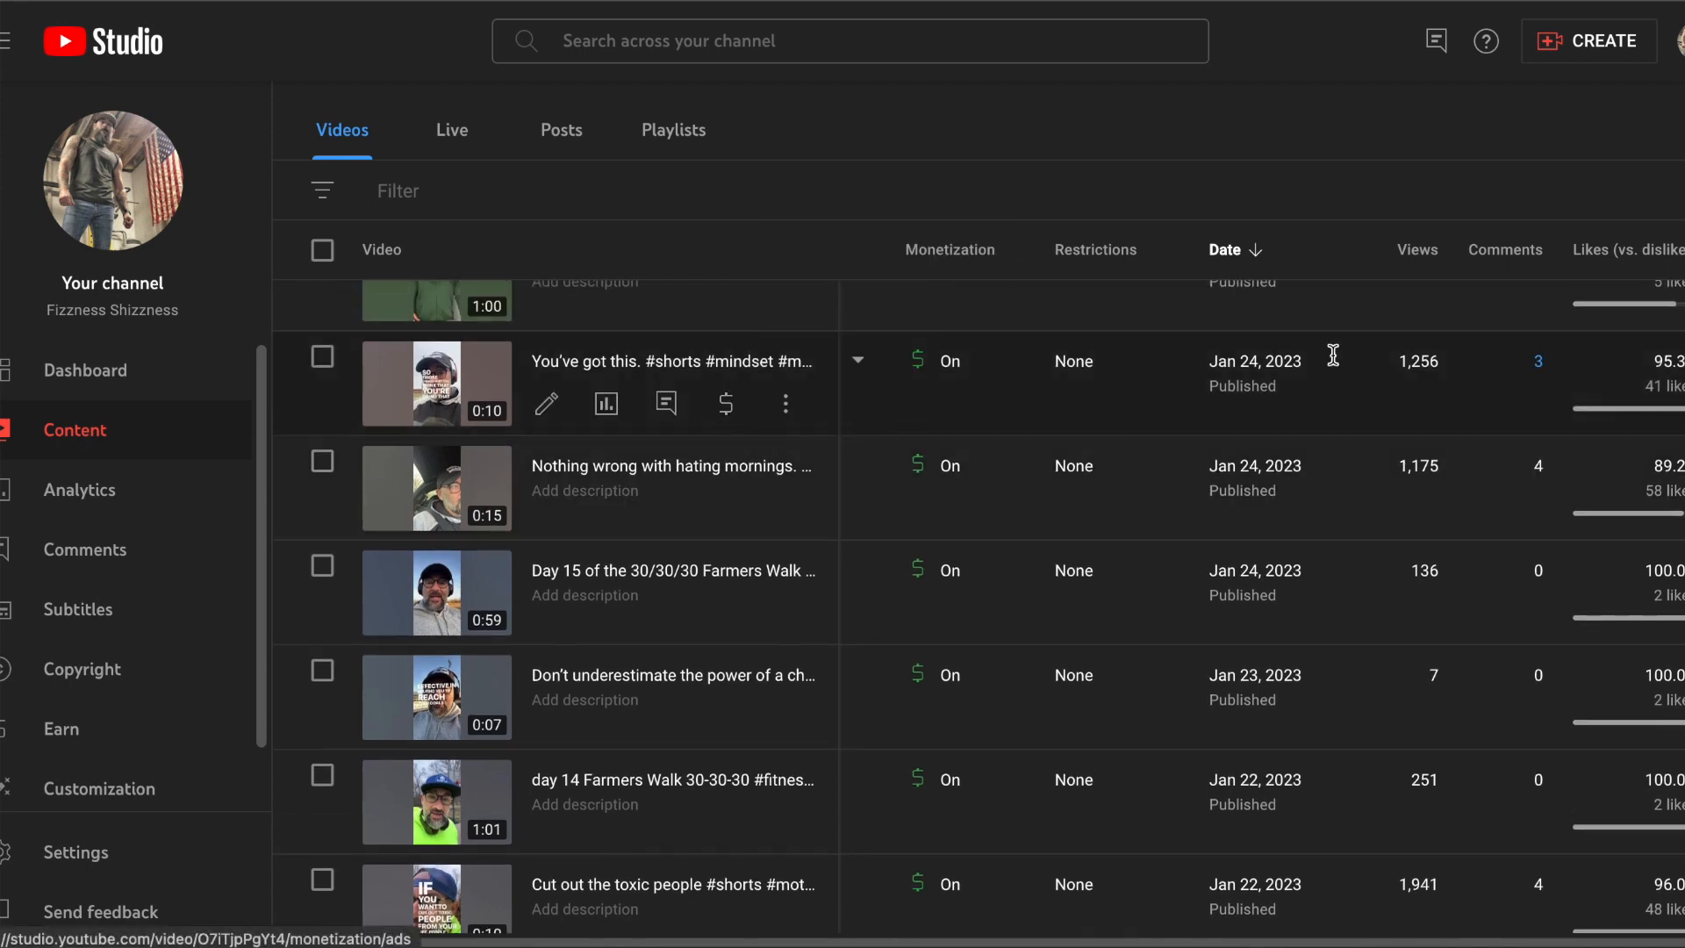
scroll("up", 3)
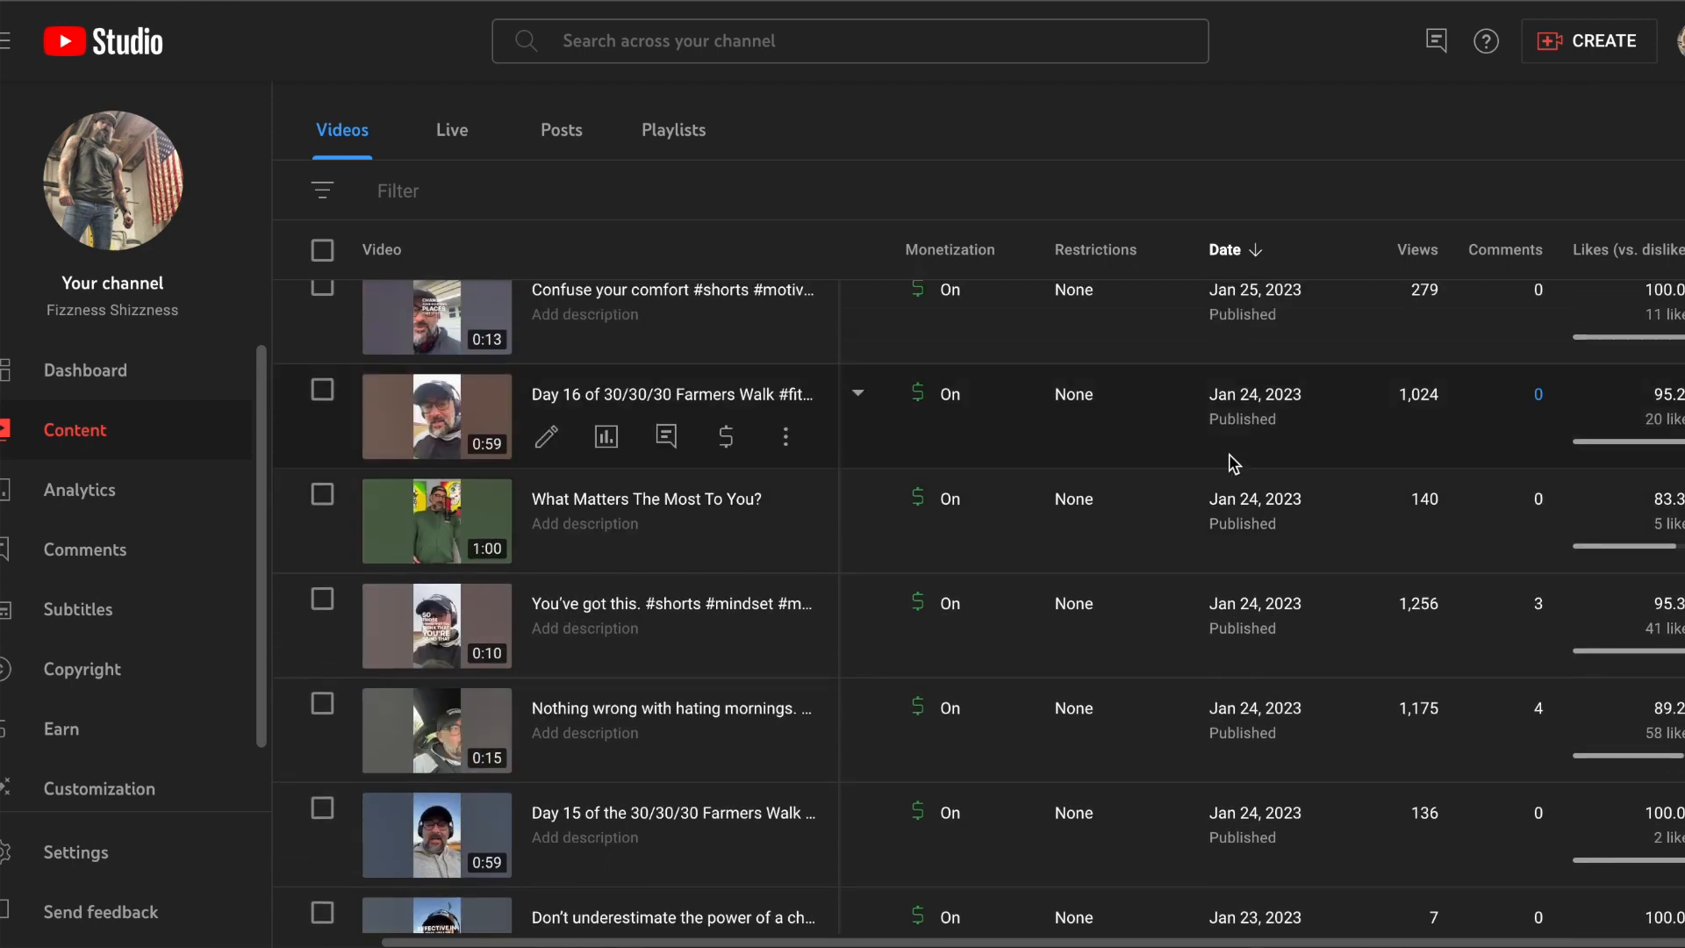
scroll("up", 3)
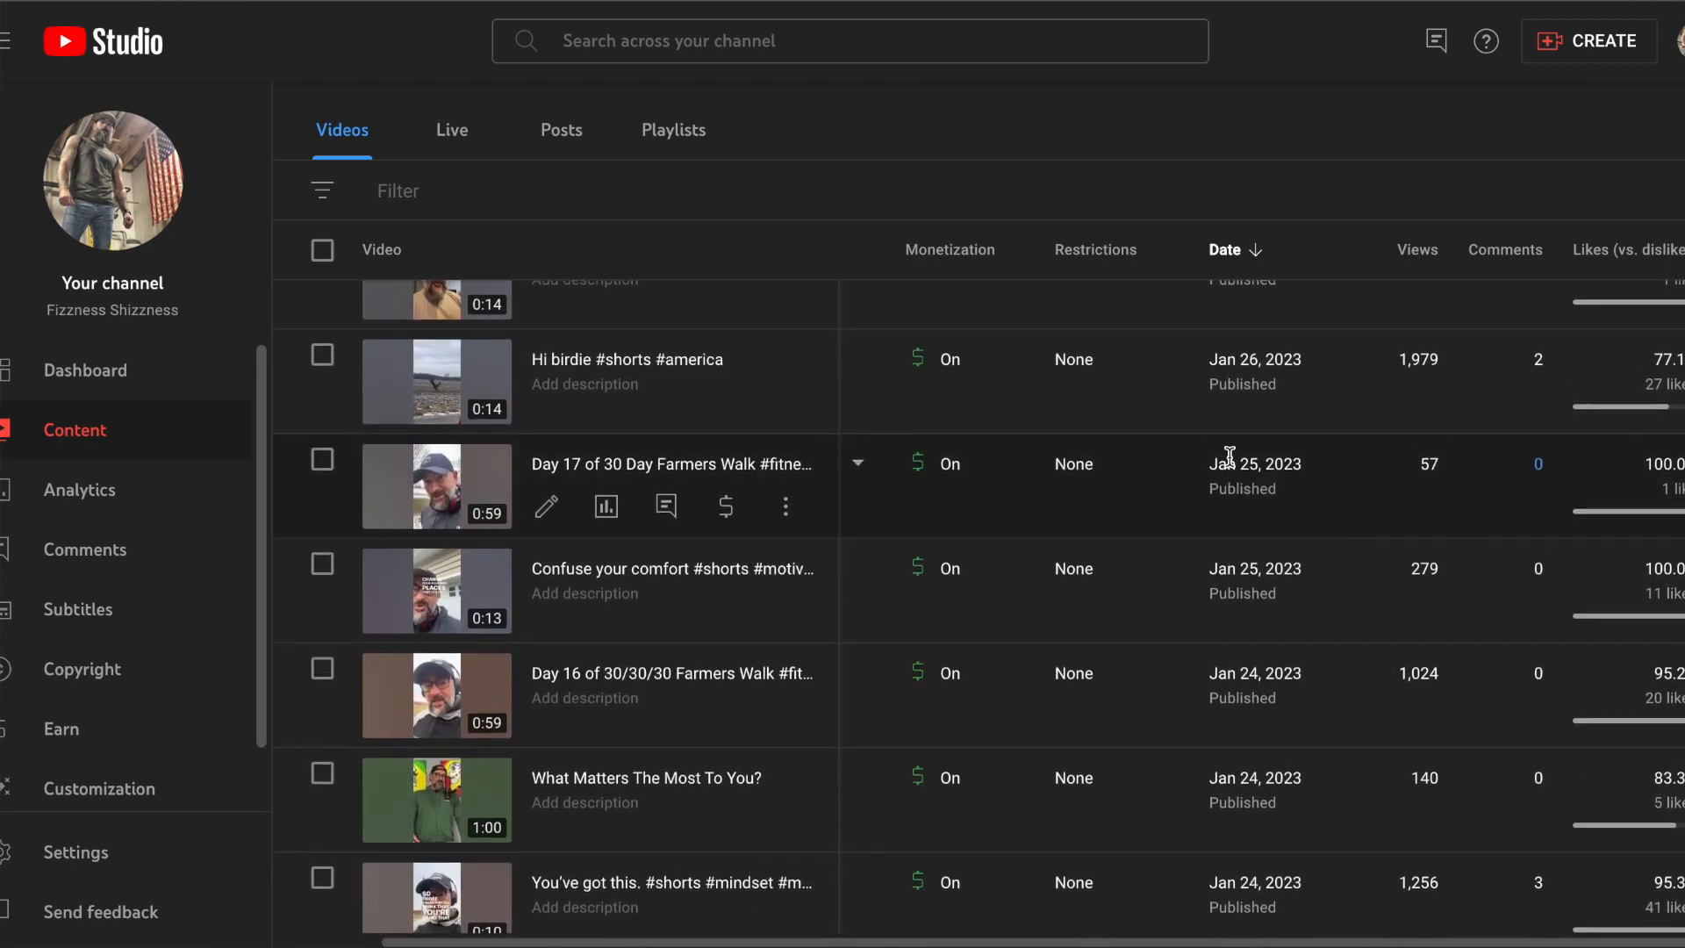
scroll("up", 3)
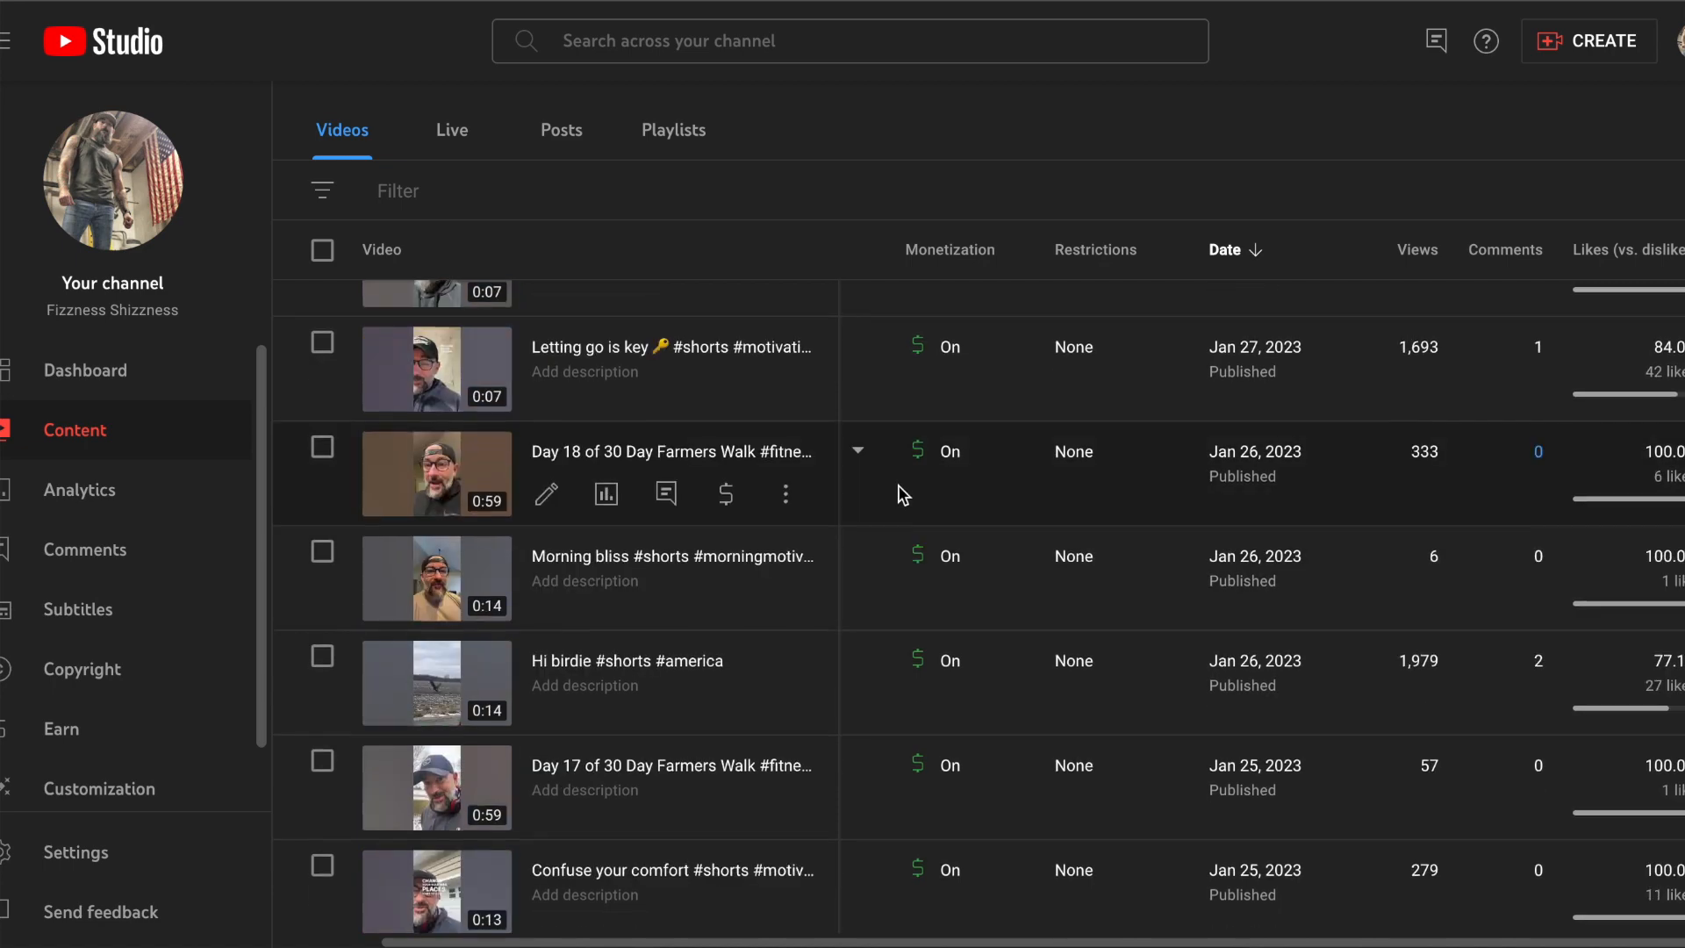
scroll("up", 3)
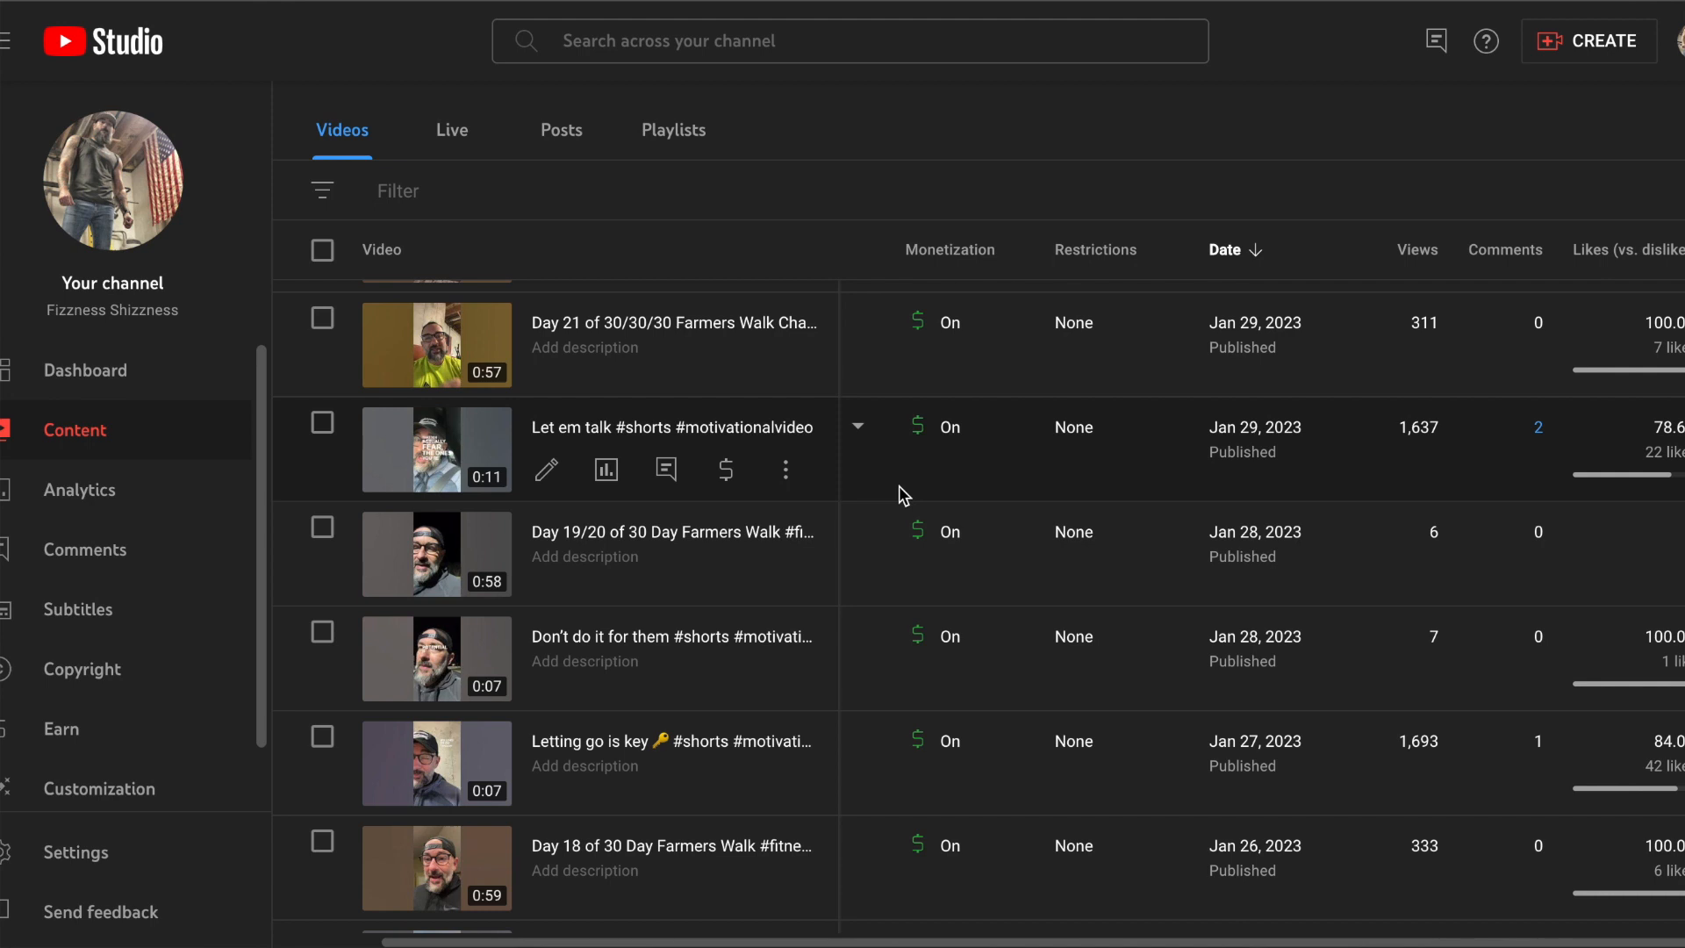
mouse_move(880, 489)
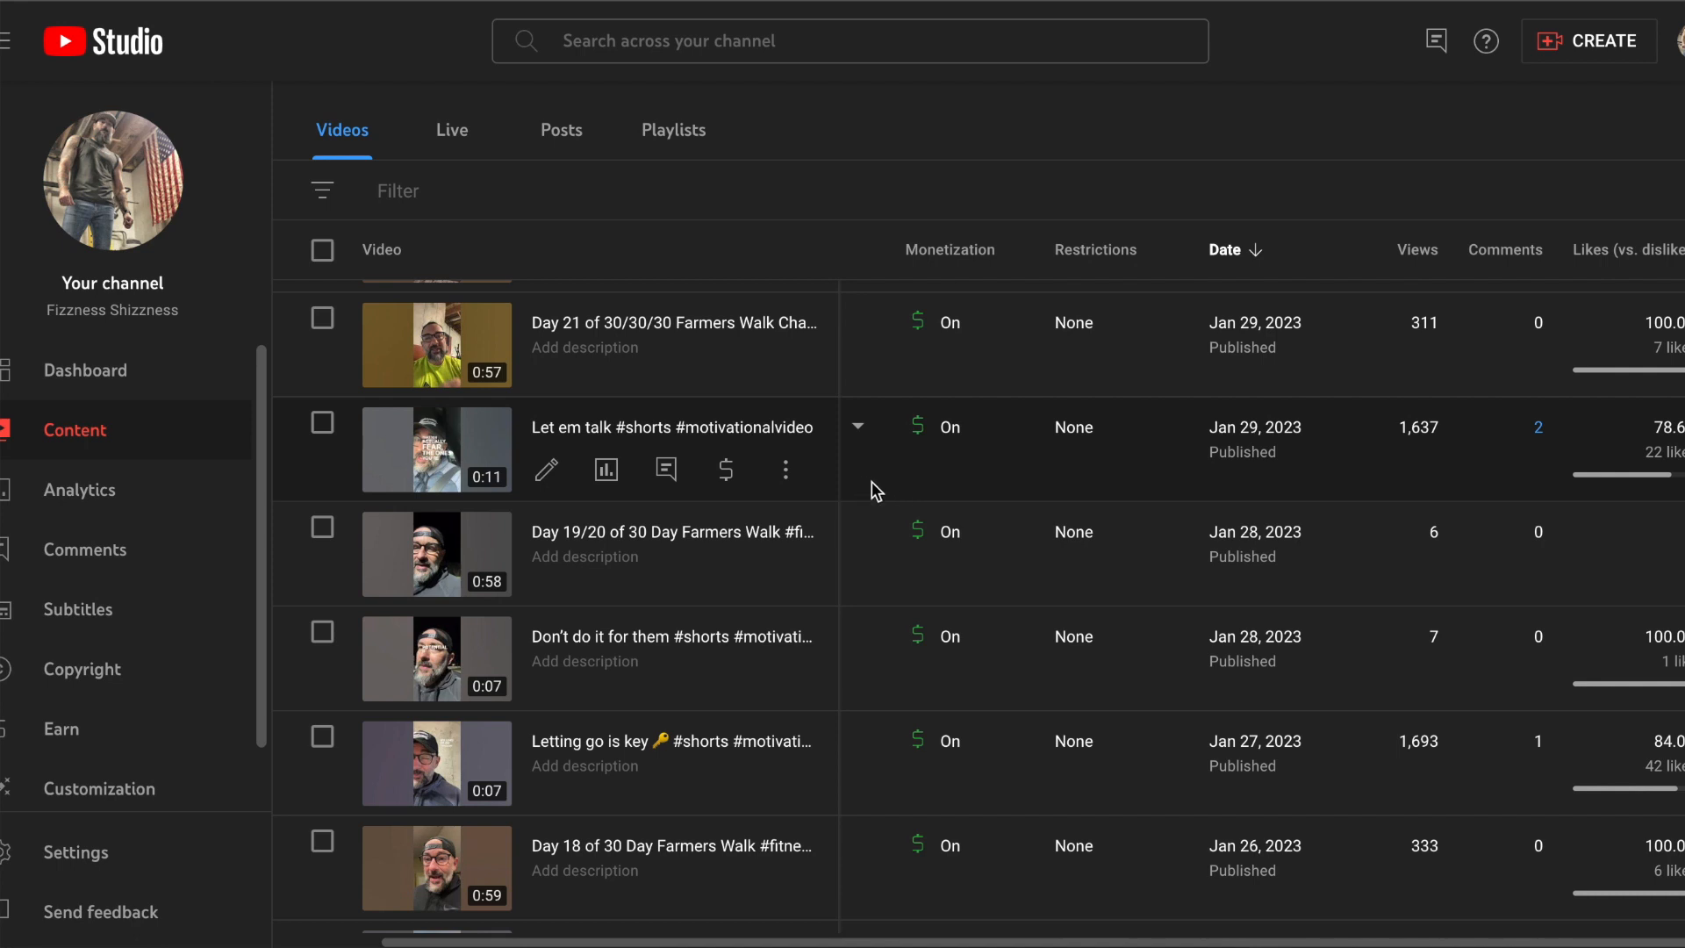
scroll("up", 3)
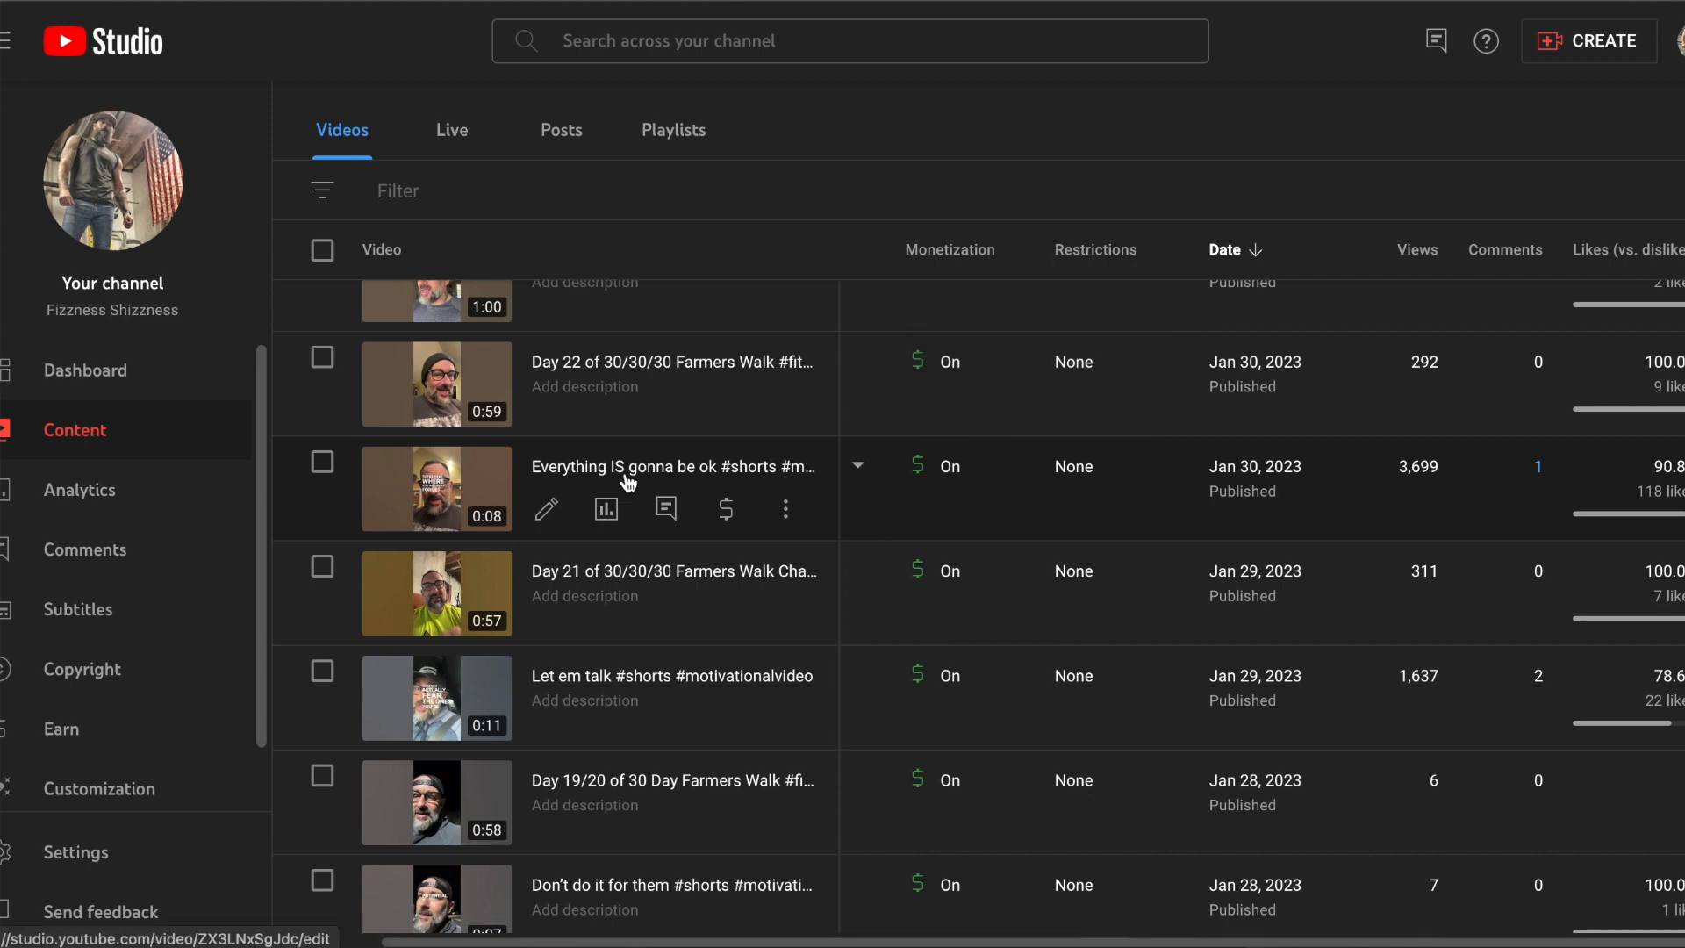
mouse_move(429, 502)
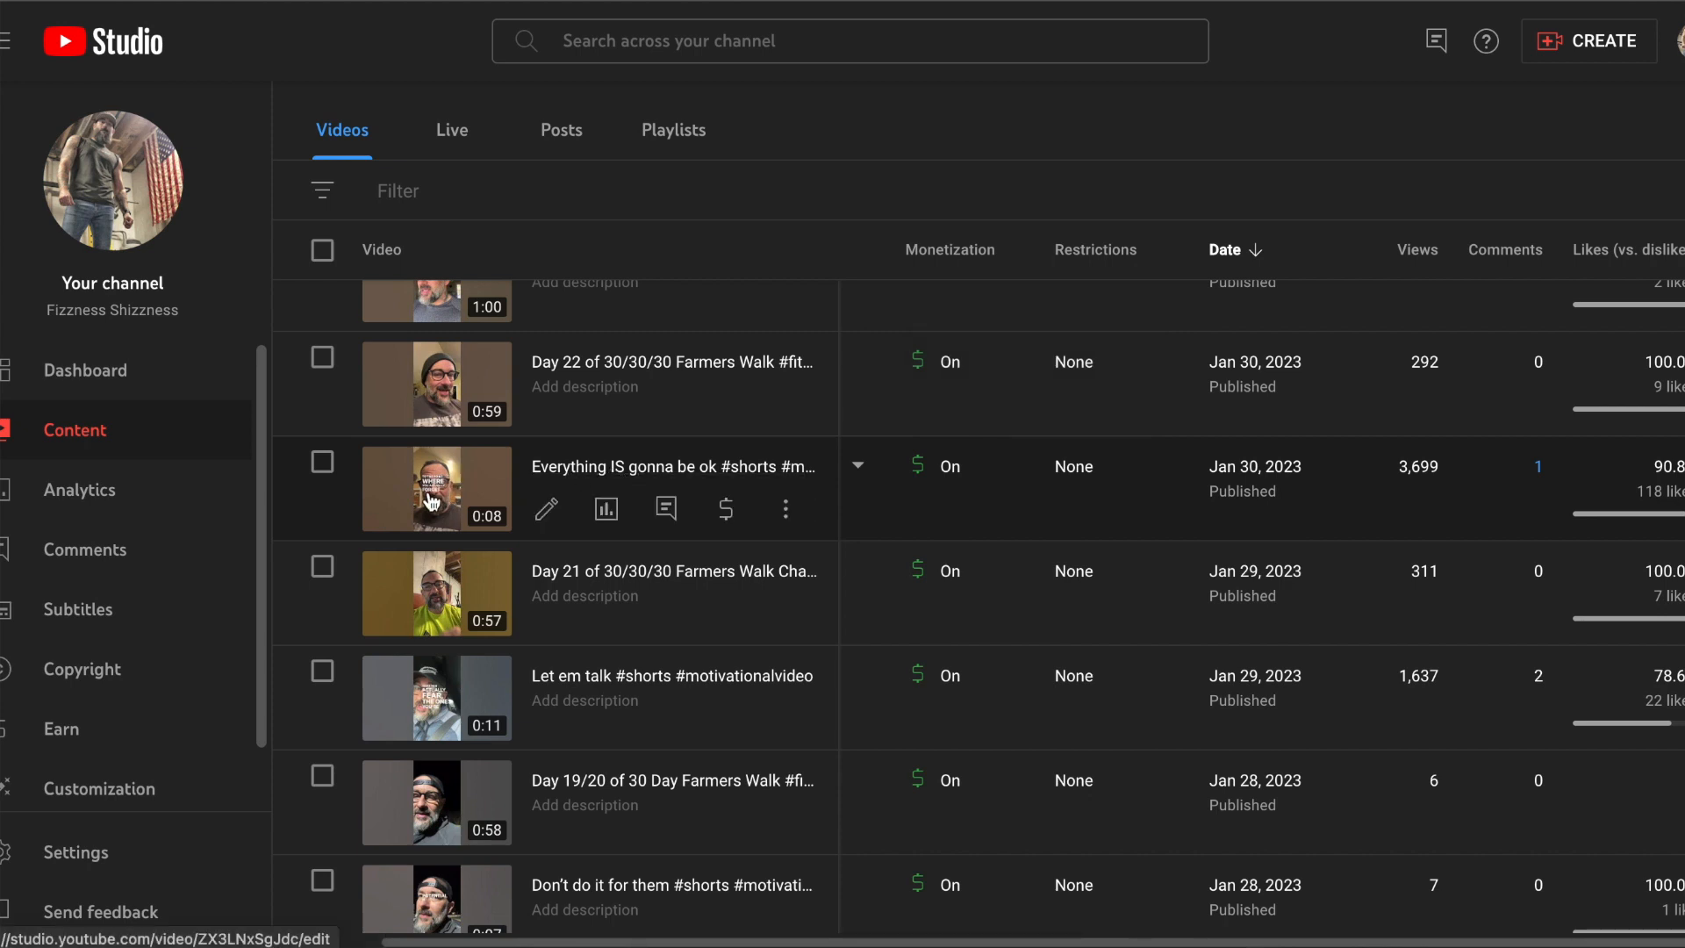
mouse_move(959, 367)
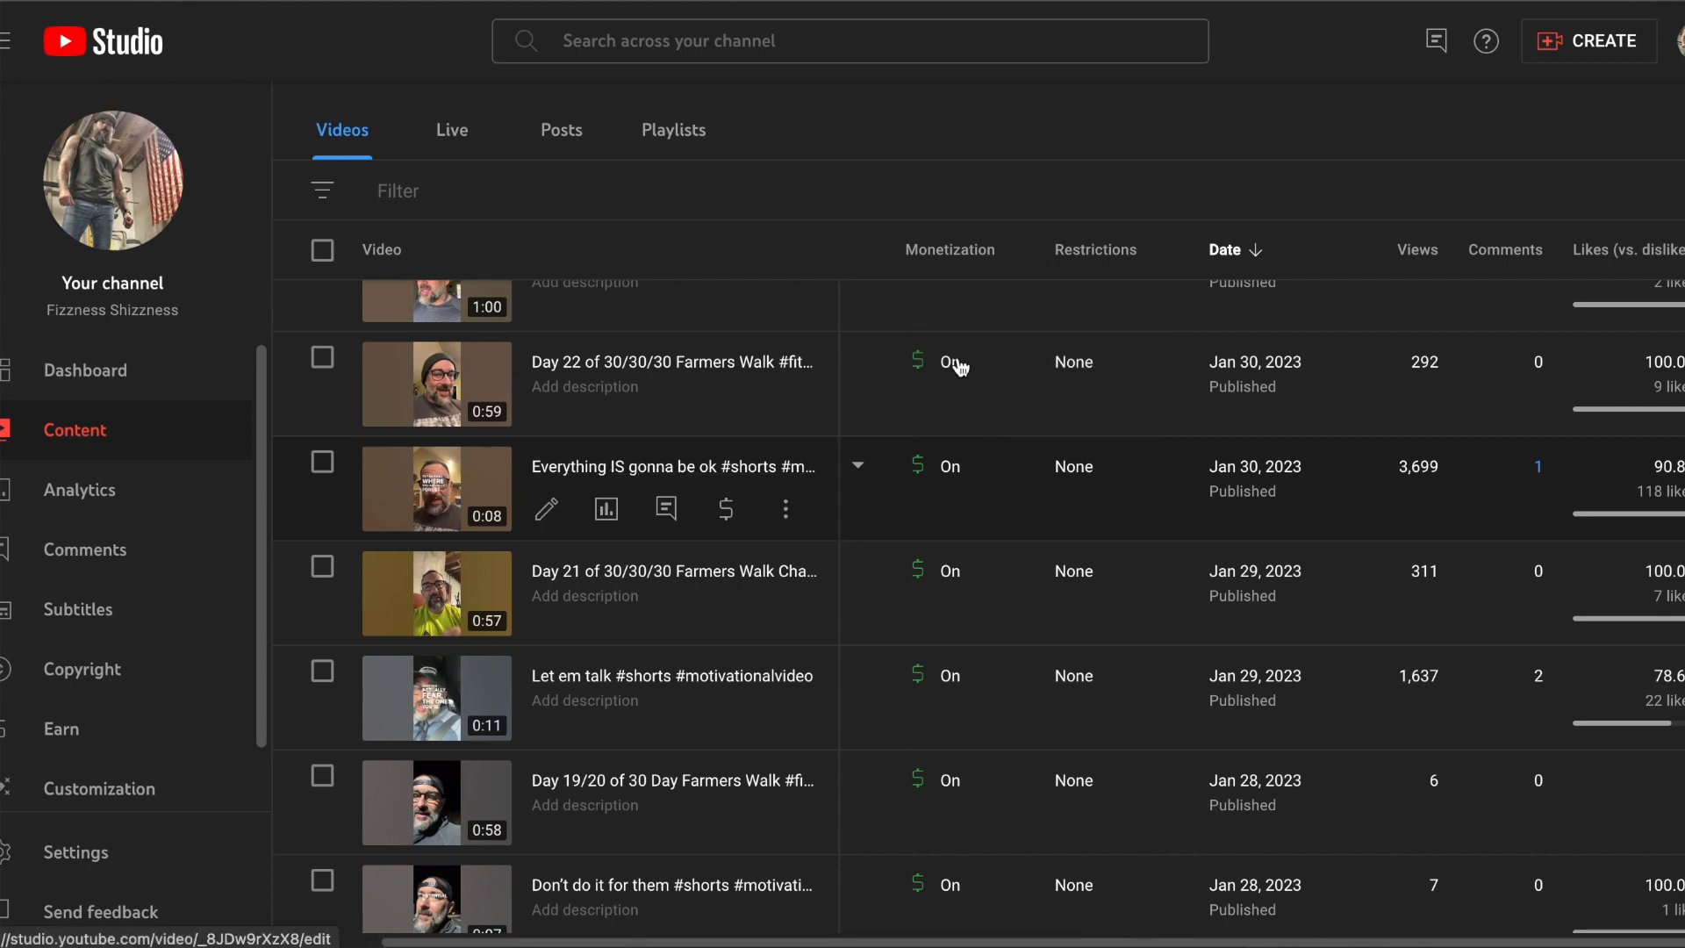
mouse_move(1365, 482)
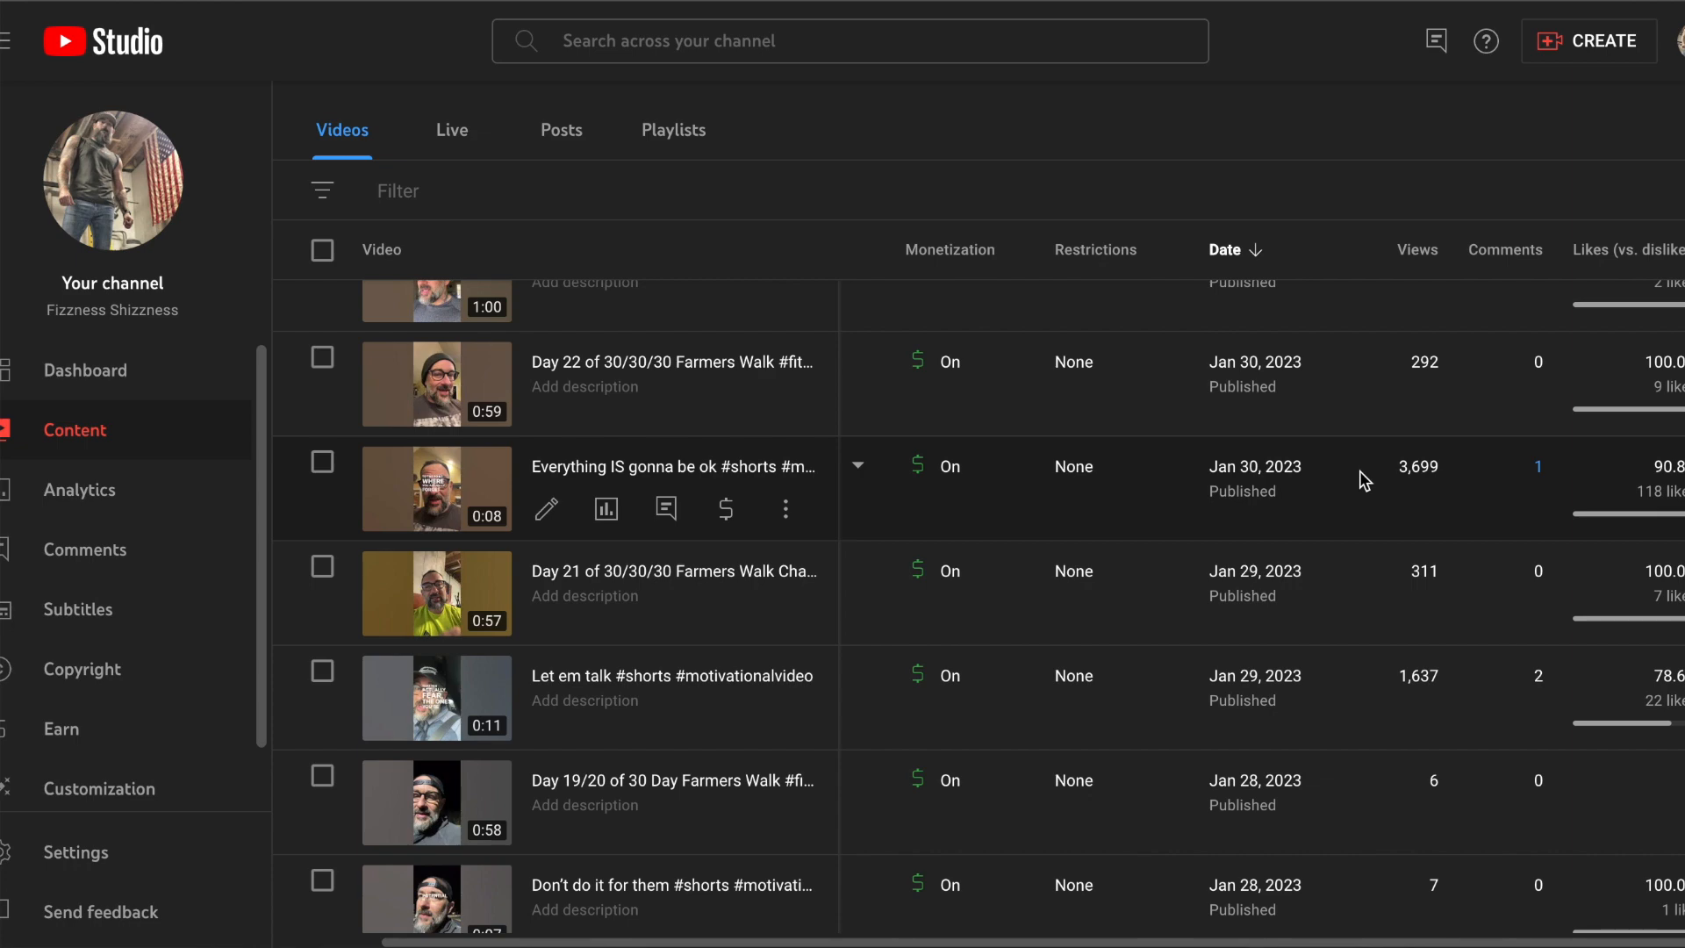
scroll("up", 3)
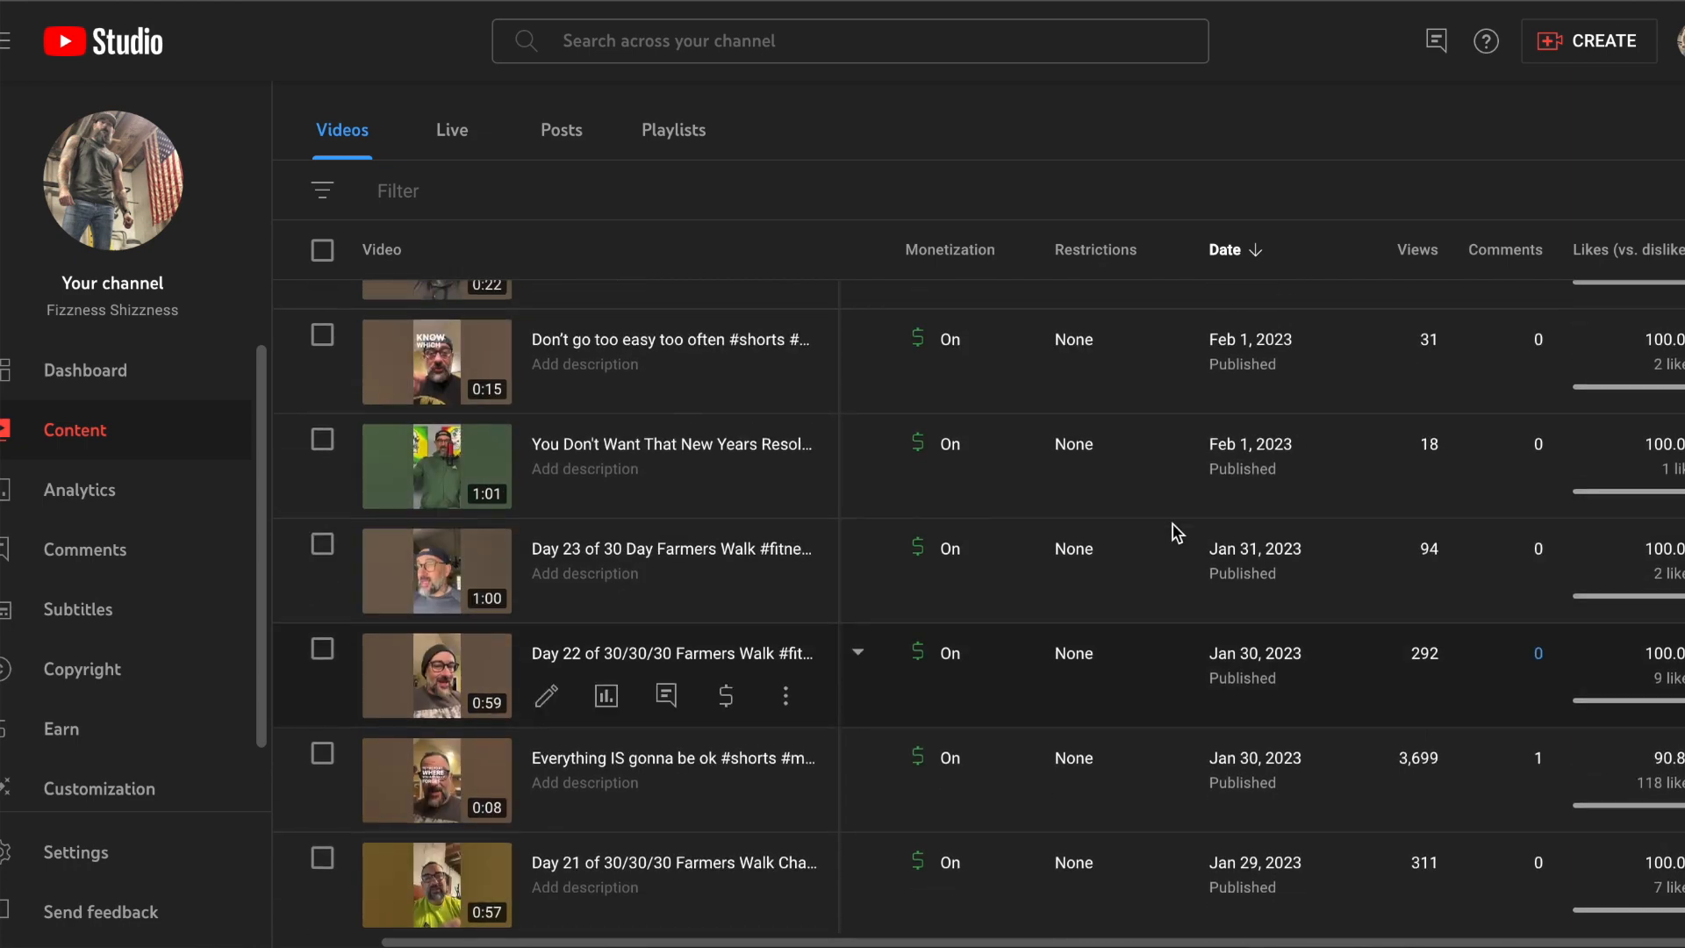
scroll("up", 3)
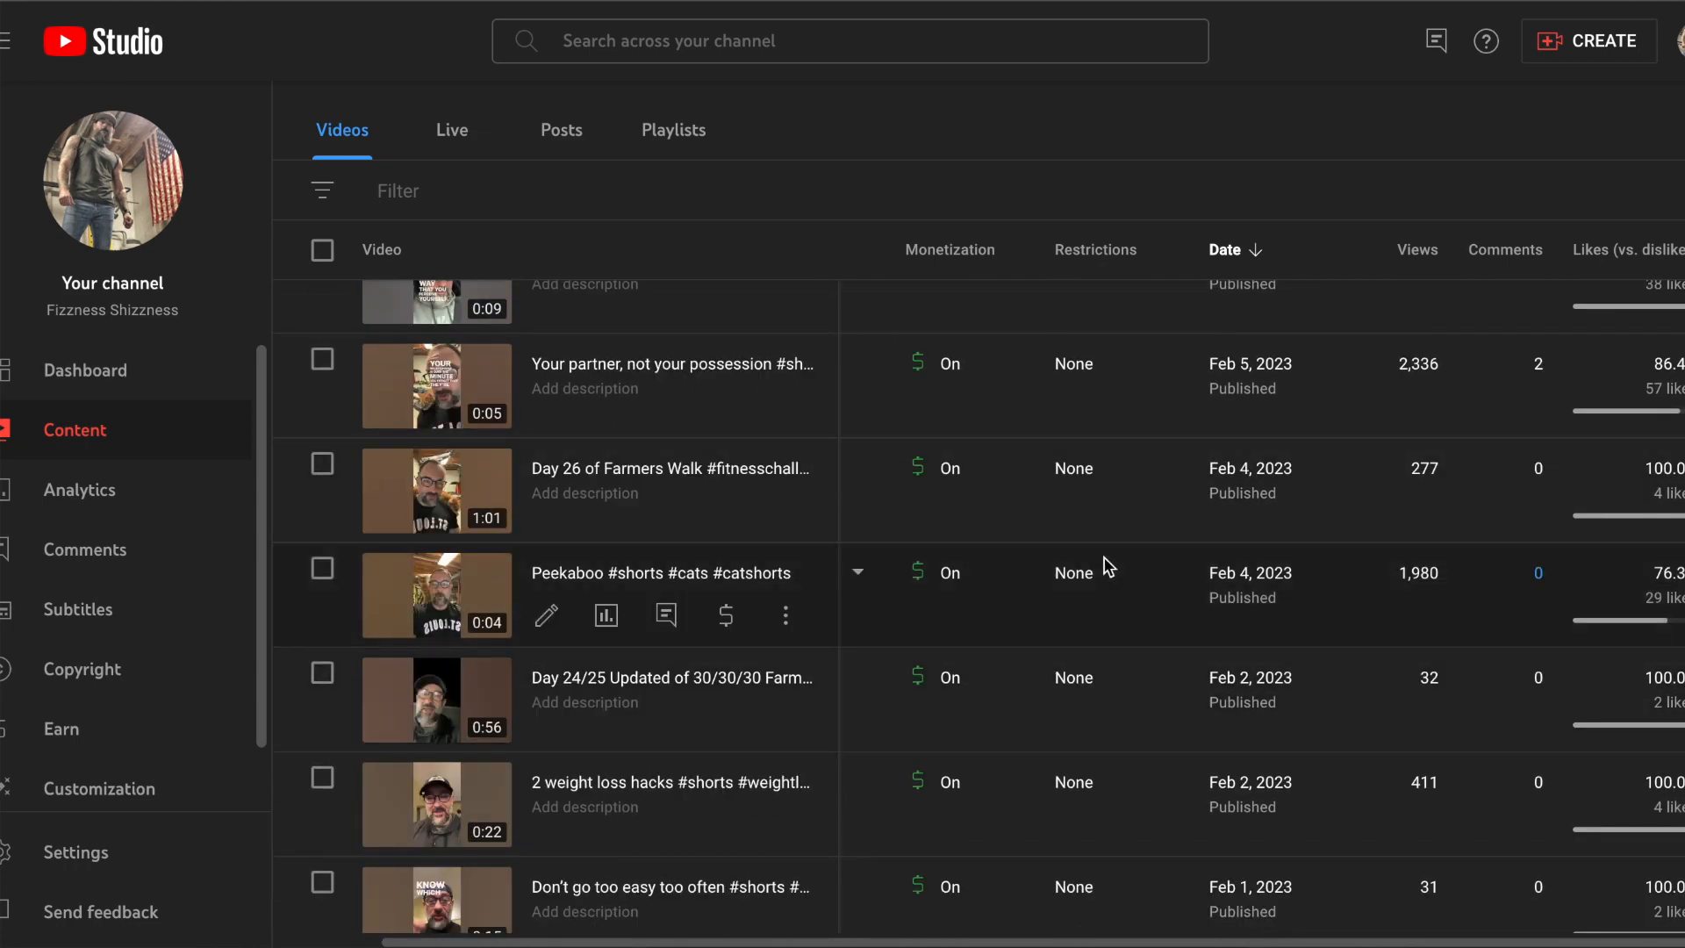
mouse_move(645, 489)
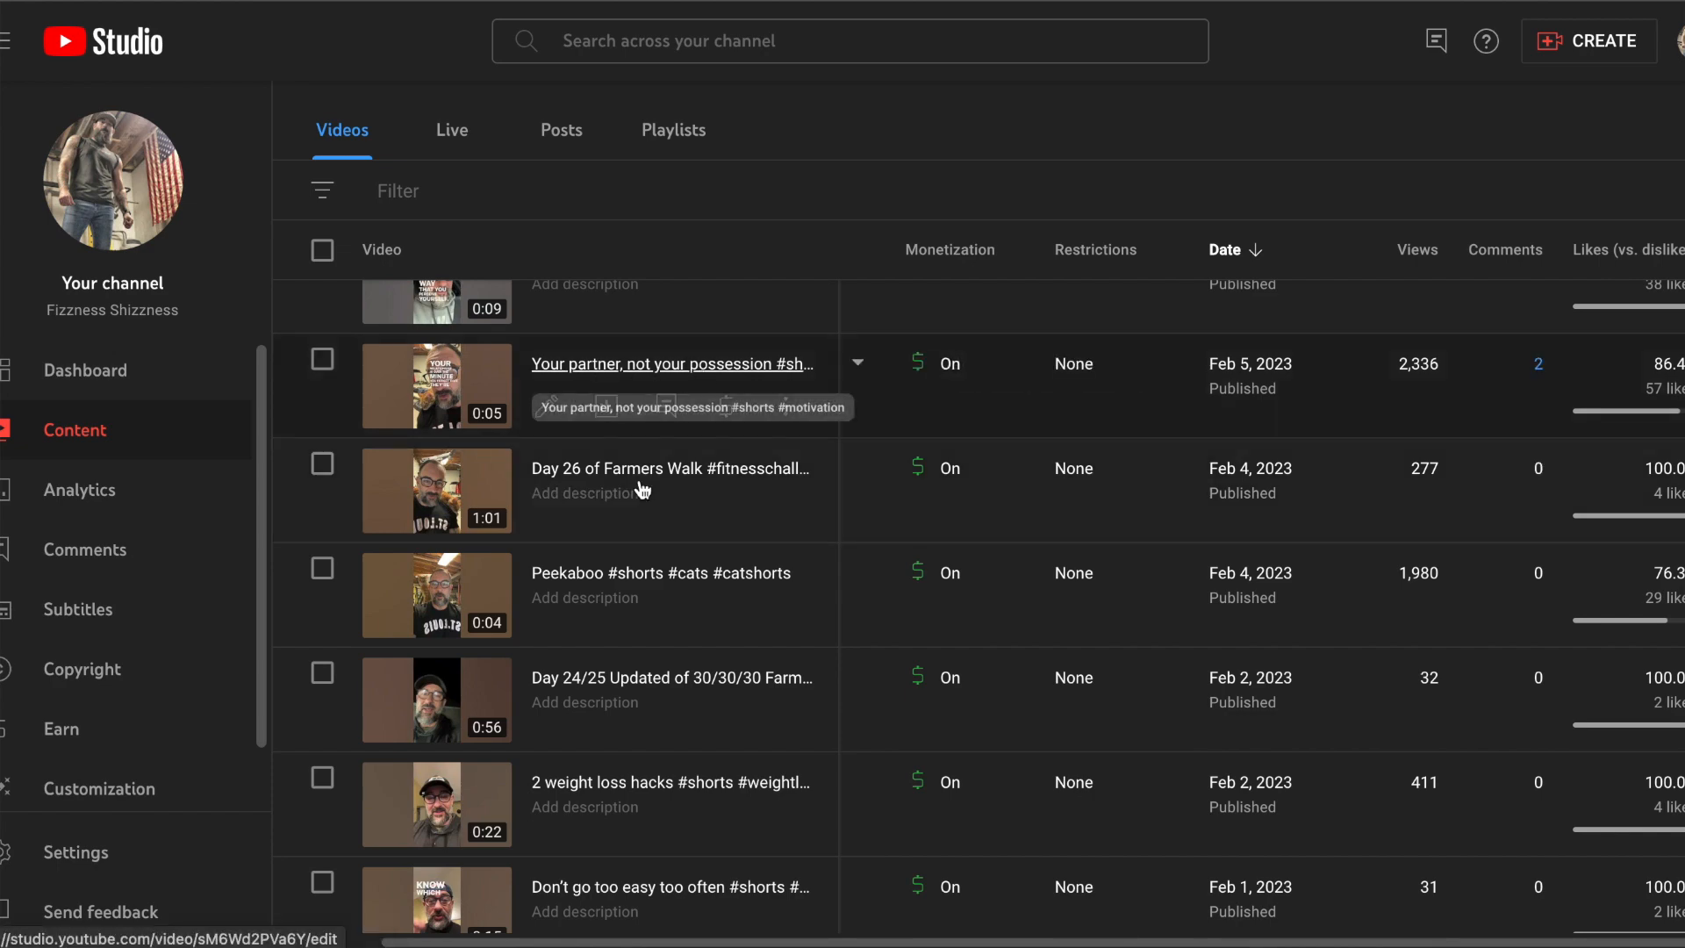
scroll("up", 3)
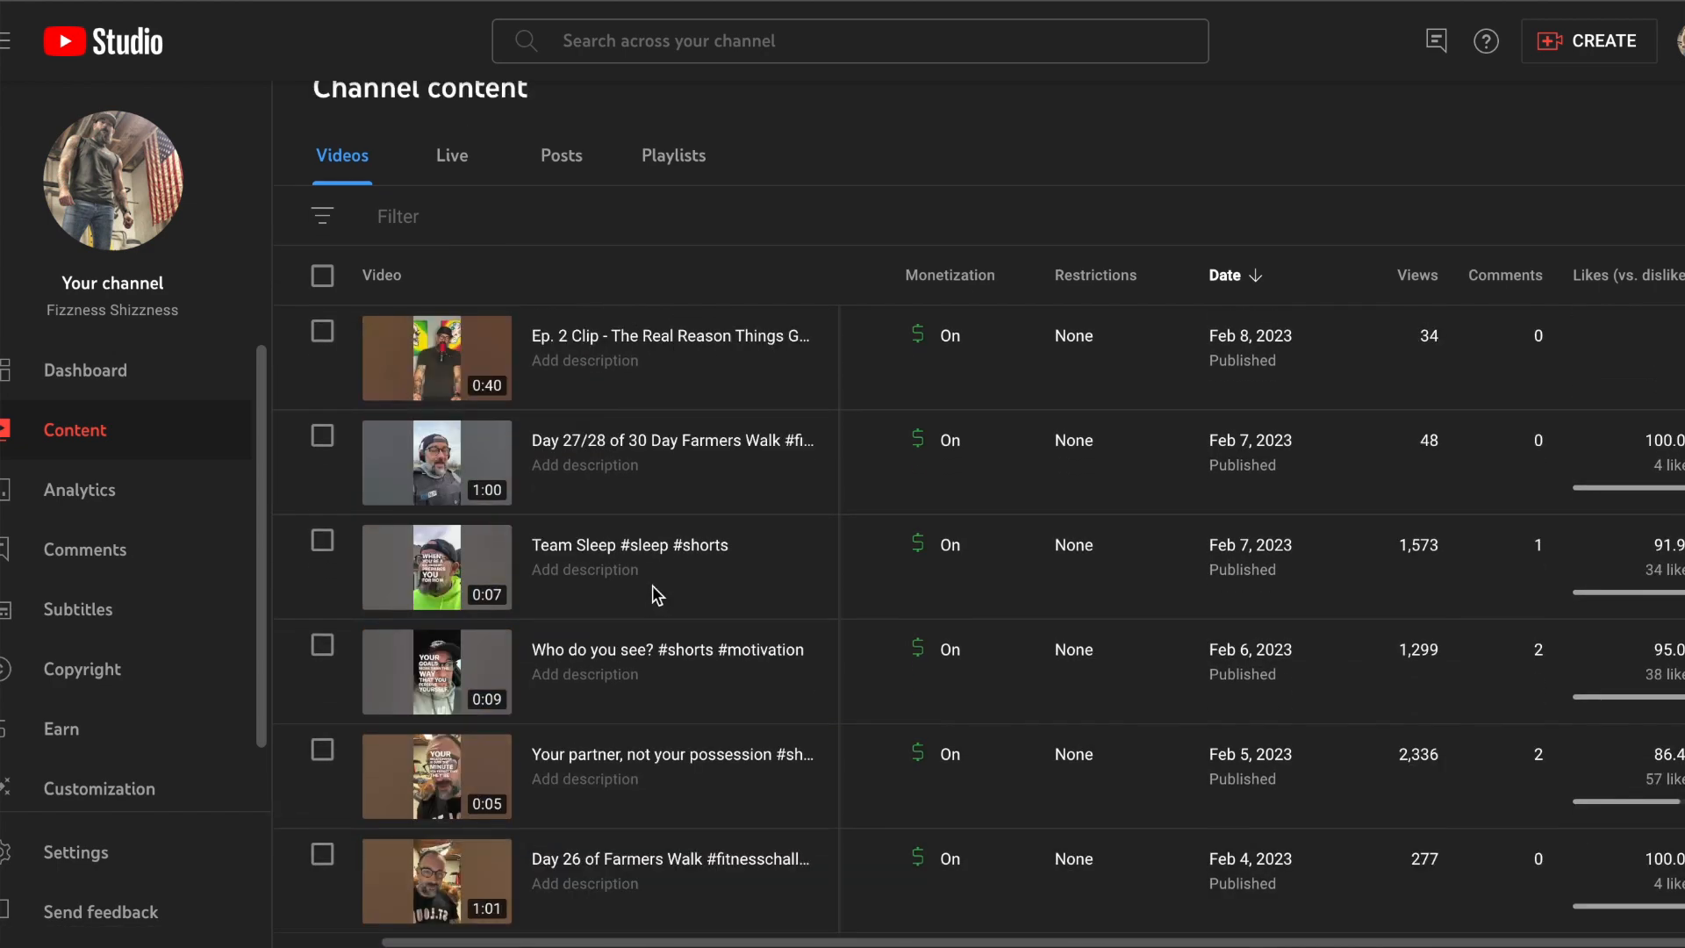
scroll("down", 3)
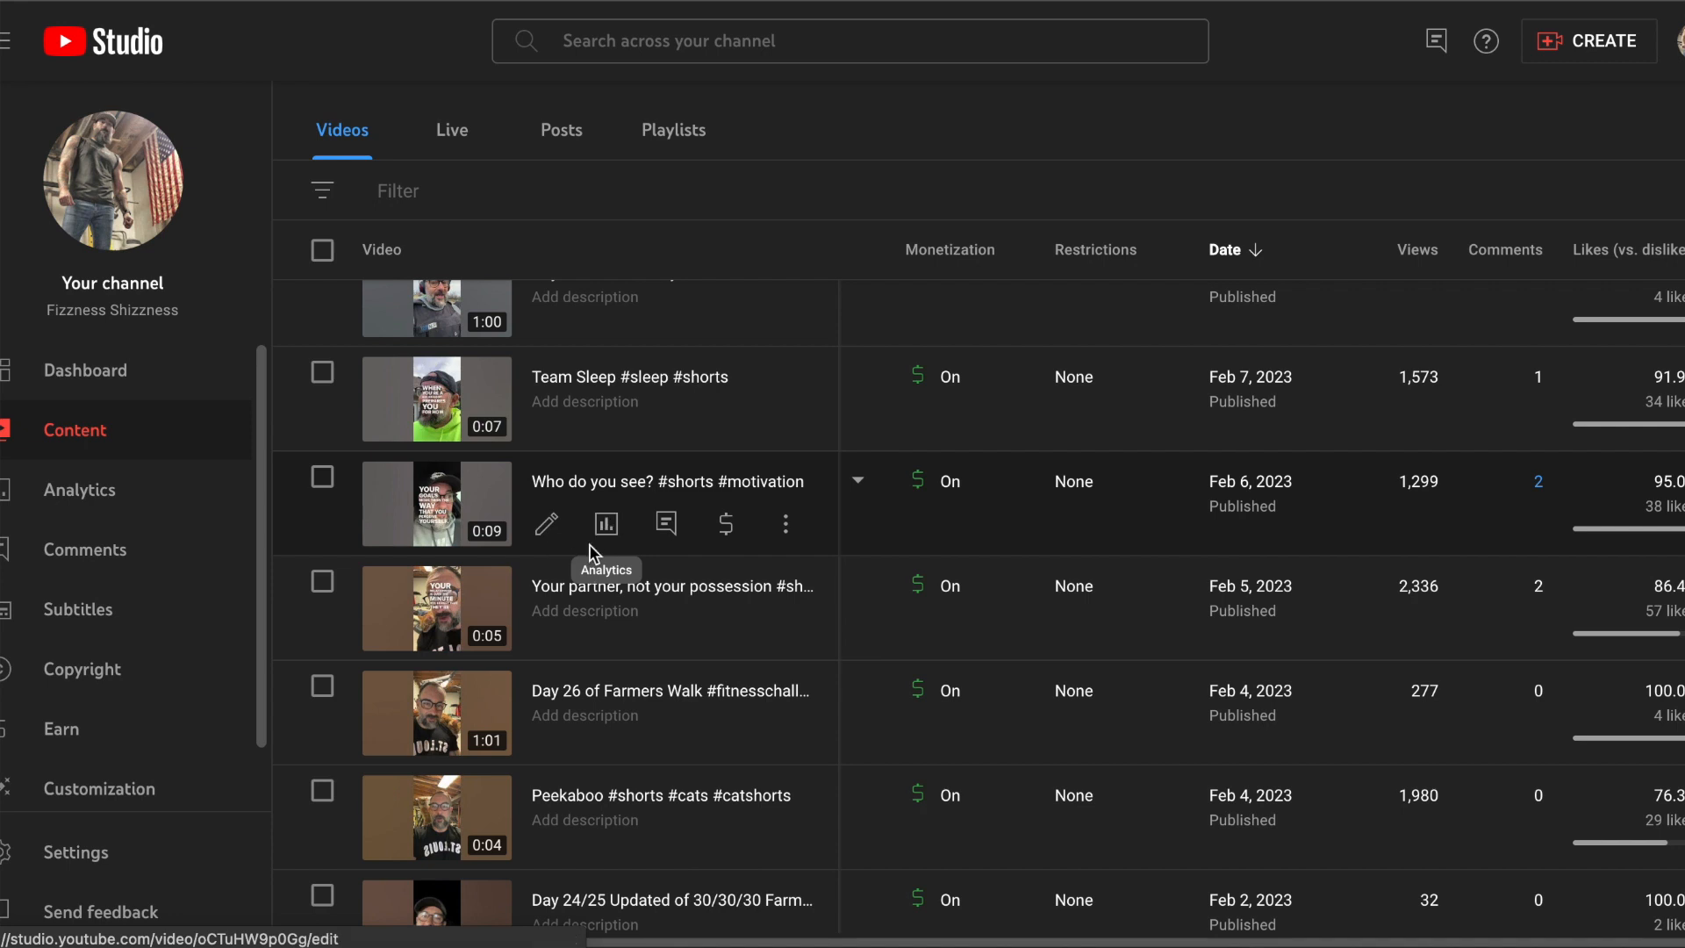
mouse_move(392, 526)
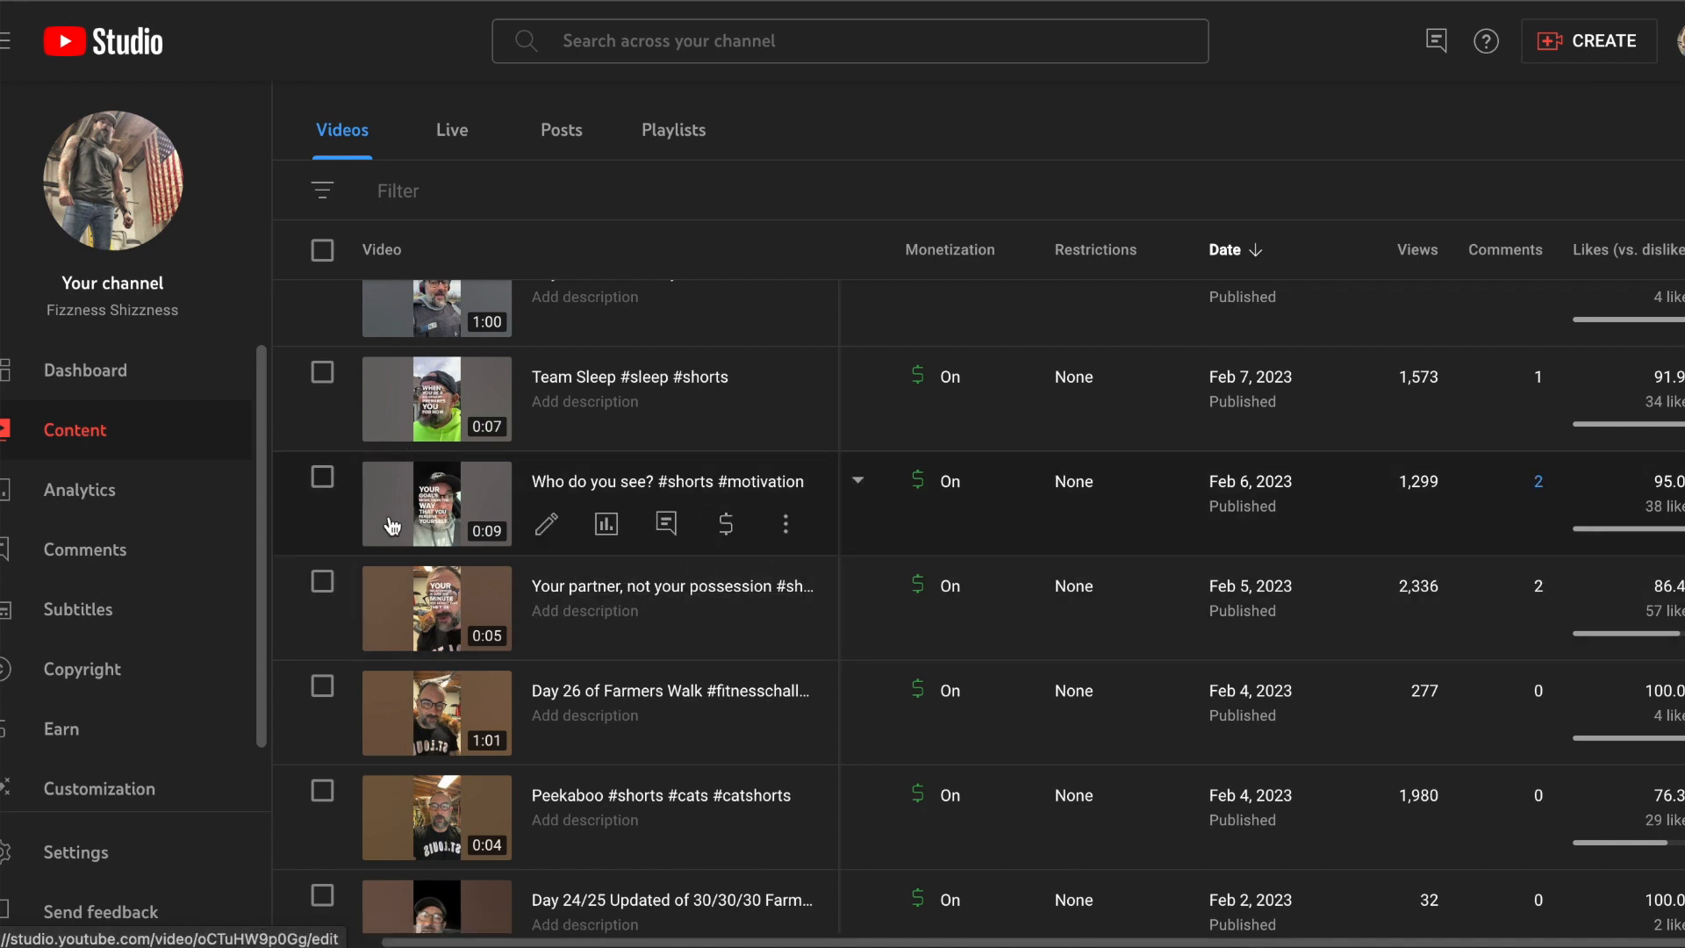
Step: Open Channel analytics and show the date-range options over the 28-day, 87,145-view overview
left_click(78, 490)
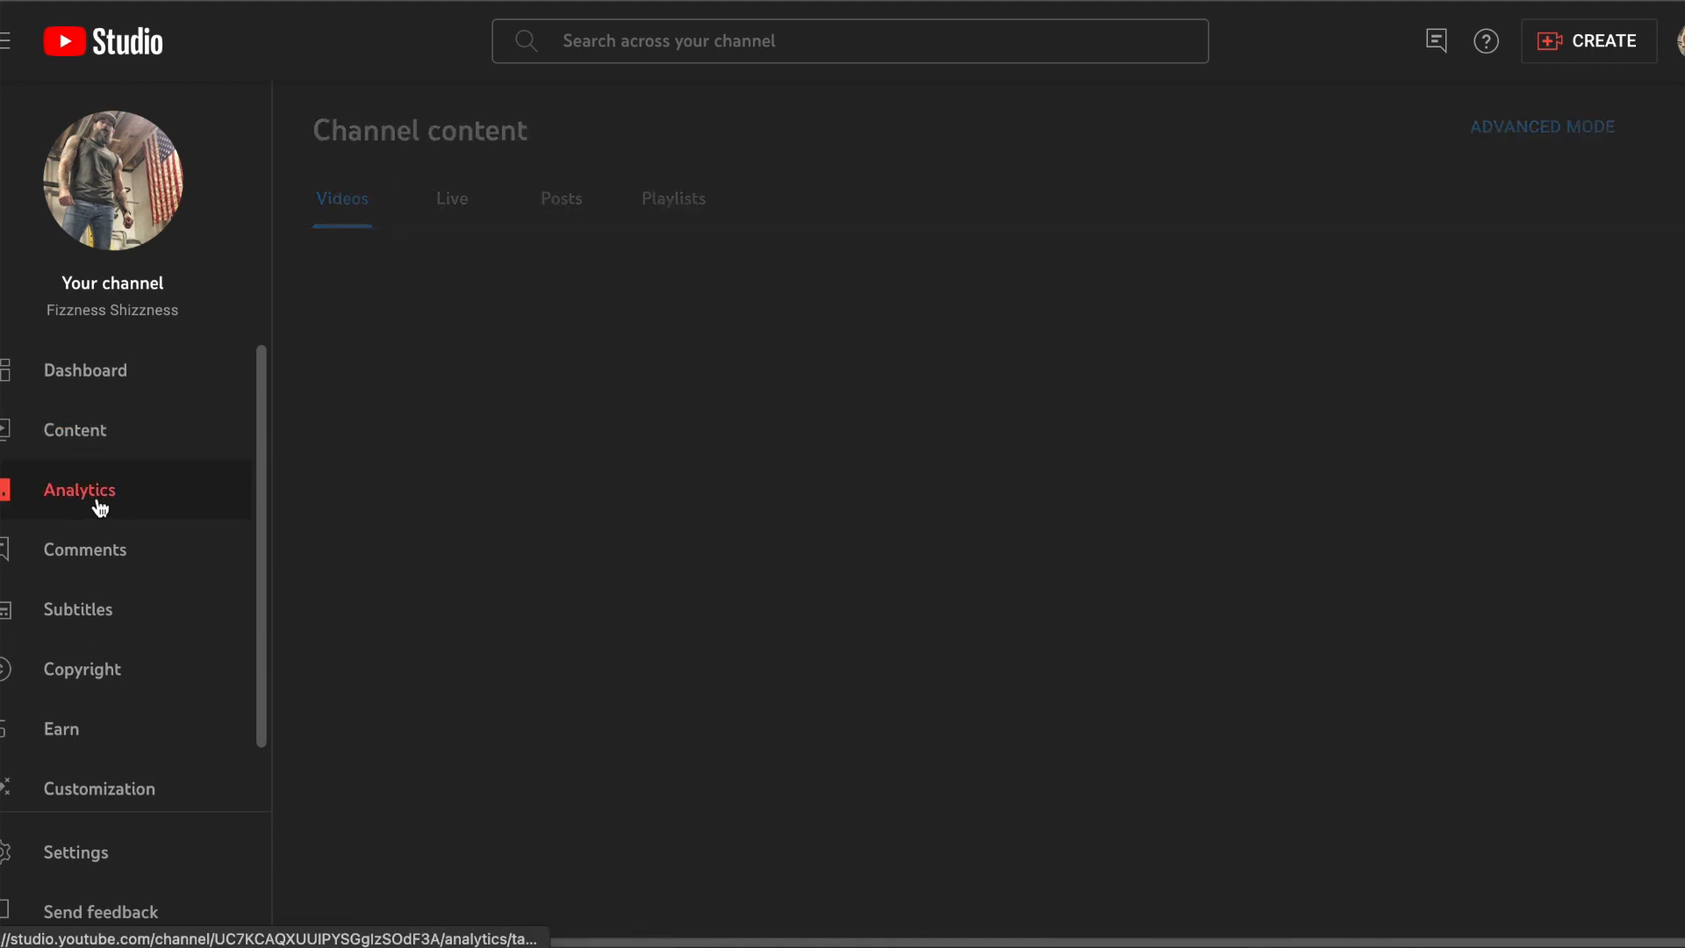
left_click(78, 490)
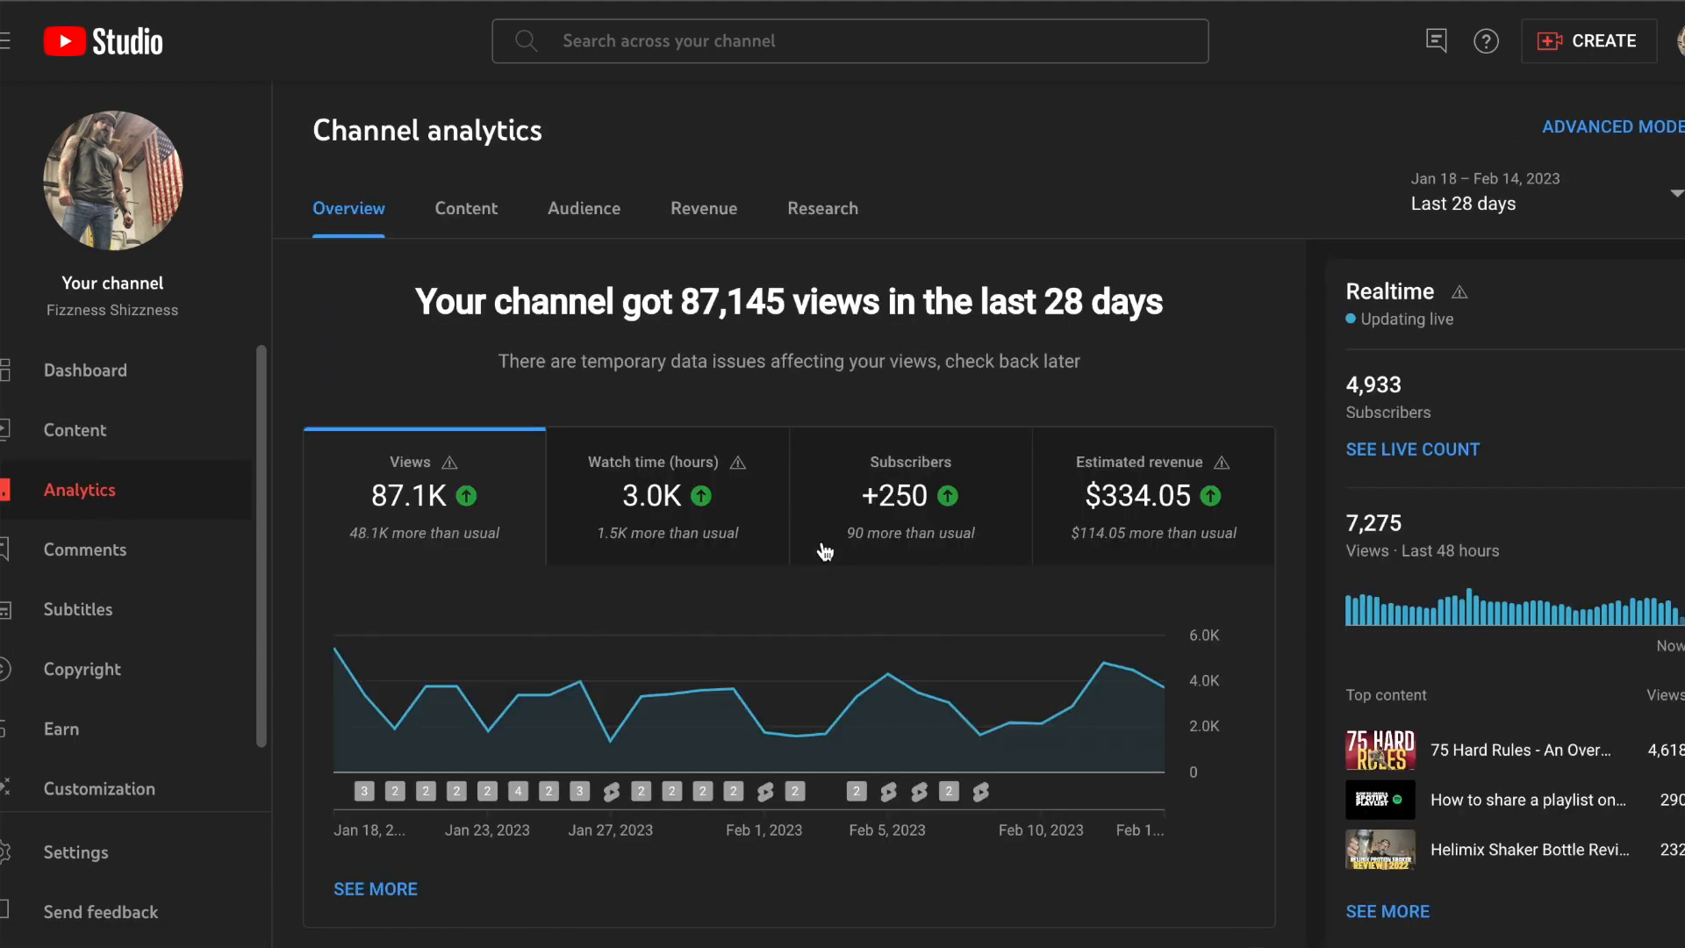
mouse_move(784, 552)
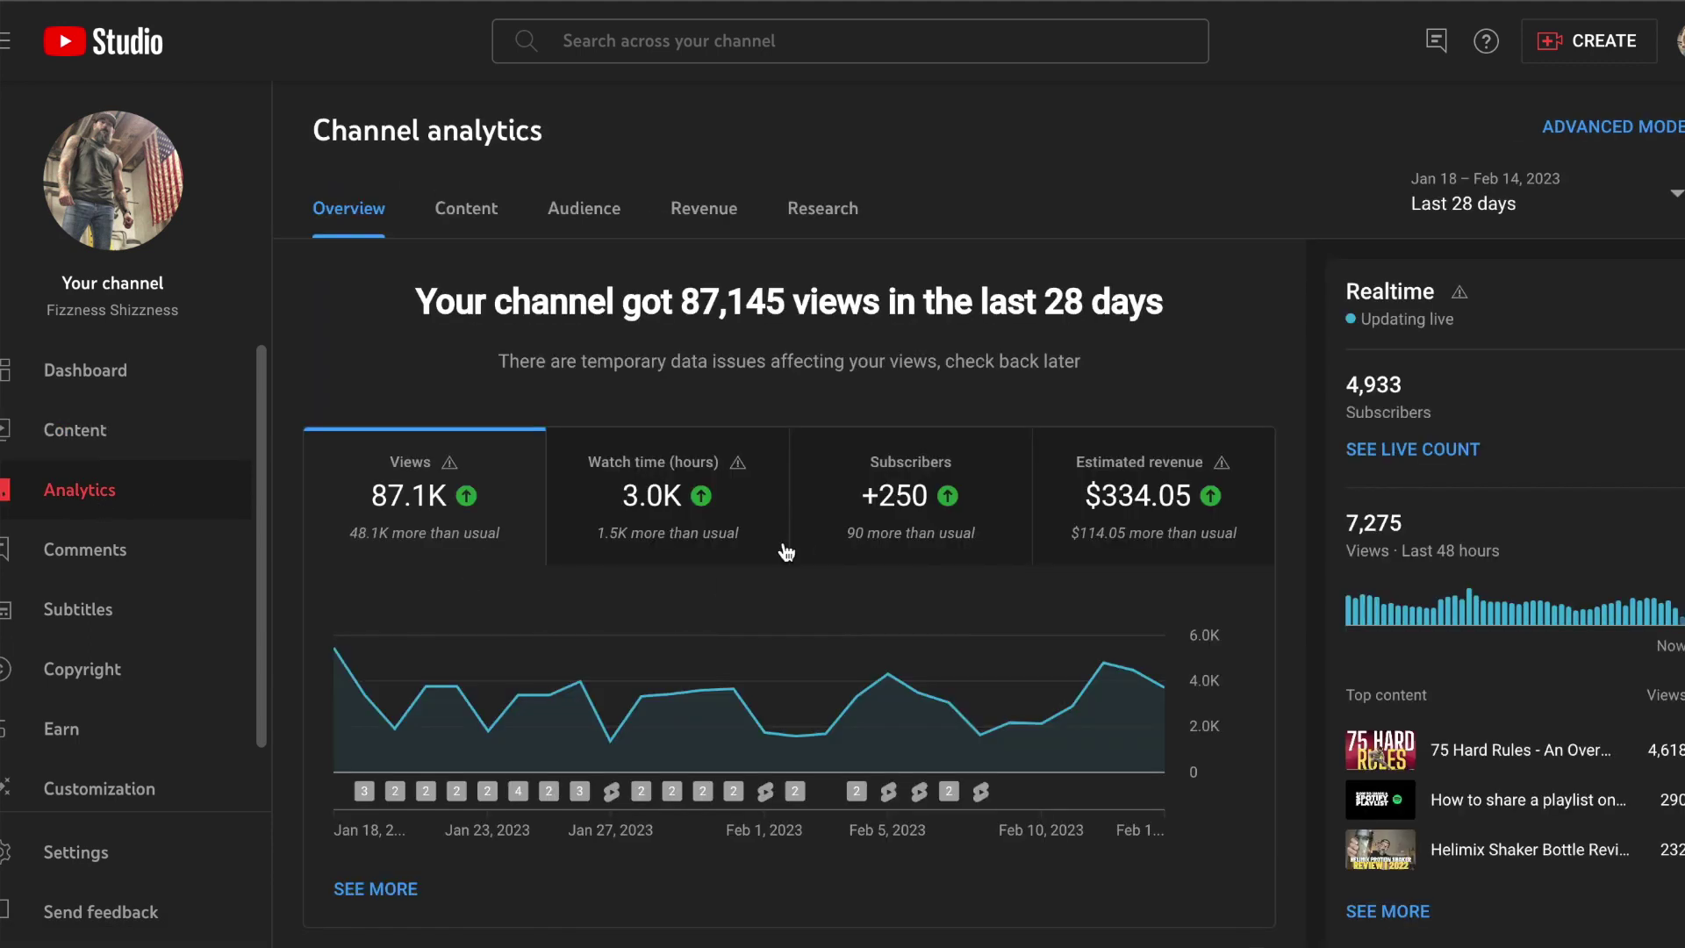
mouse_move(723, 418)
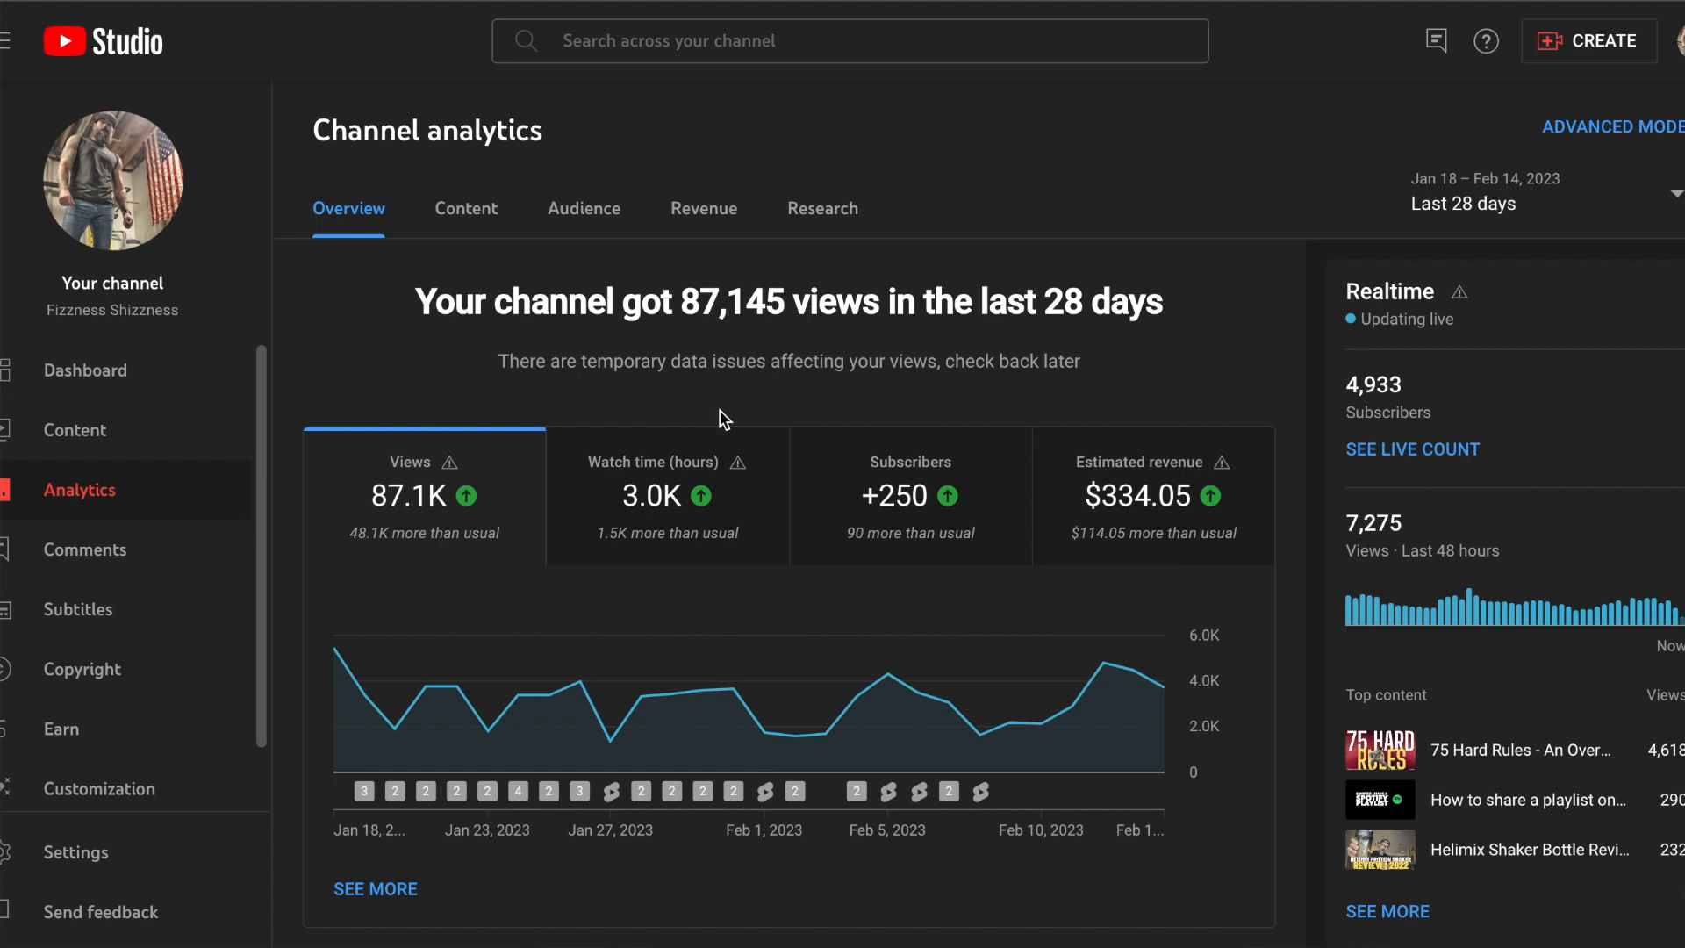
mouse_move(788, 240)
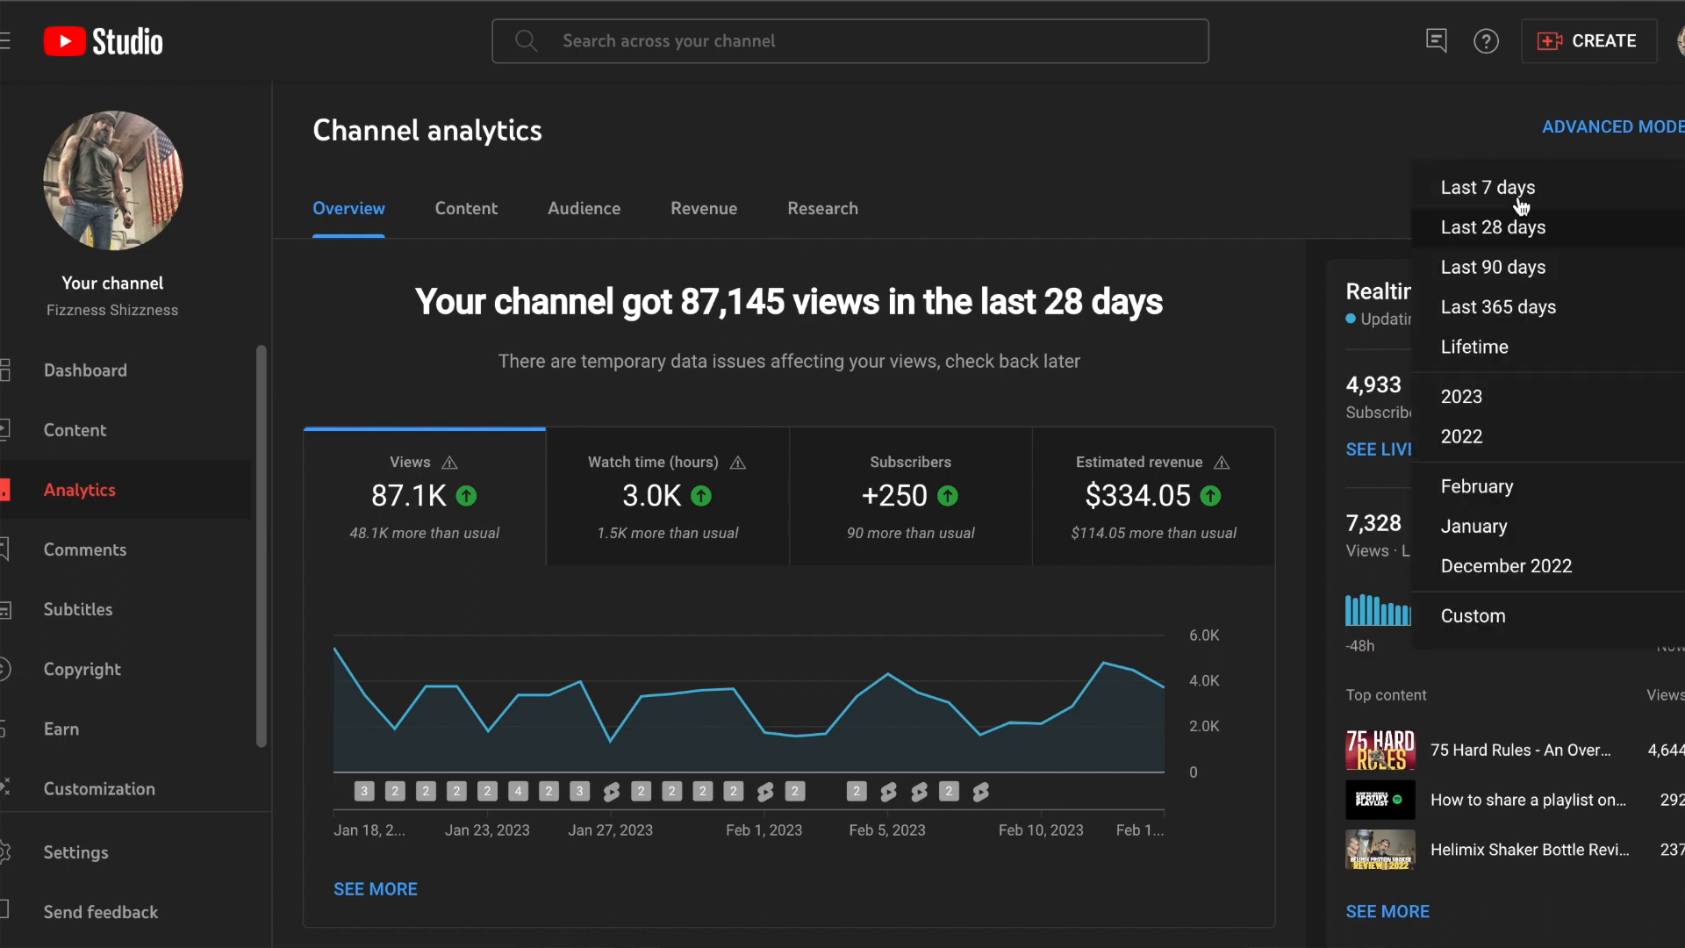
mouse_move(1518, 412)
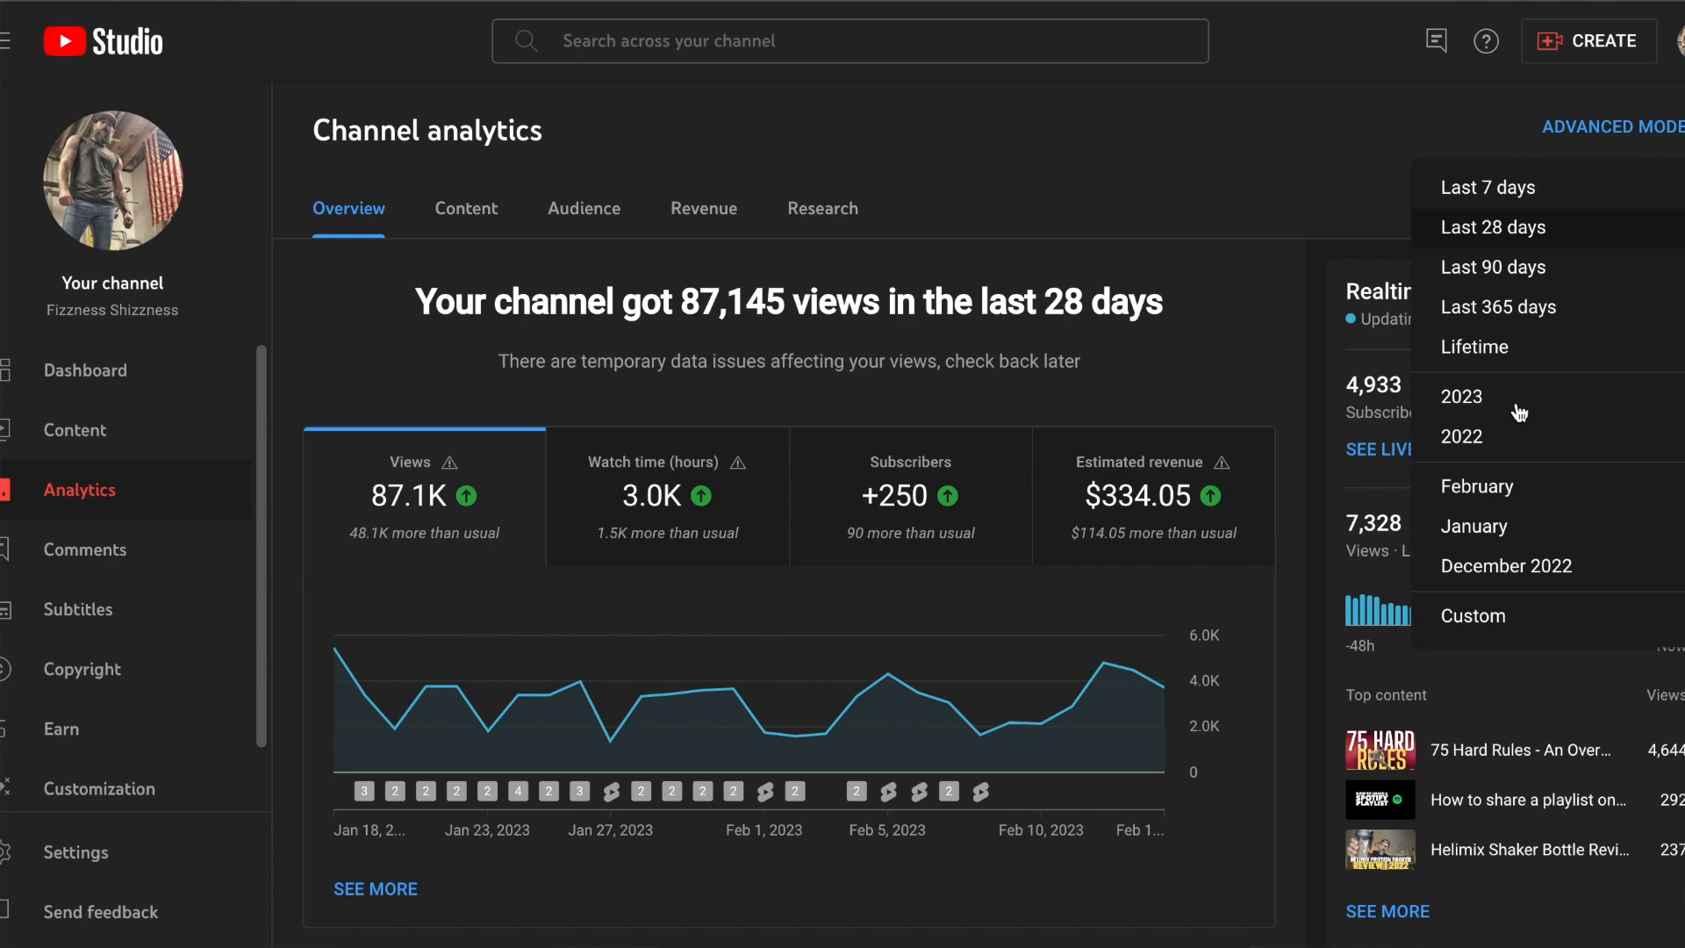
mouse_move(1505, 460)
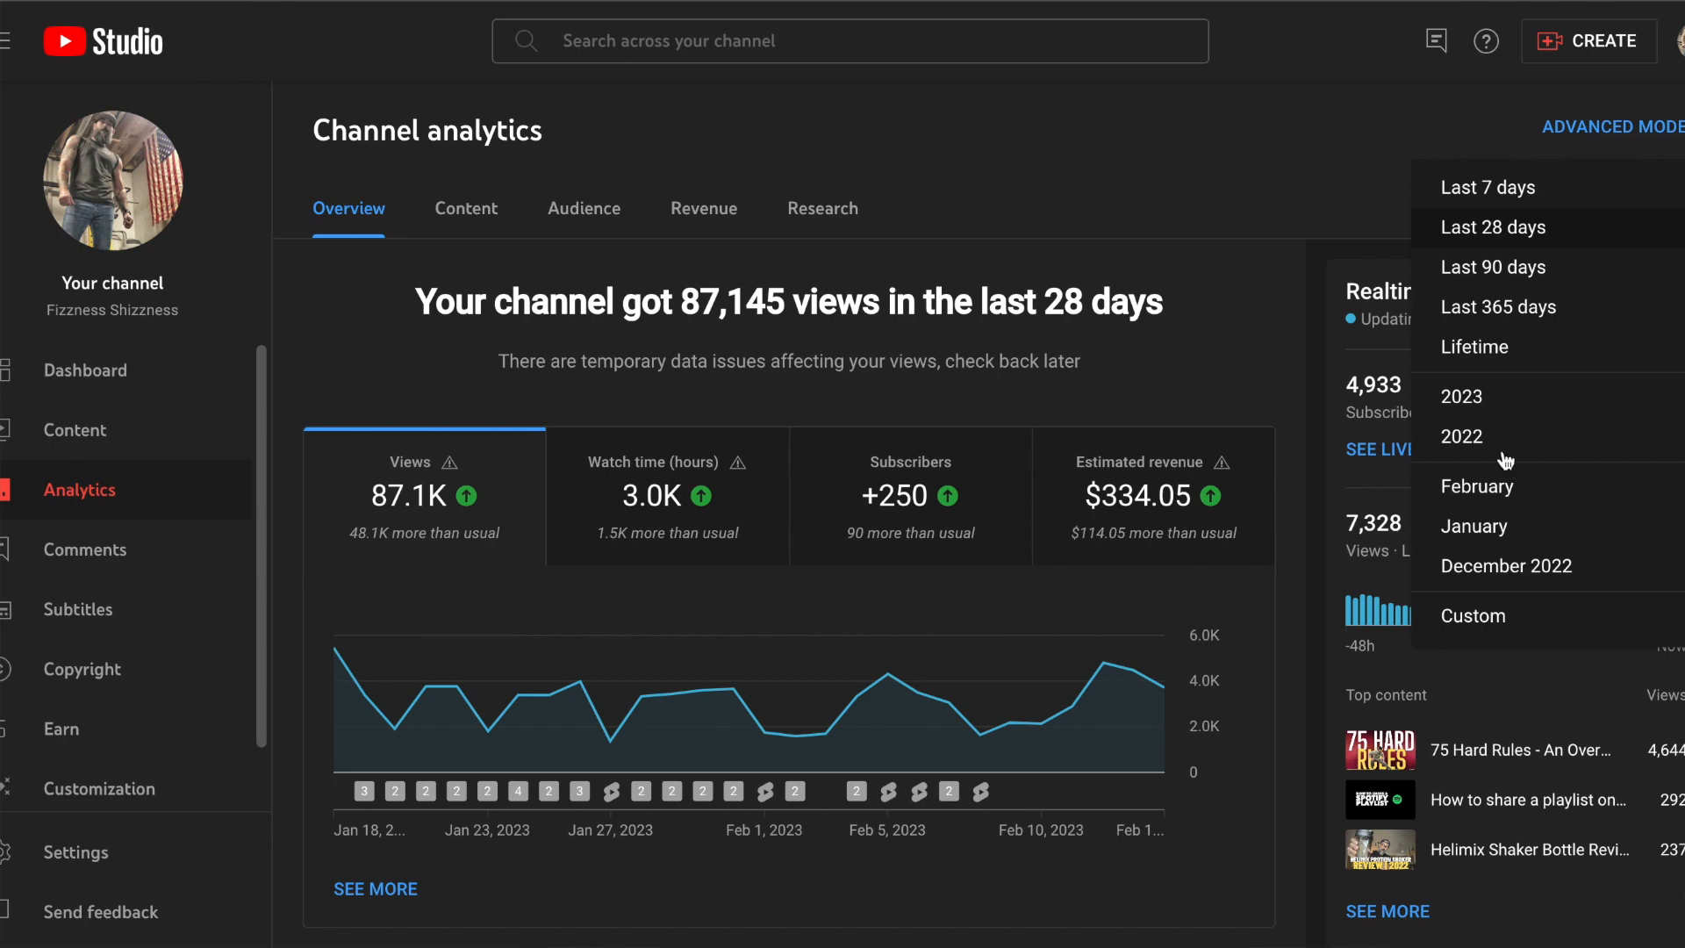
Step: Switch the analytics overview to 'Last 365 days' (530,166 views, 20.3K hours, $2,846.52)
left_click(1498, 307)
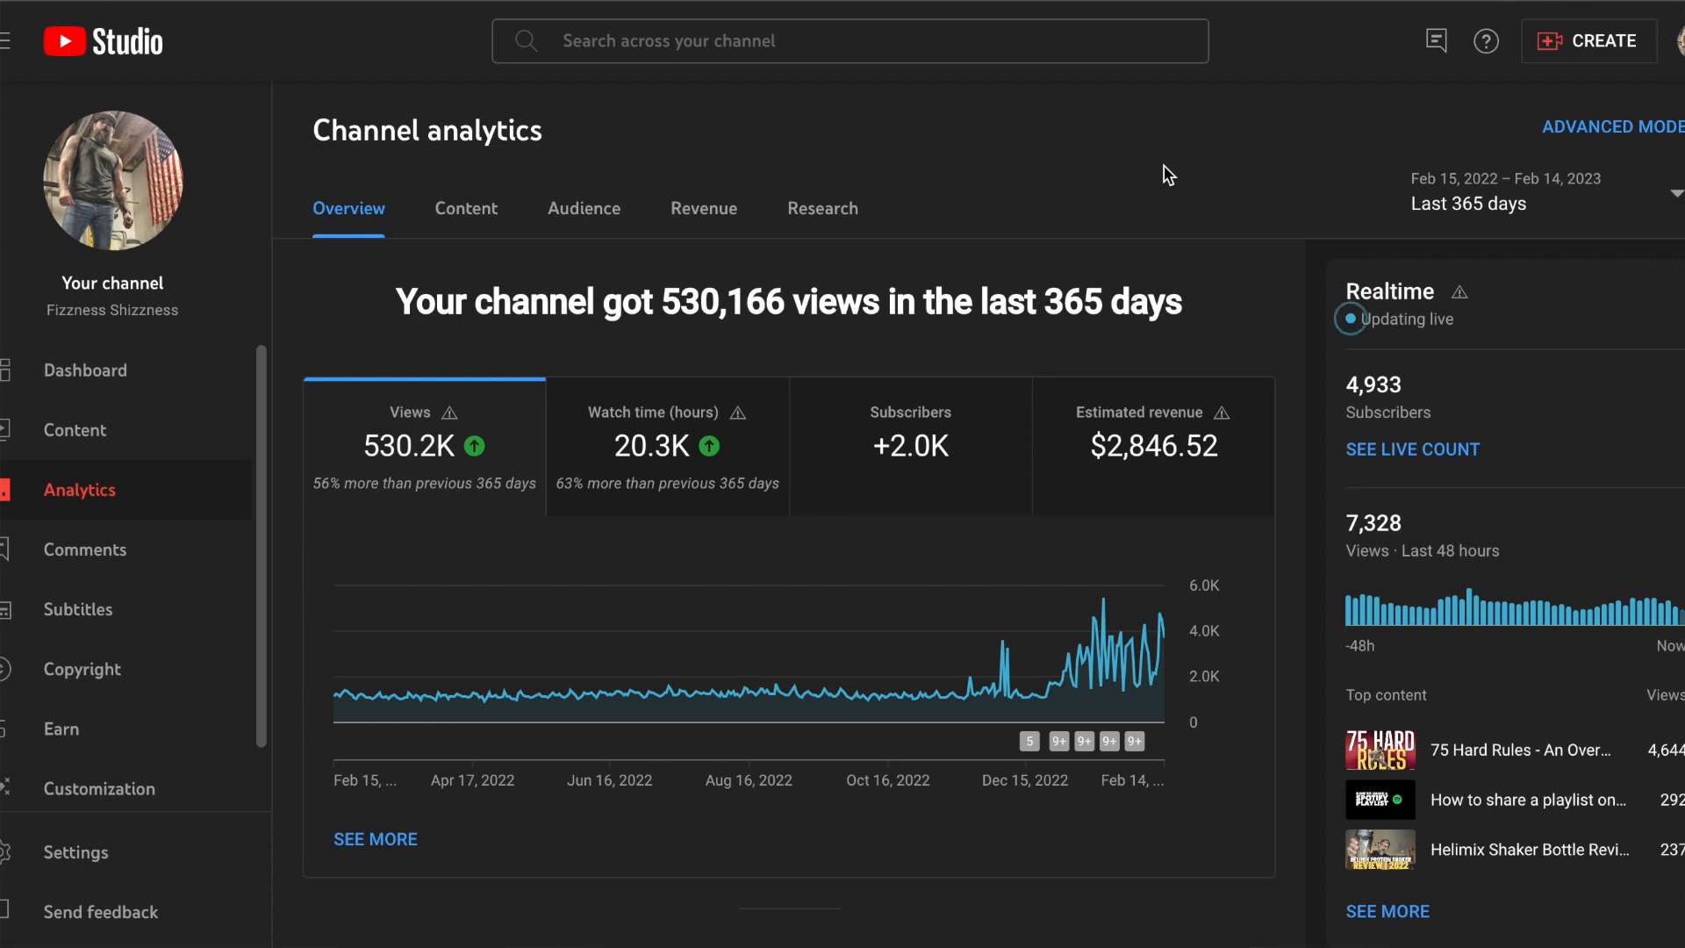
mouse_move(1035, 312)
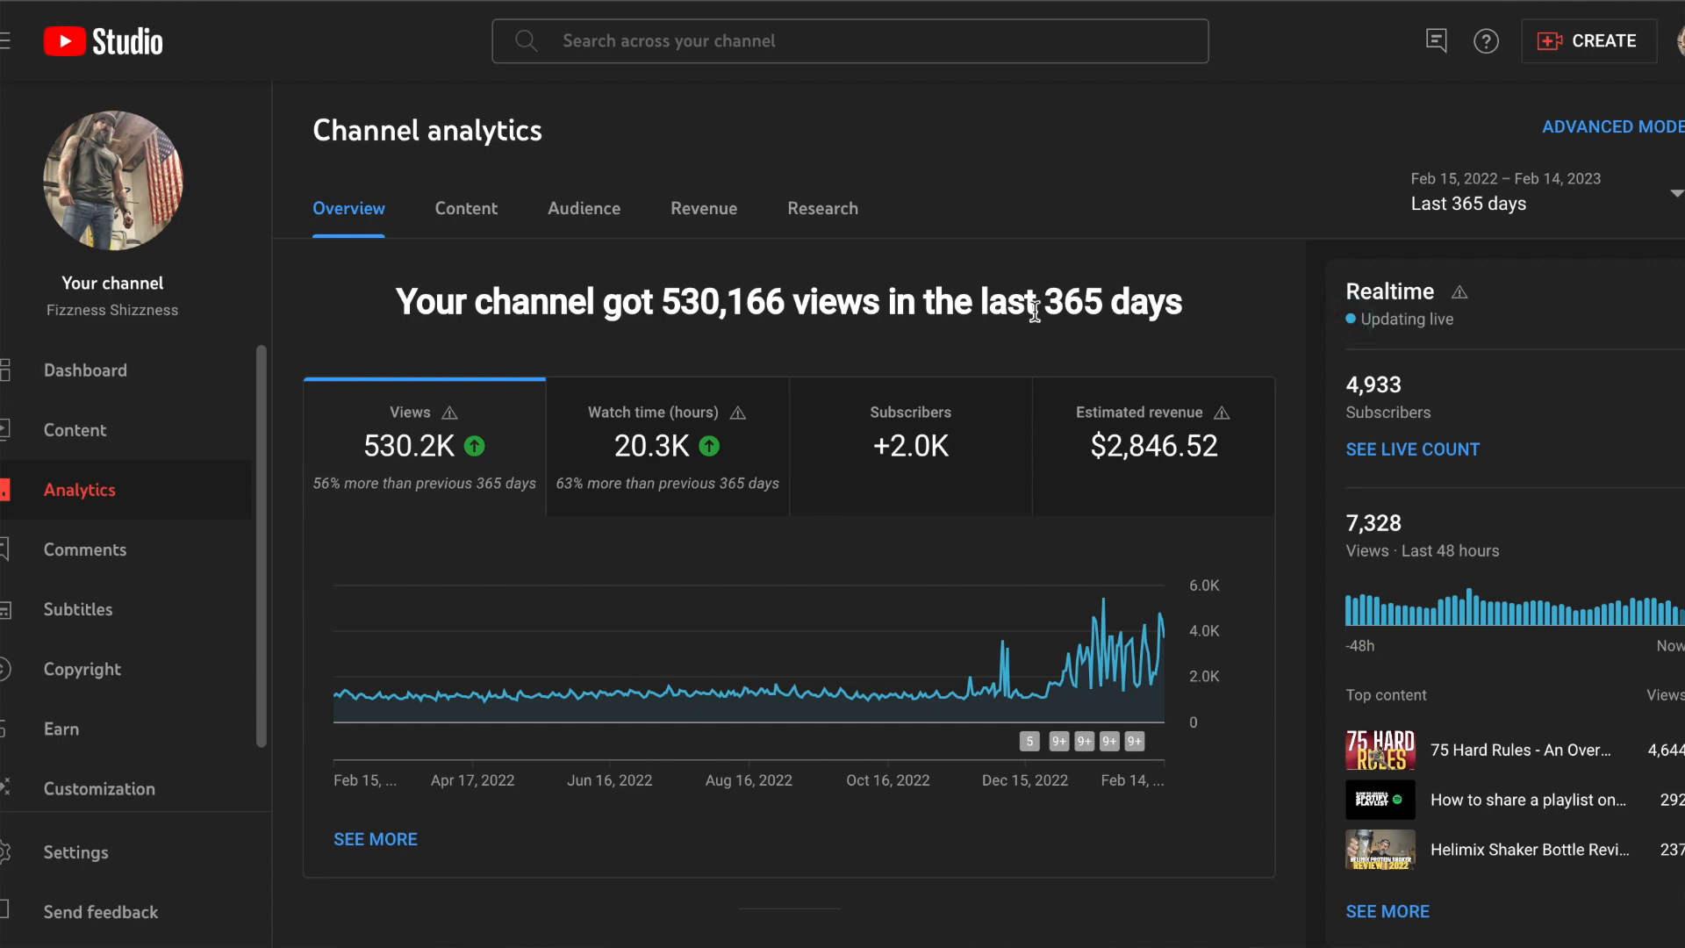
mouse_move(435, 439)
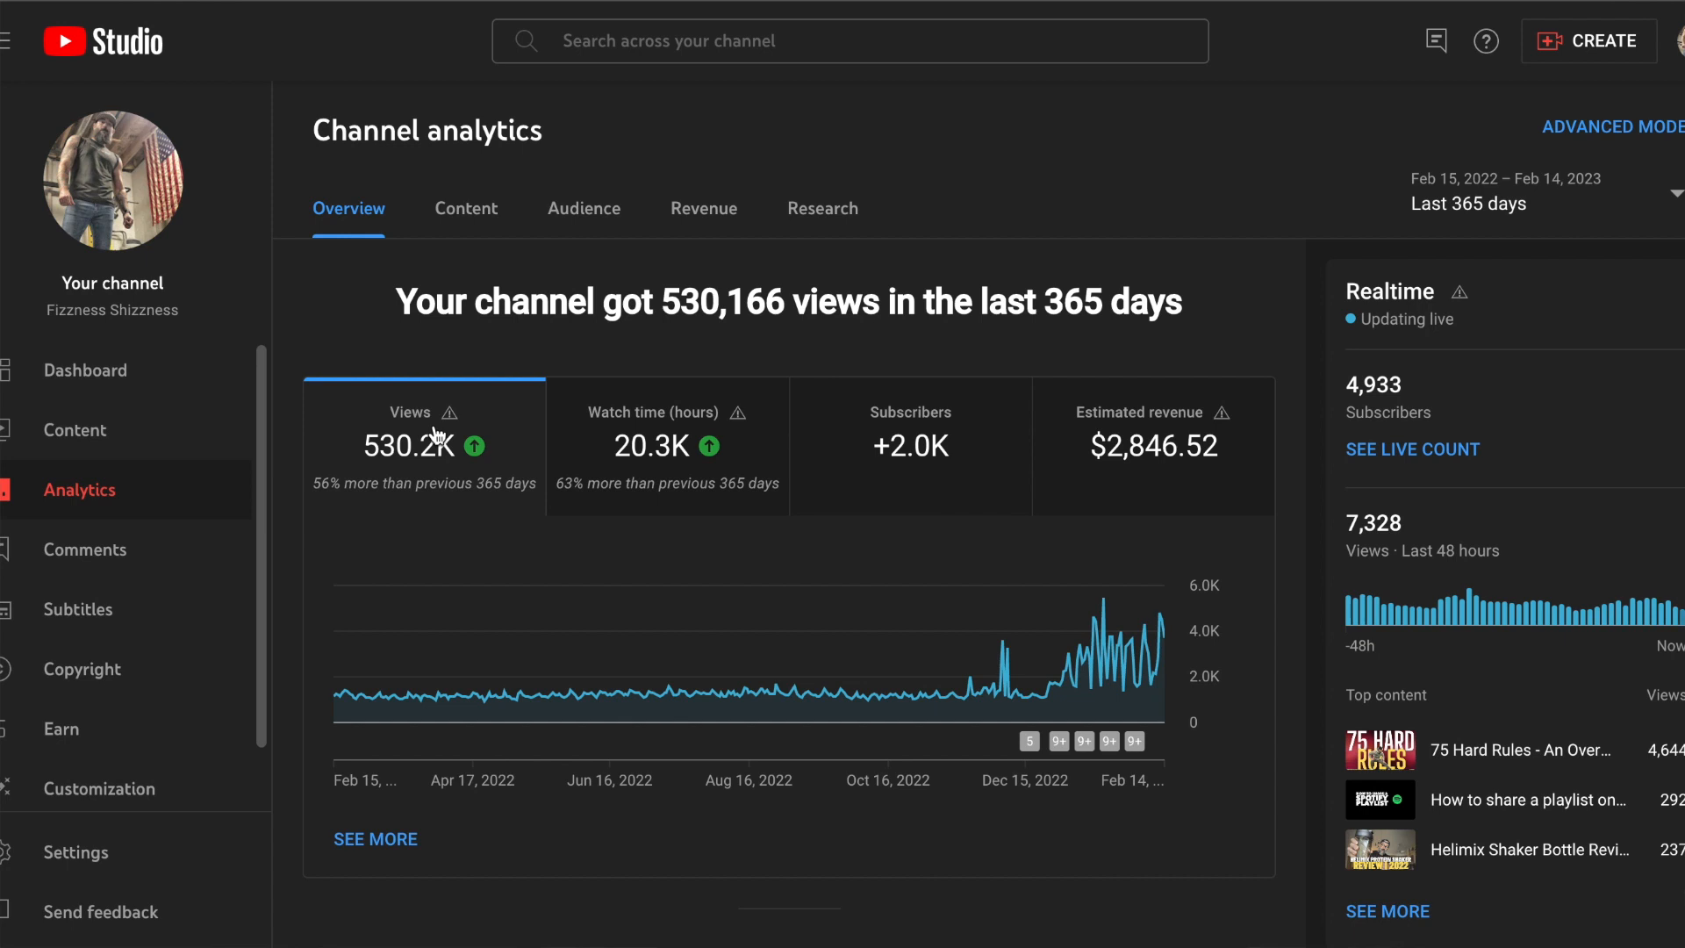
mouse_move(607, 703)
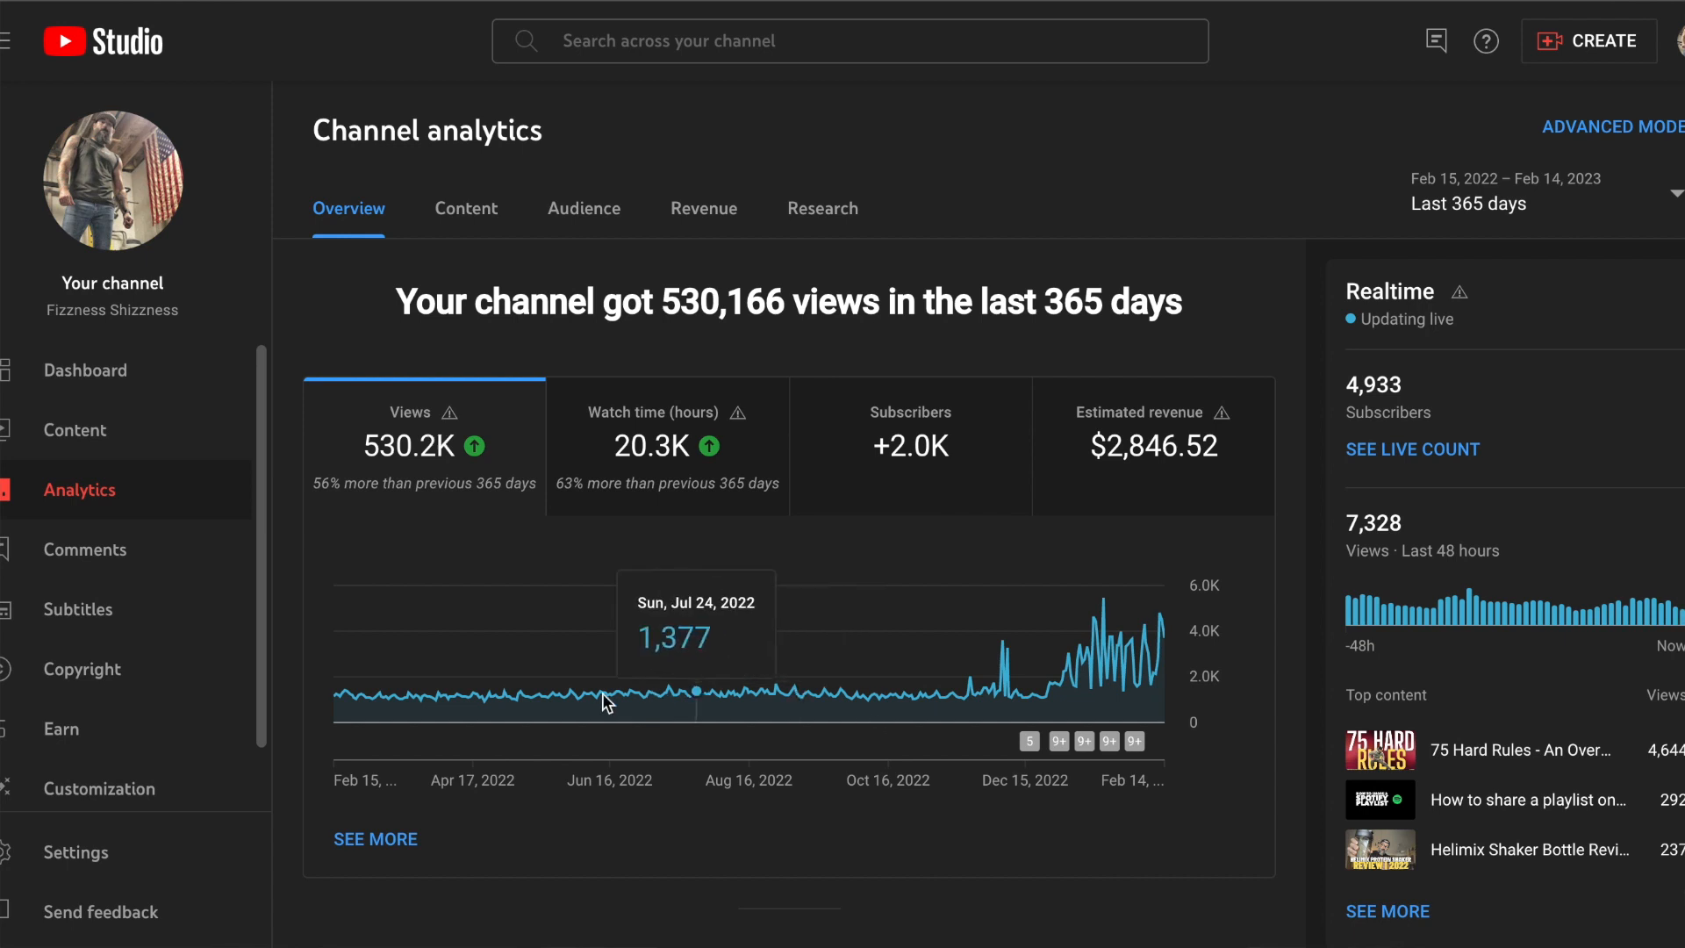
mouse_move(871, 694)
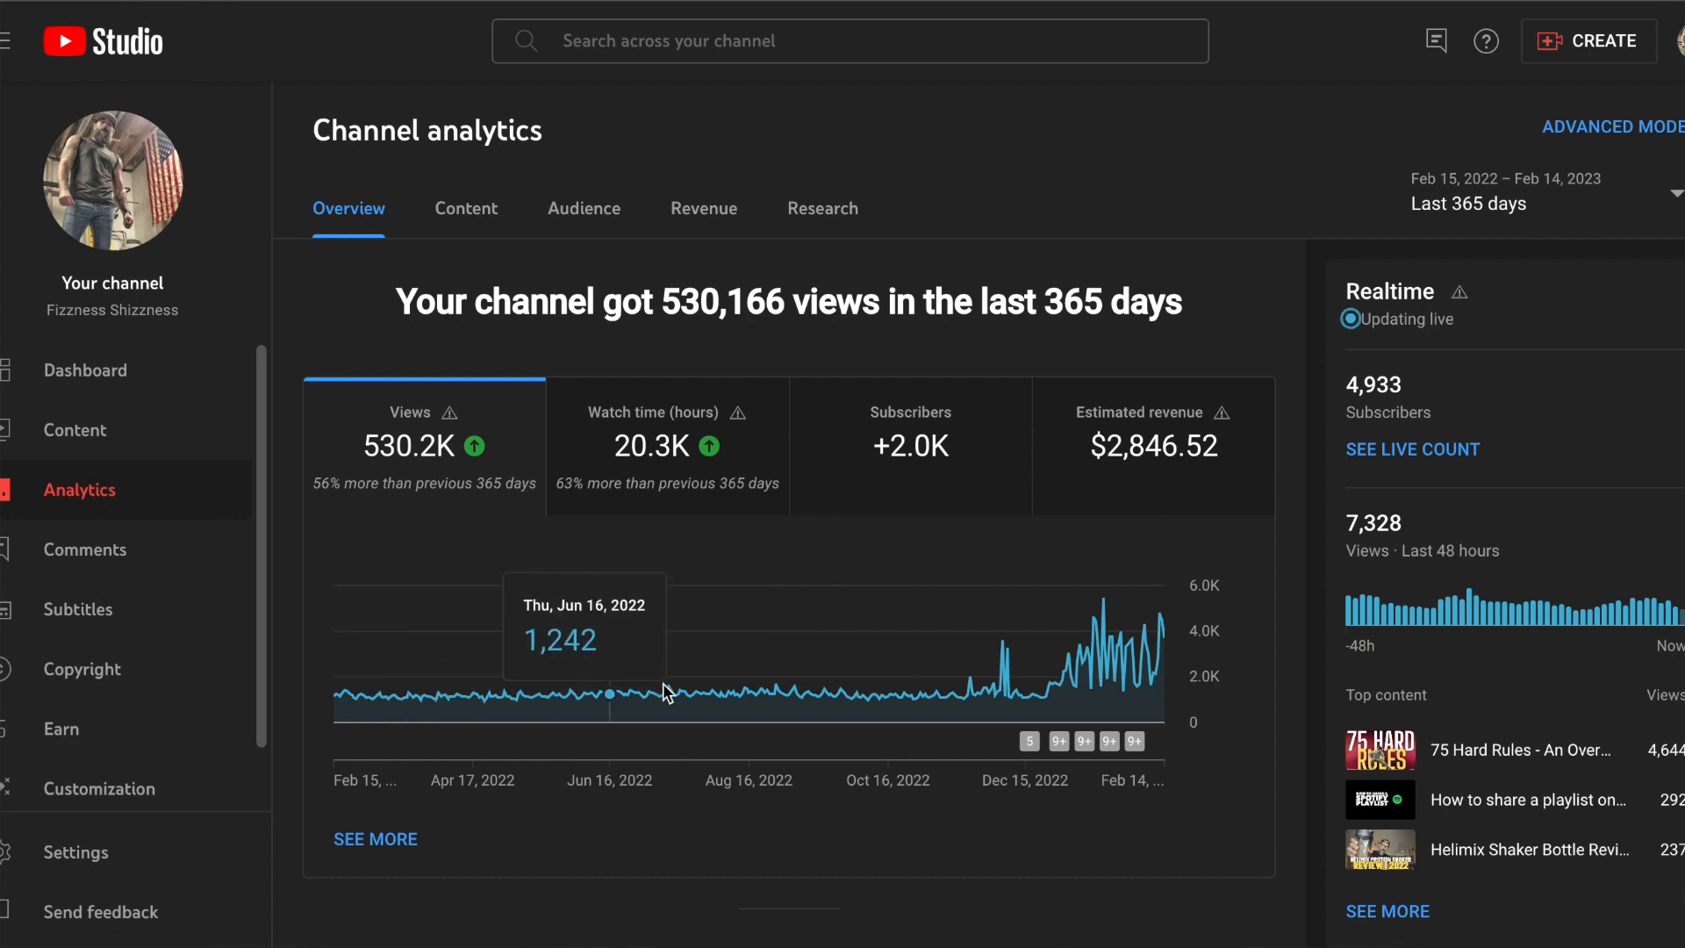
mouse_move(793, 699)
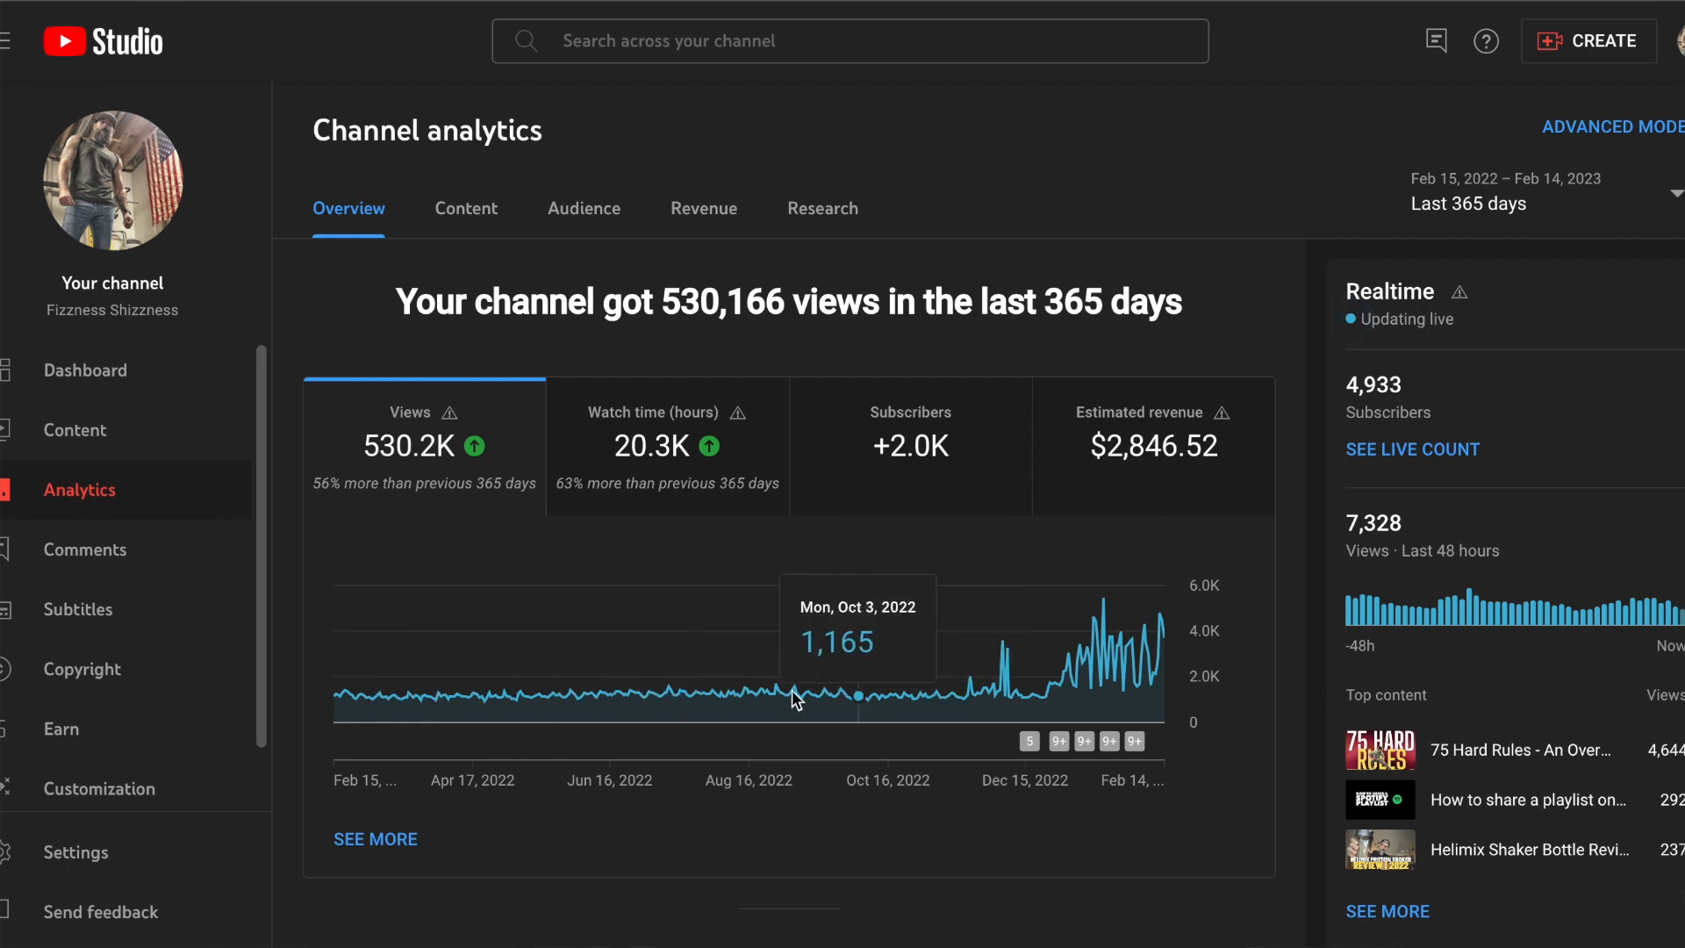
mouse_move(545, 693)
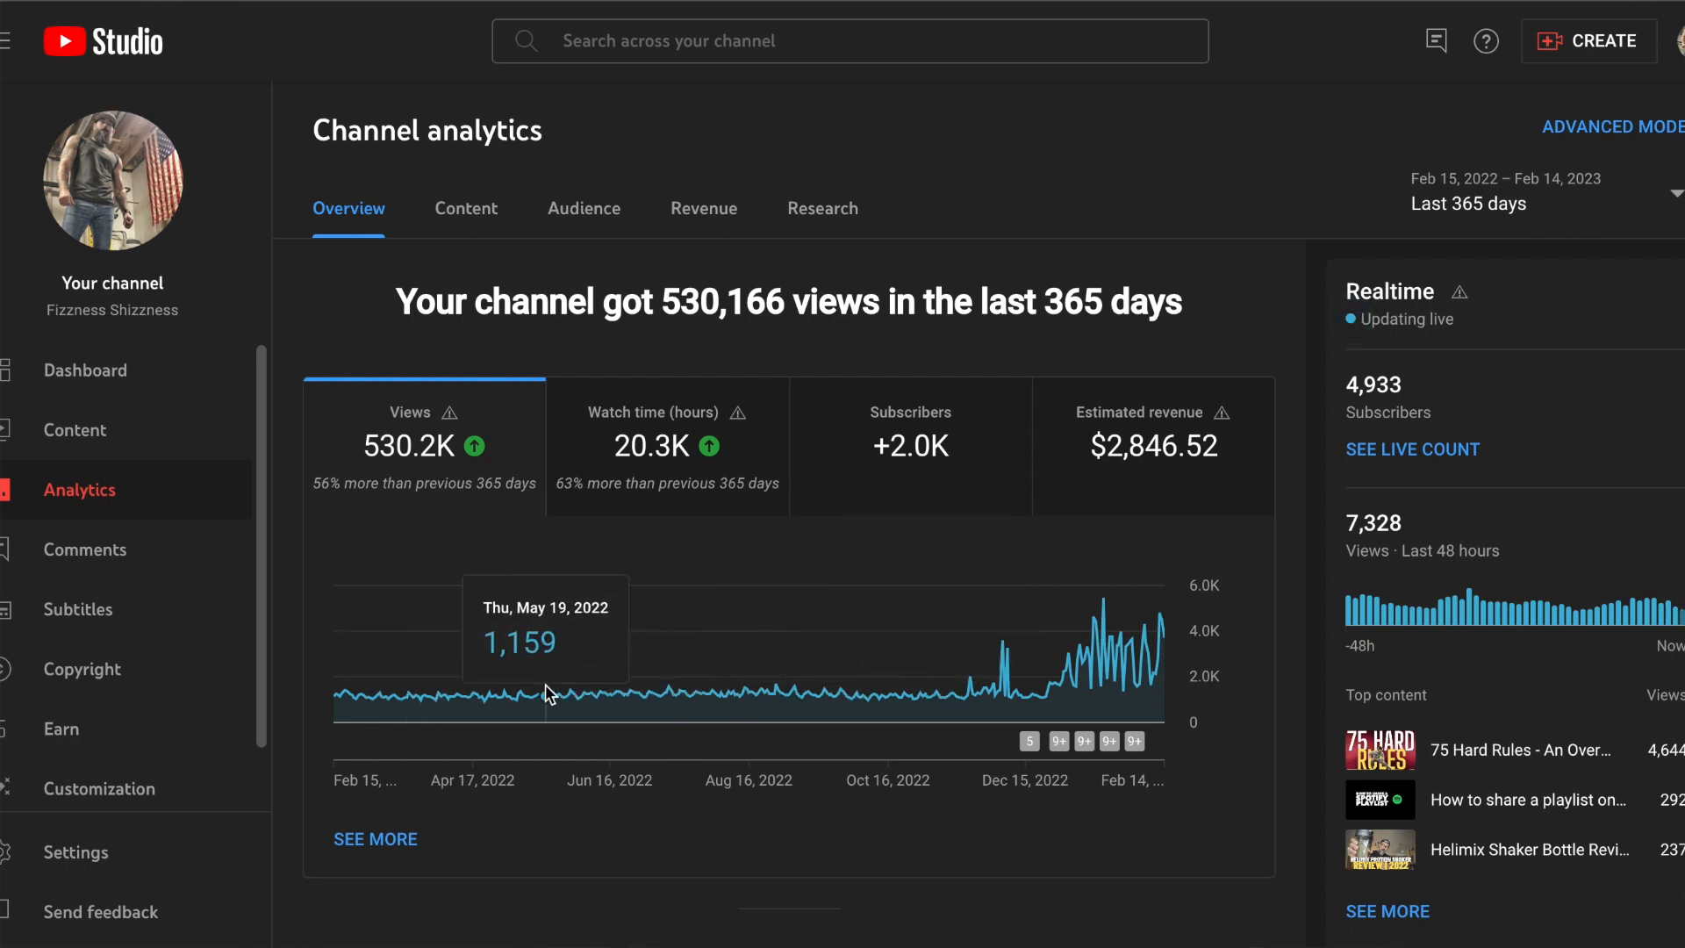
mouse_move(1044, 685)
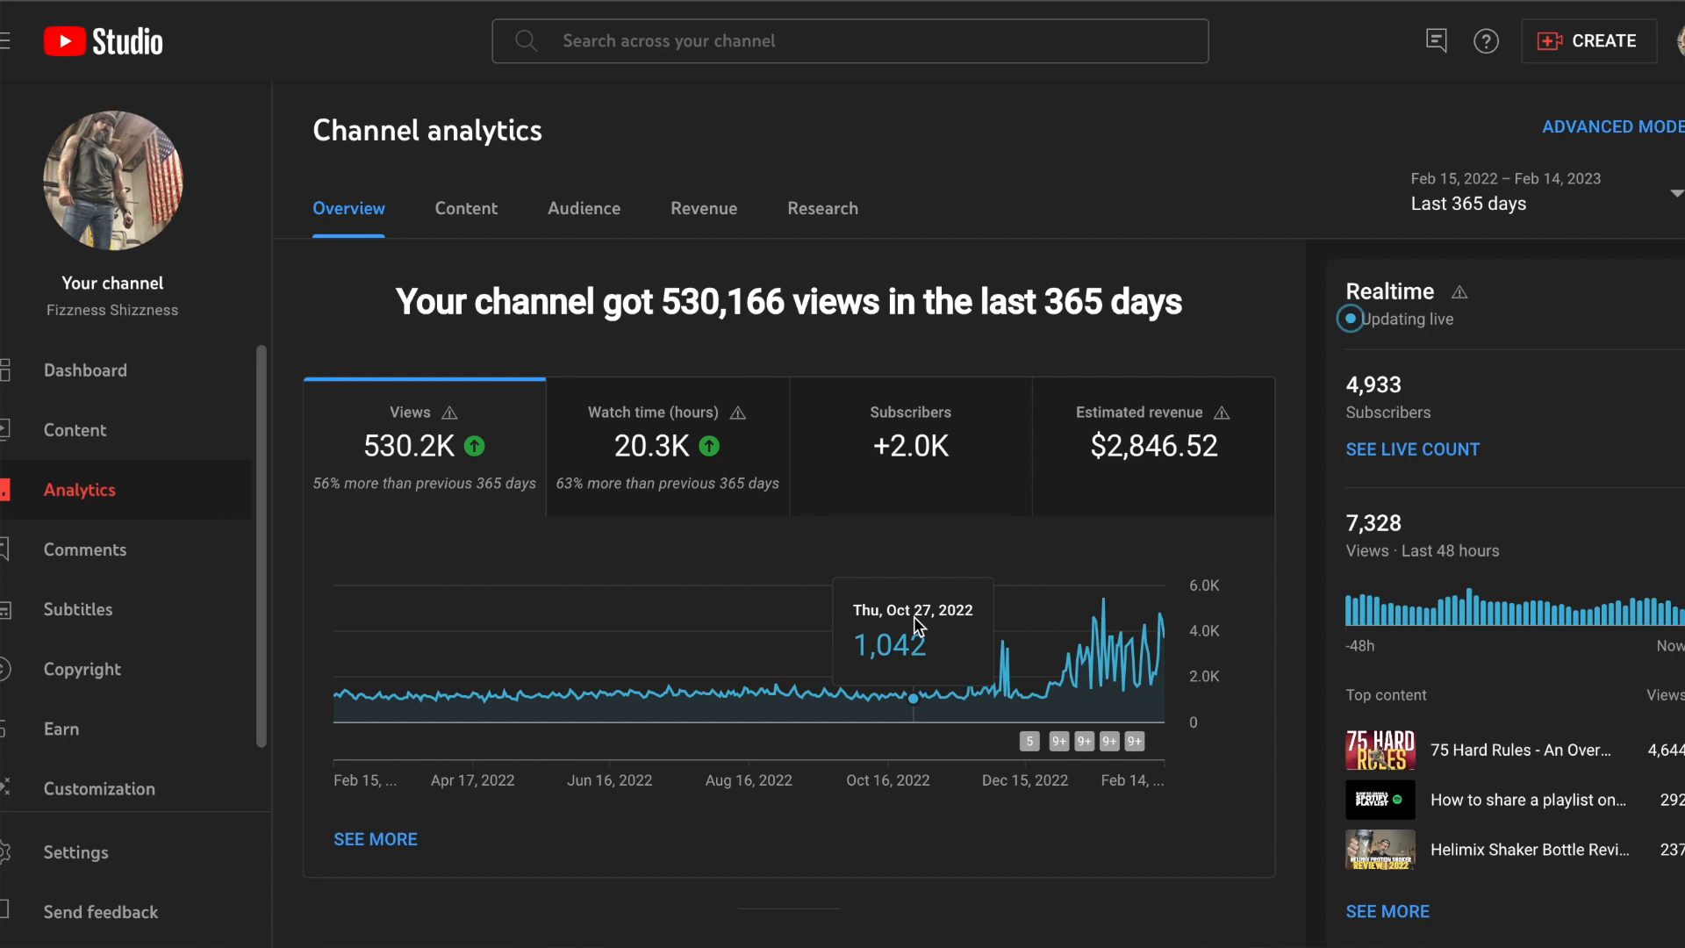
mouse_move(1083, 661)
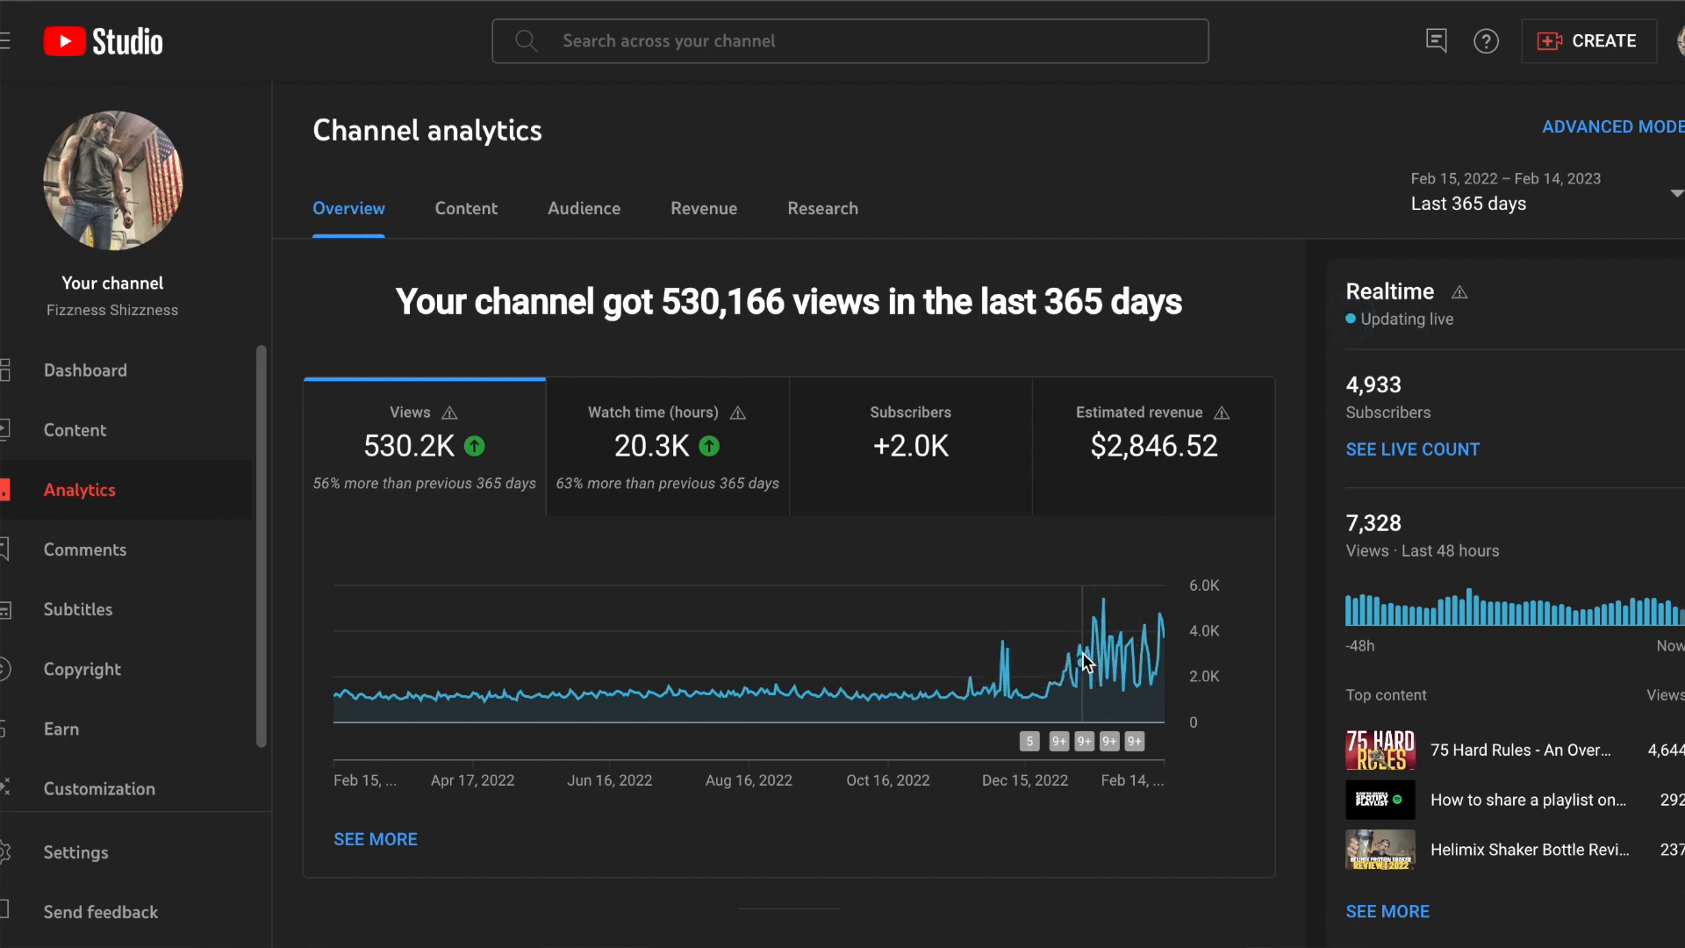
mouse_move(1110, 664)
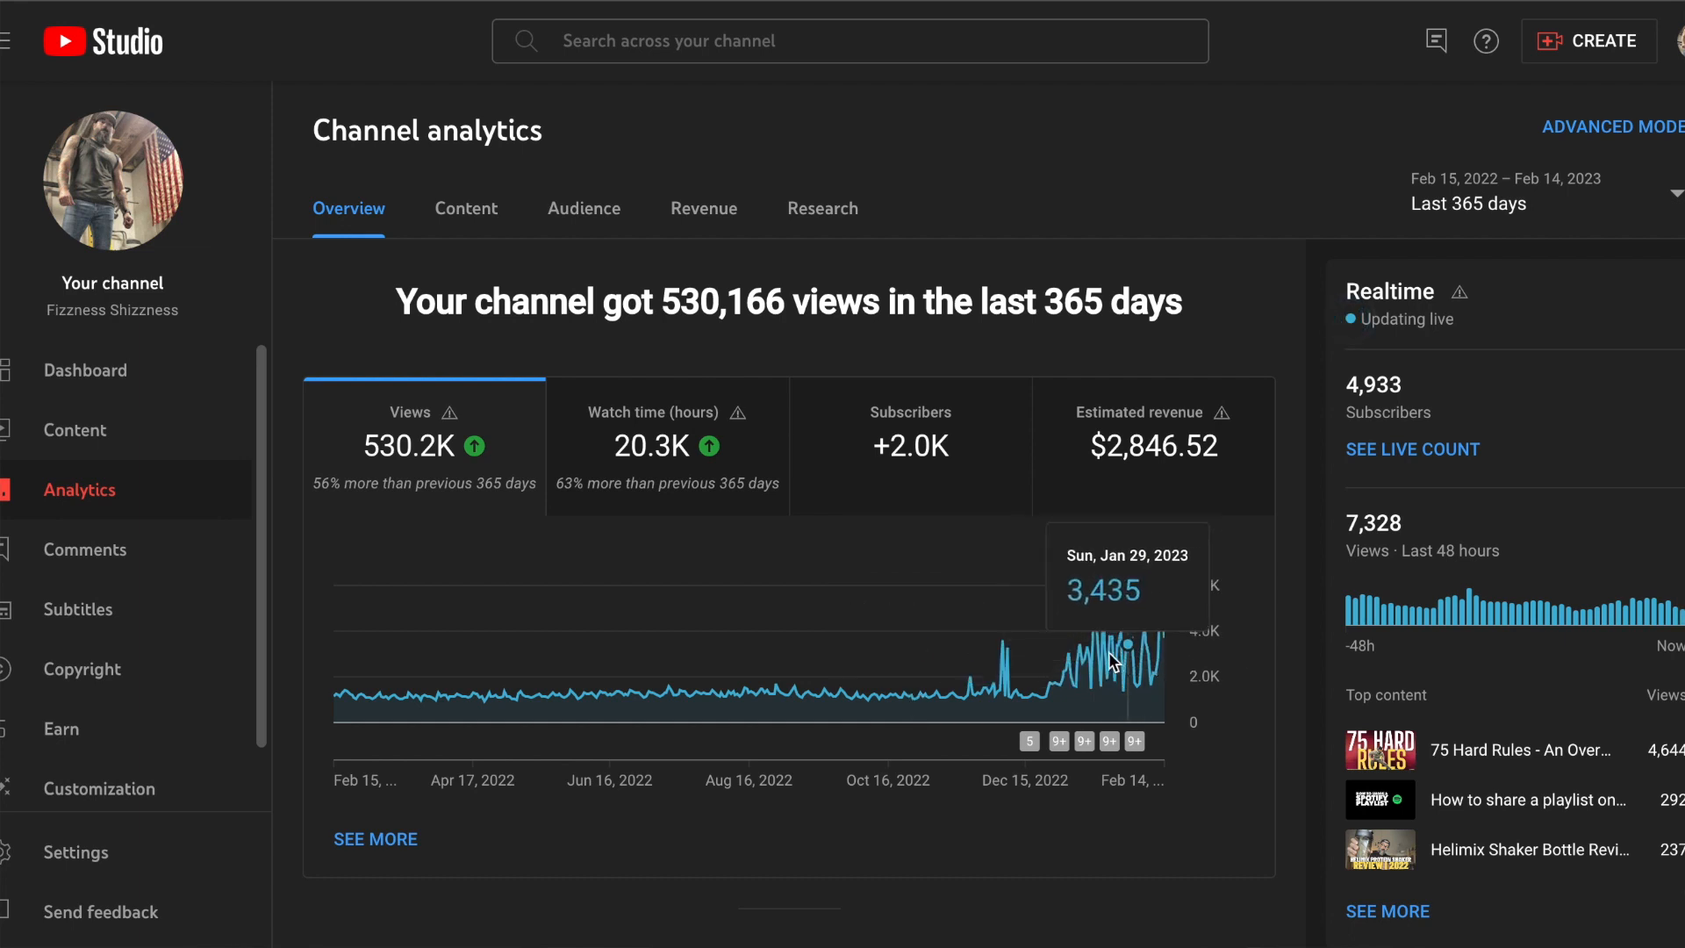
mouse_move(1136, 656)
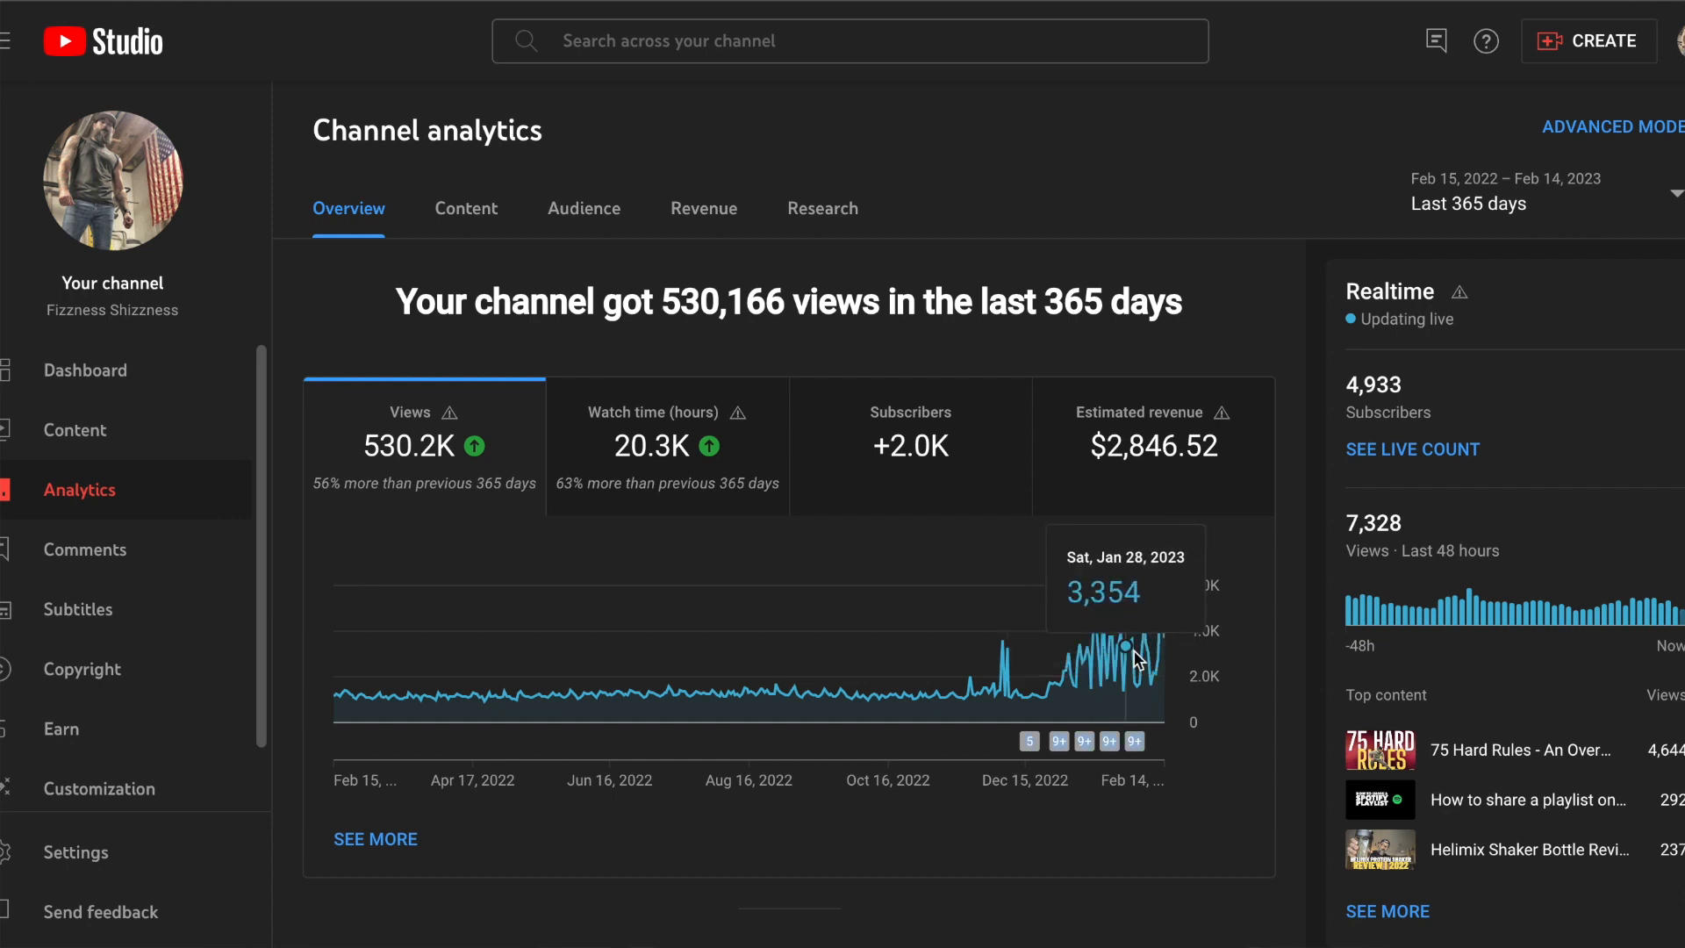
mouse_move(1051, 583)
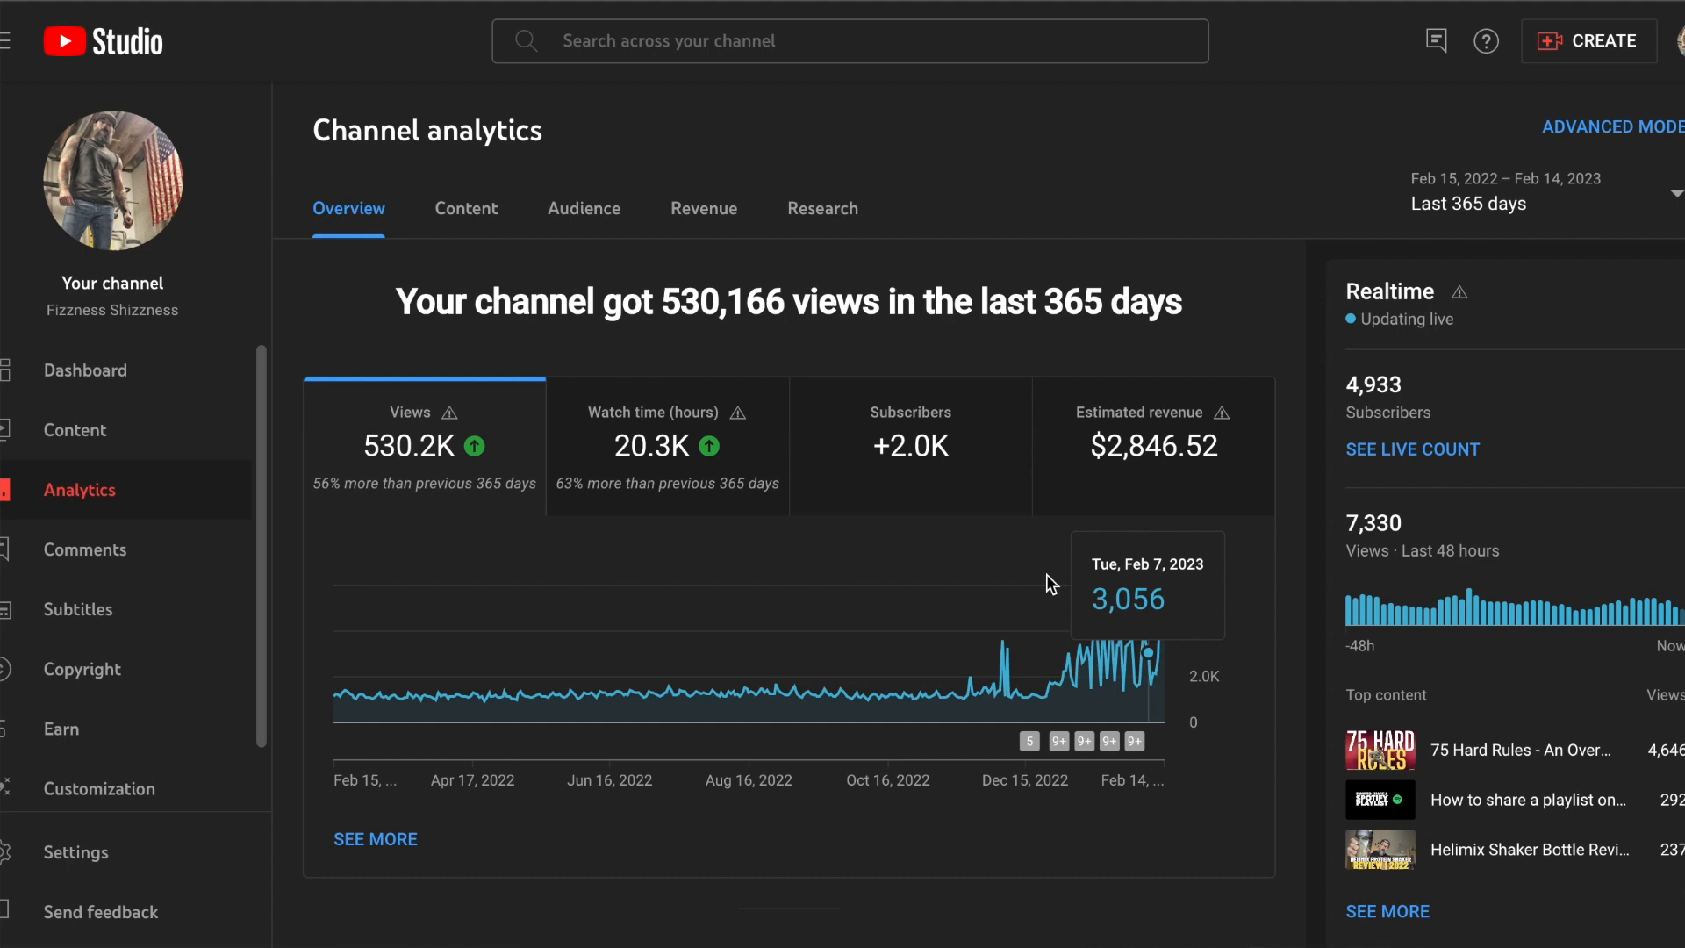
mouse_move(437, 526)
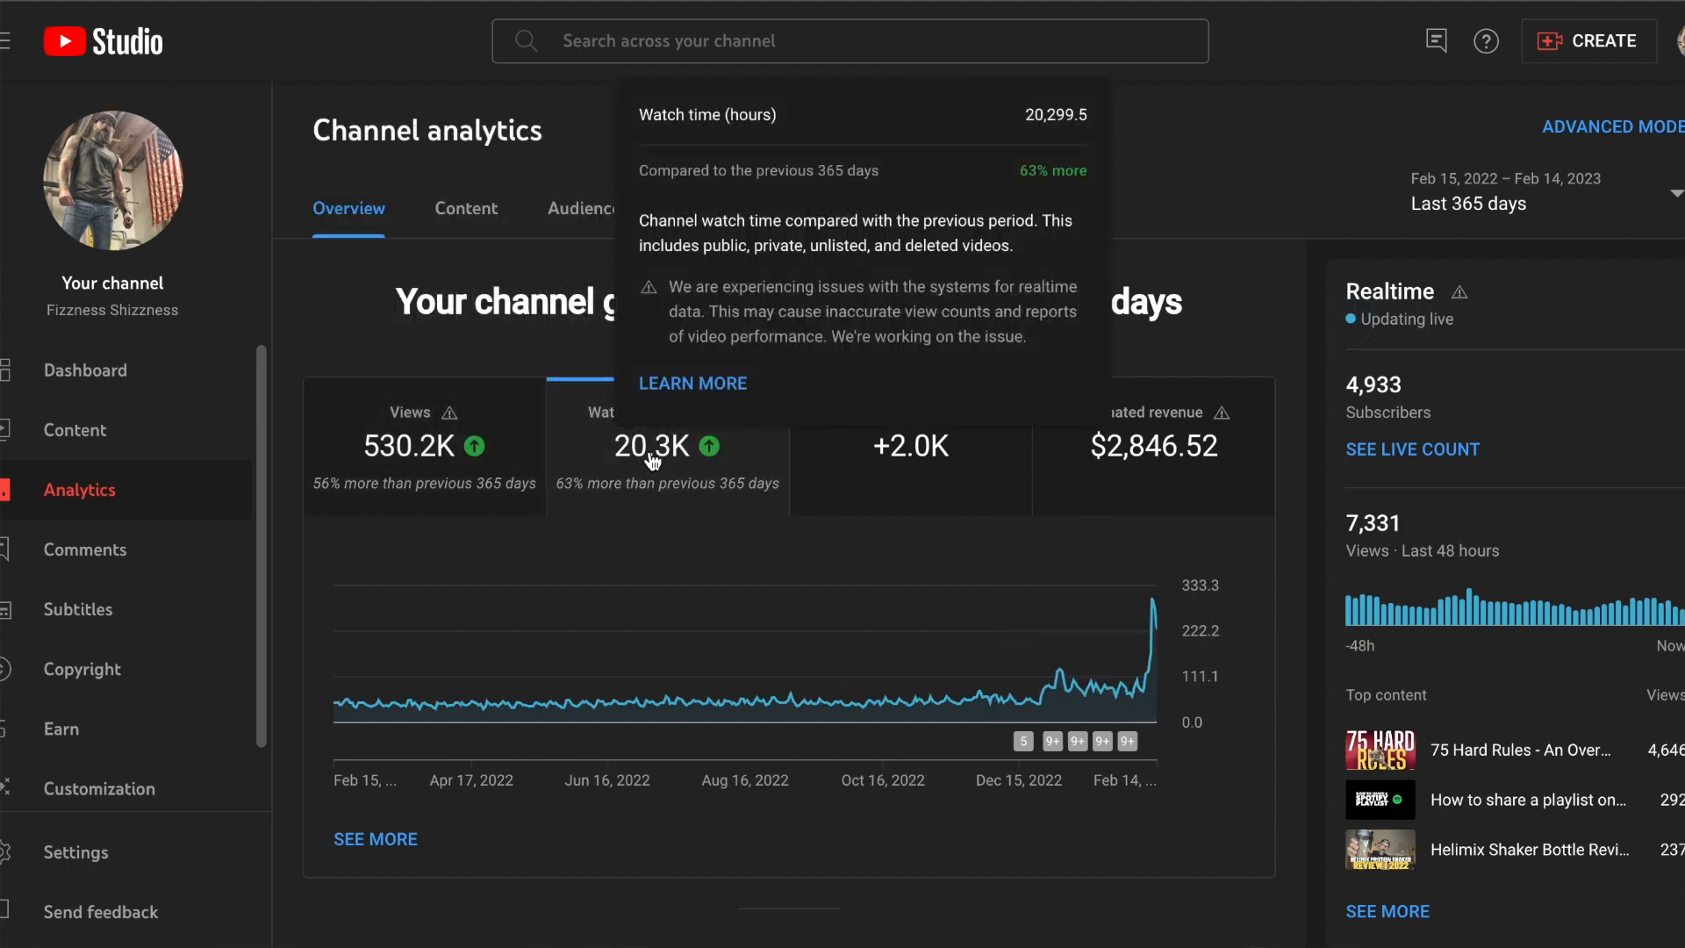
mouse_move(566, 592)
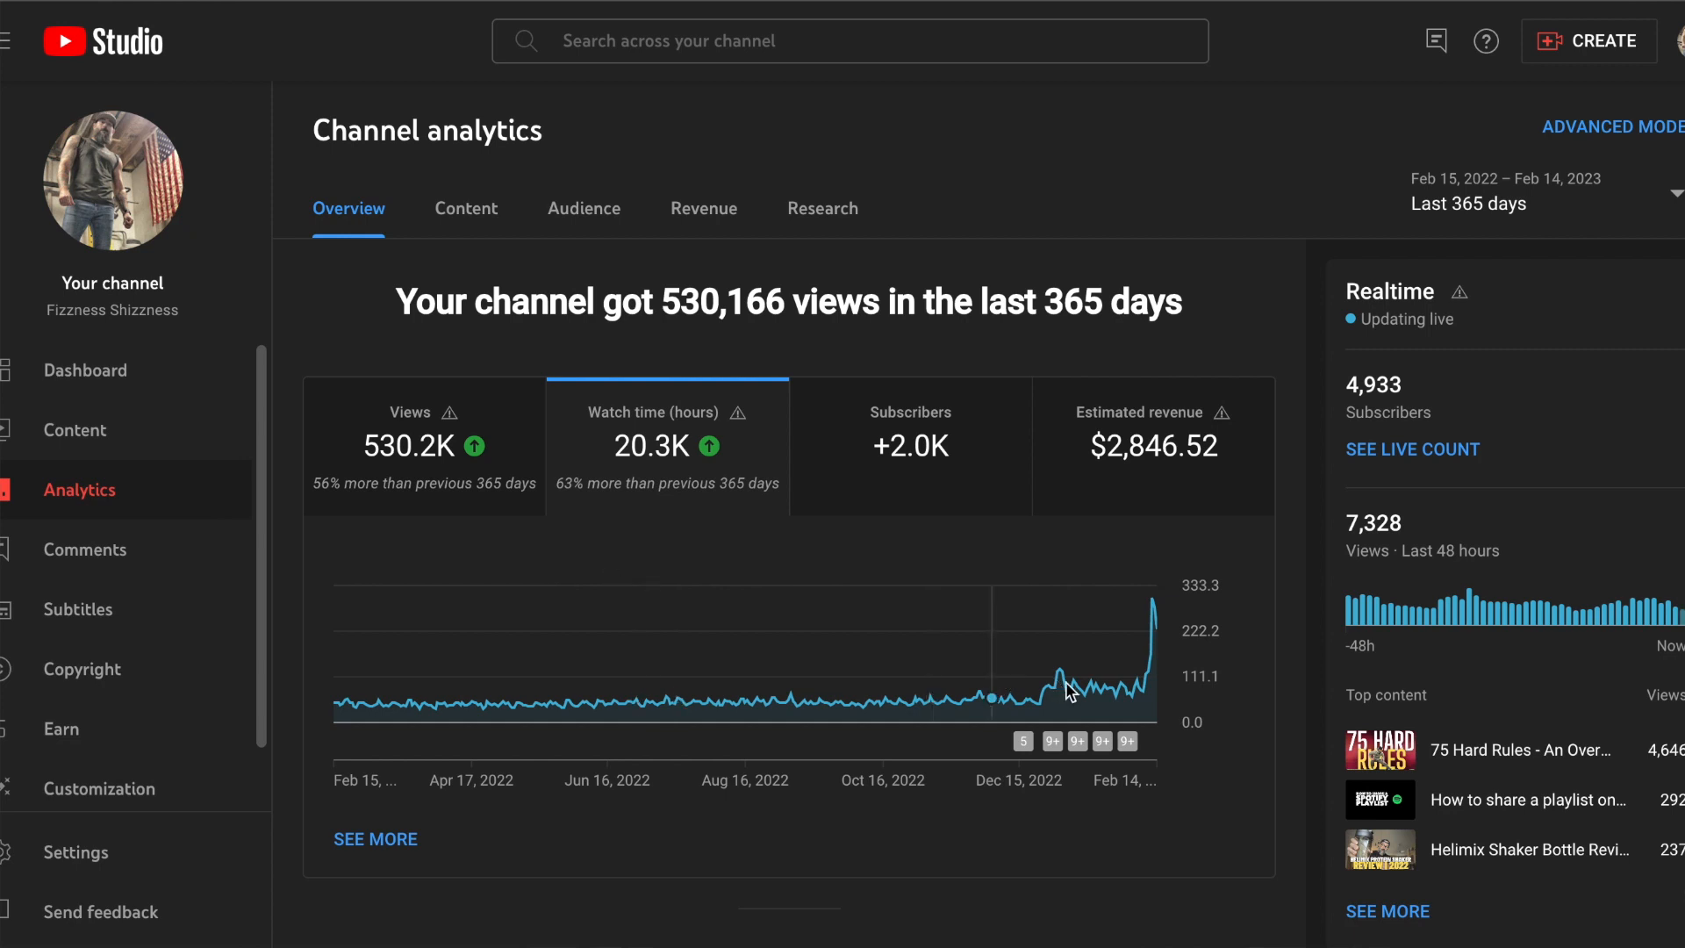
mouse_move(935, 708)
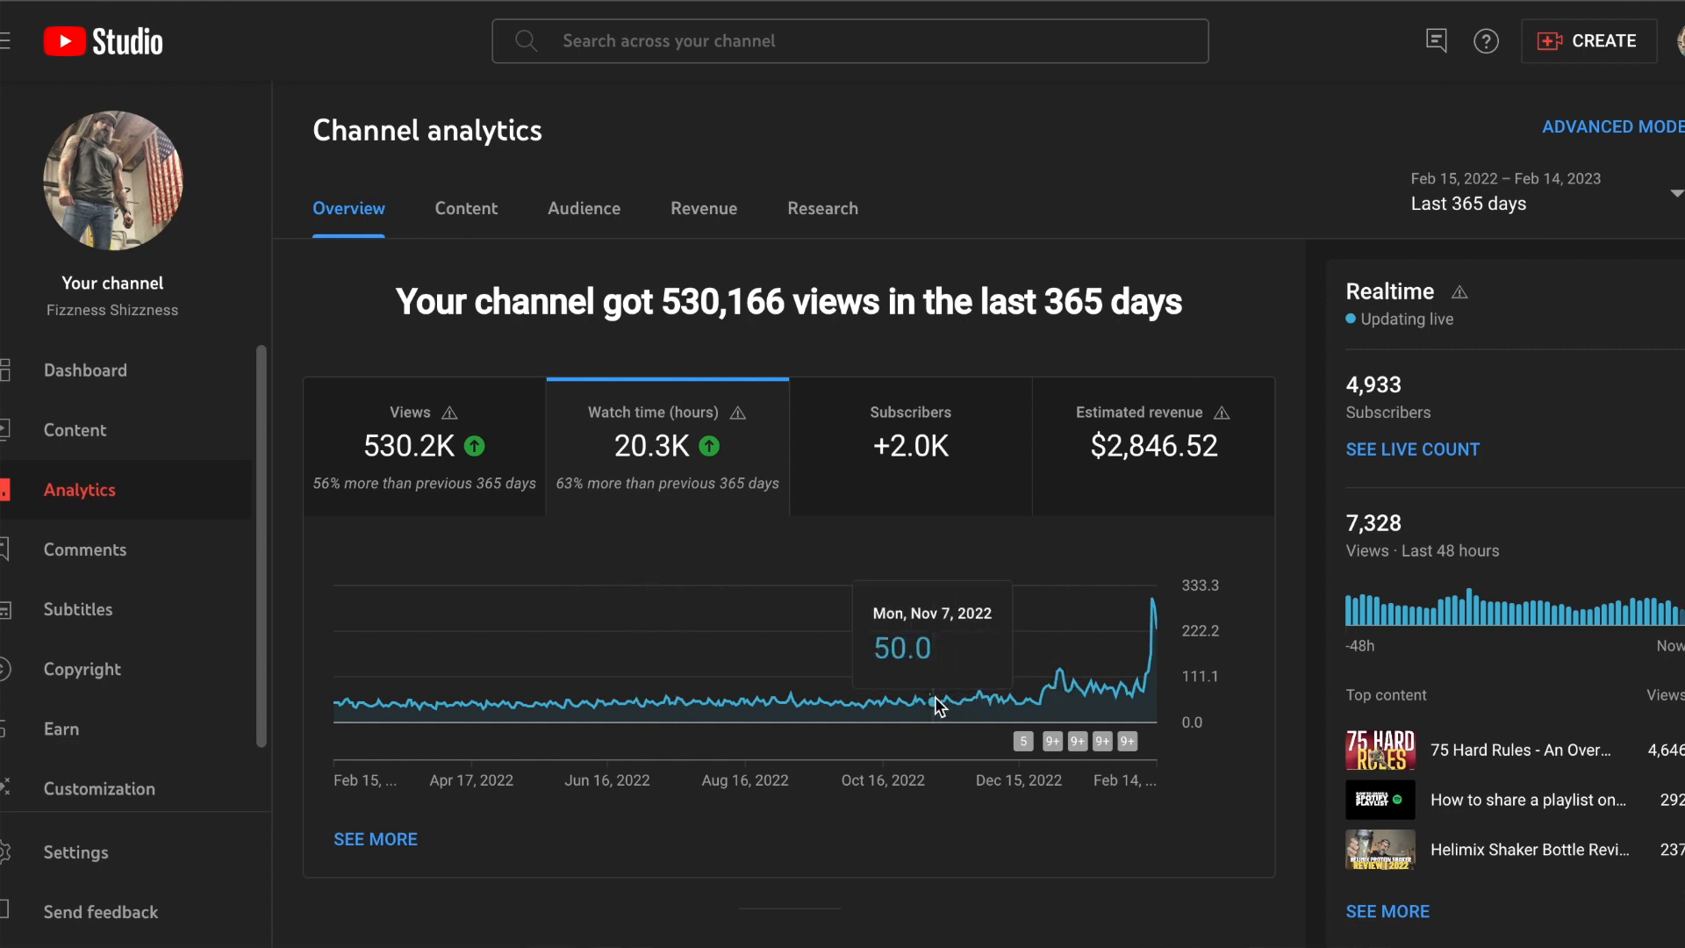
mouse_move(795, 705)
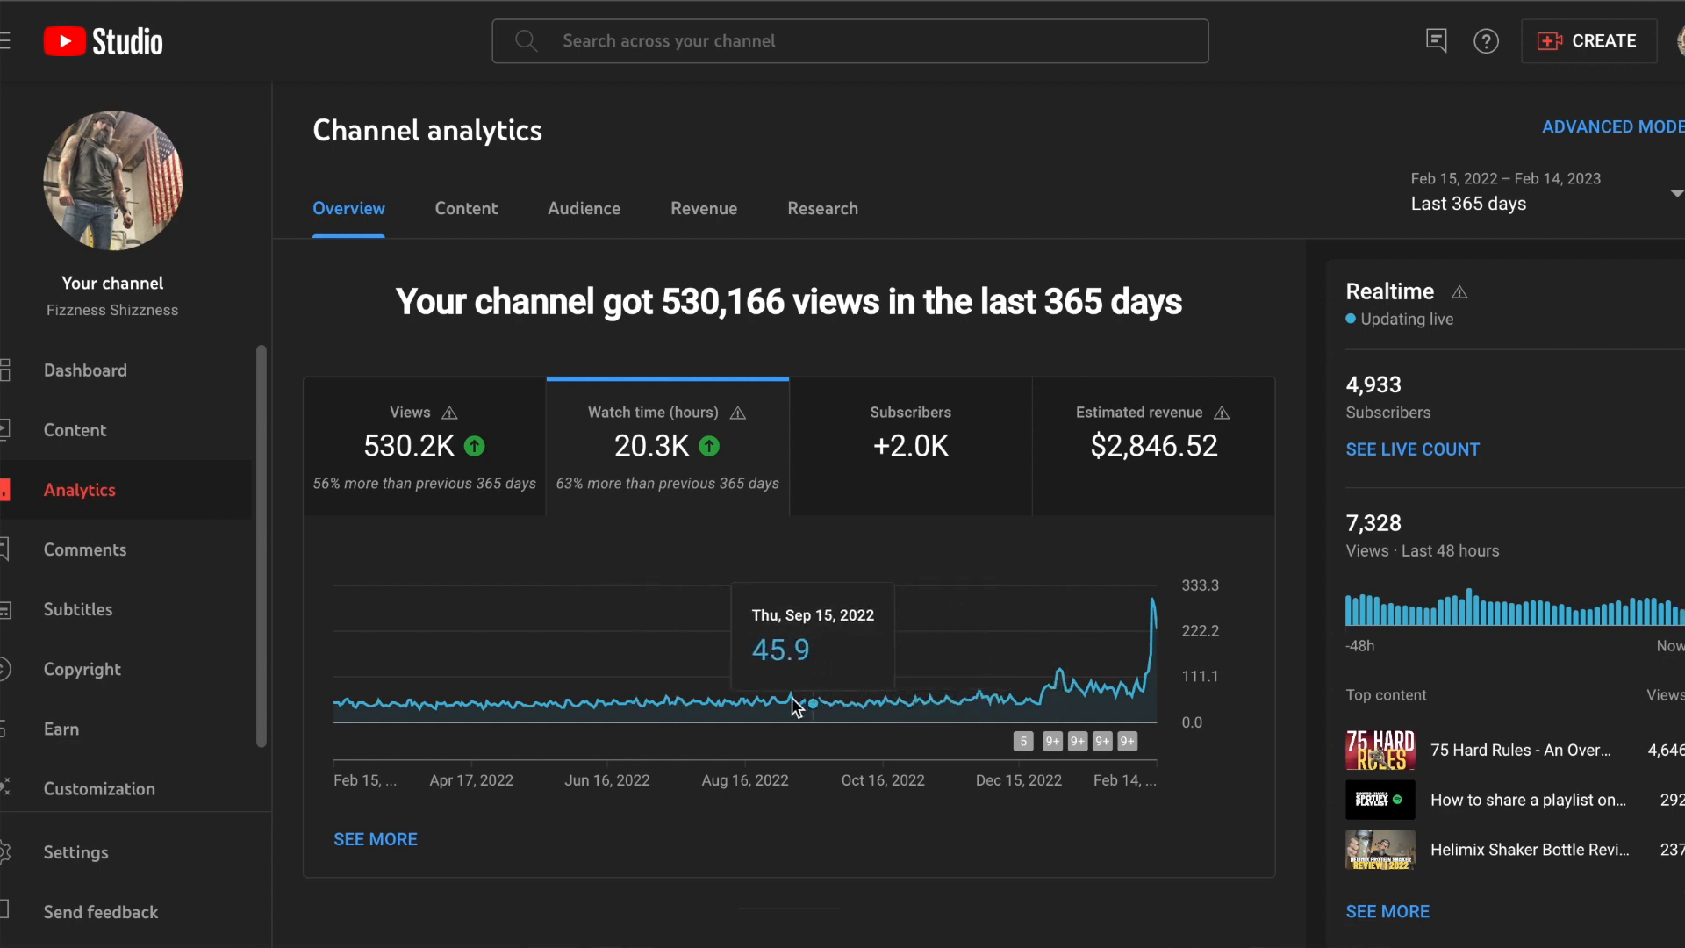
mouse_move(640, 706)
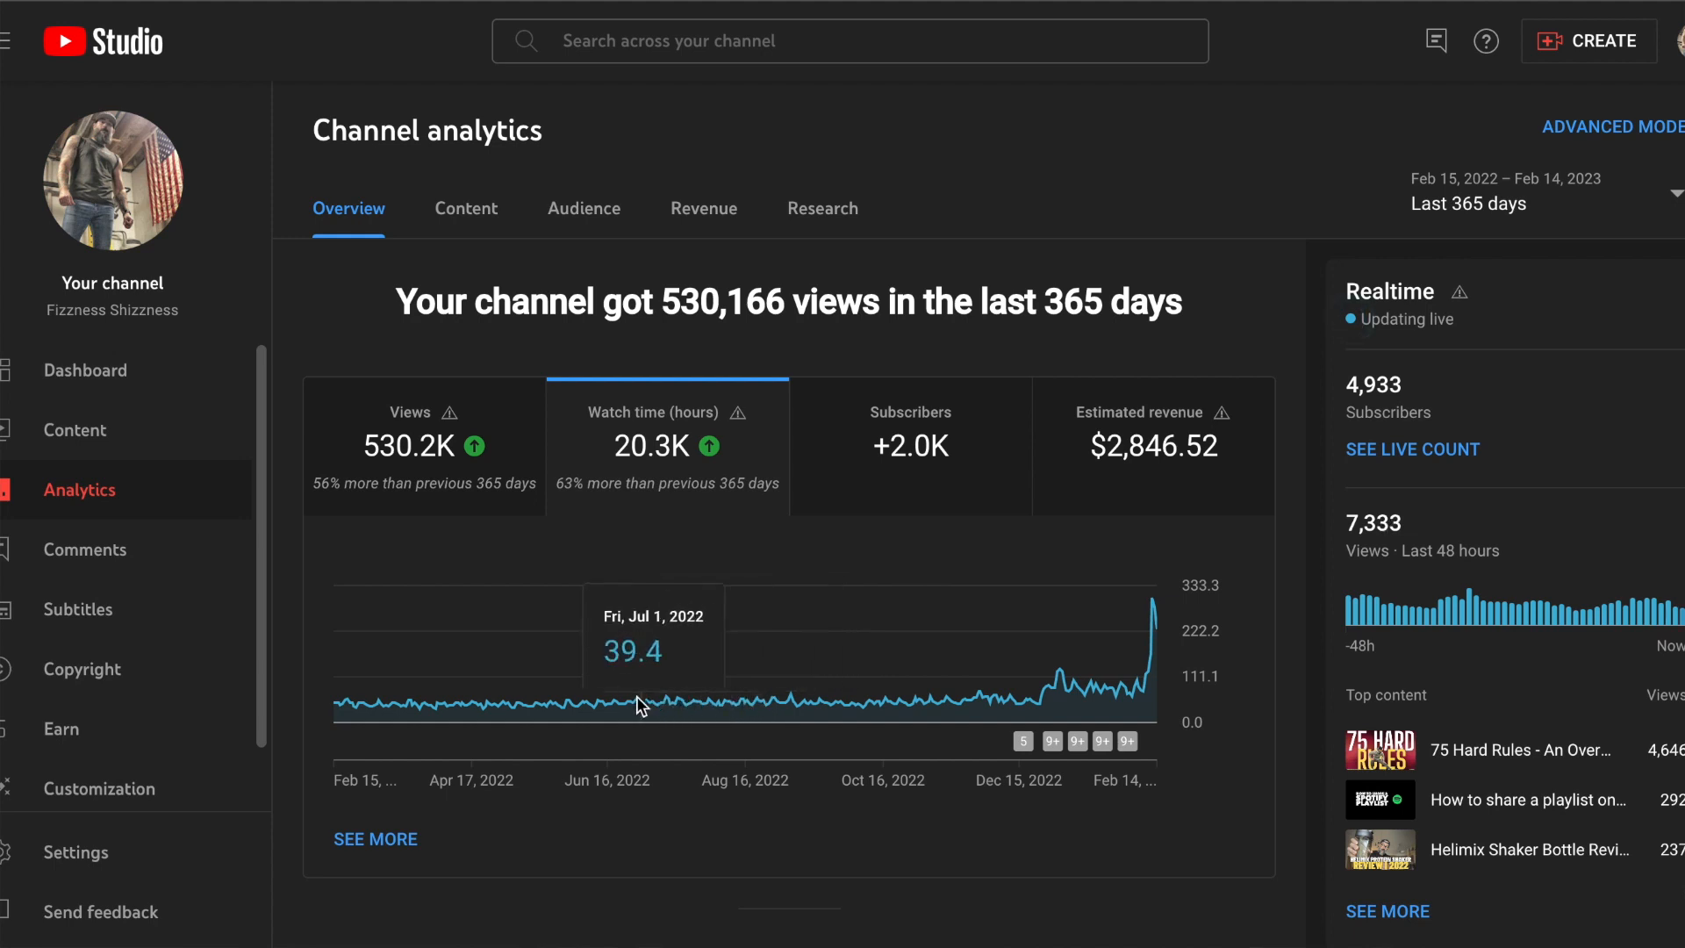
mouse_move(1044, 699)
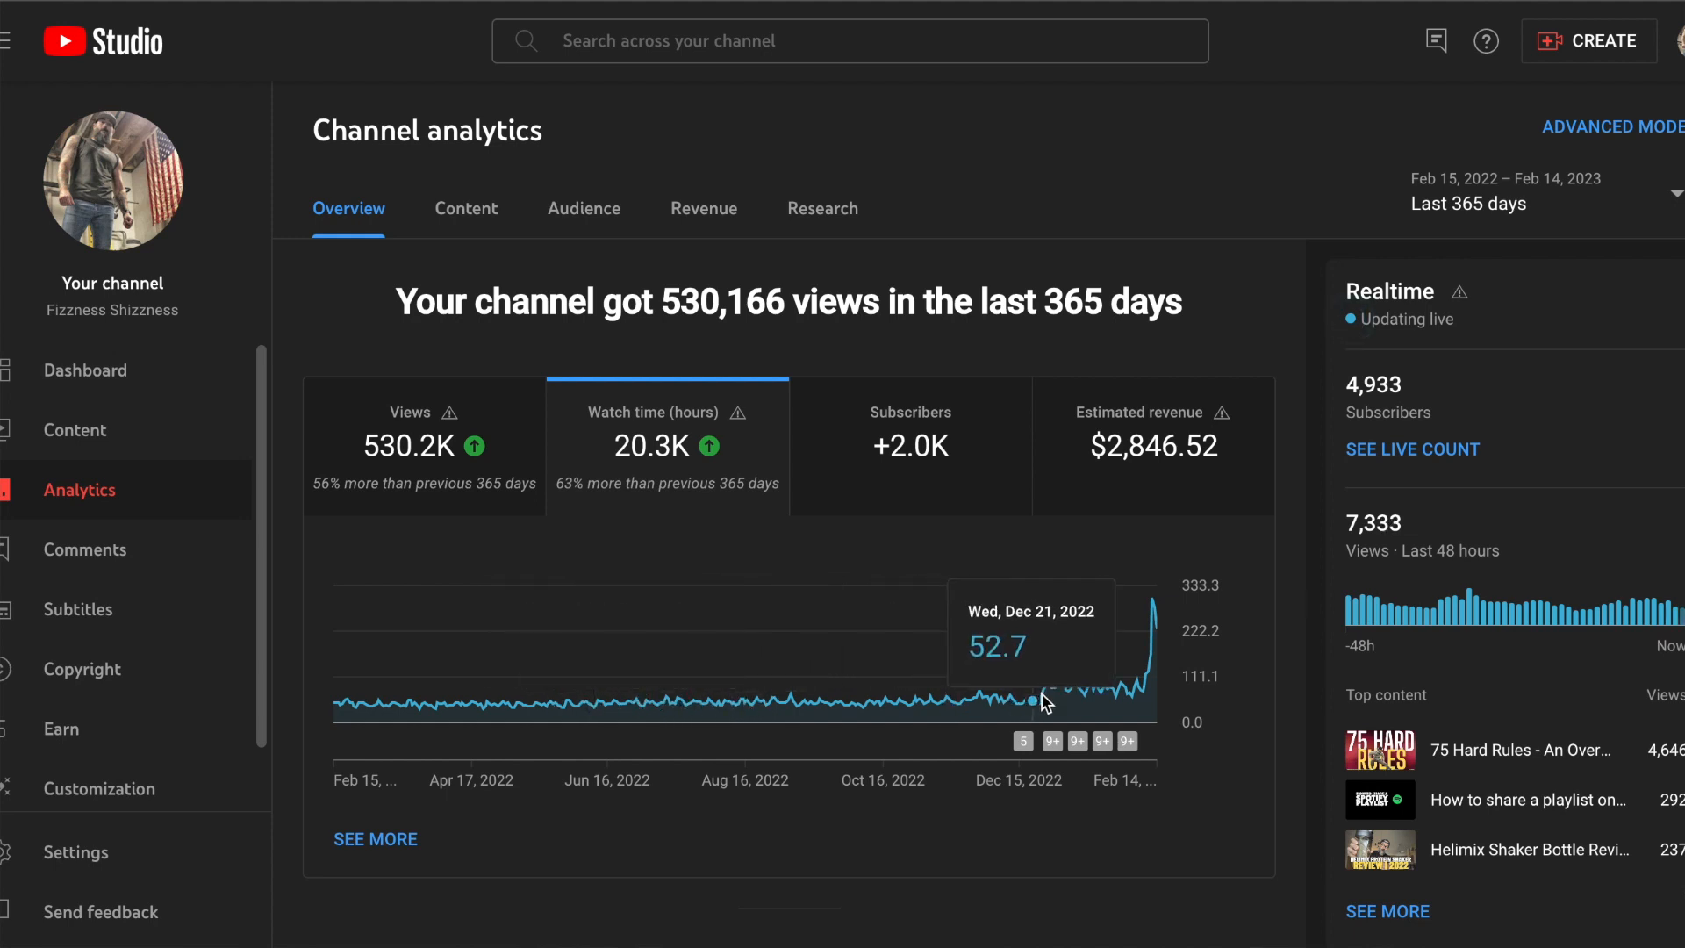
mouse_move(1081, 696)
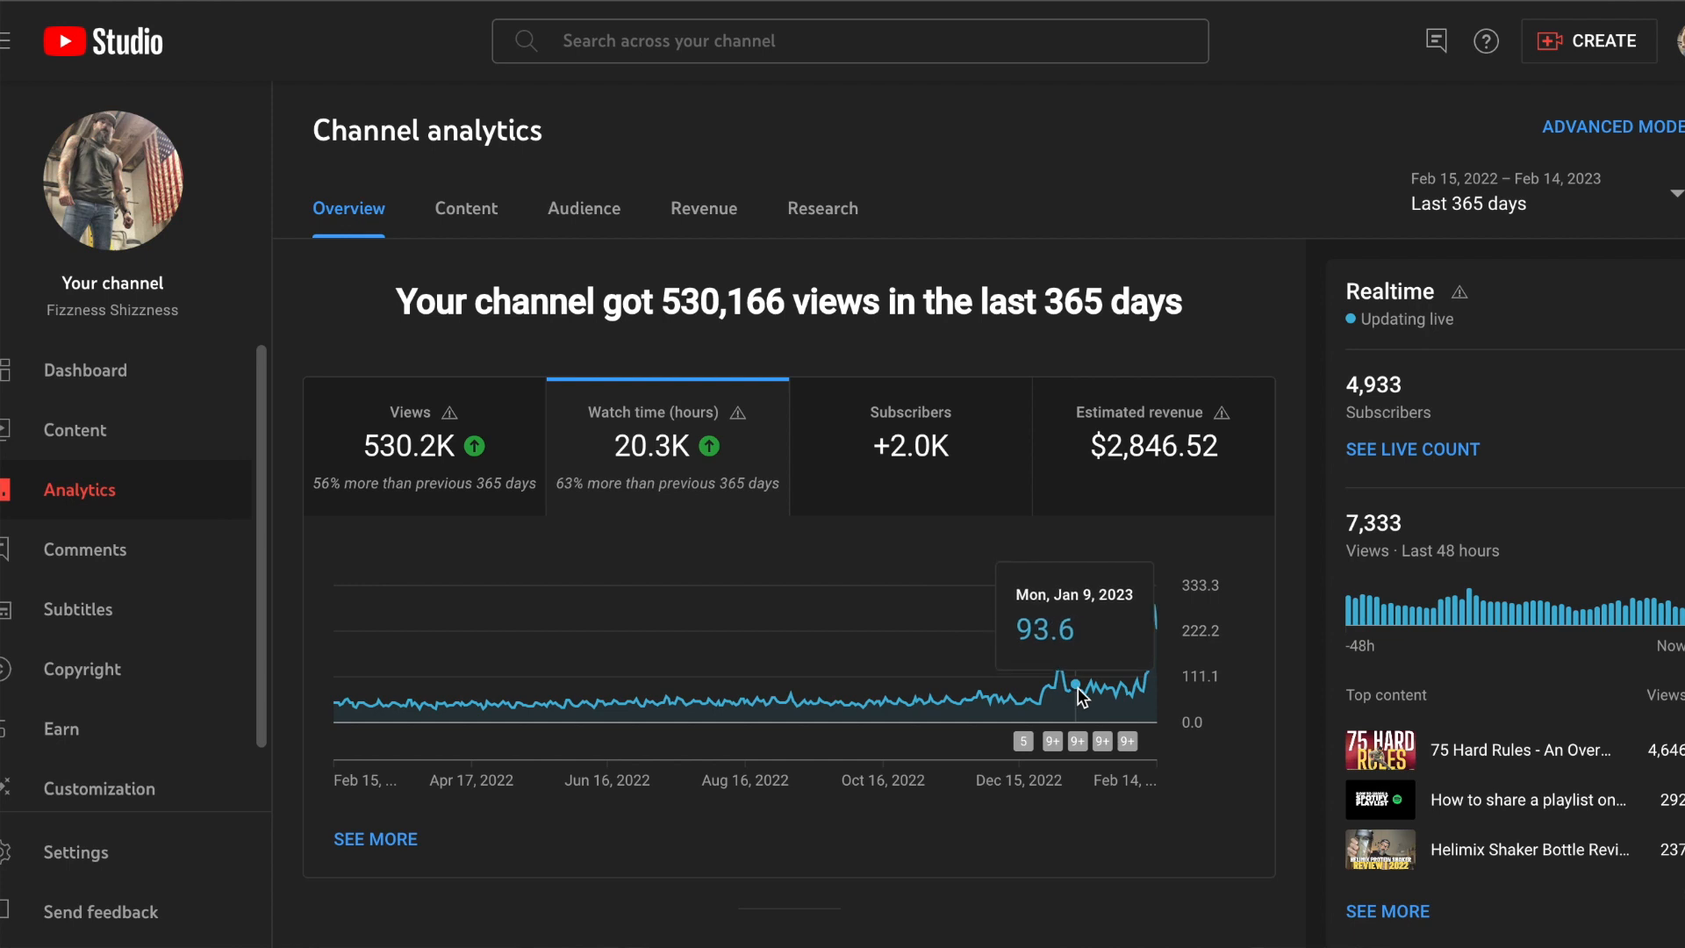
mouse_move(1105, 695)
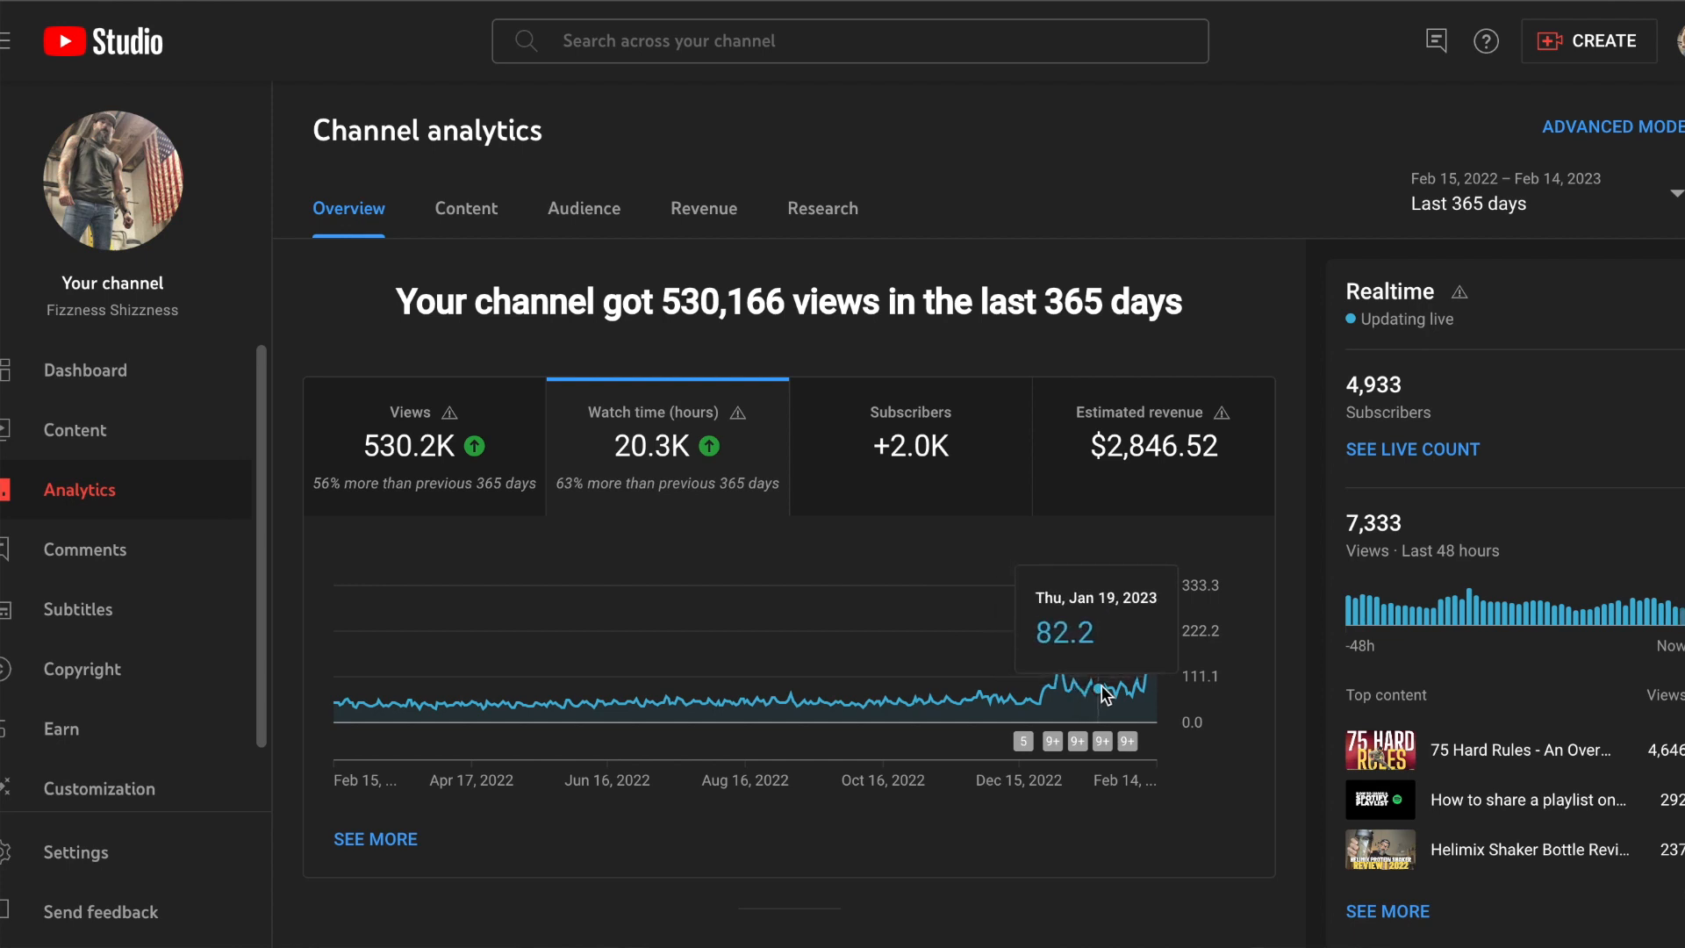
mouse_move(1112, 695)
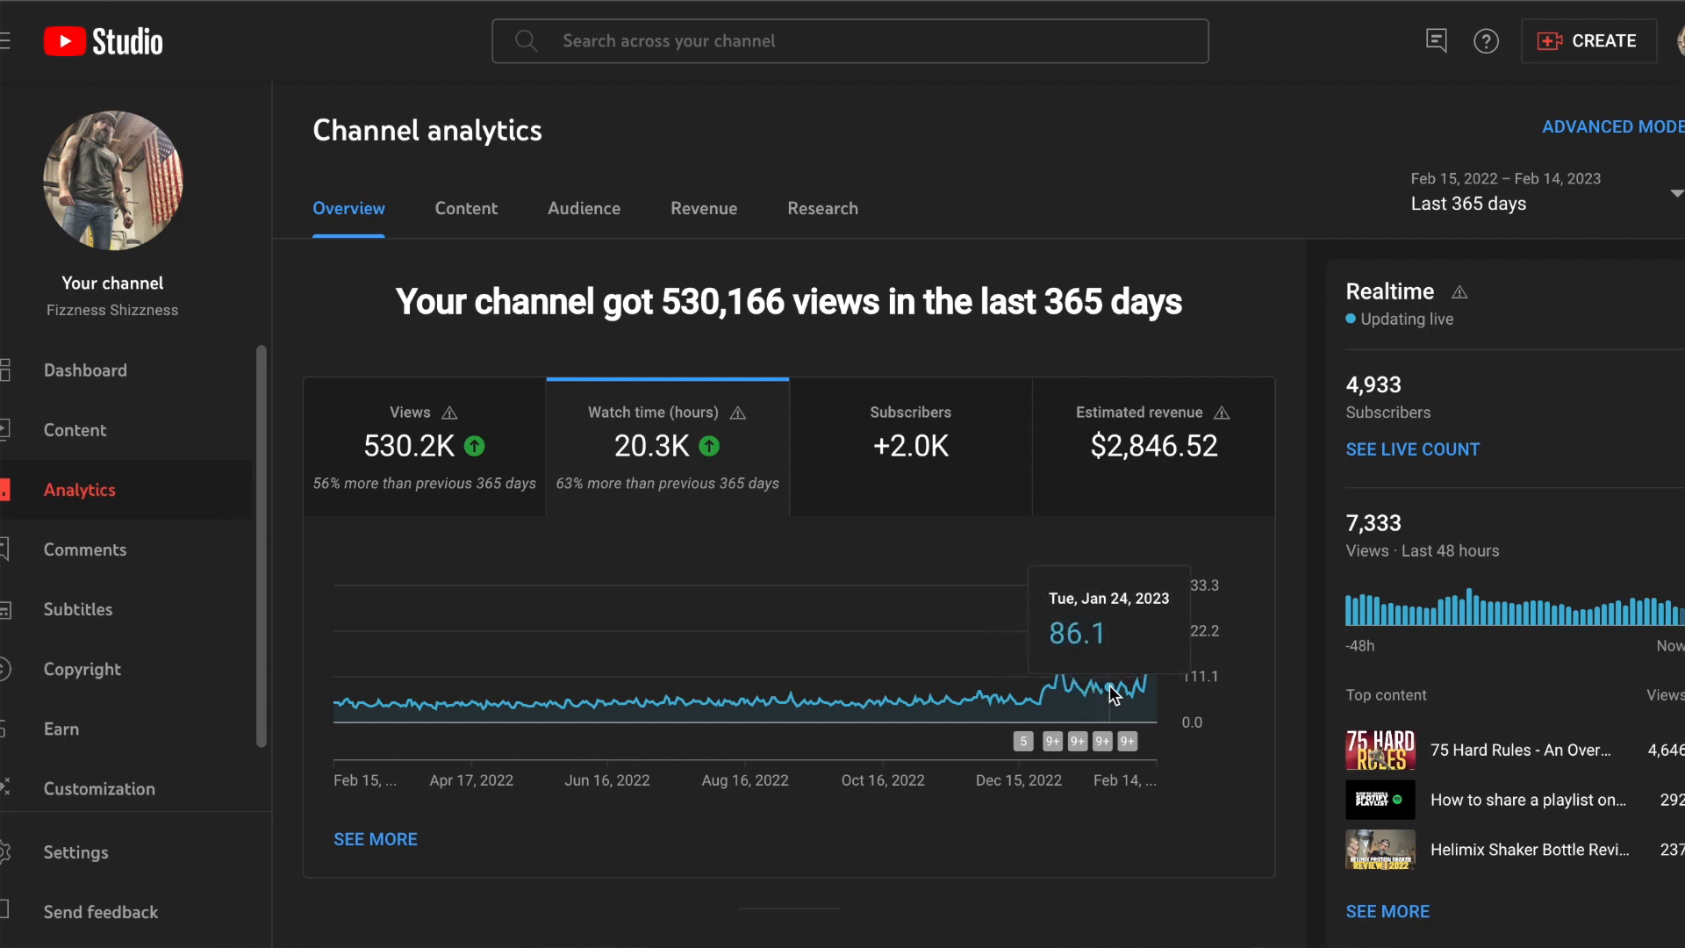
mouse_move(1091, 684)
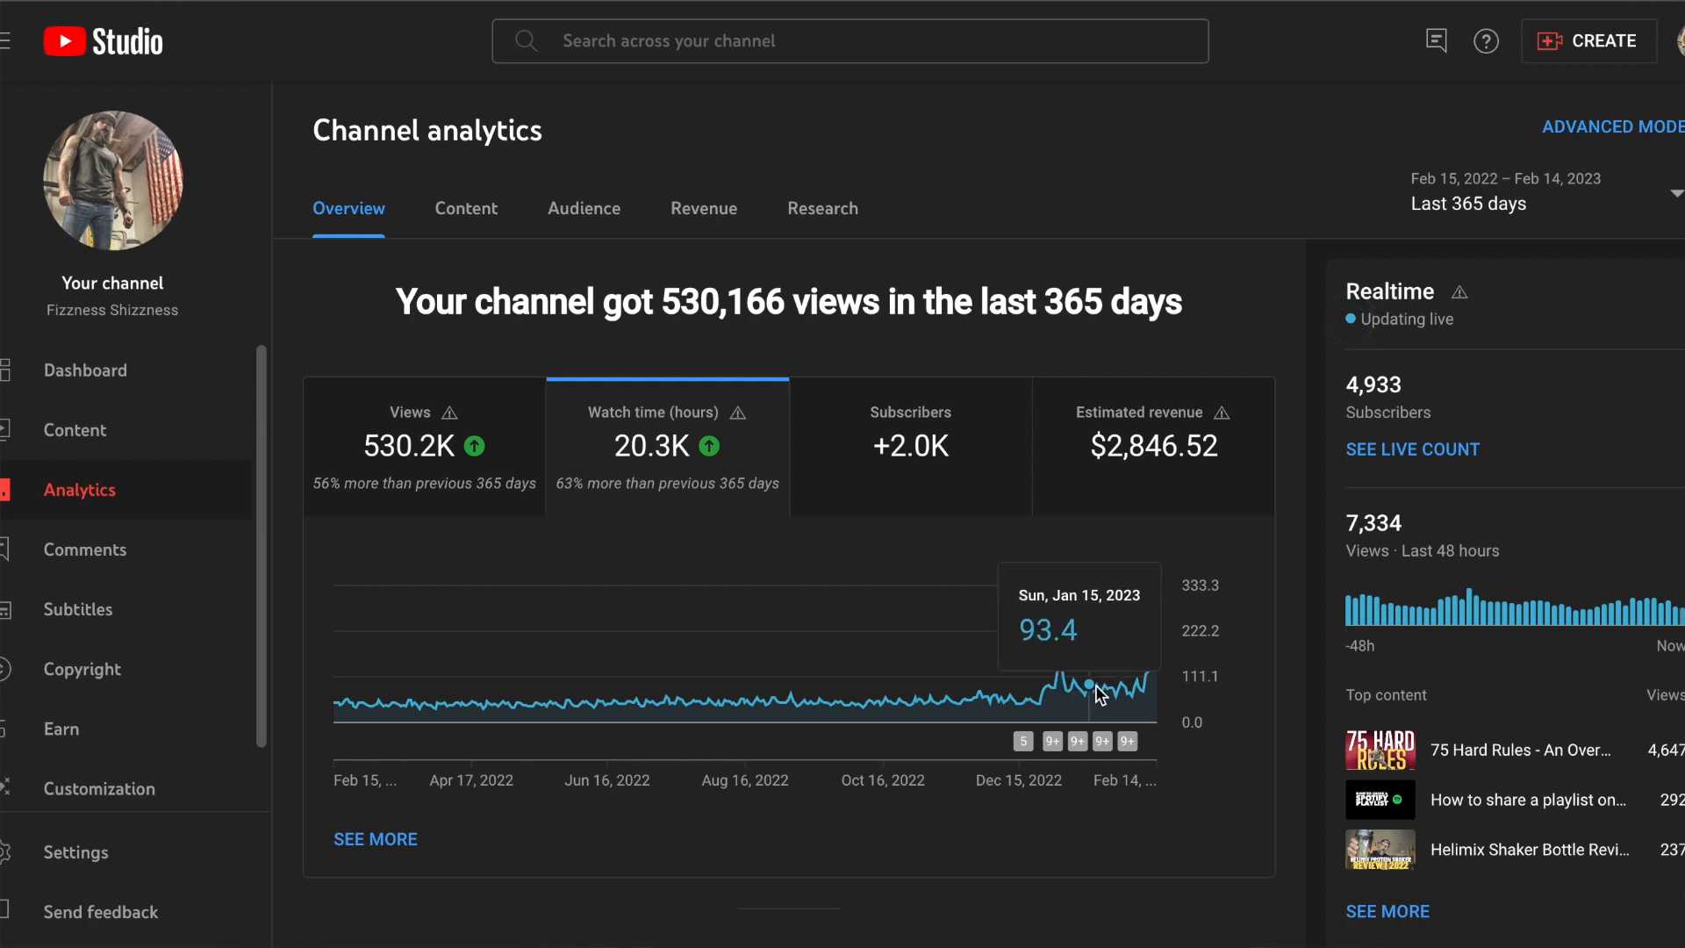
mouse_move(1128, 694)
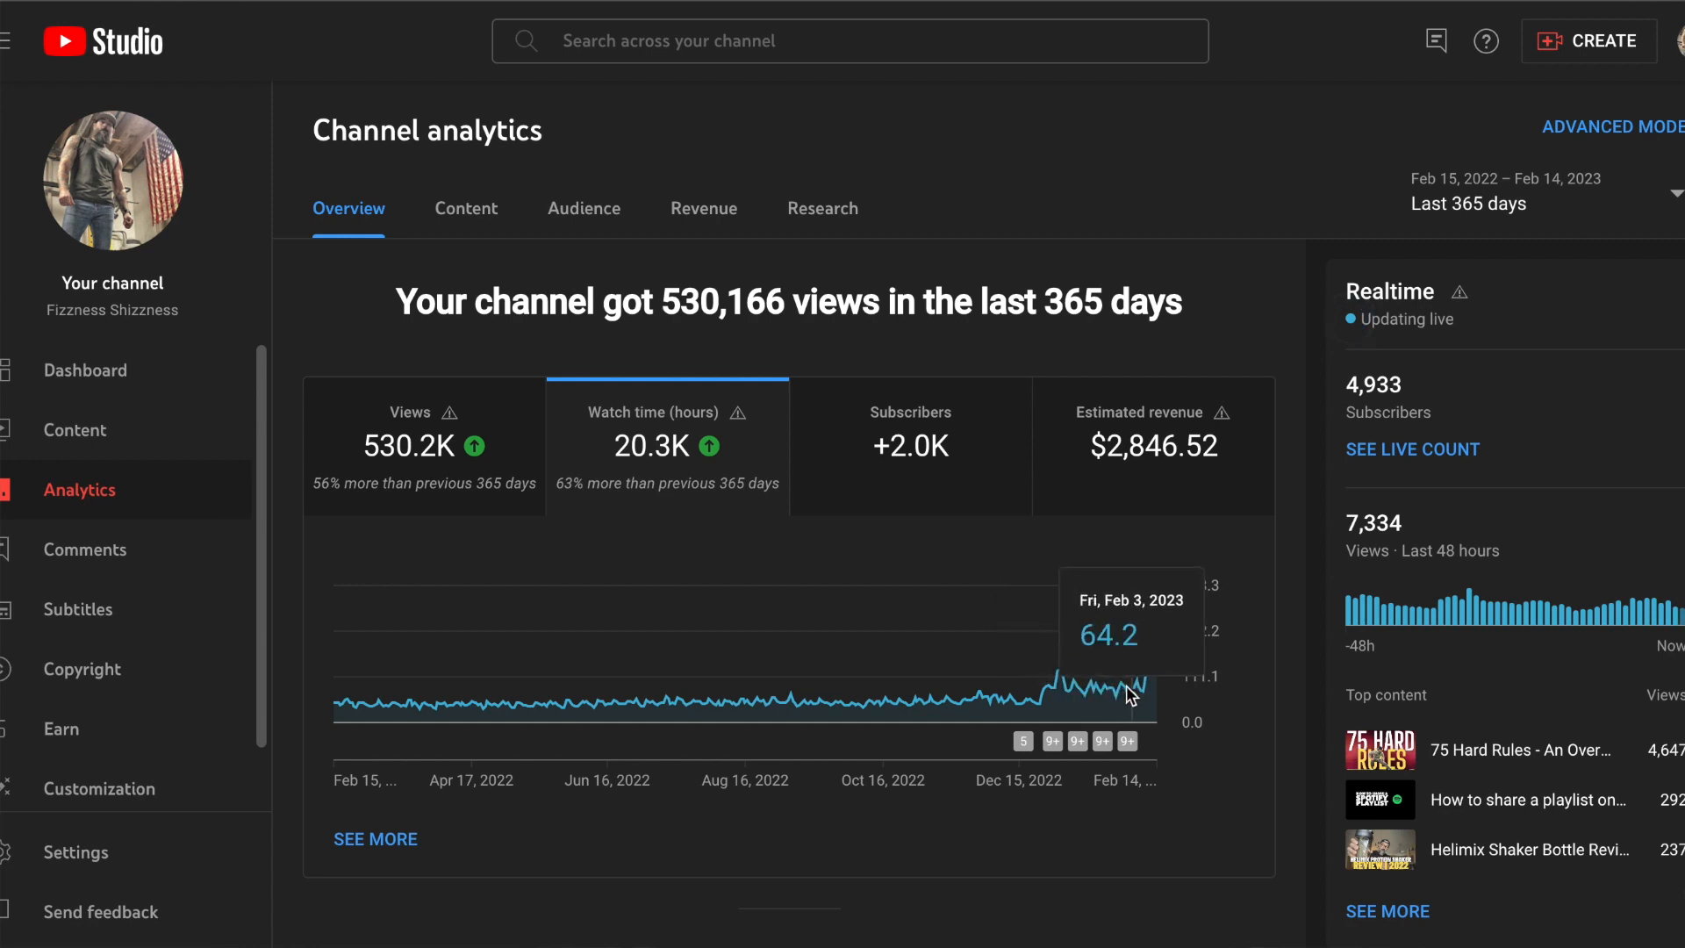
mouse_move(1158, 646)
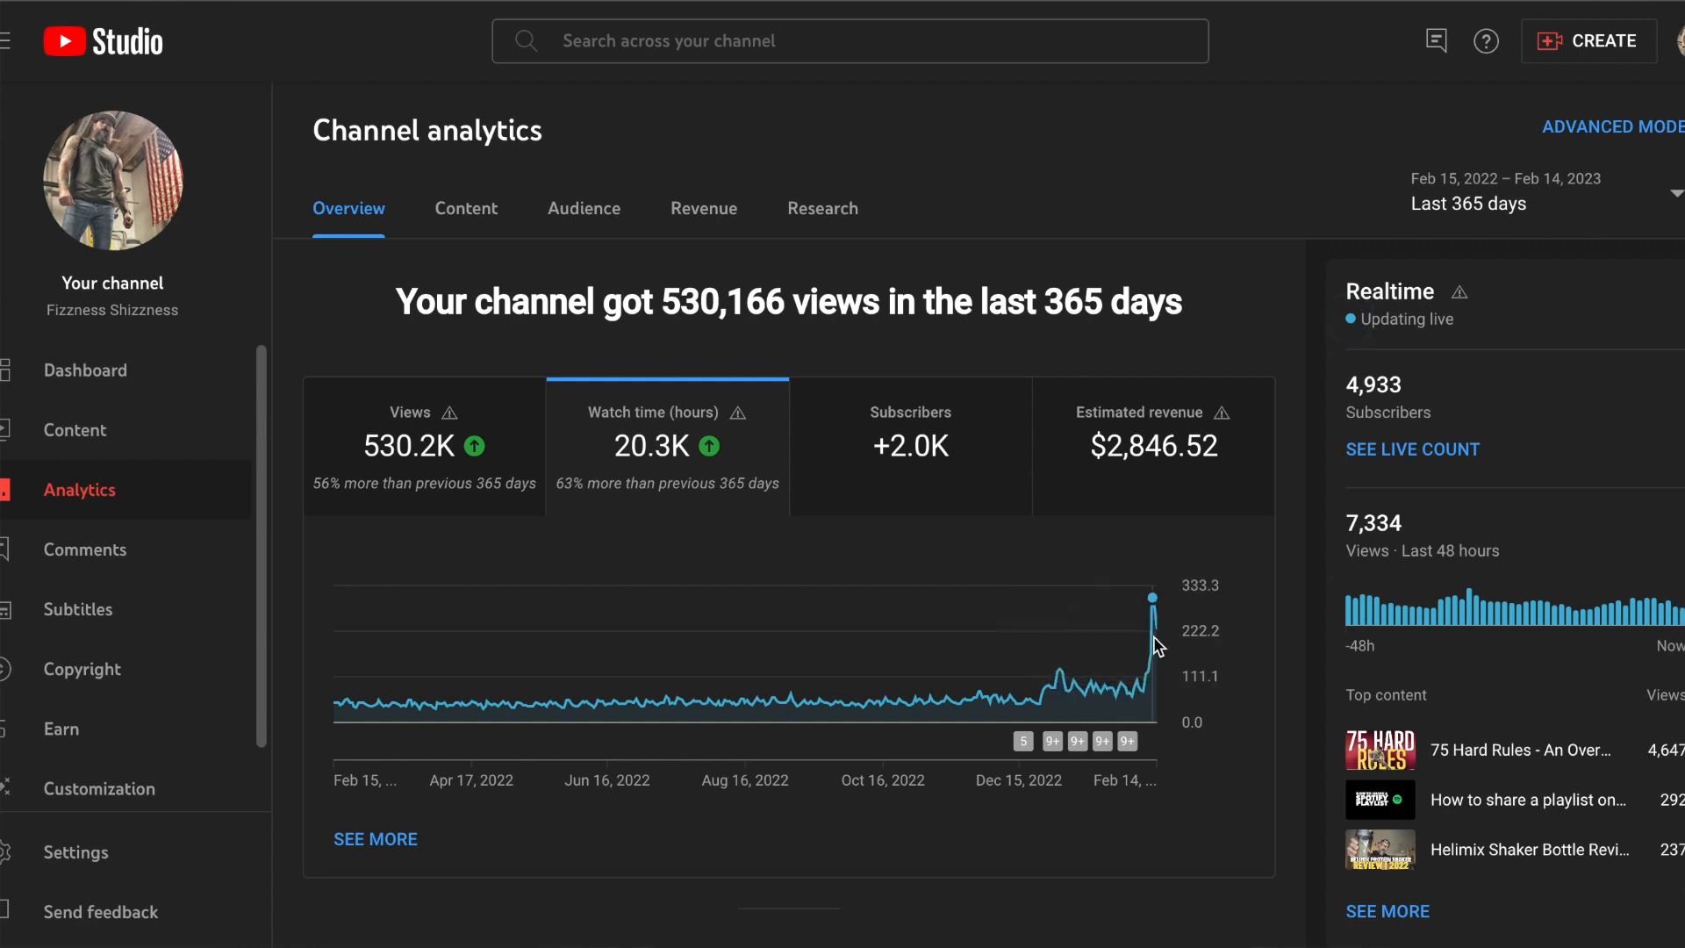
mouse_move(884, 447)
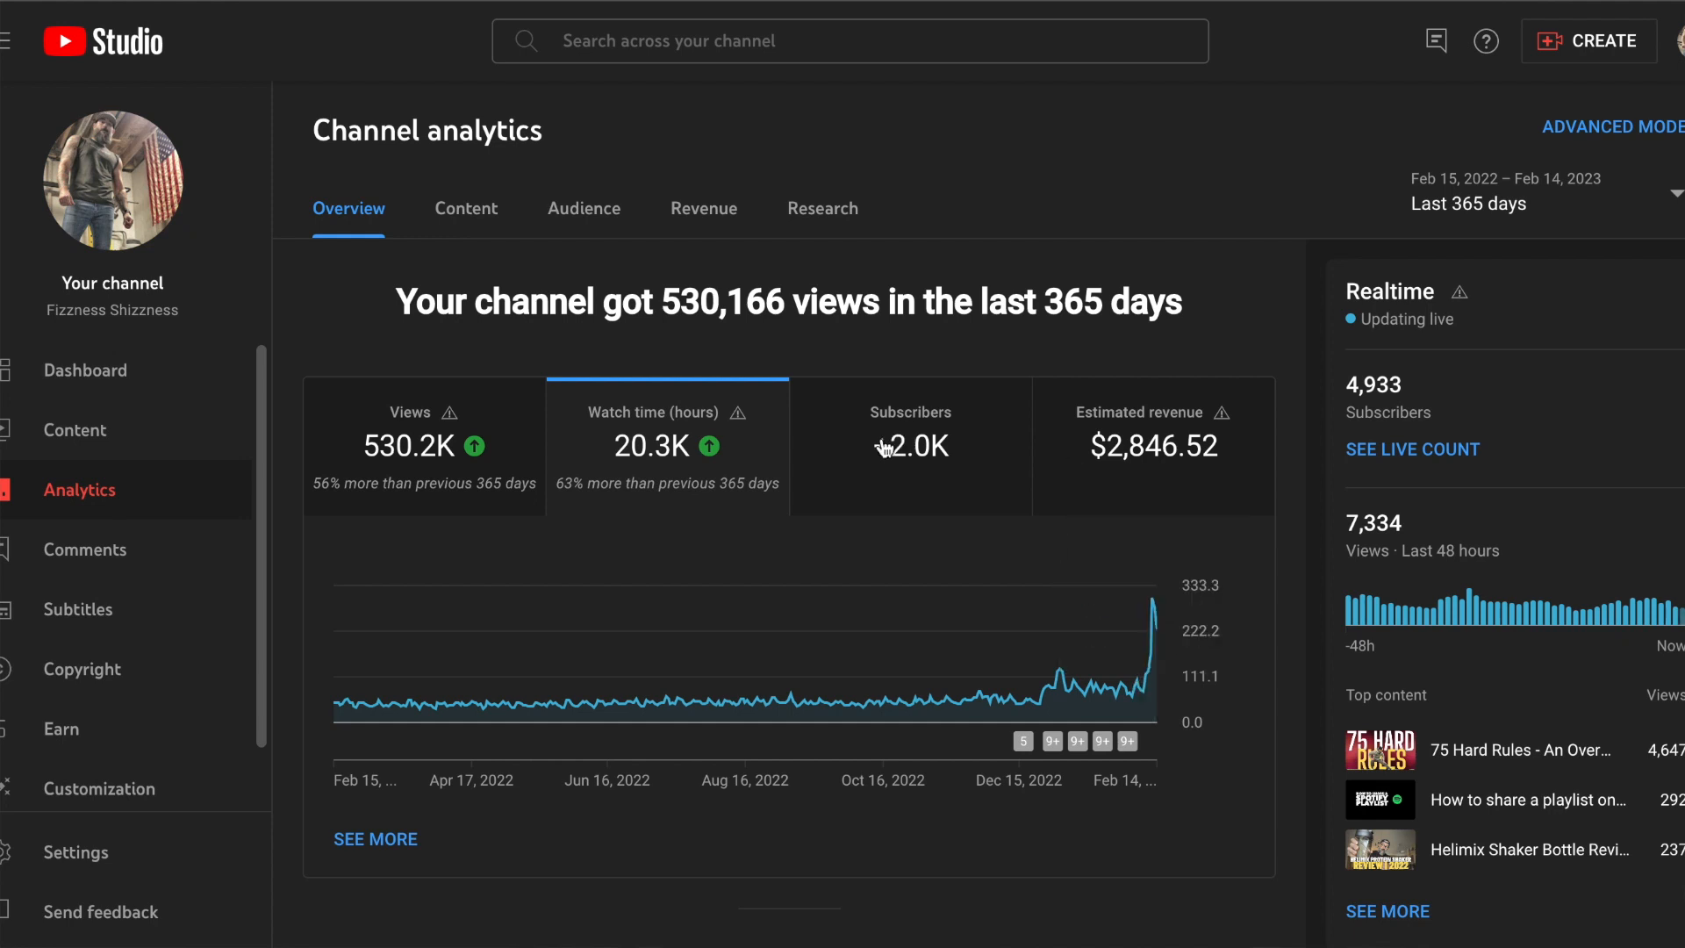
Step: Chart daily subscriber gains over 365 days via the +2.0K Subscribers card
left_click(910, 446)
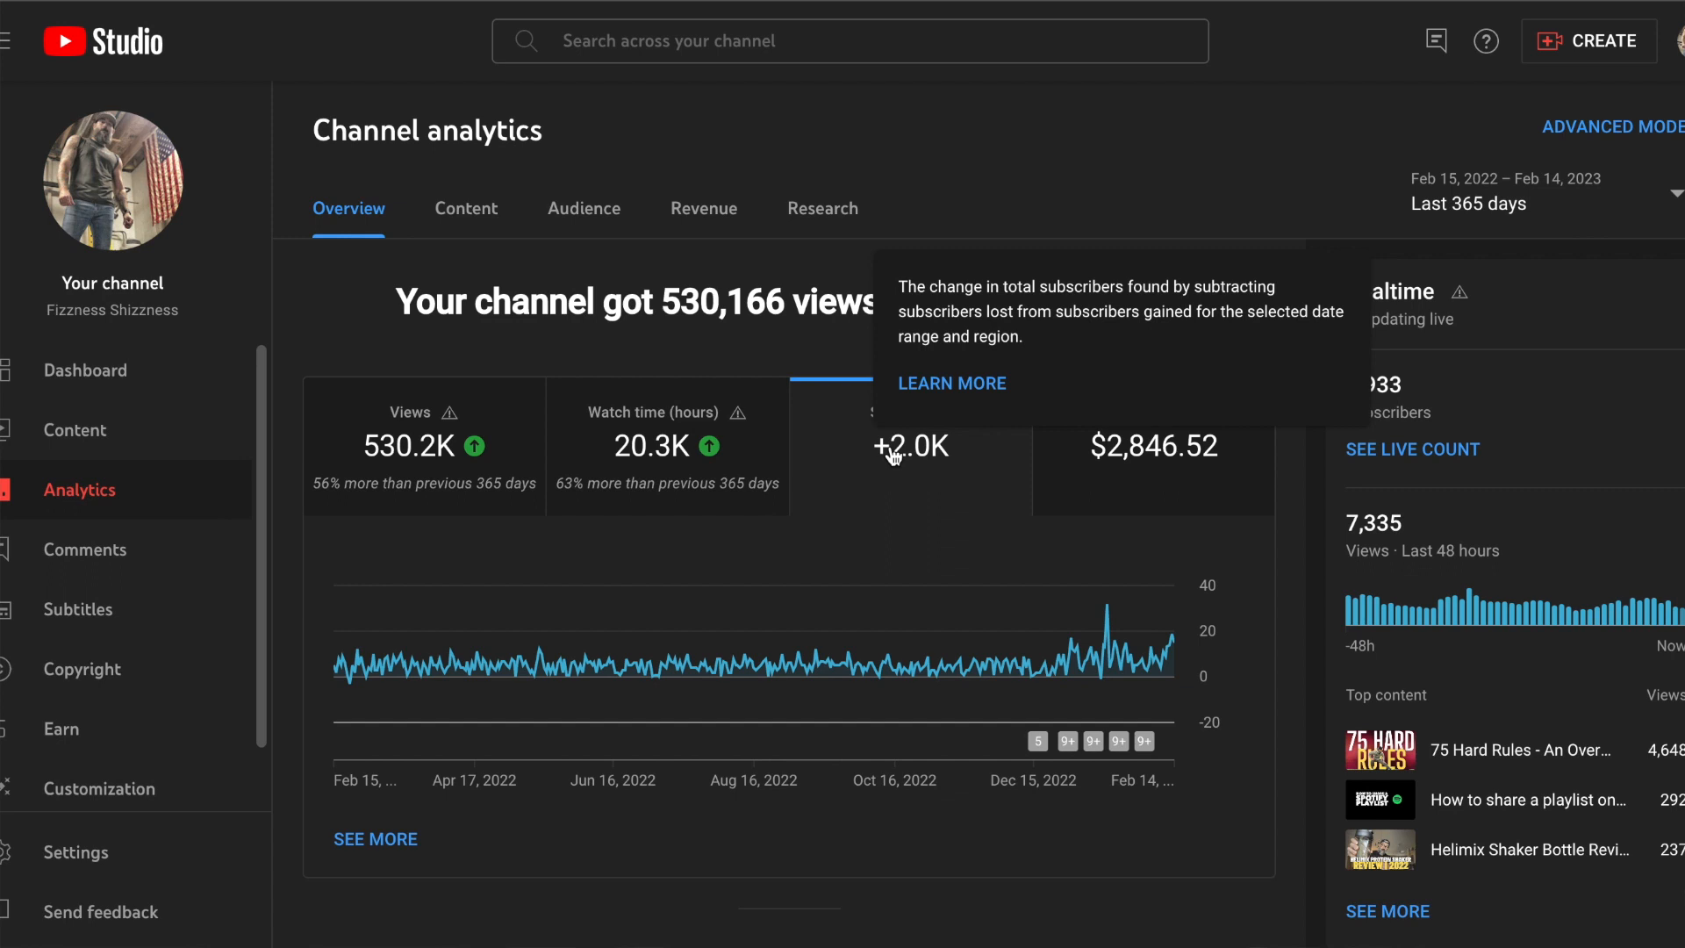
mouse_move(901, 545)
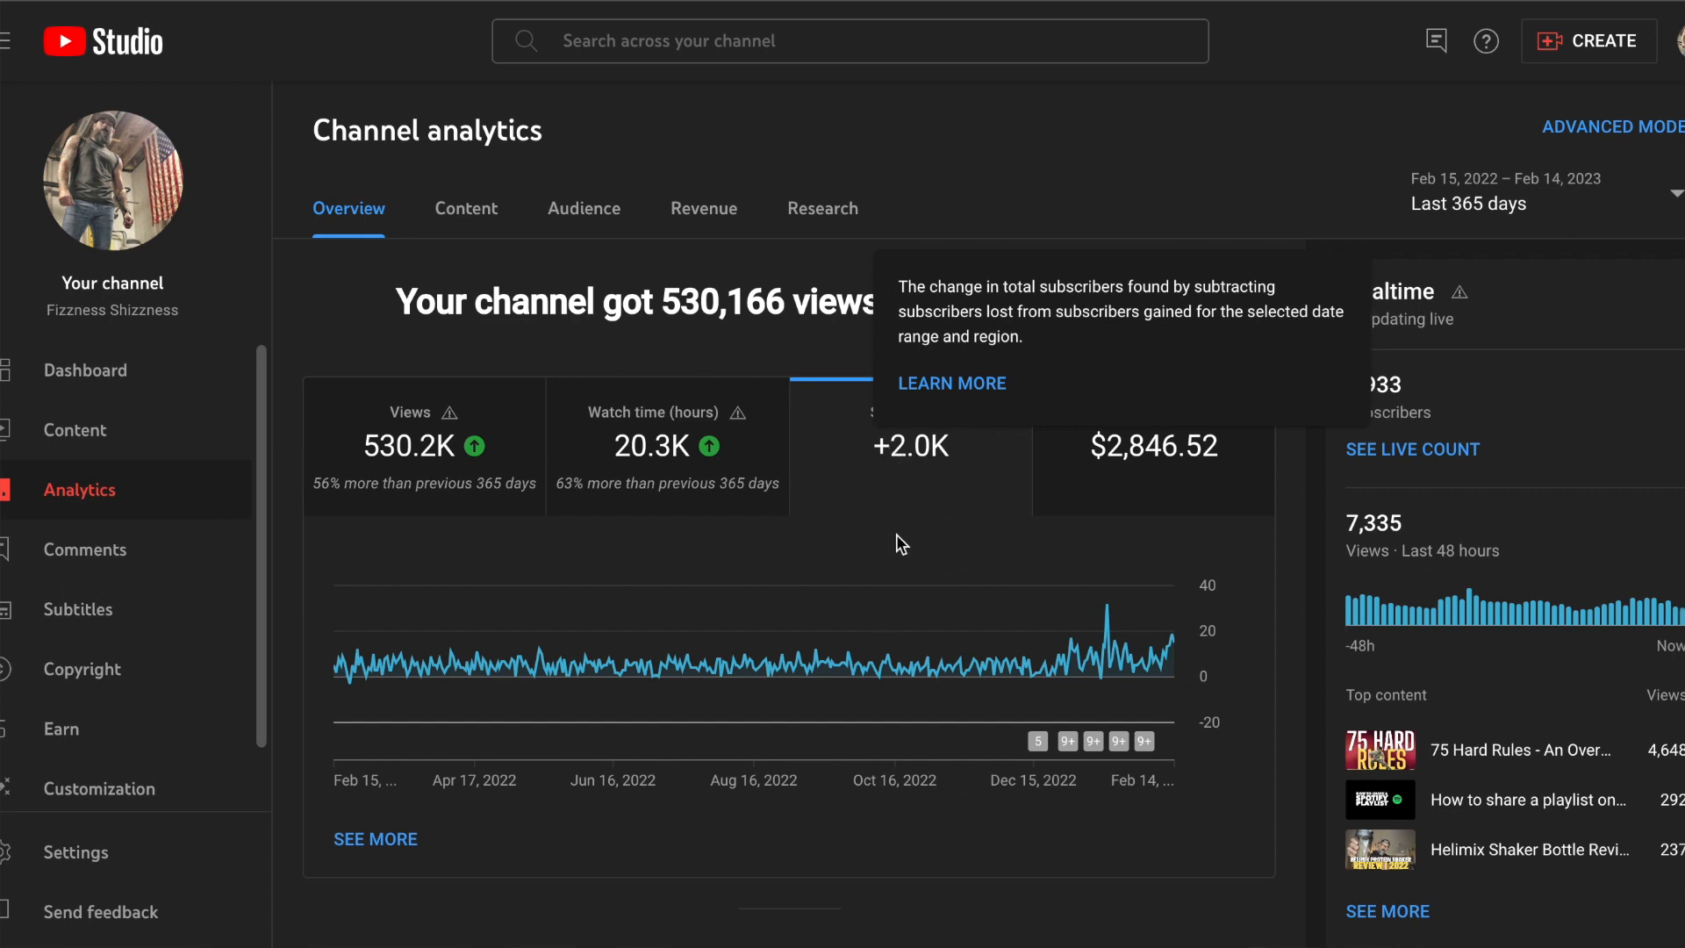
mouse_move(466, 666)
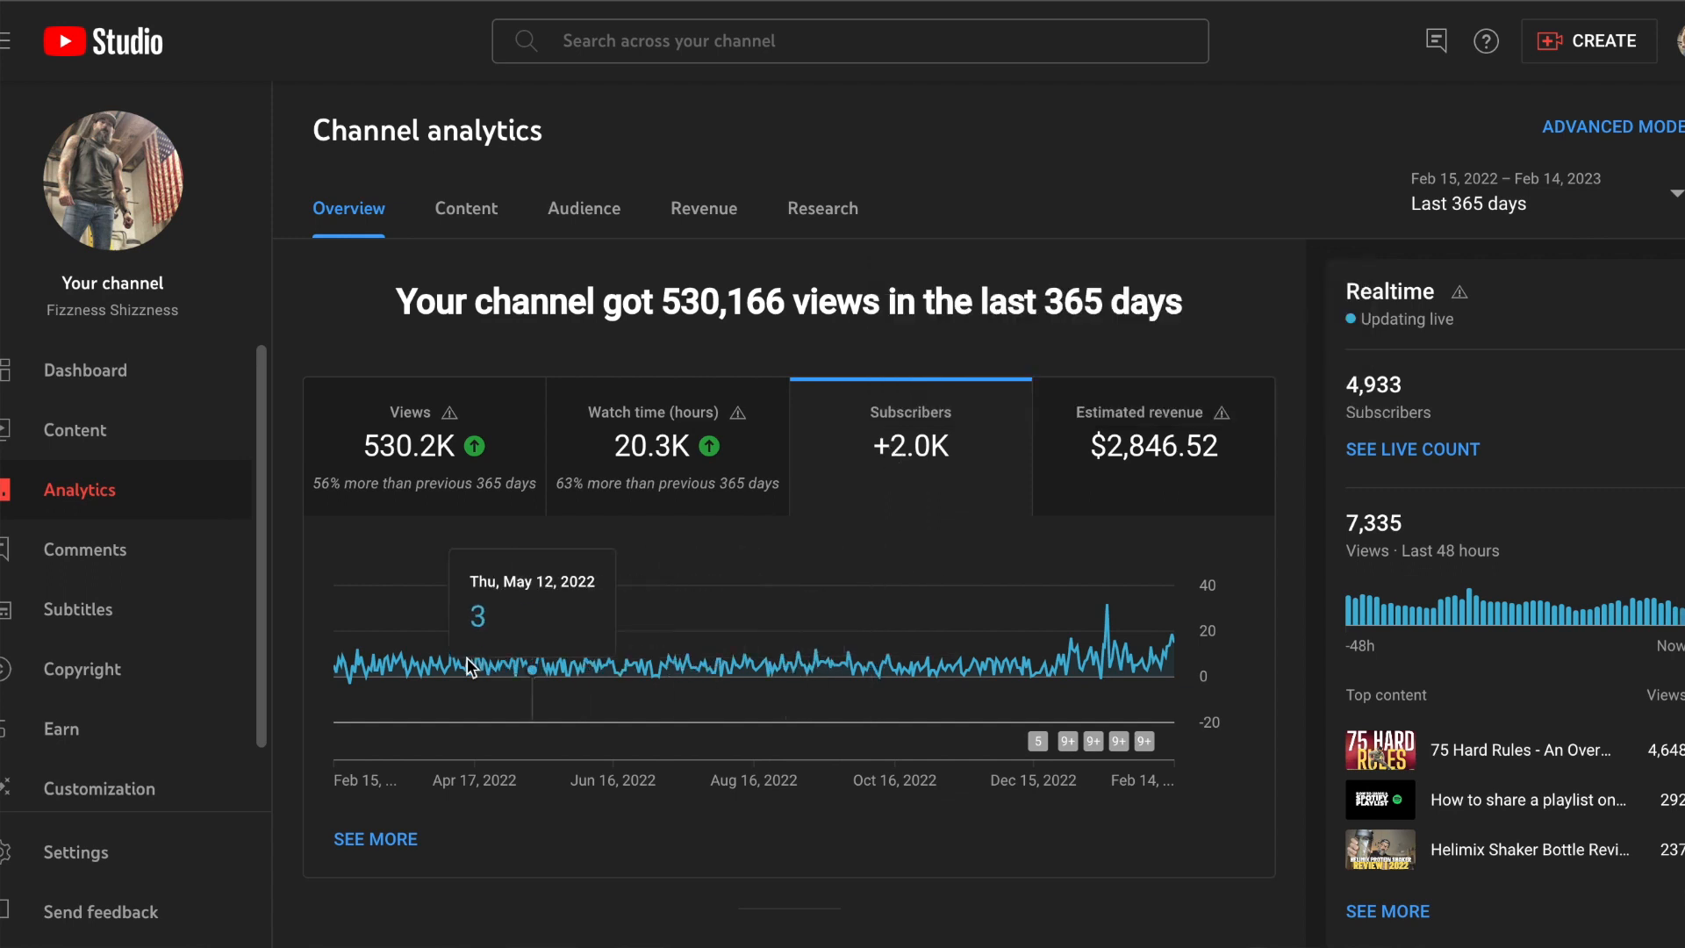
mouse_move(866, 669)
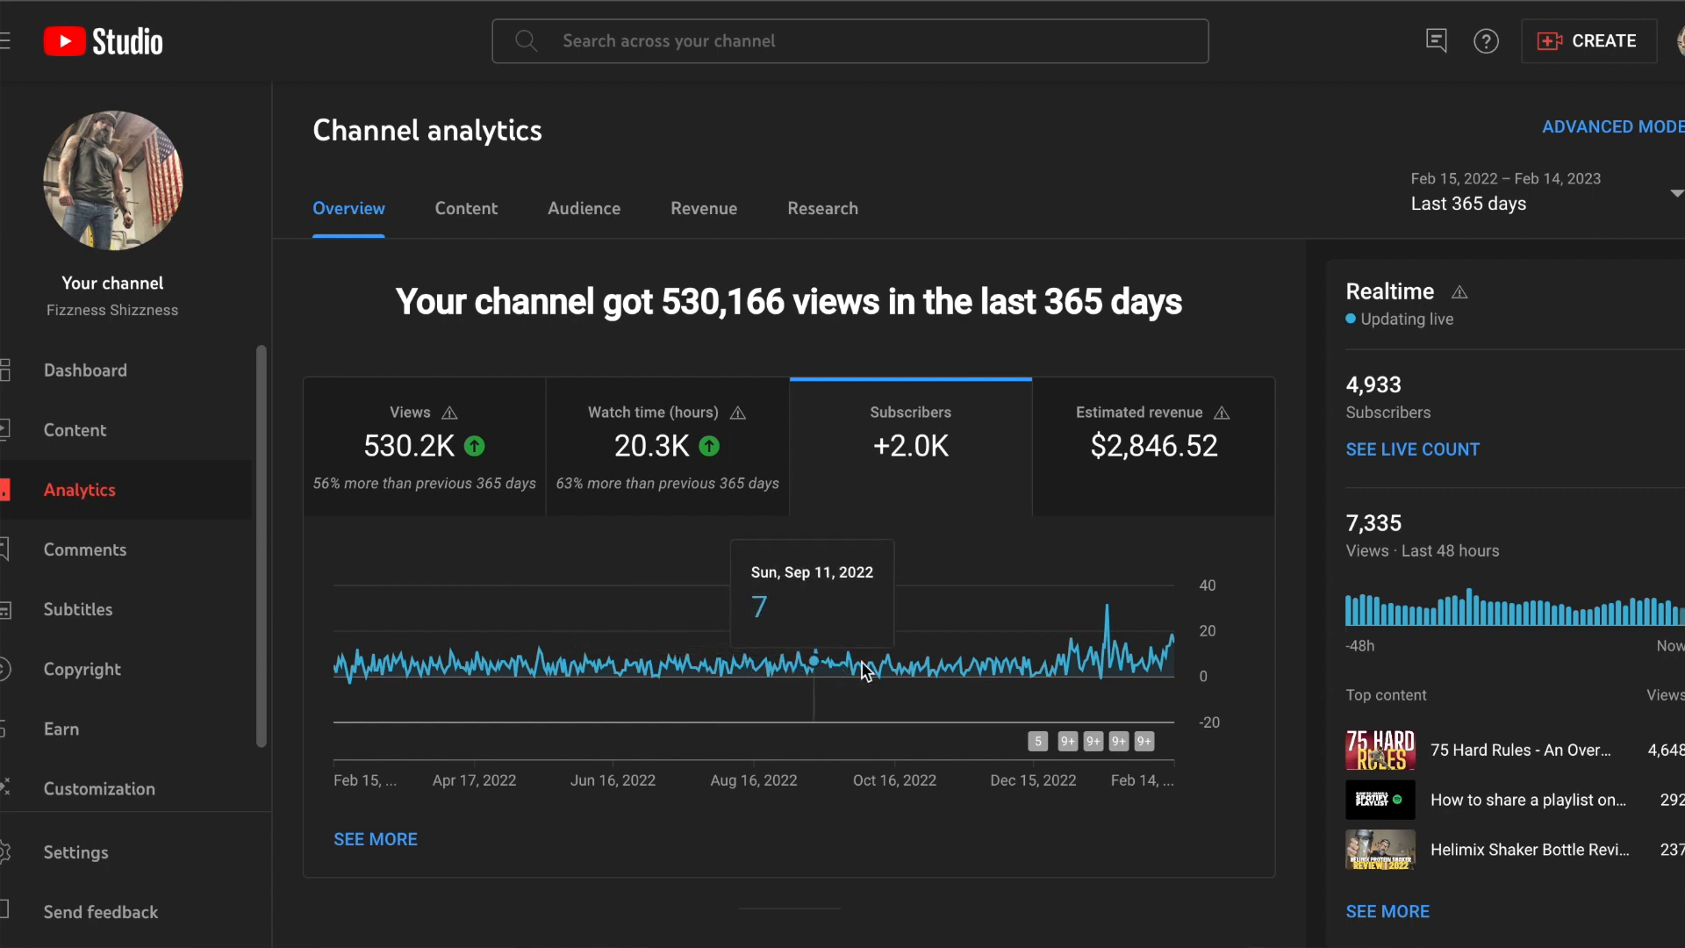
mouse_move(748, 666)
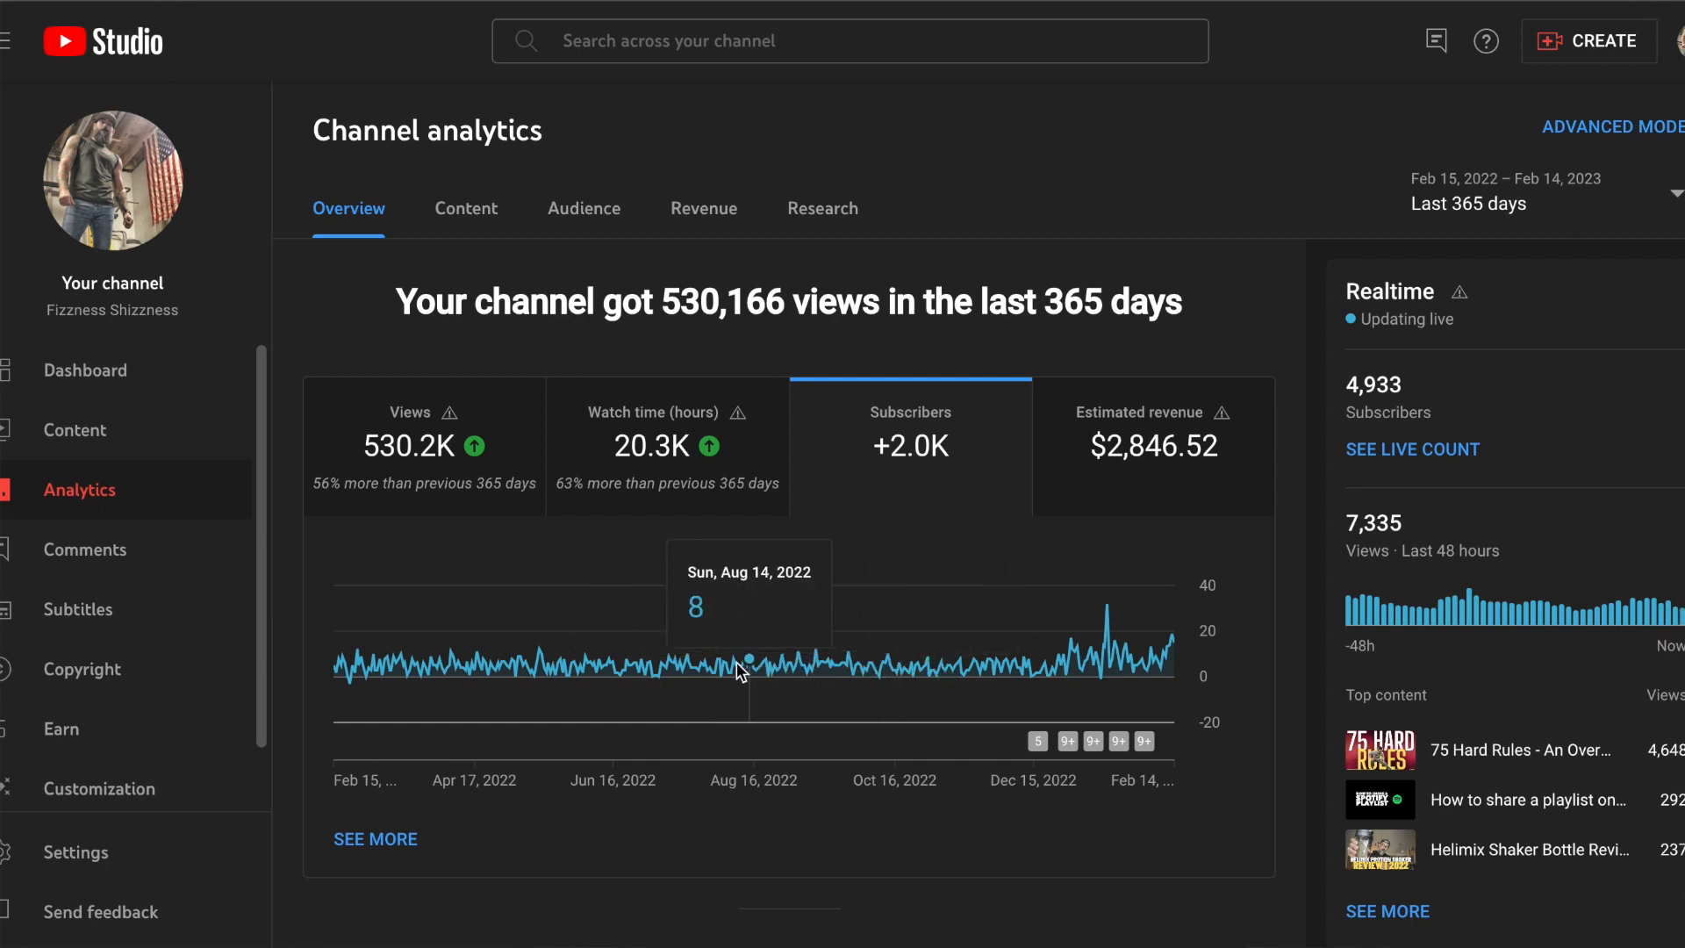
mouse_move(729, 666)
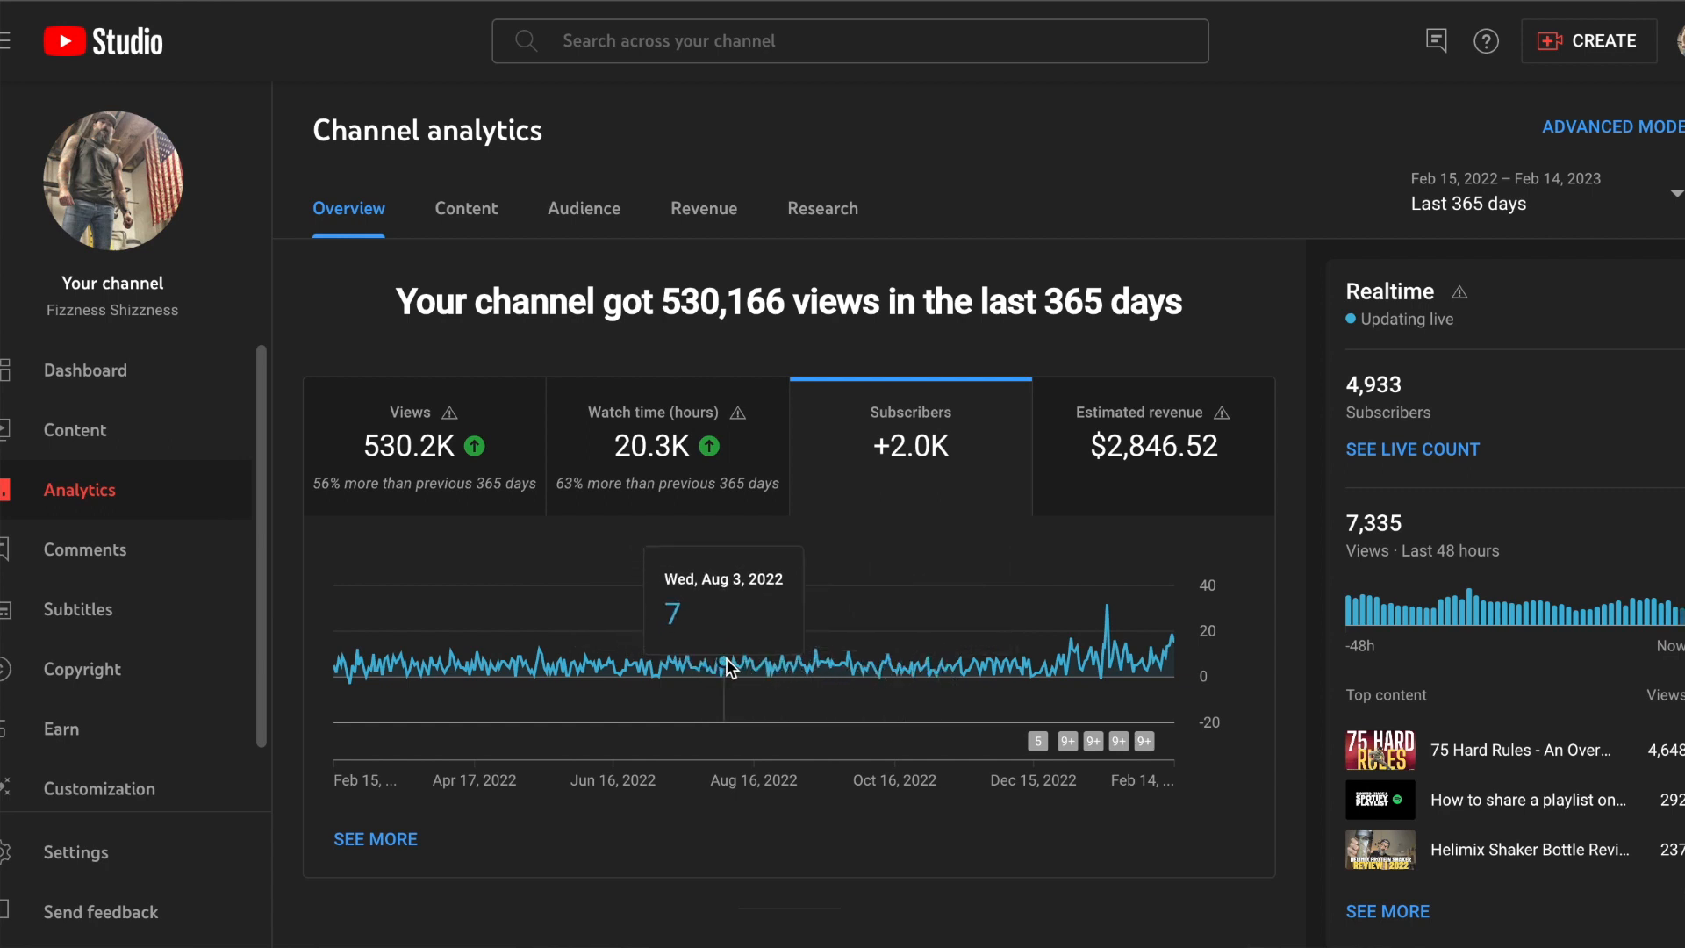
mouse_move(919, 661)
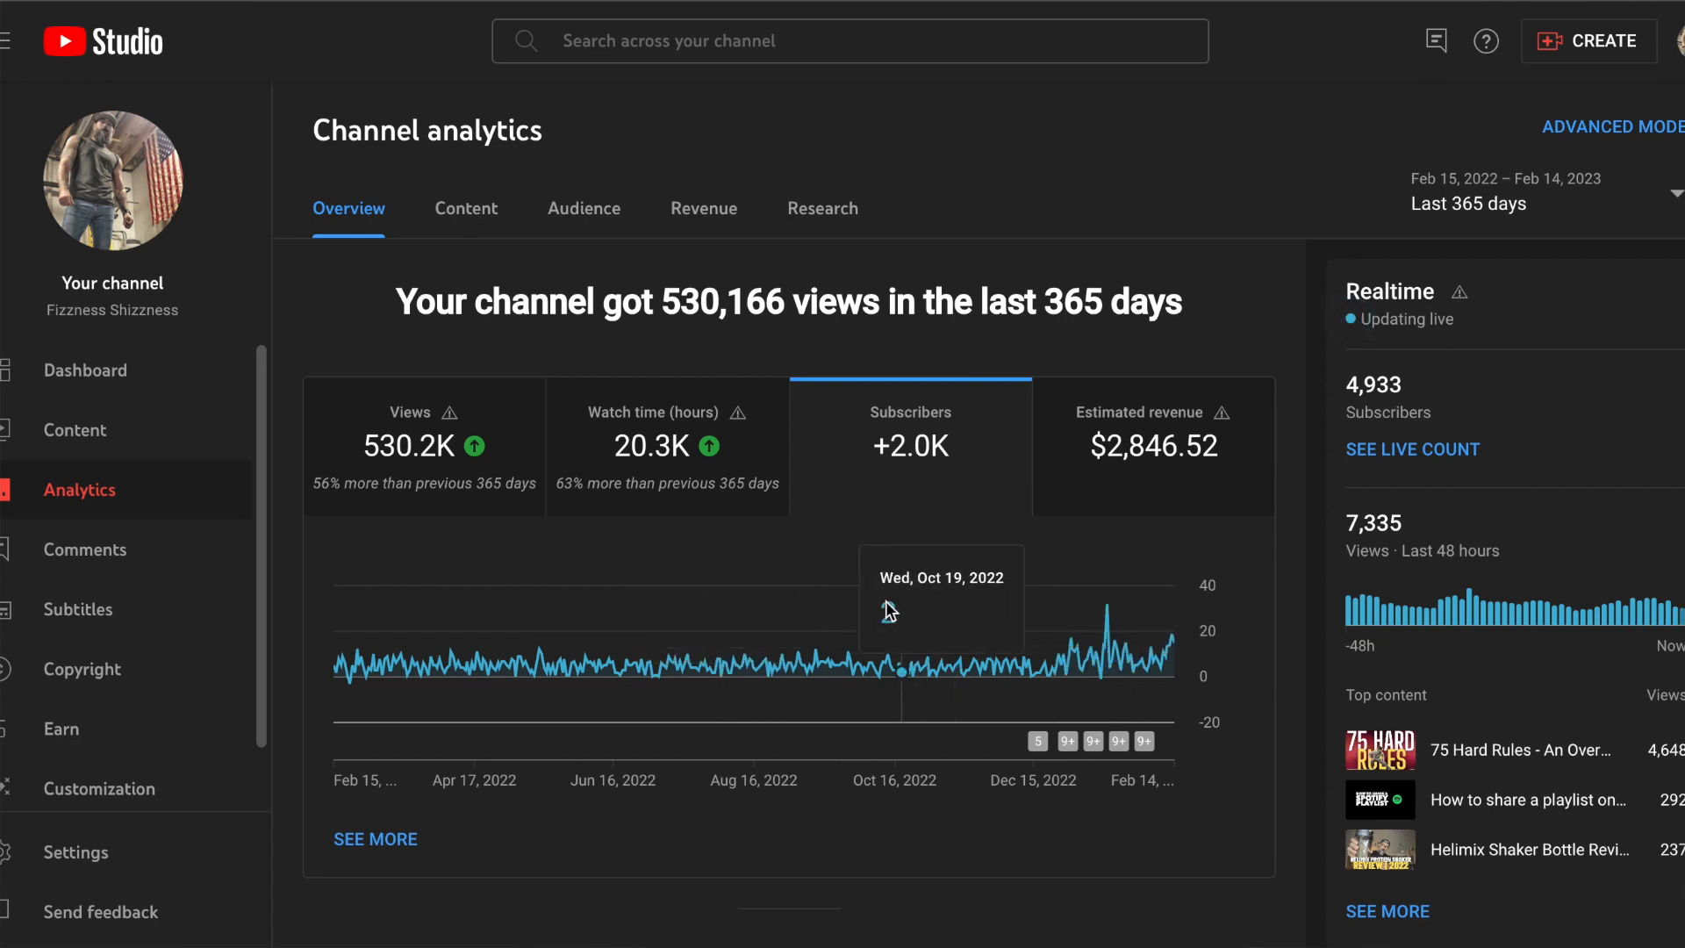
mouse_move(1093, 646)
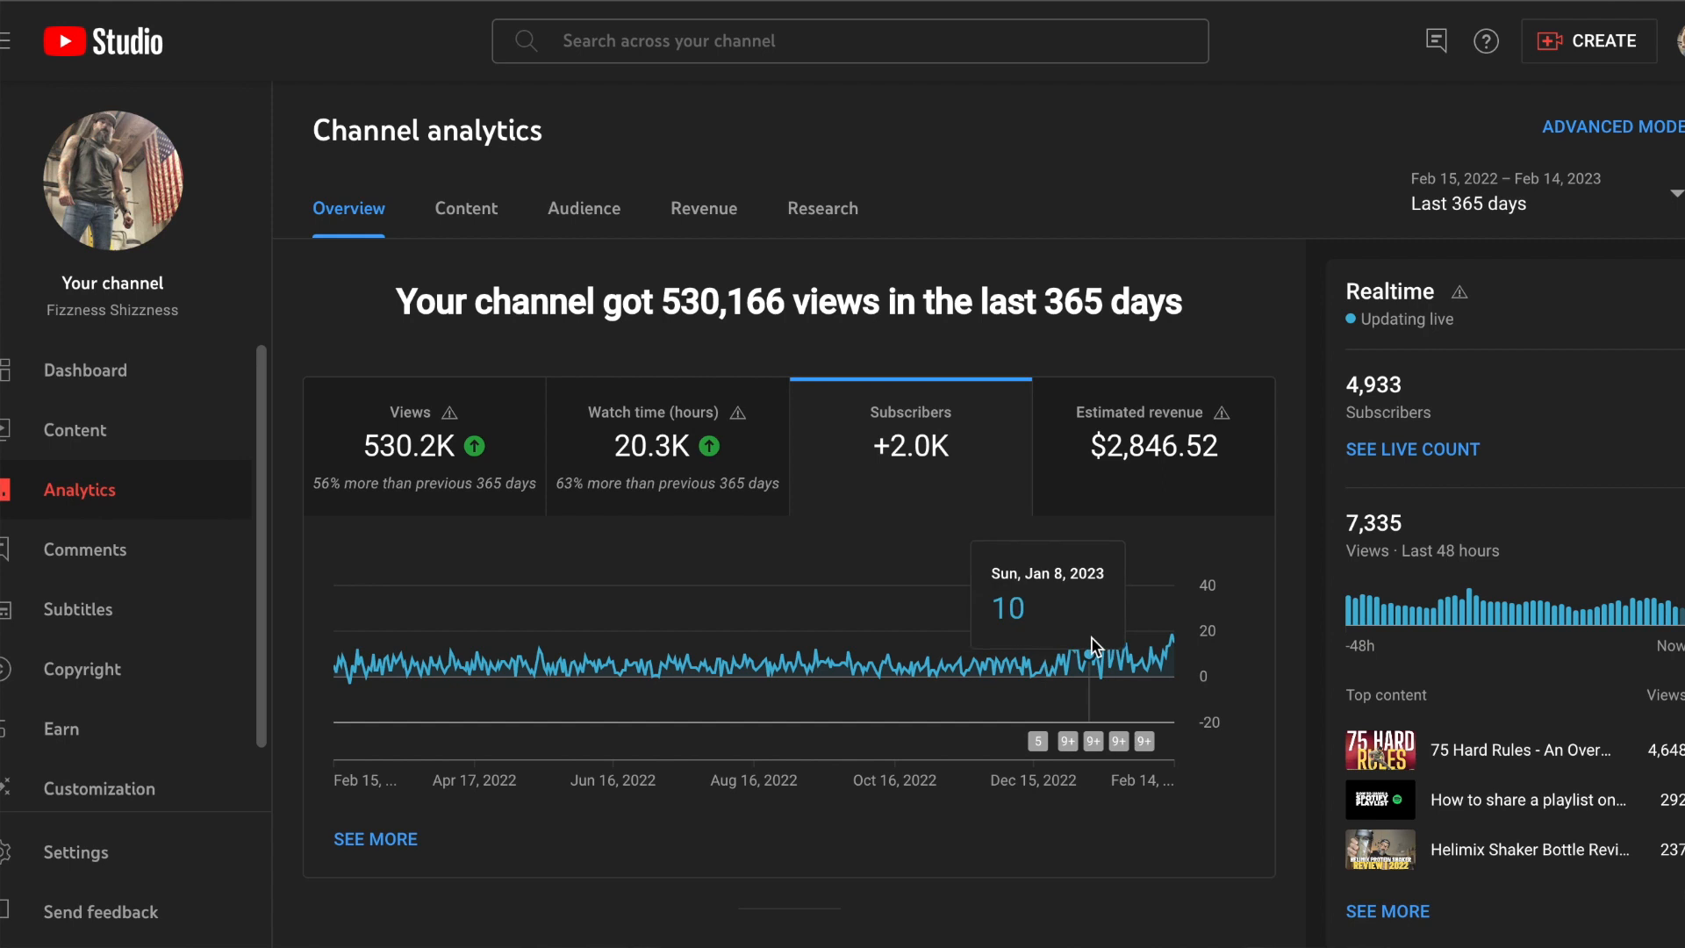
mouse_move(1096, 658)
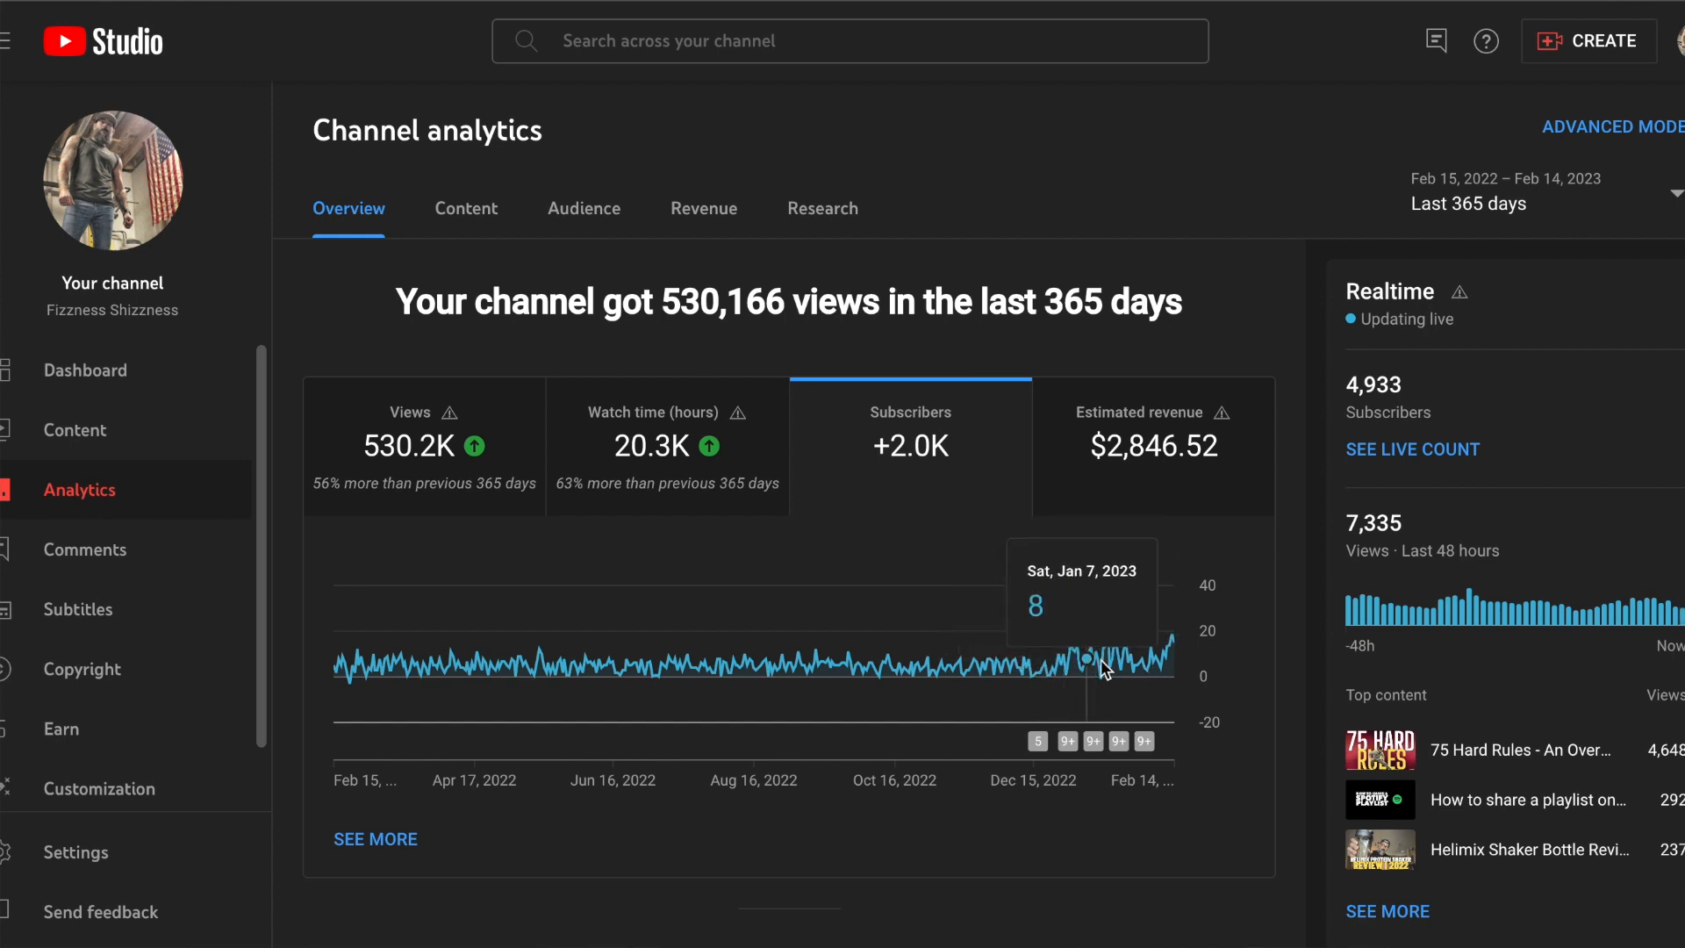
mouse_move(1078, 648)
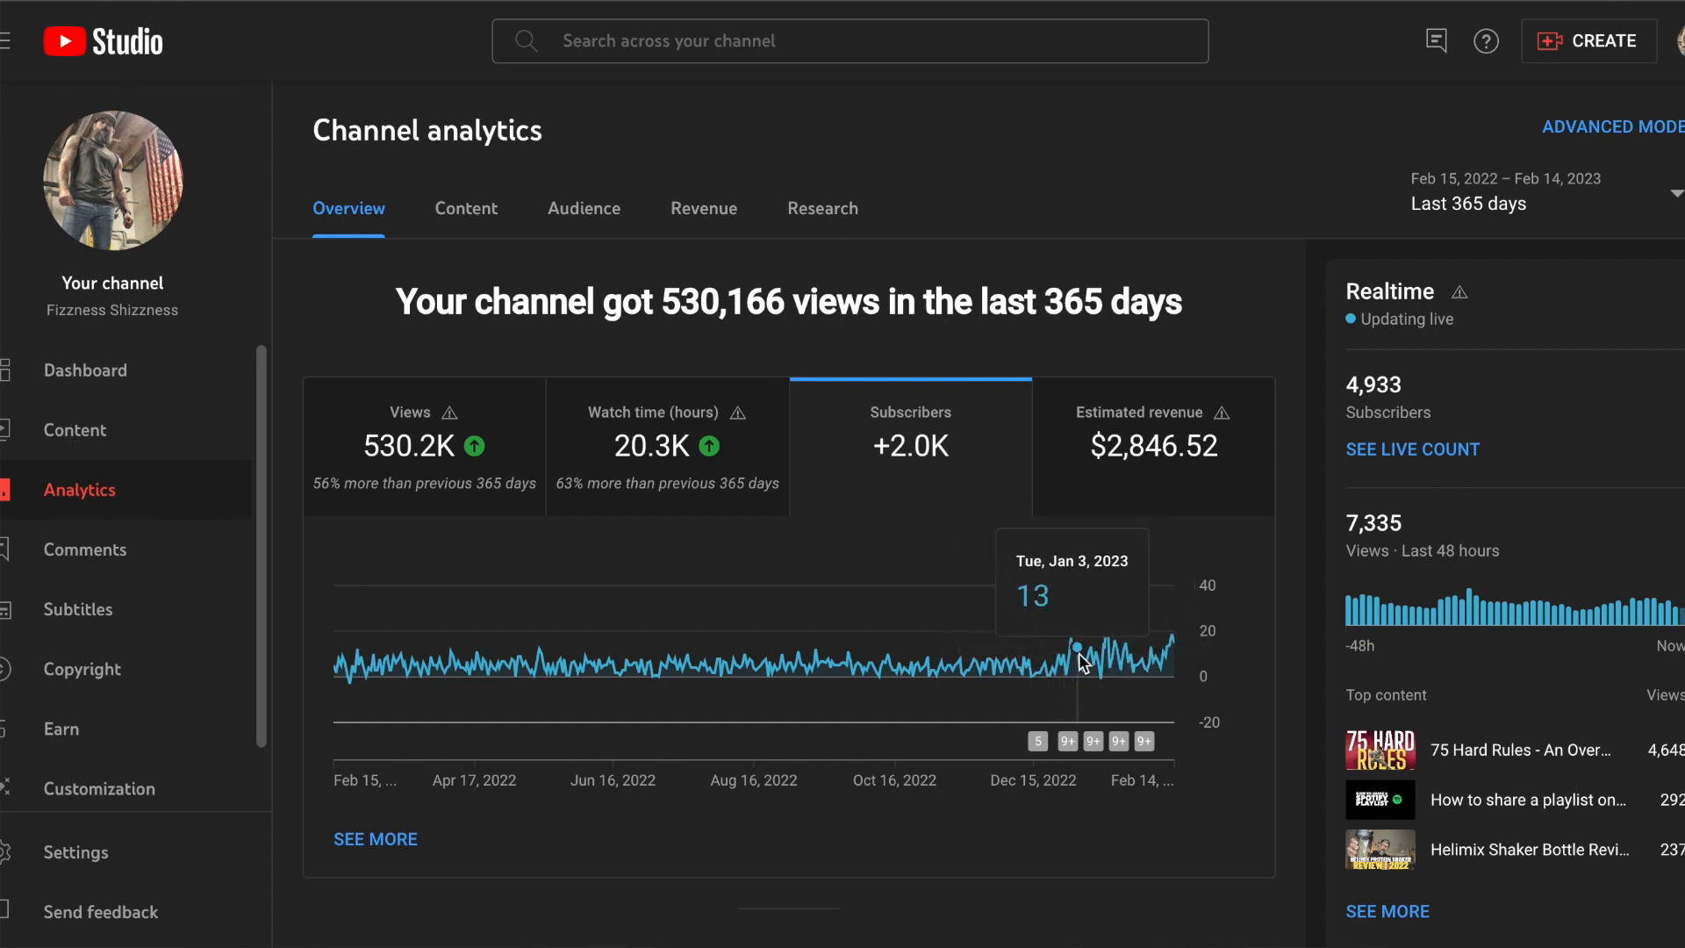
mouse_move(1098, 660)
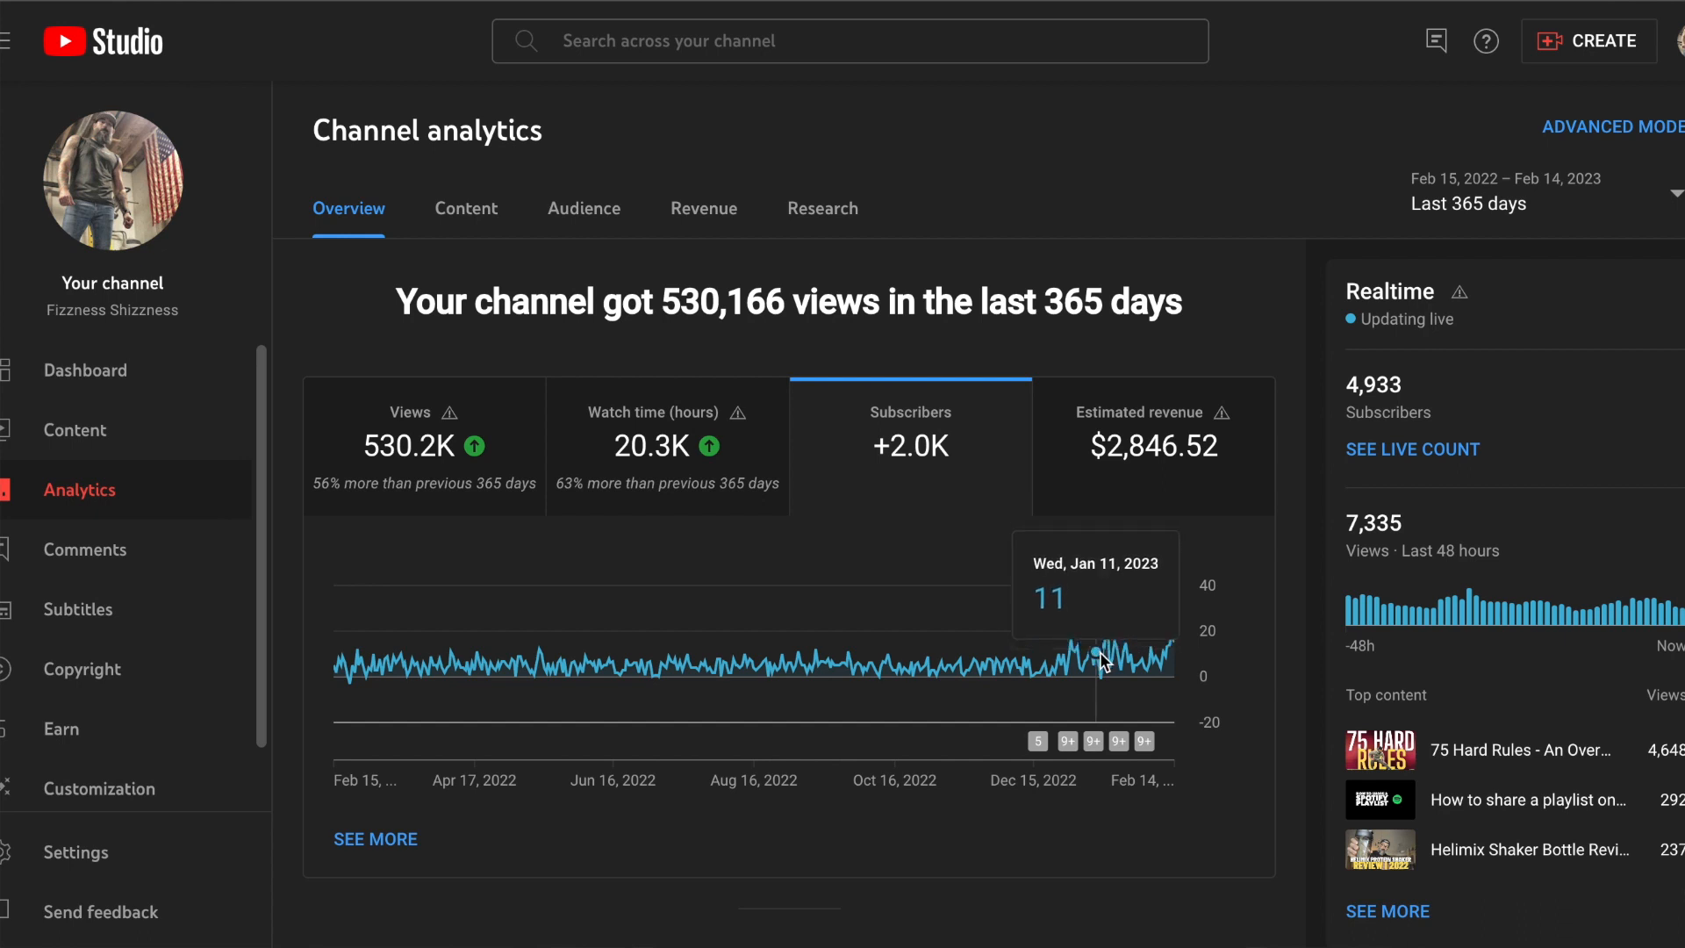
mouse_move(1121, 660)
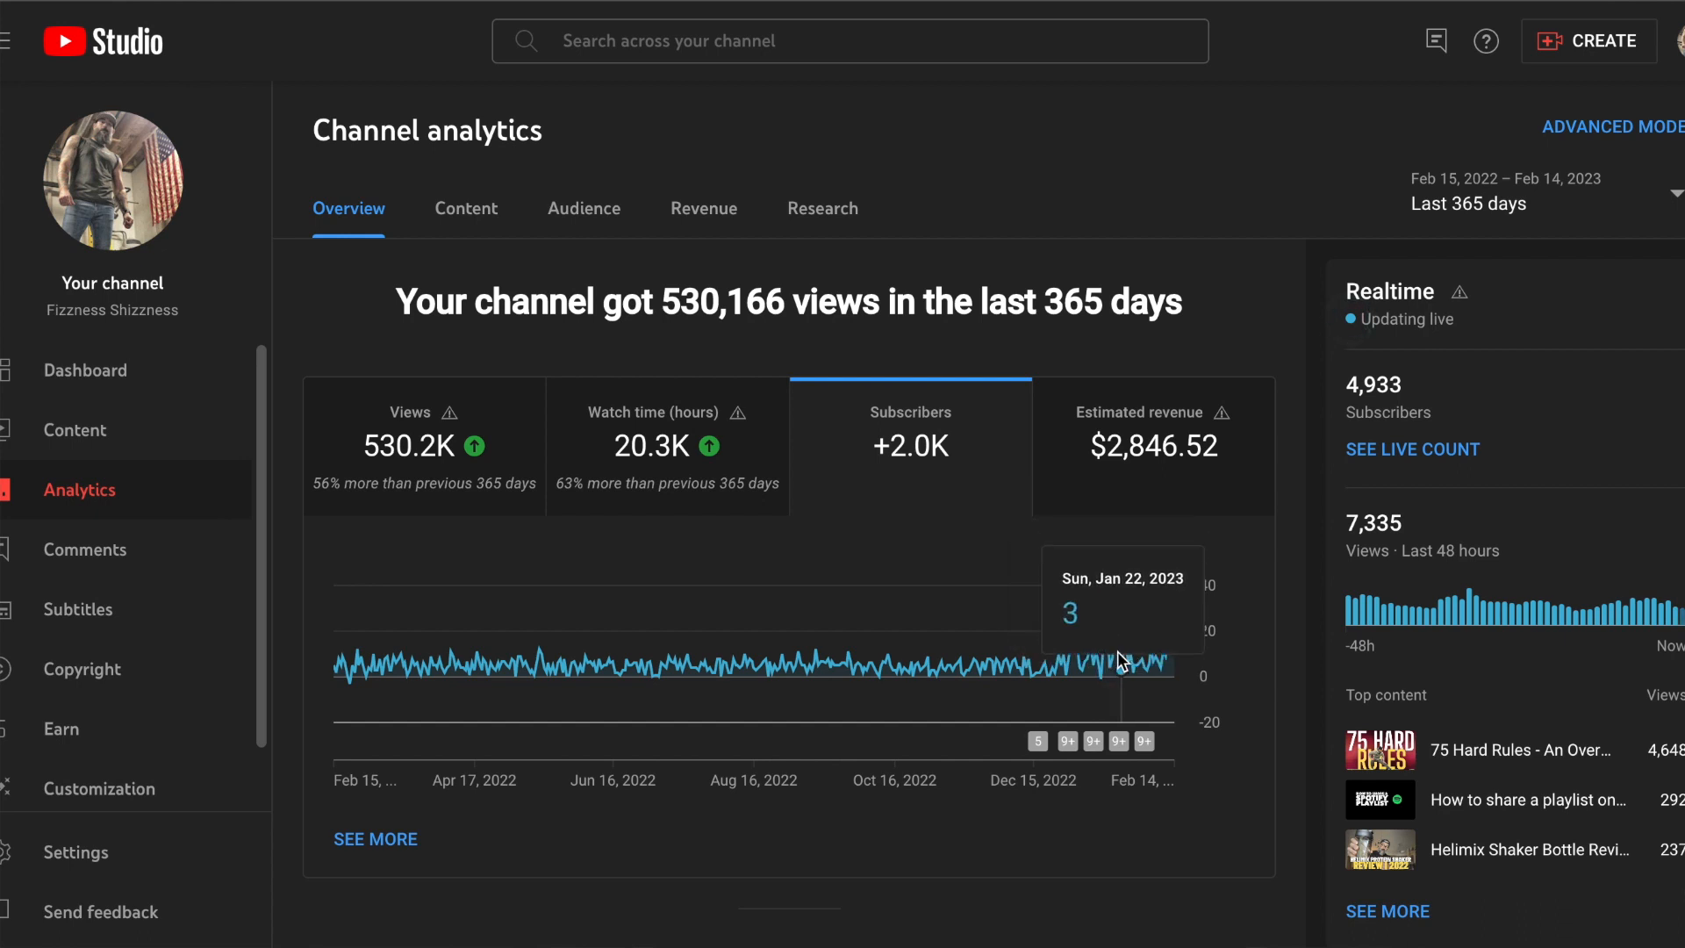
mouse_move(1167, 657)
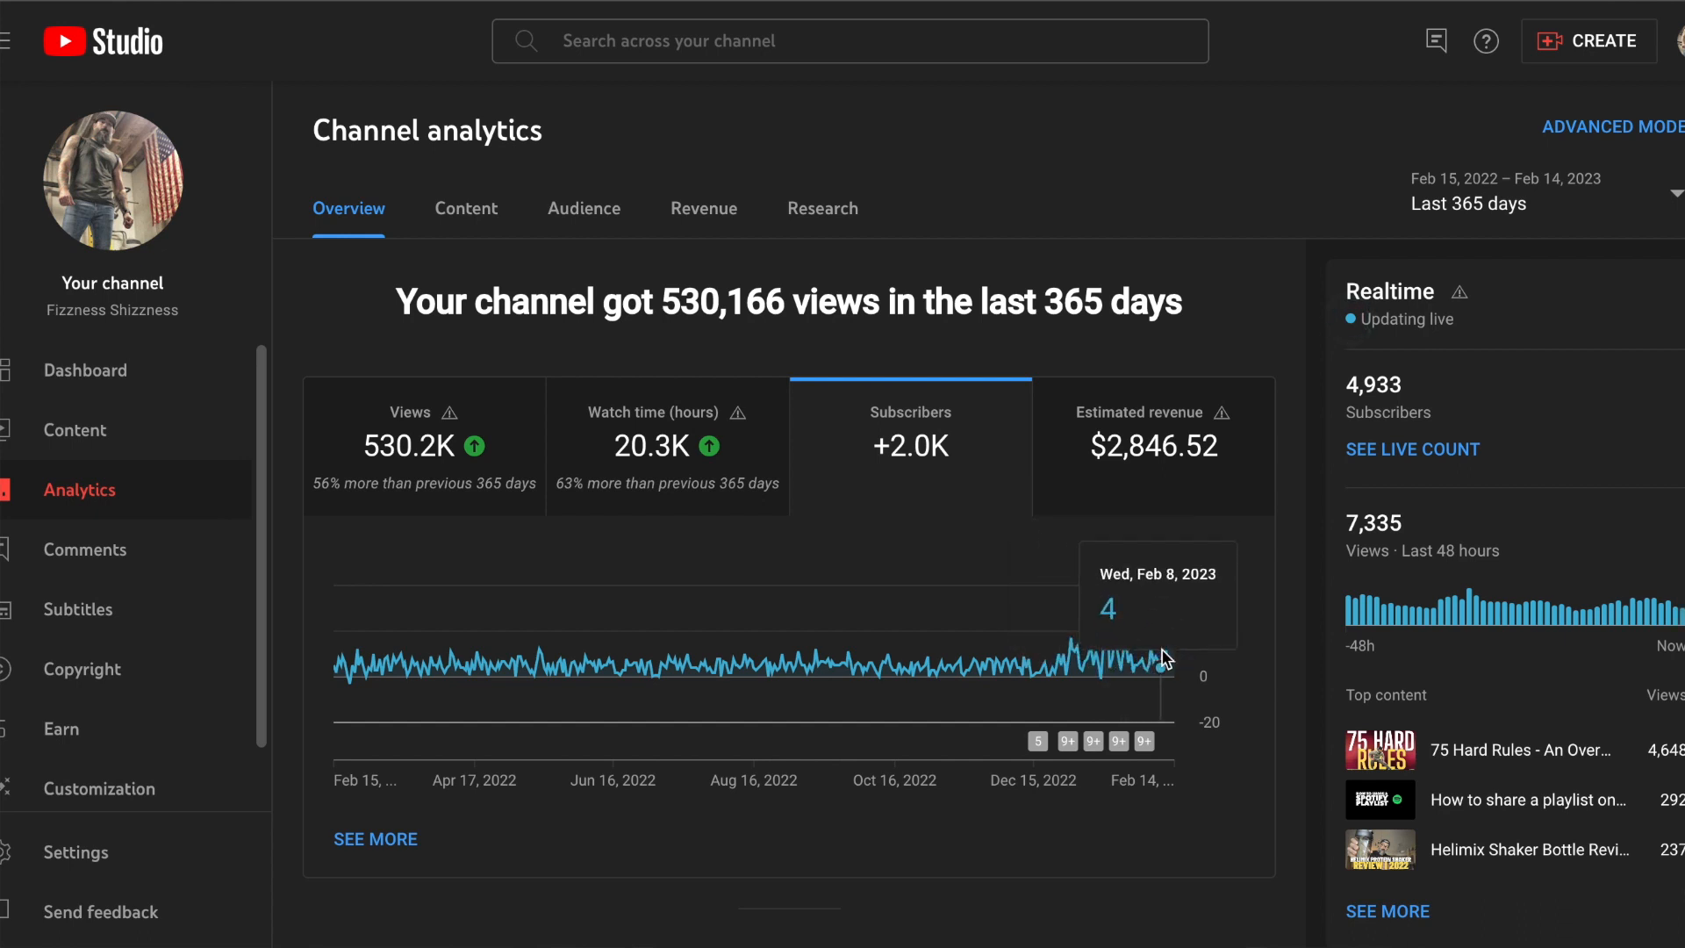
mouse_move(1055, 528)
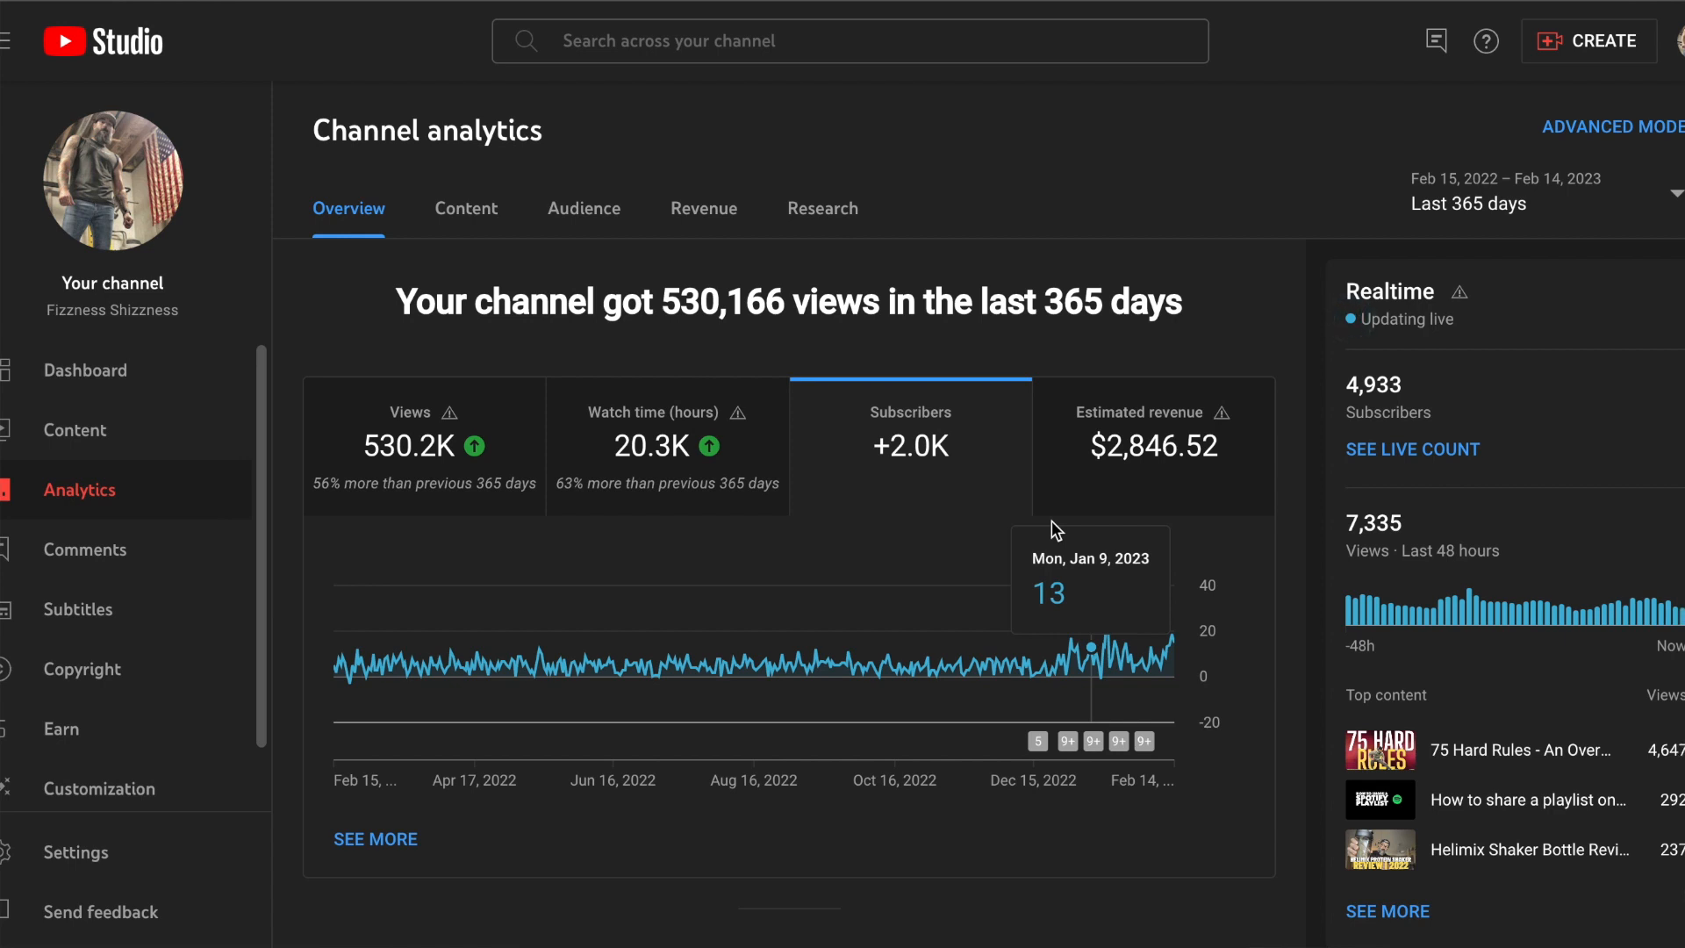
mouse_move(1130, 445)
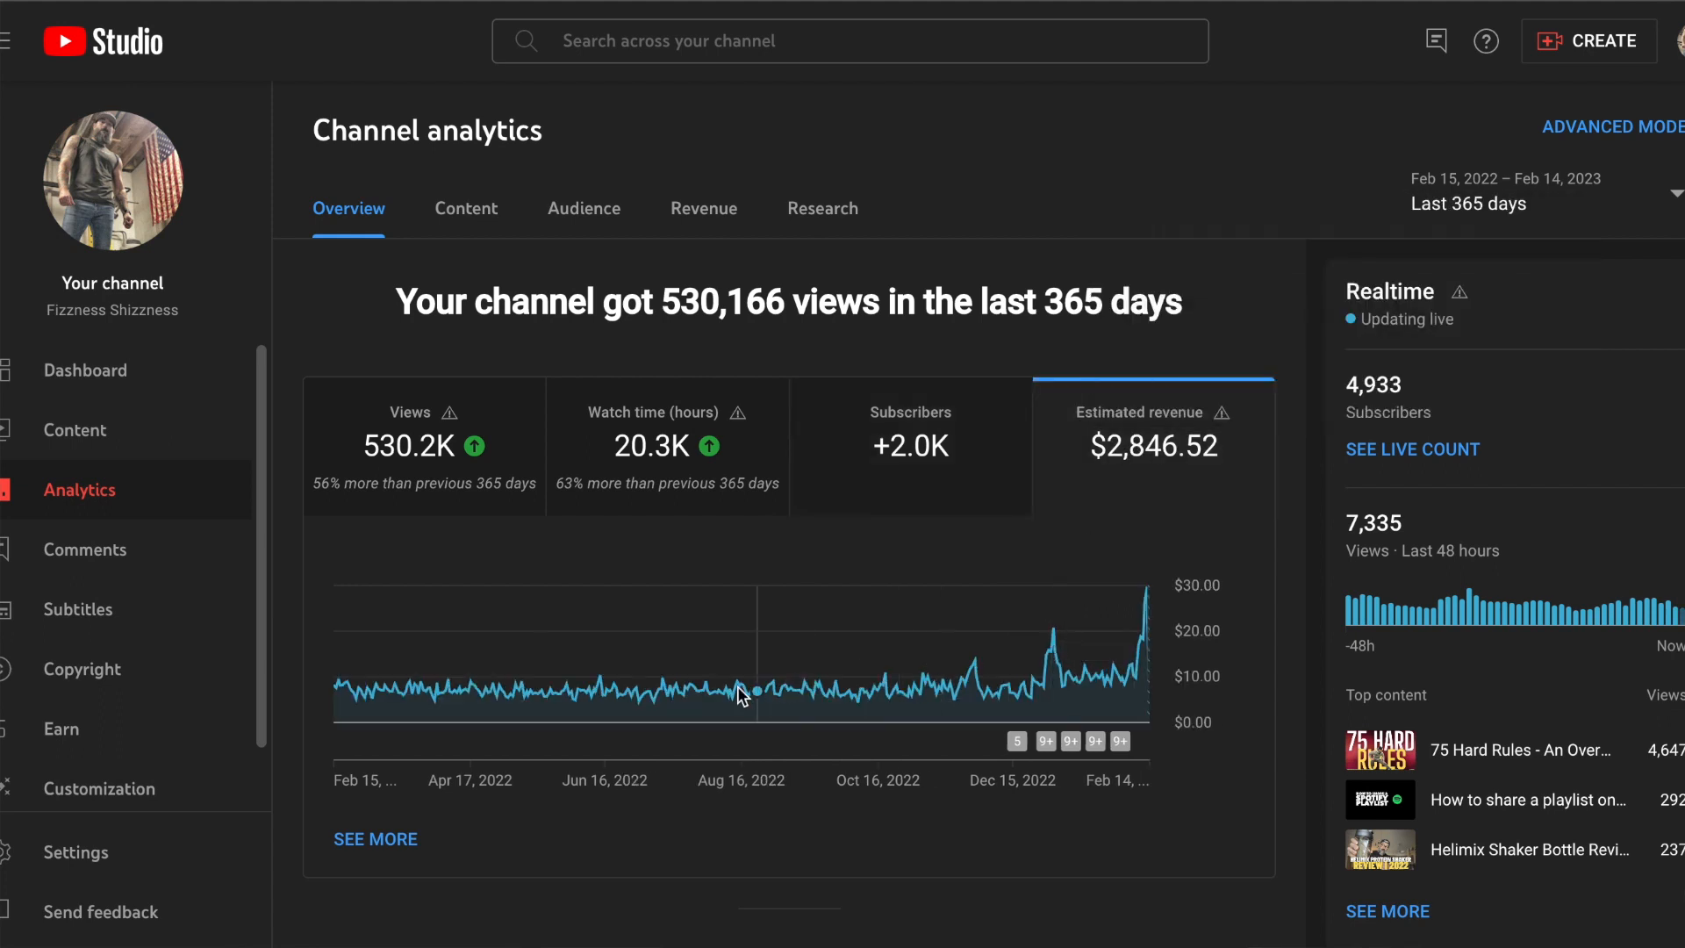
mouse_move(422, 691)
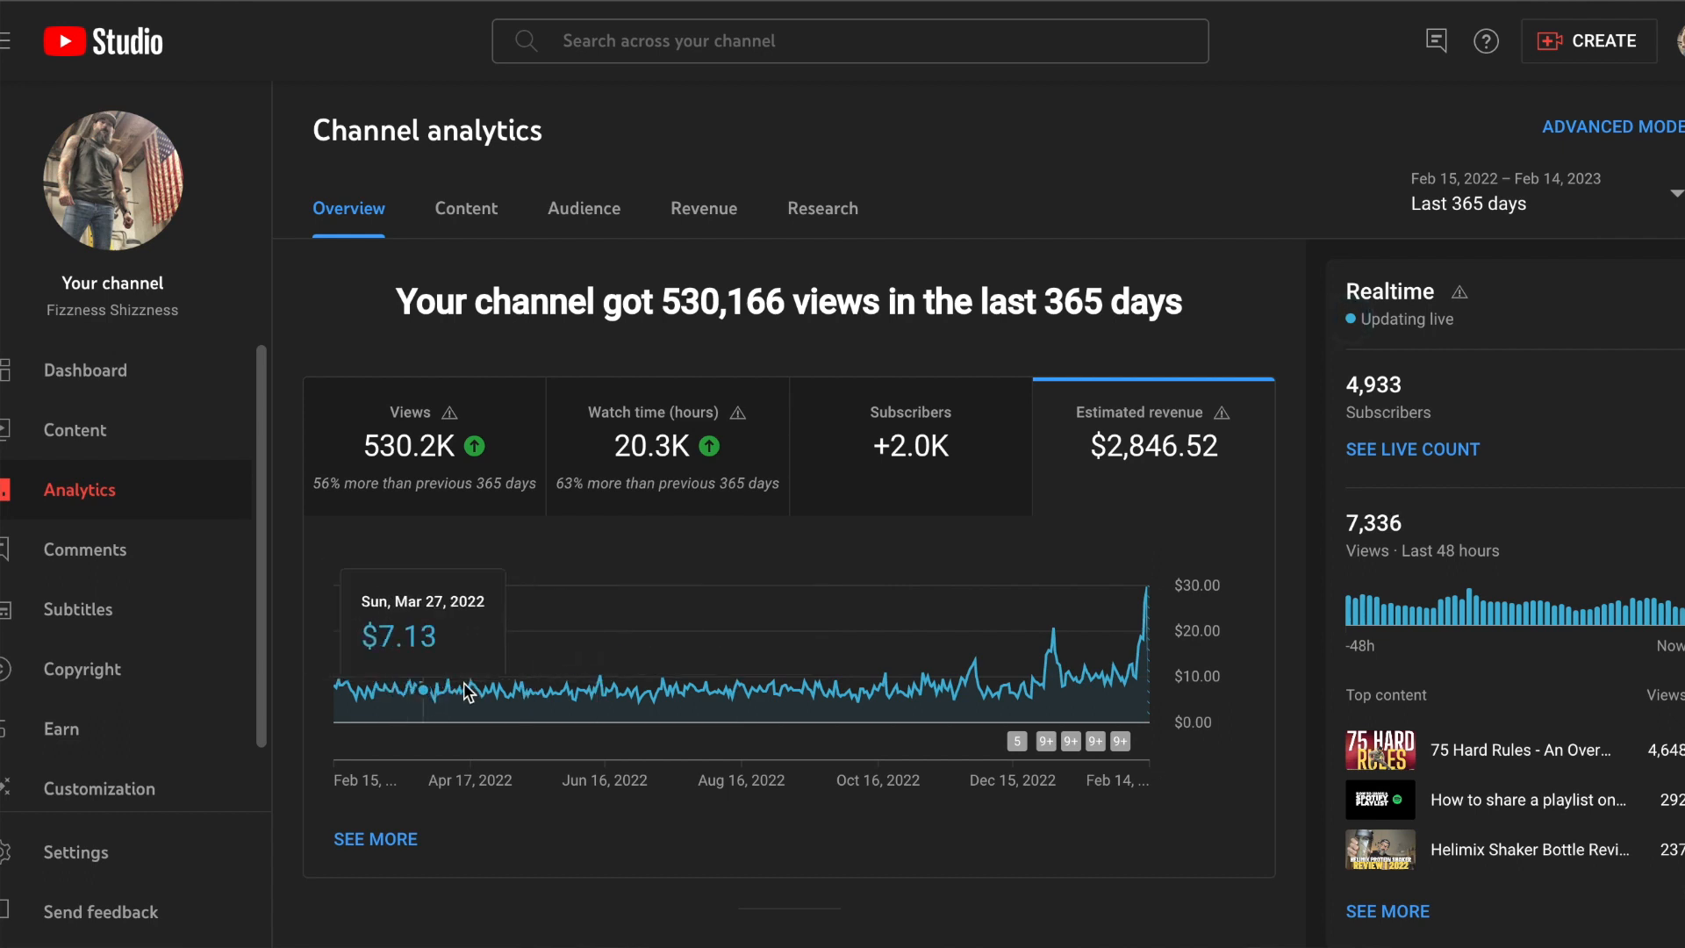
mouse_move(717, 691)
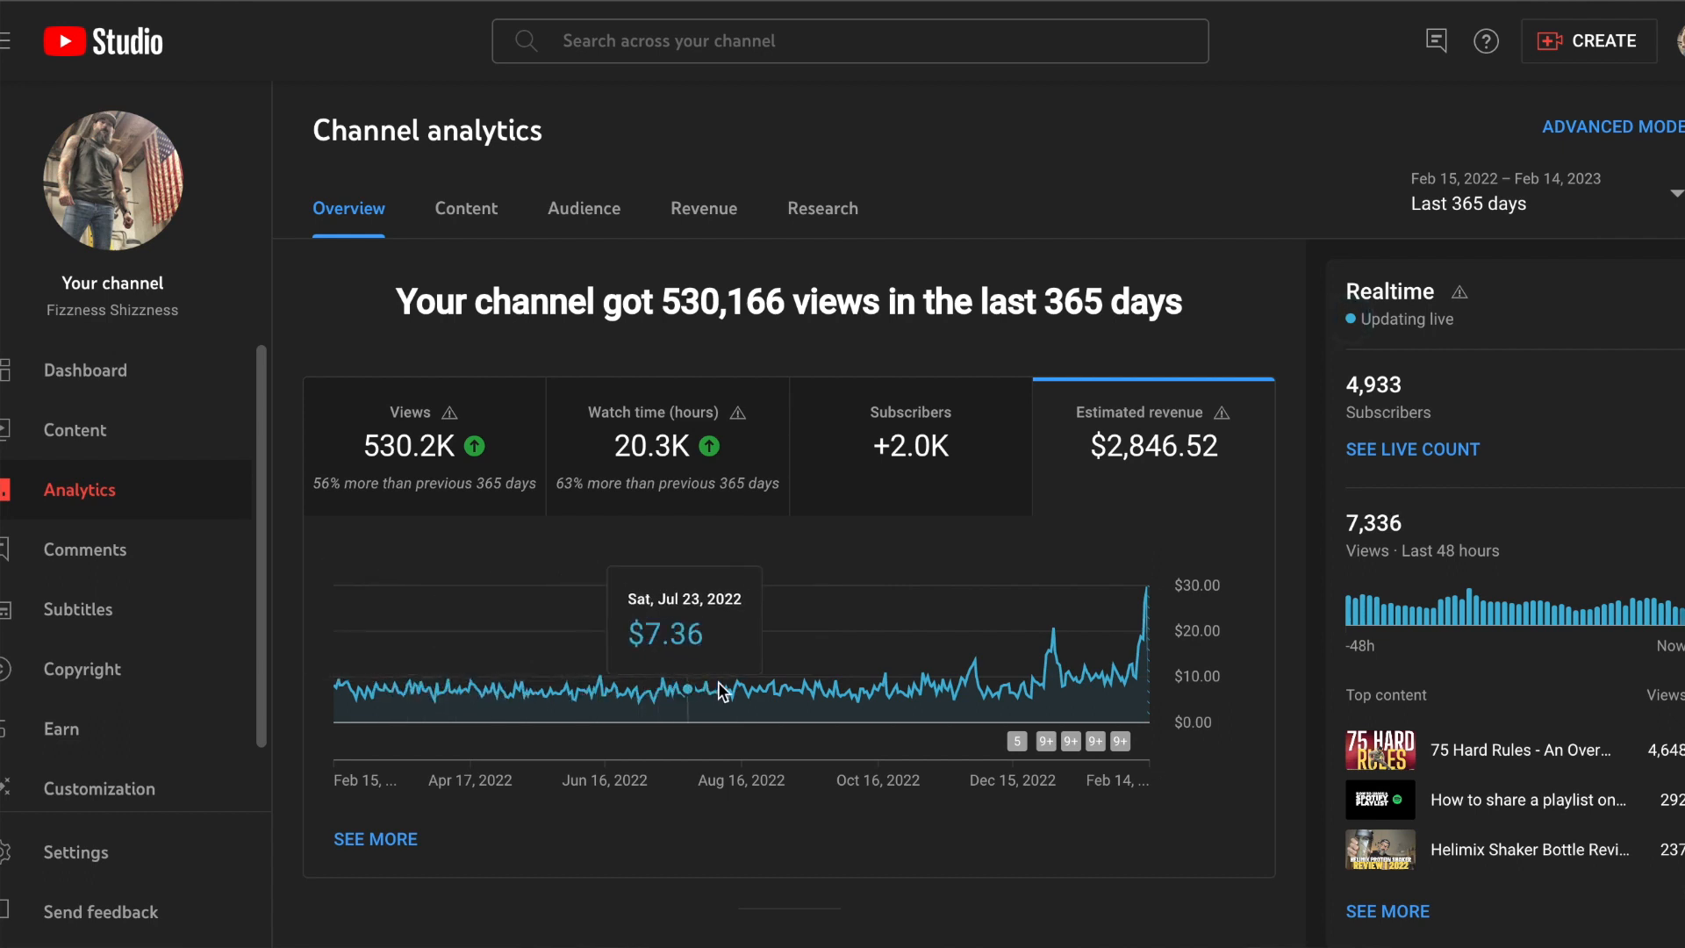
mouse_move(763, 693)
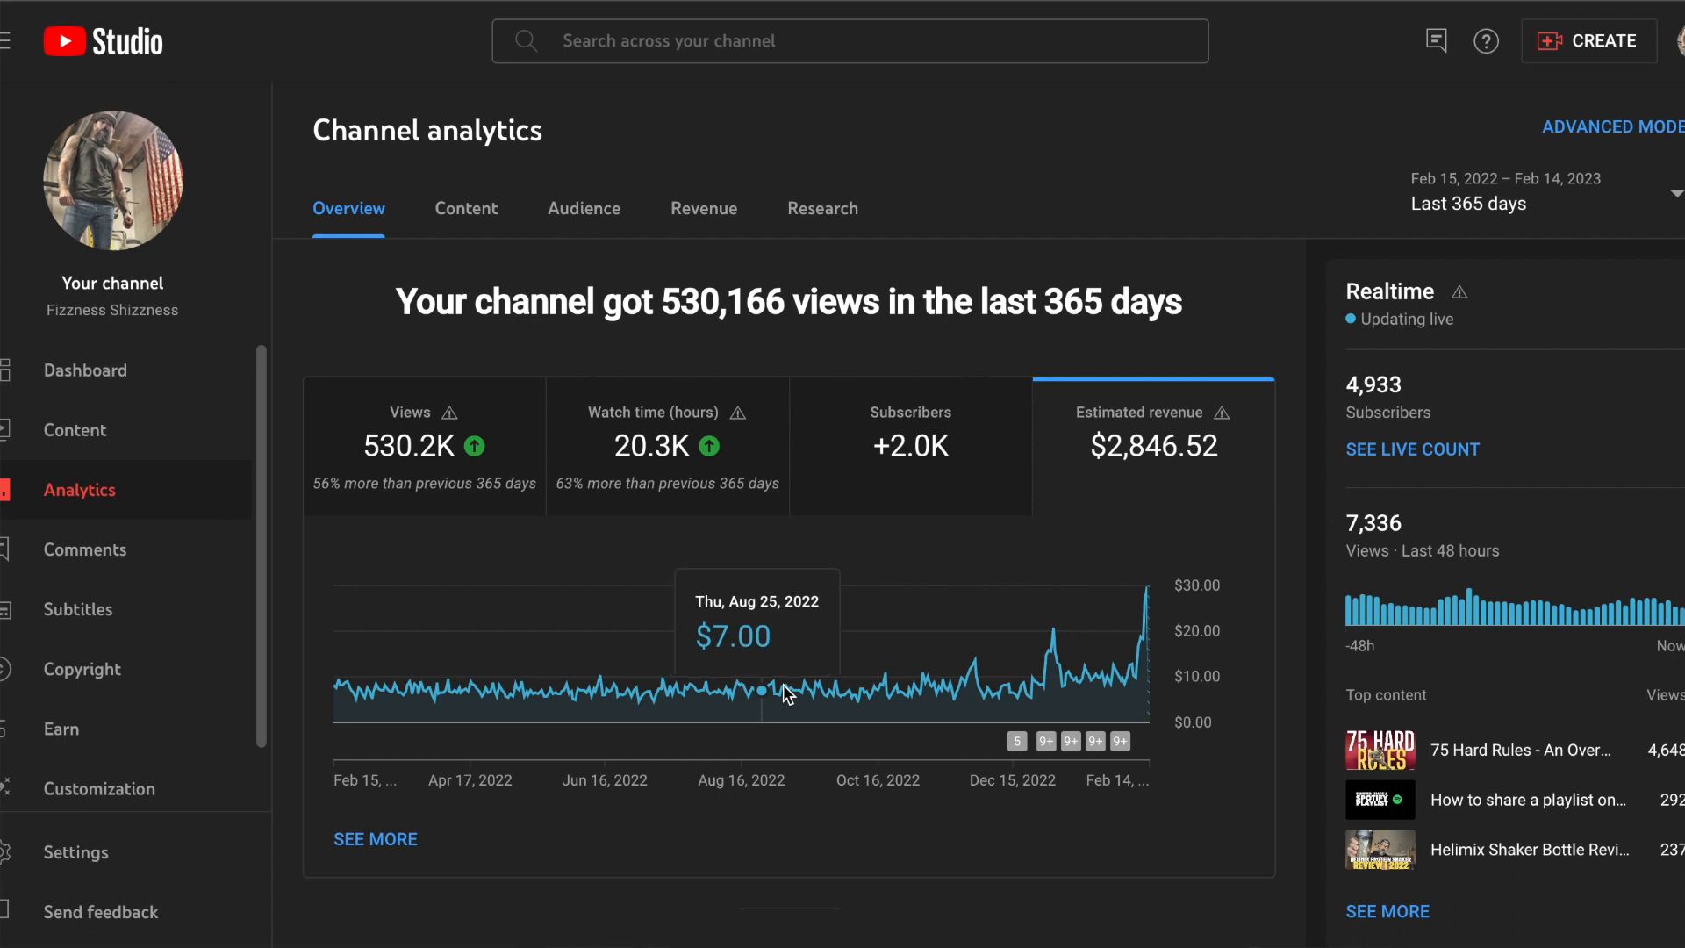
mouse_move(1052, 698)
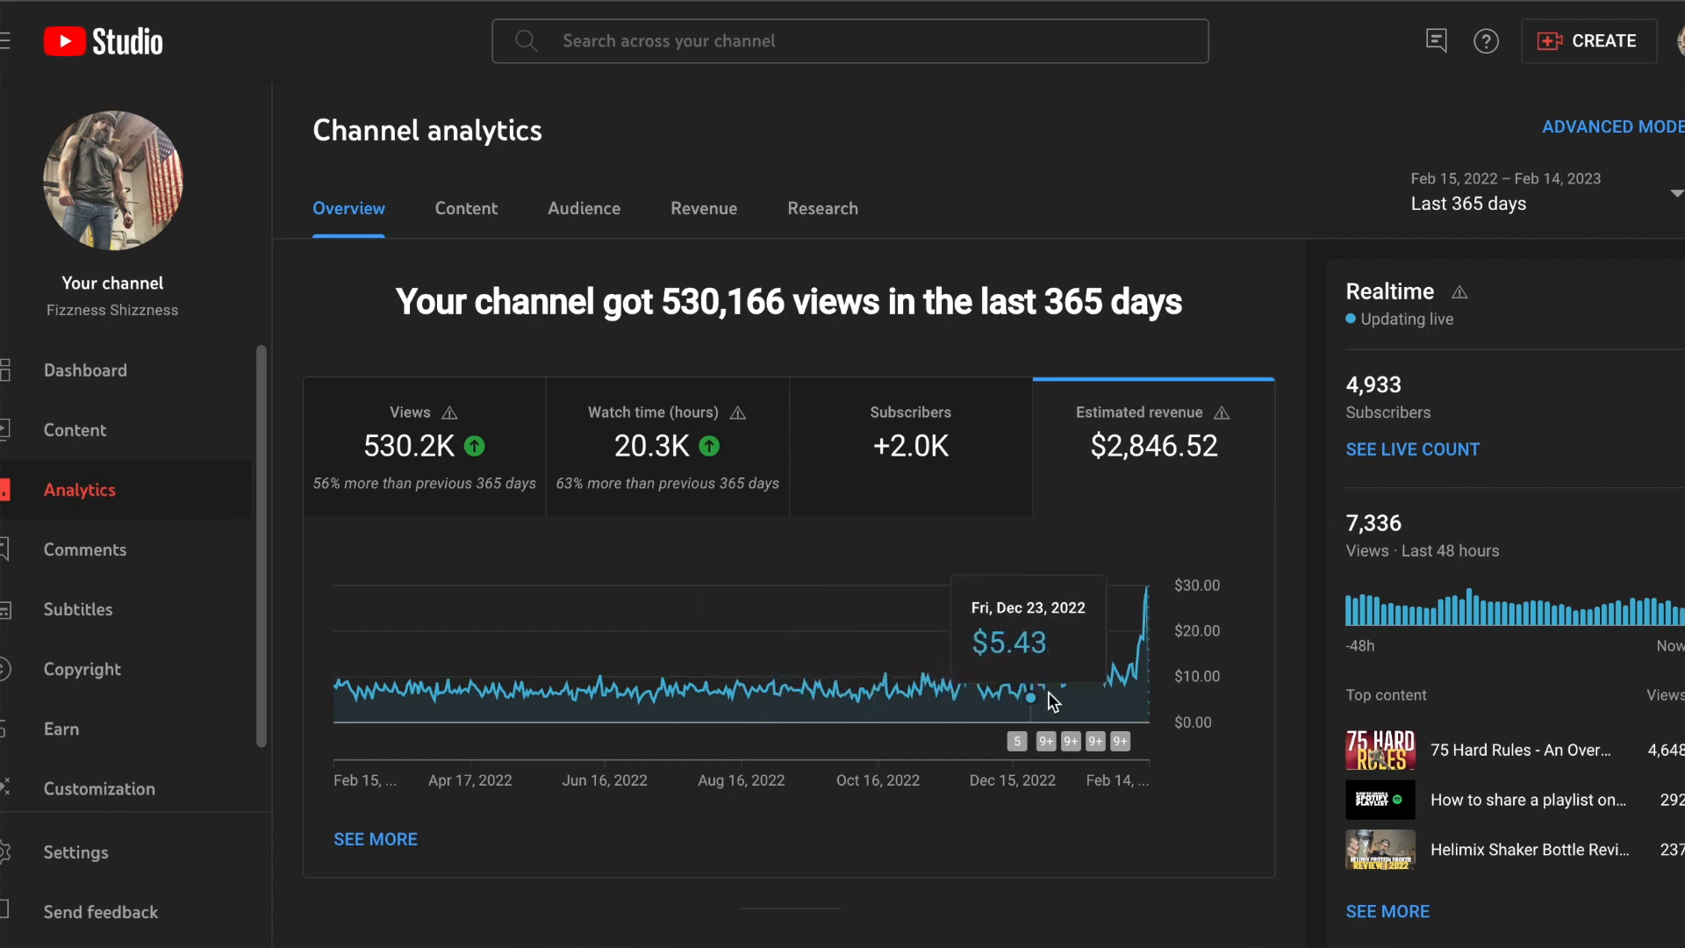
mouse_move(1068, 674)
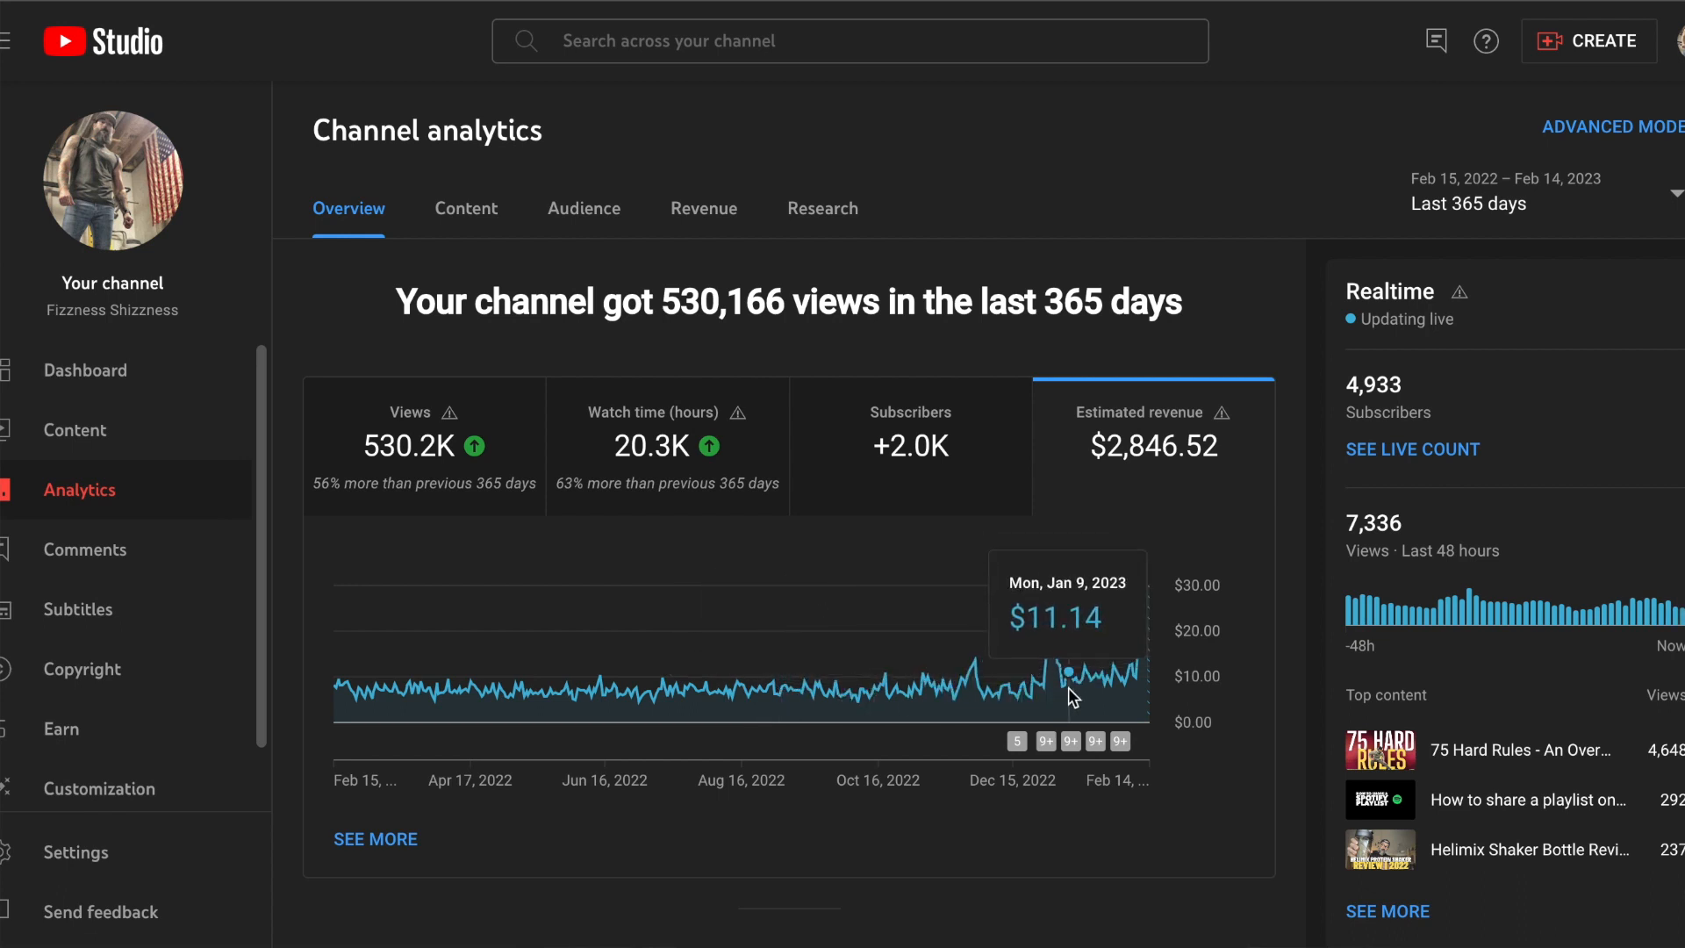
mouse_move(1084, 680)
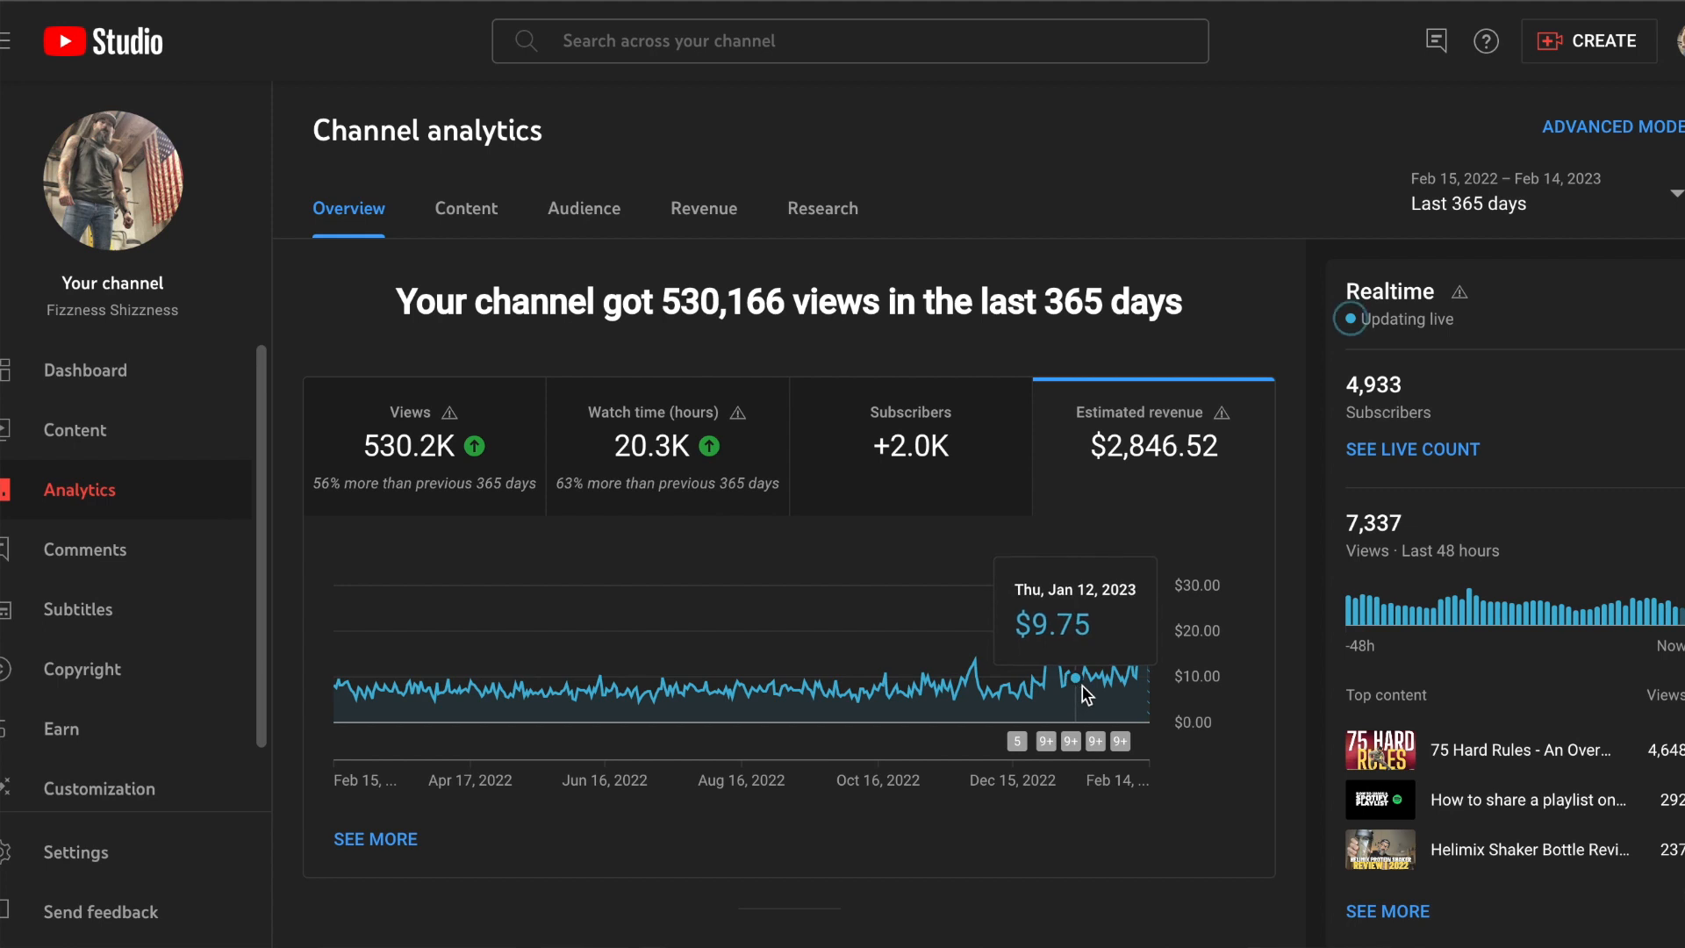
mouse_move(1109, 684)
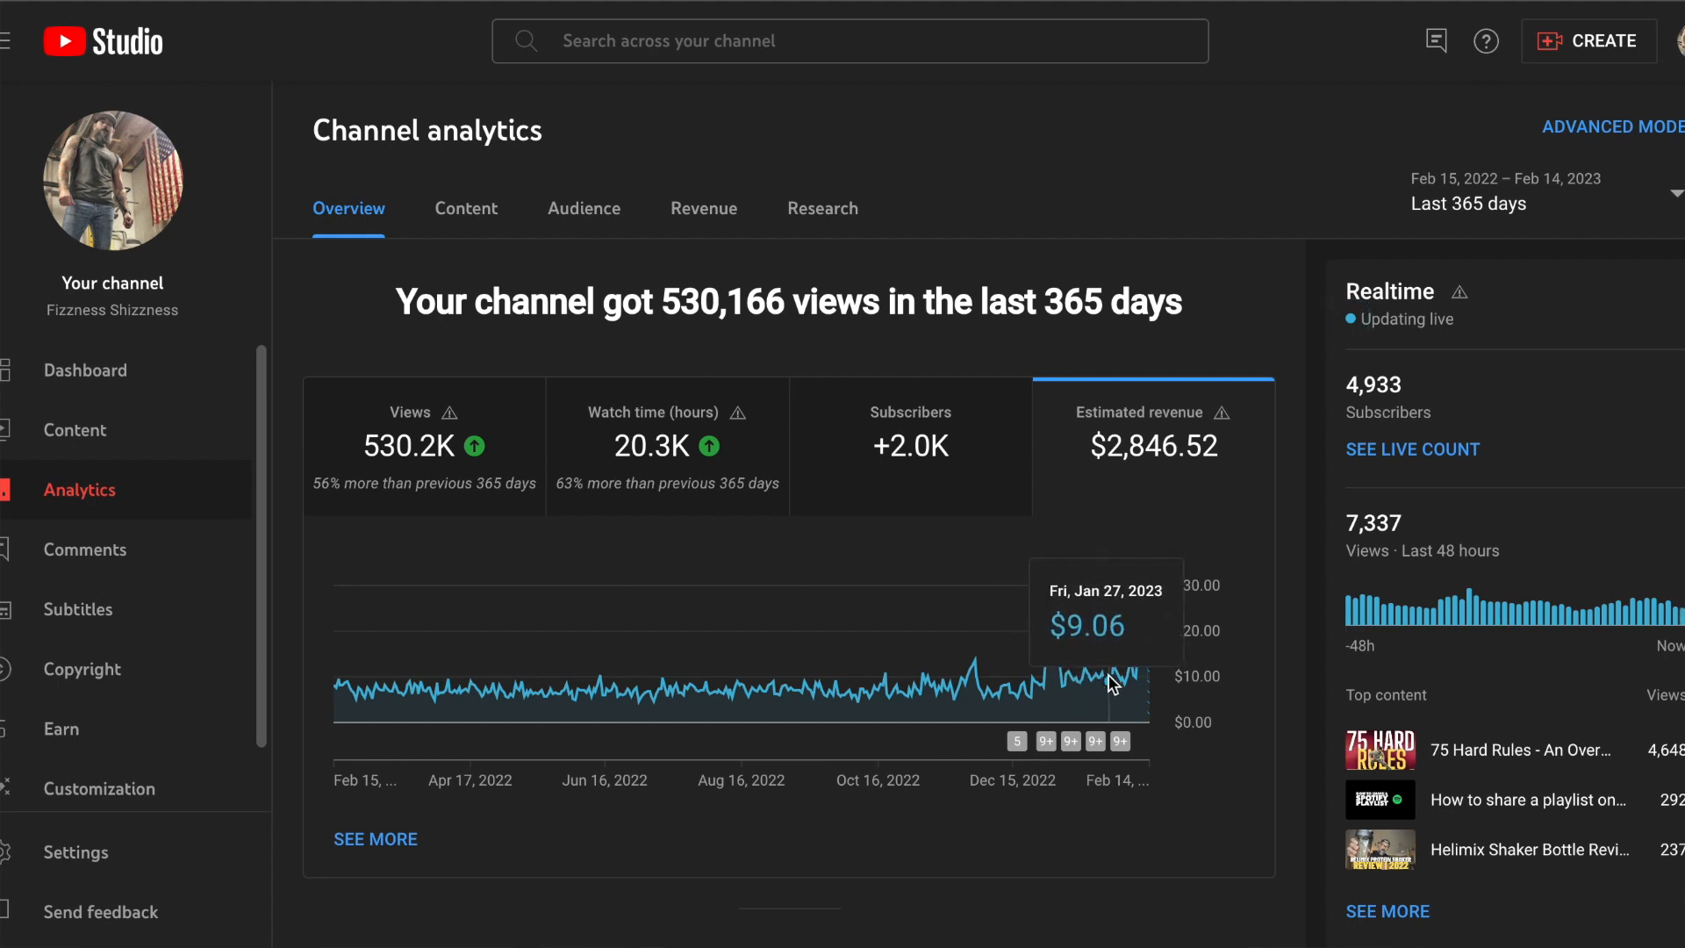
mouse_move(1137, 683)
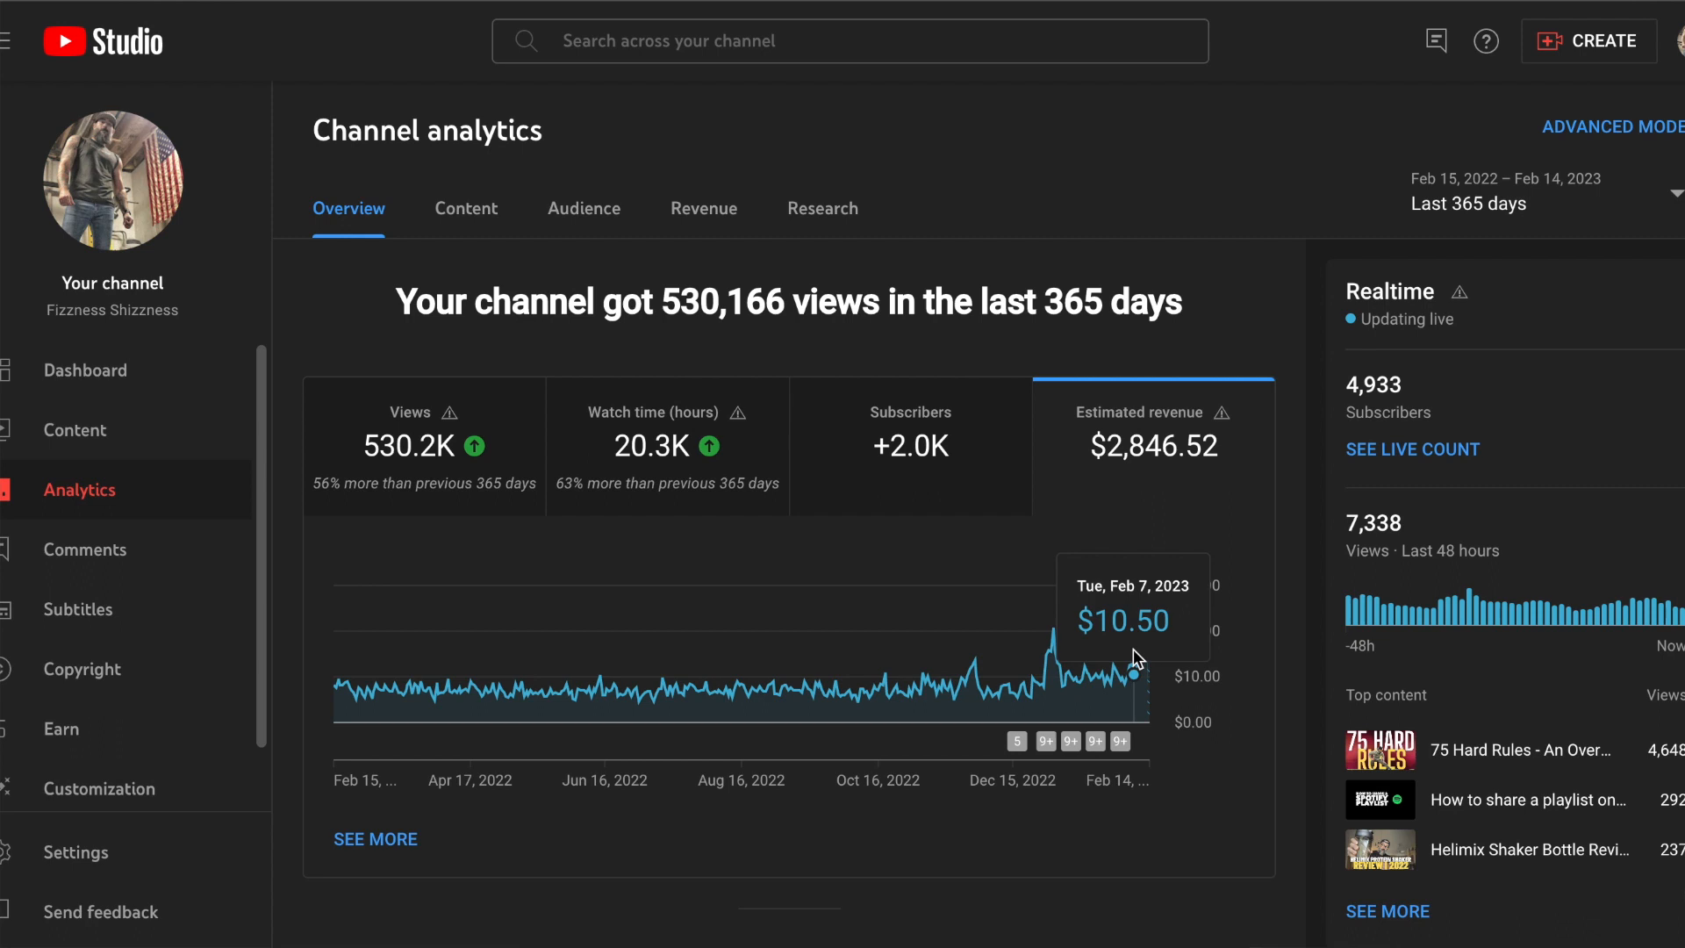
mouse_move(1112, 660)
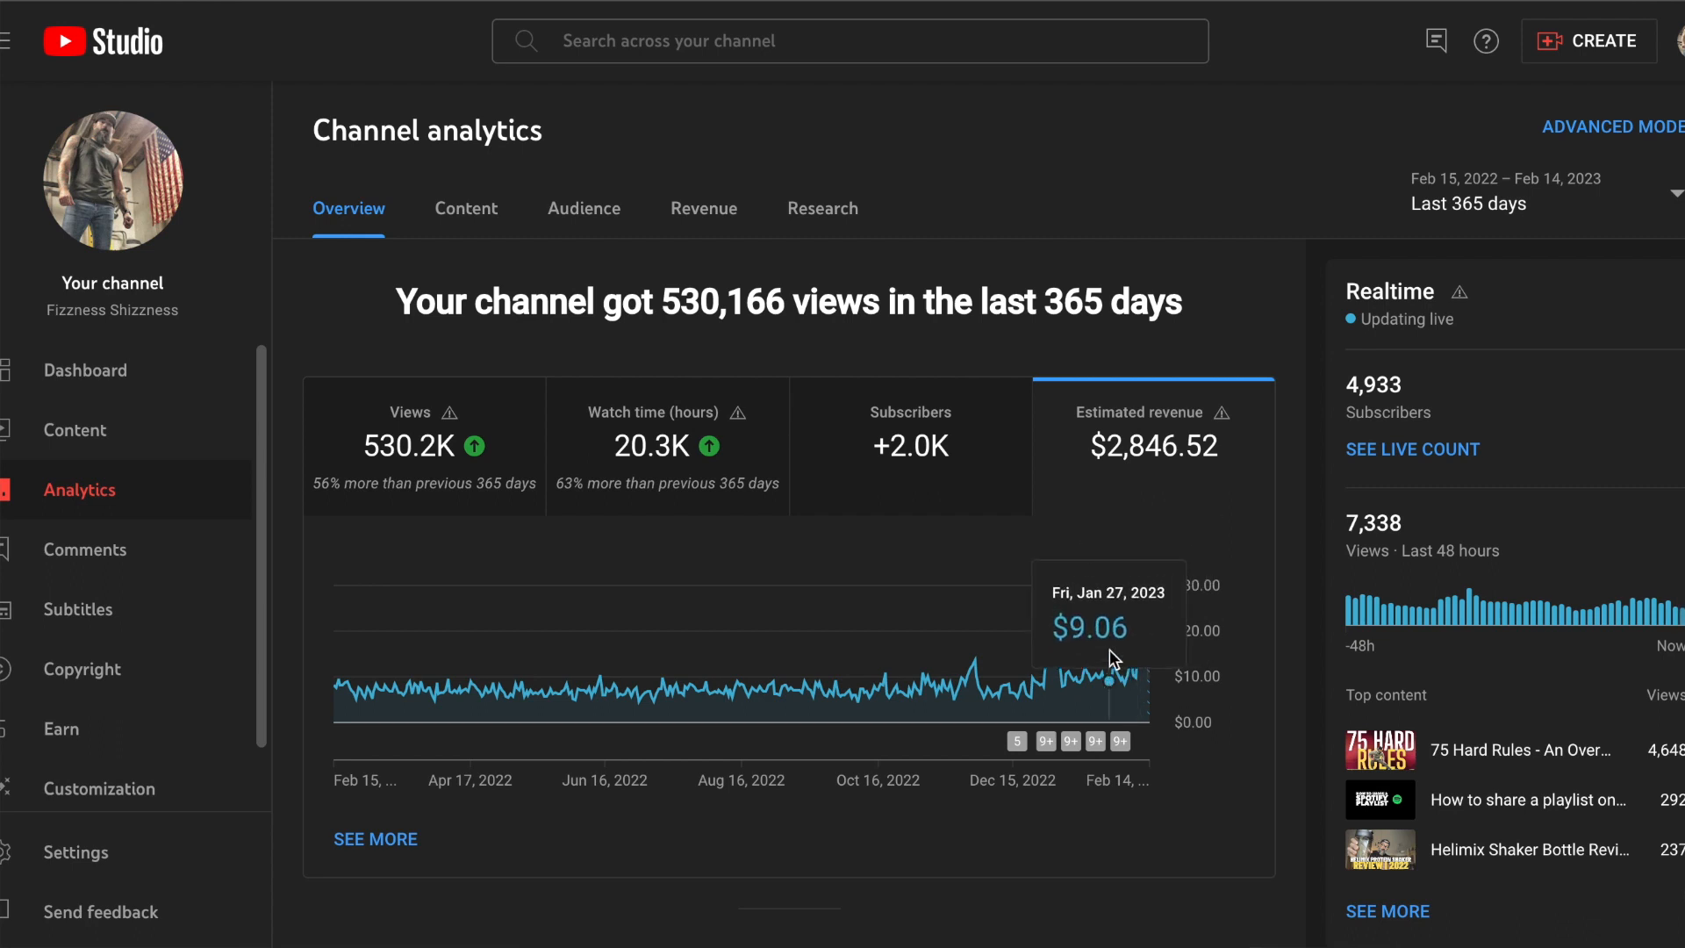
mouse_move(1097, 530)
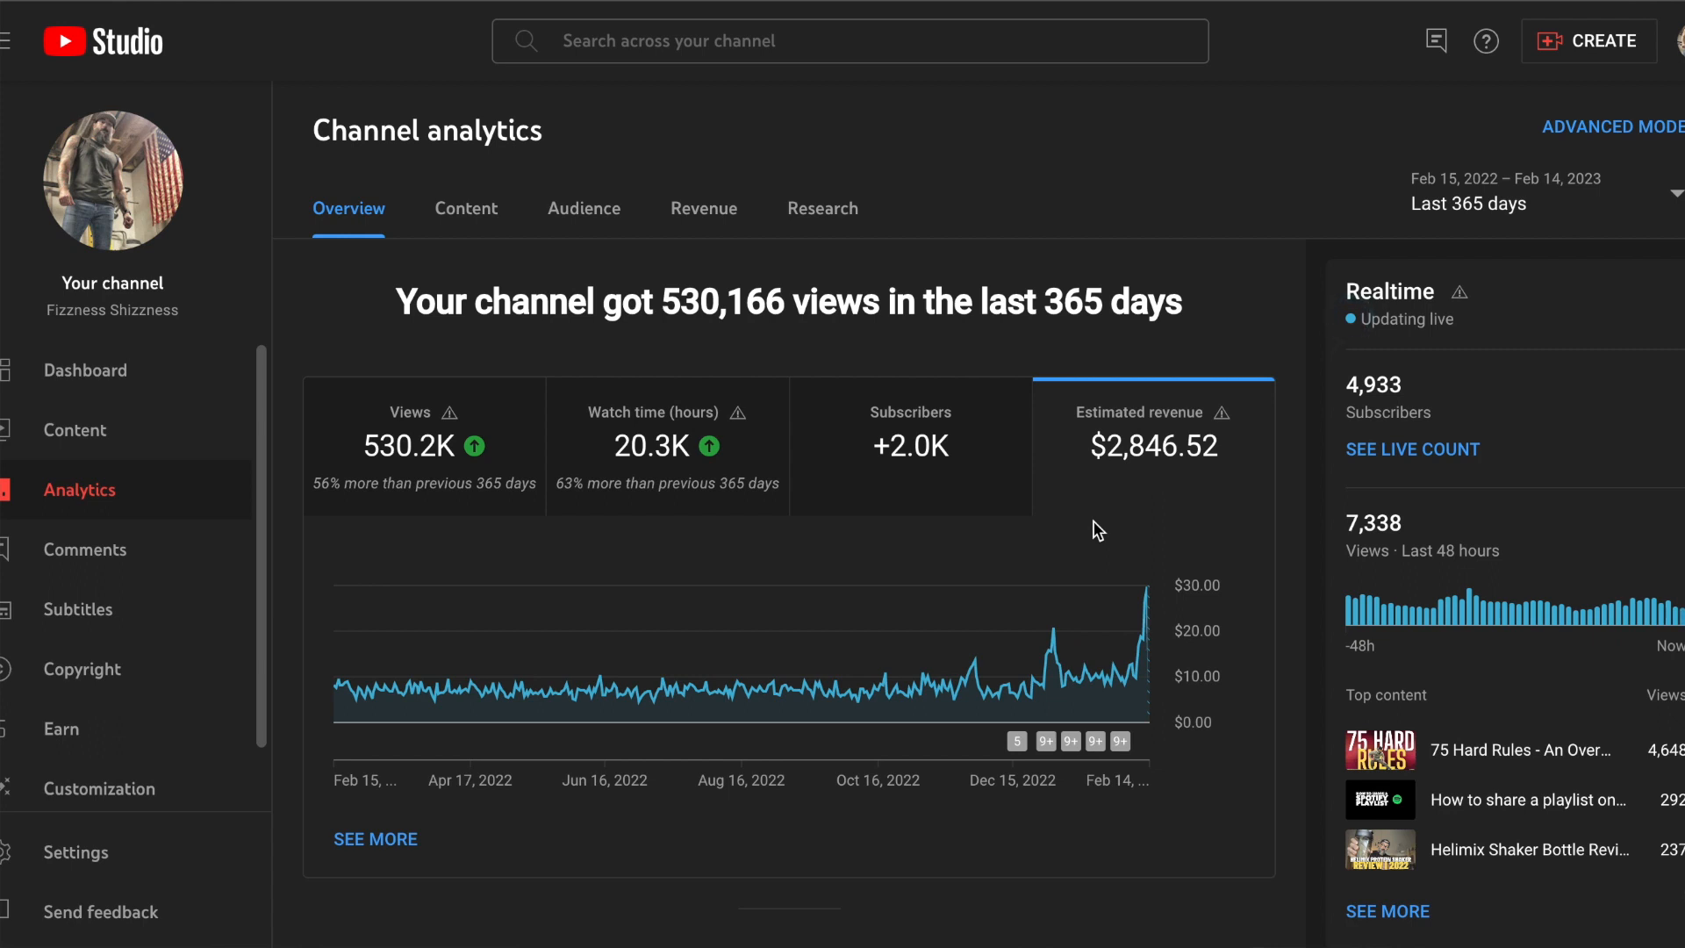
mouse_move(1141, 632)
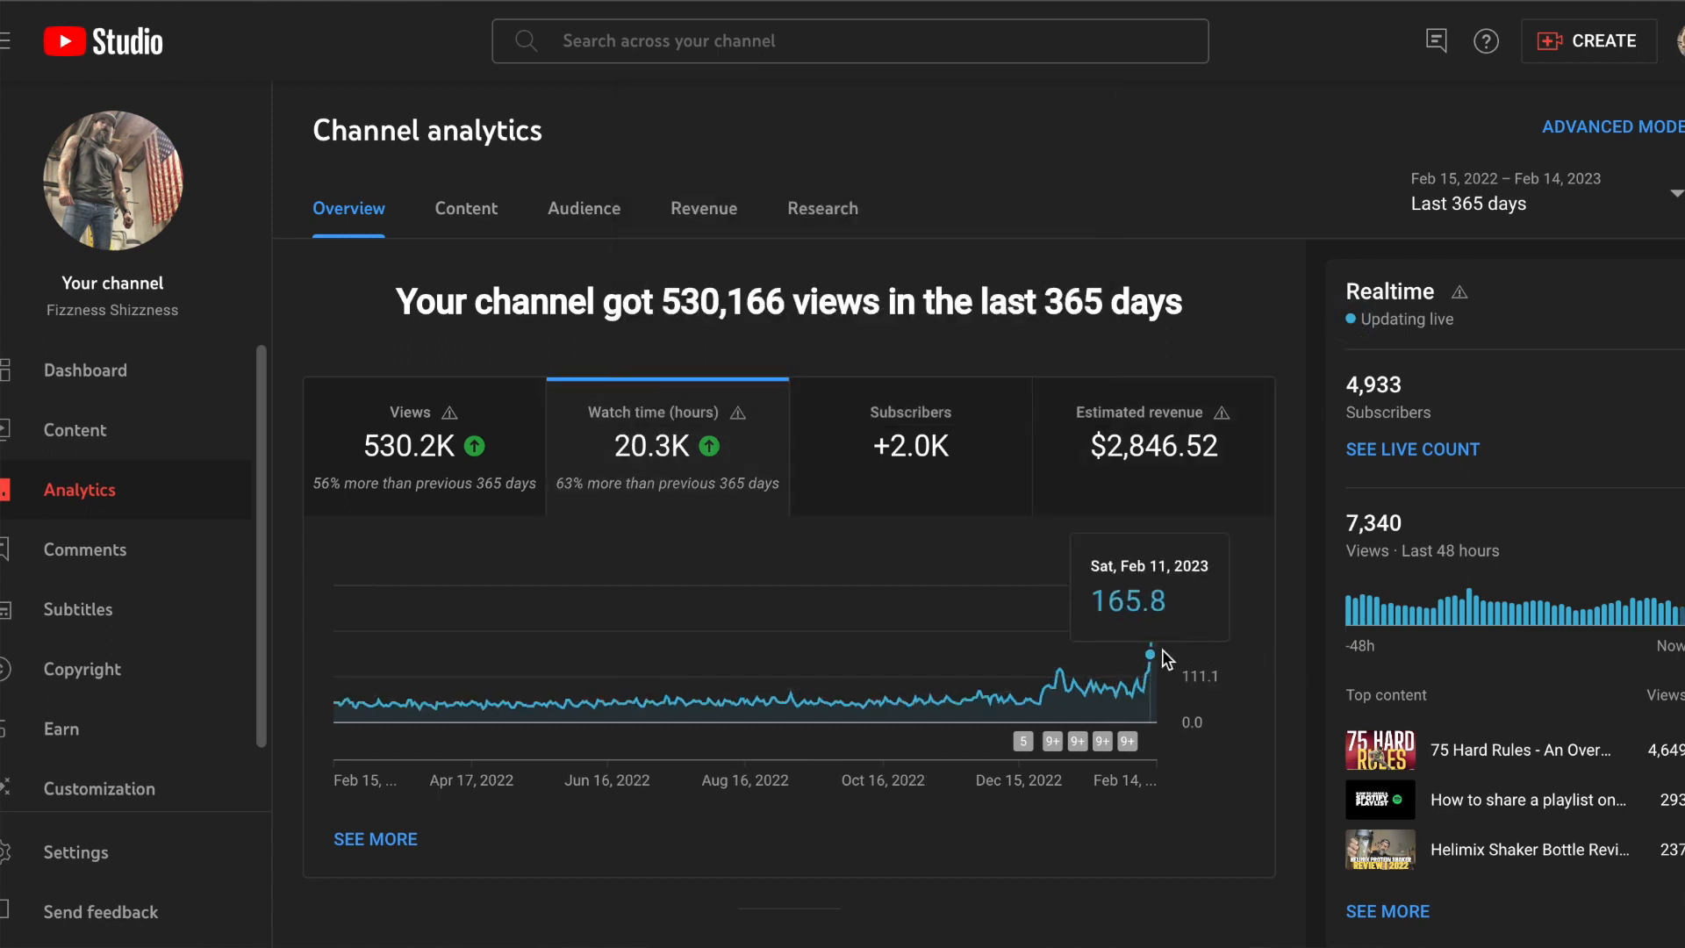
mouse_move(720, 259)
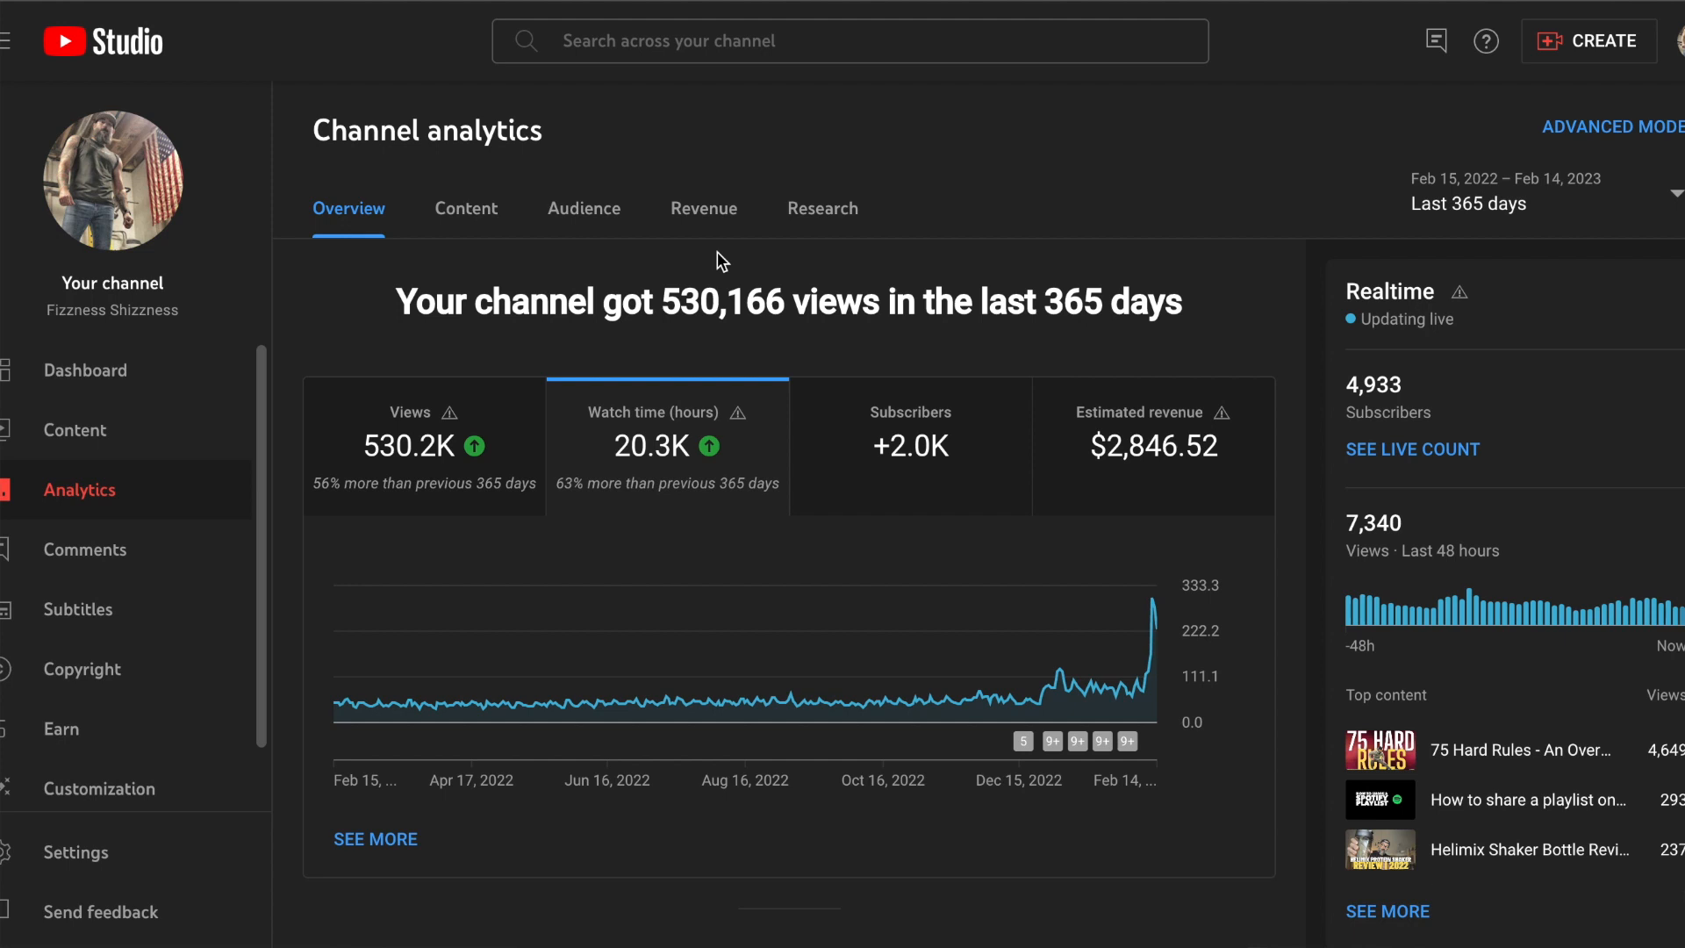
mouse_move(913, 463)
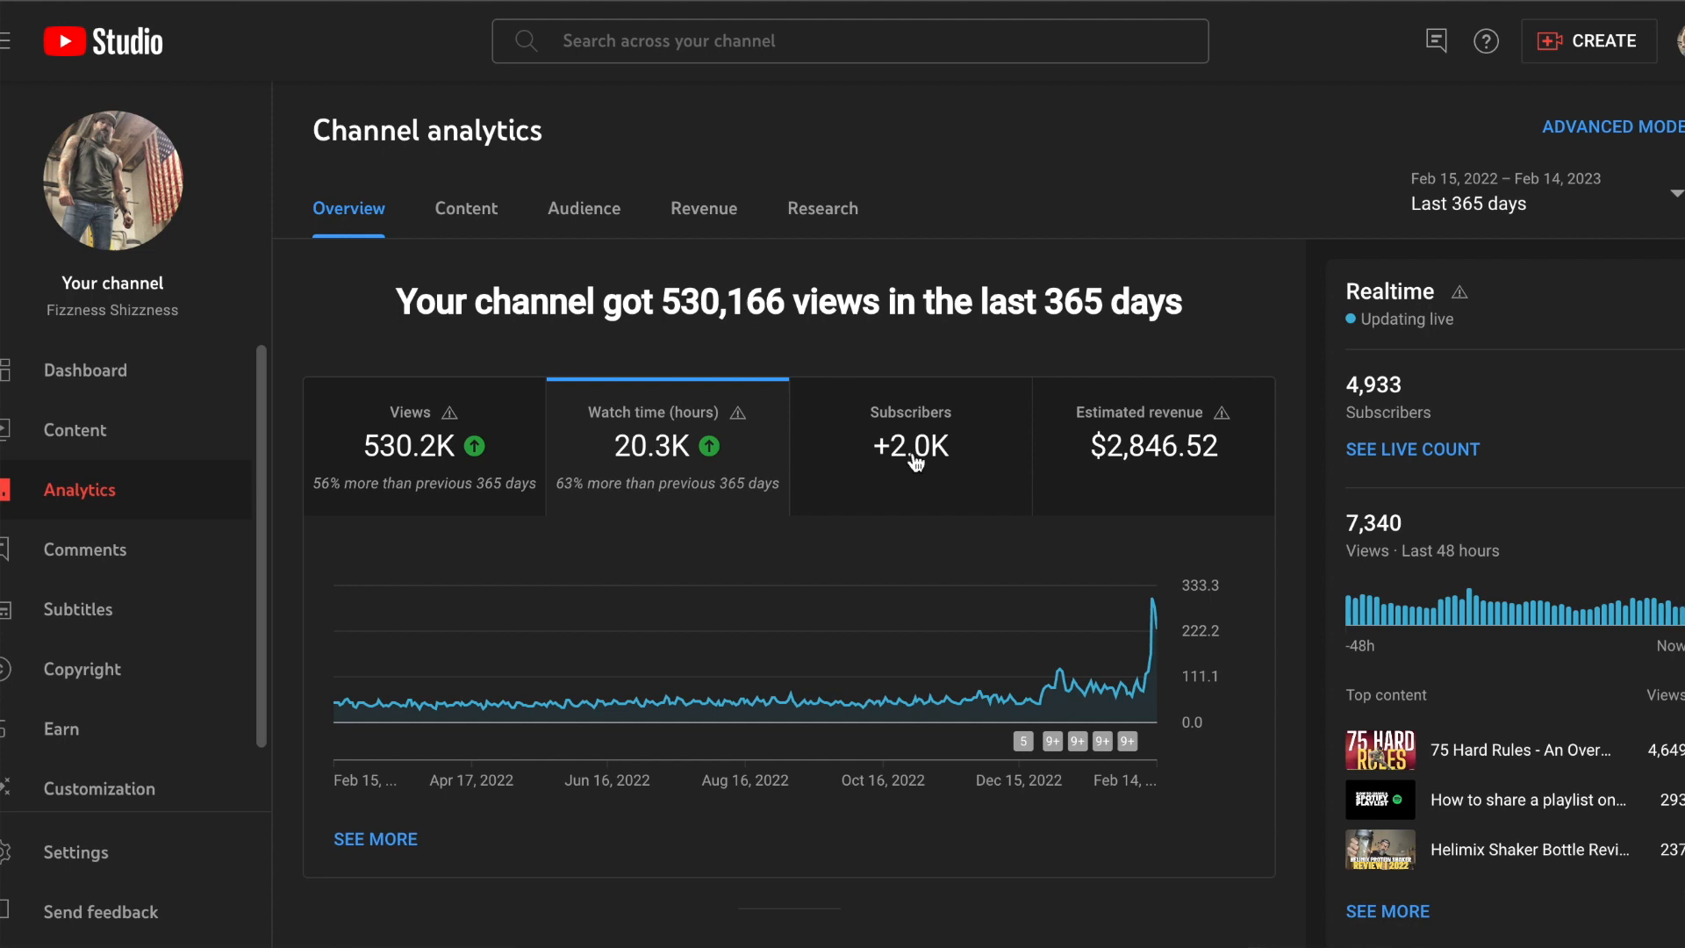
mouse_move(1095, 696)
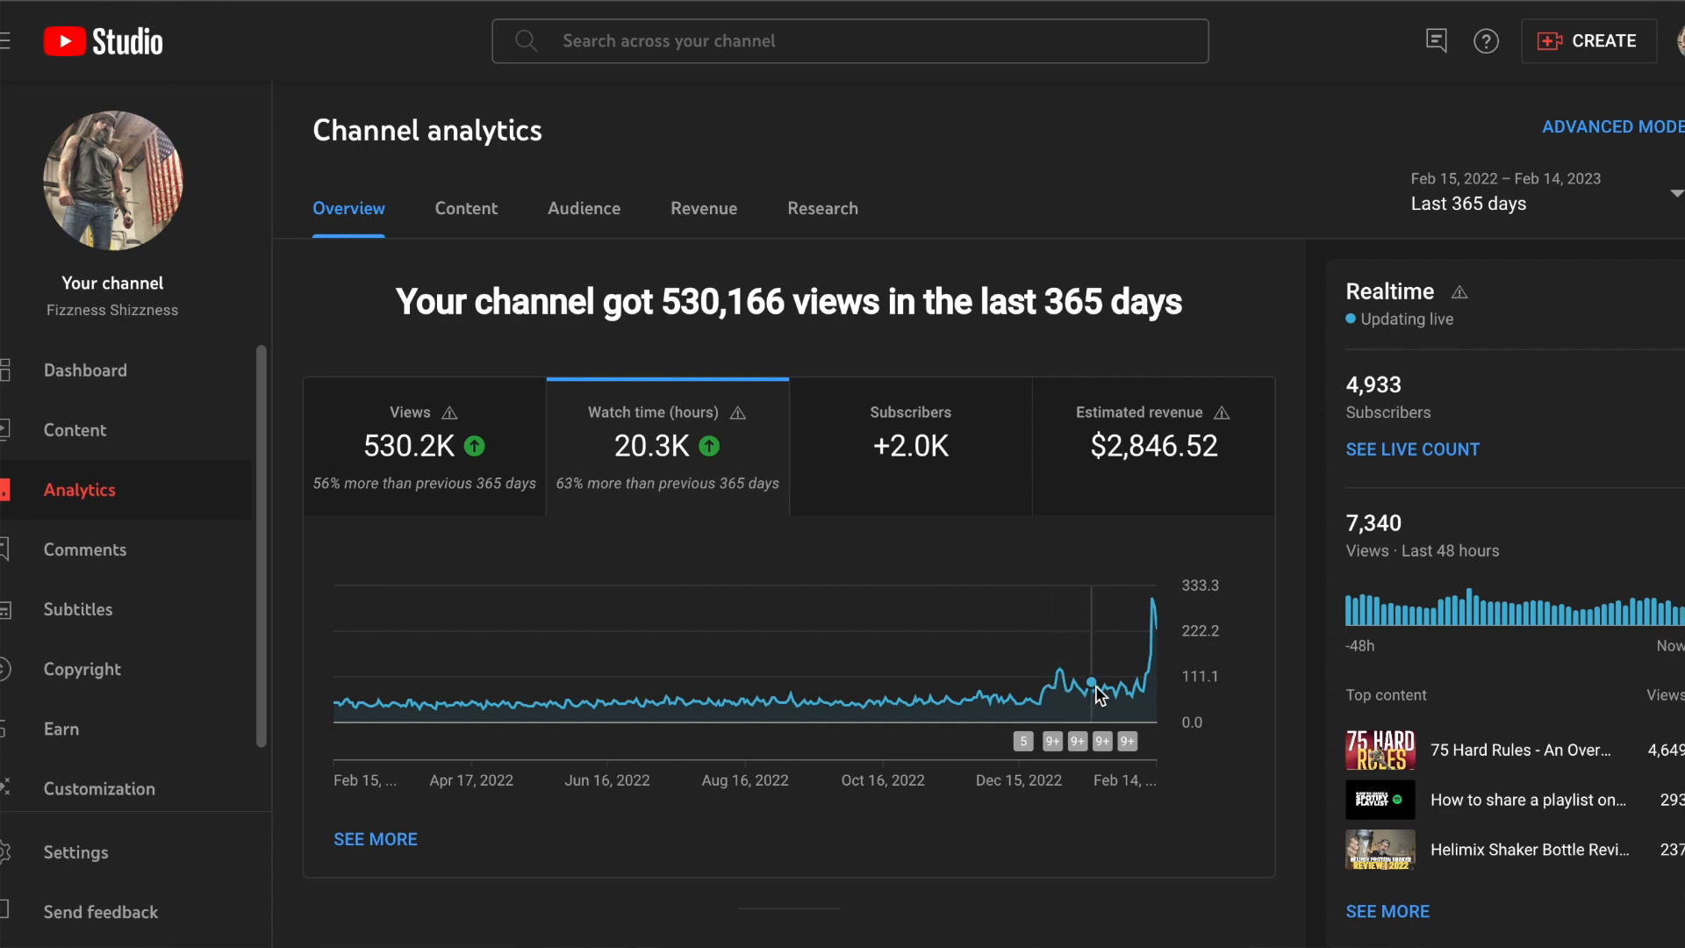
mouse_move(1058, 698)
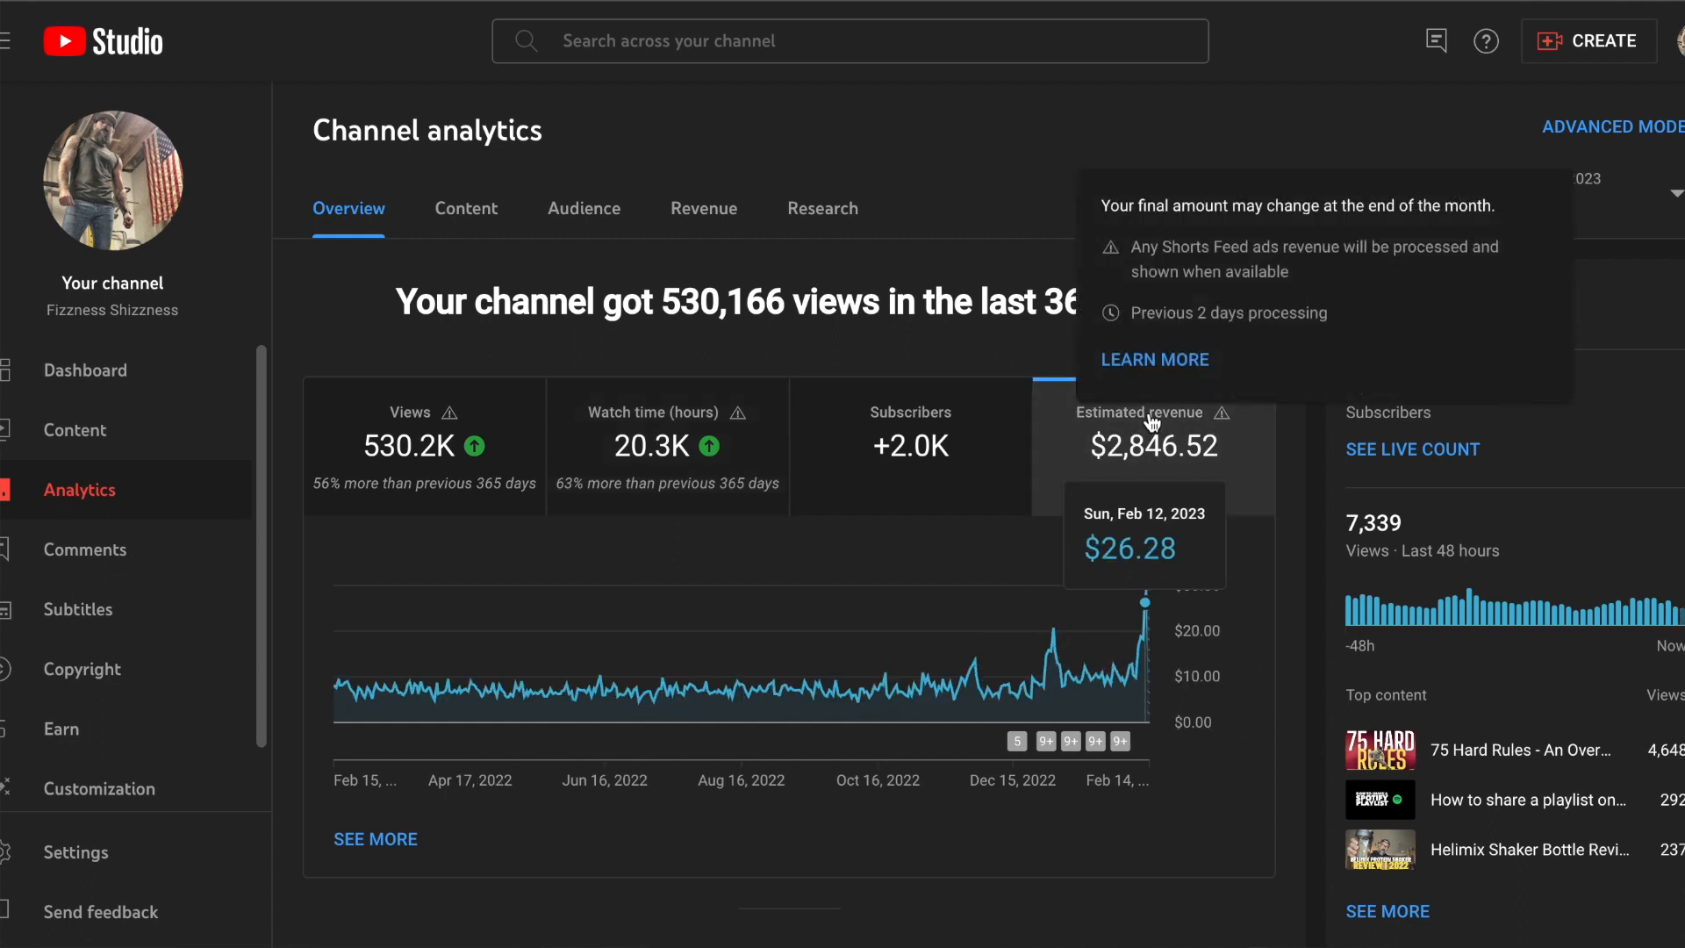
mouse_move(1321, 609)
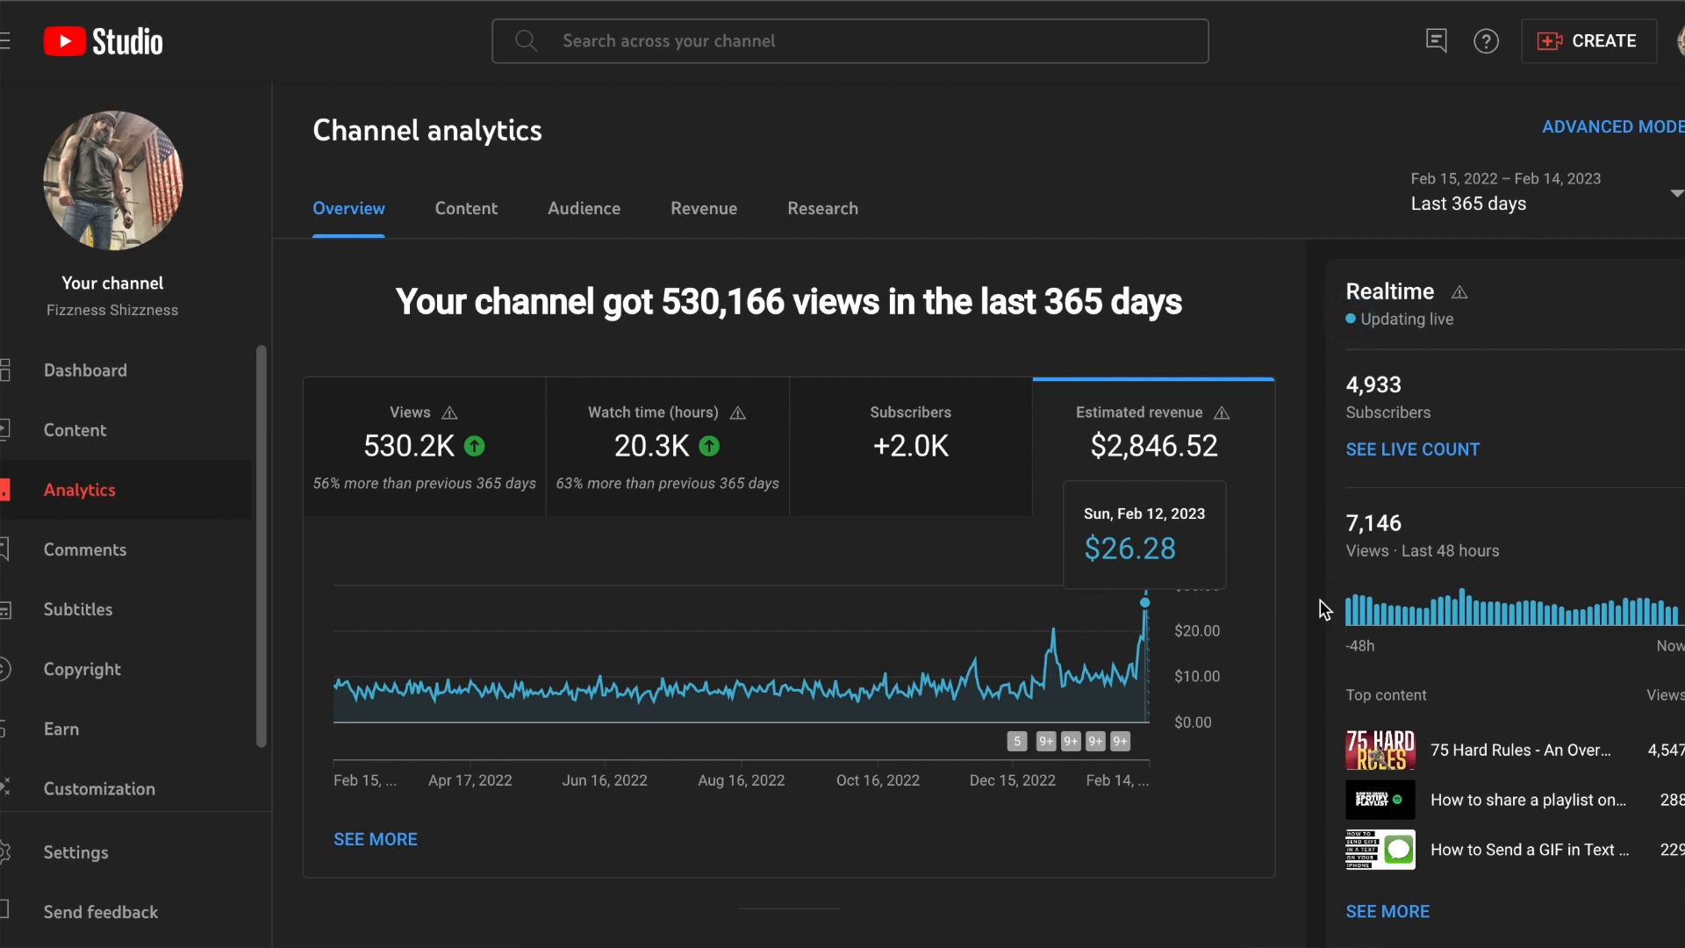
mouse_move(1148, 600)
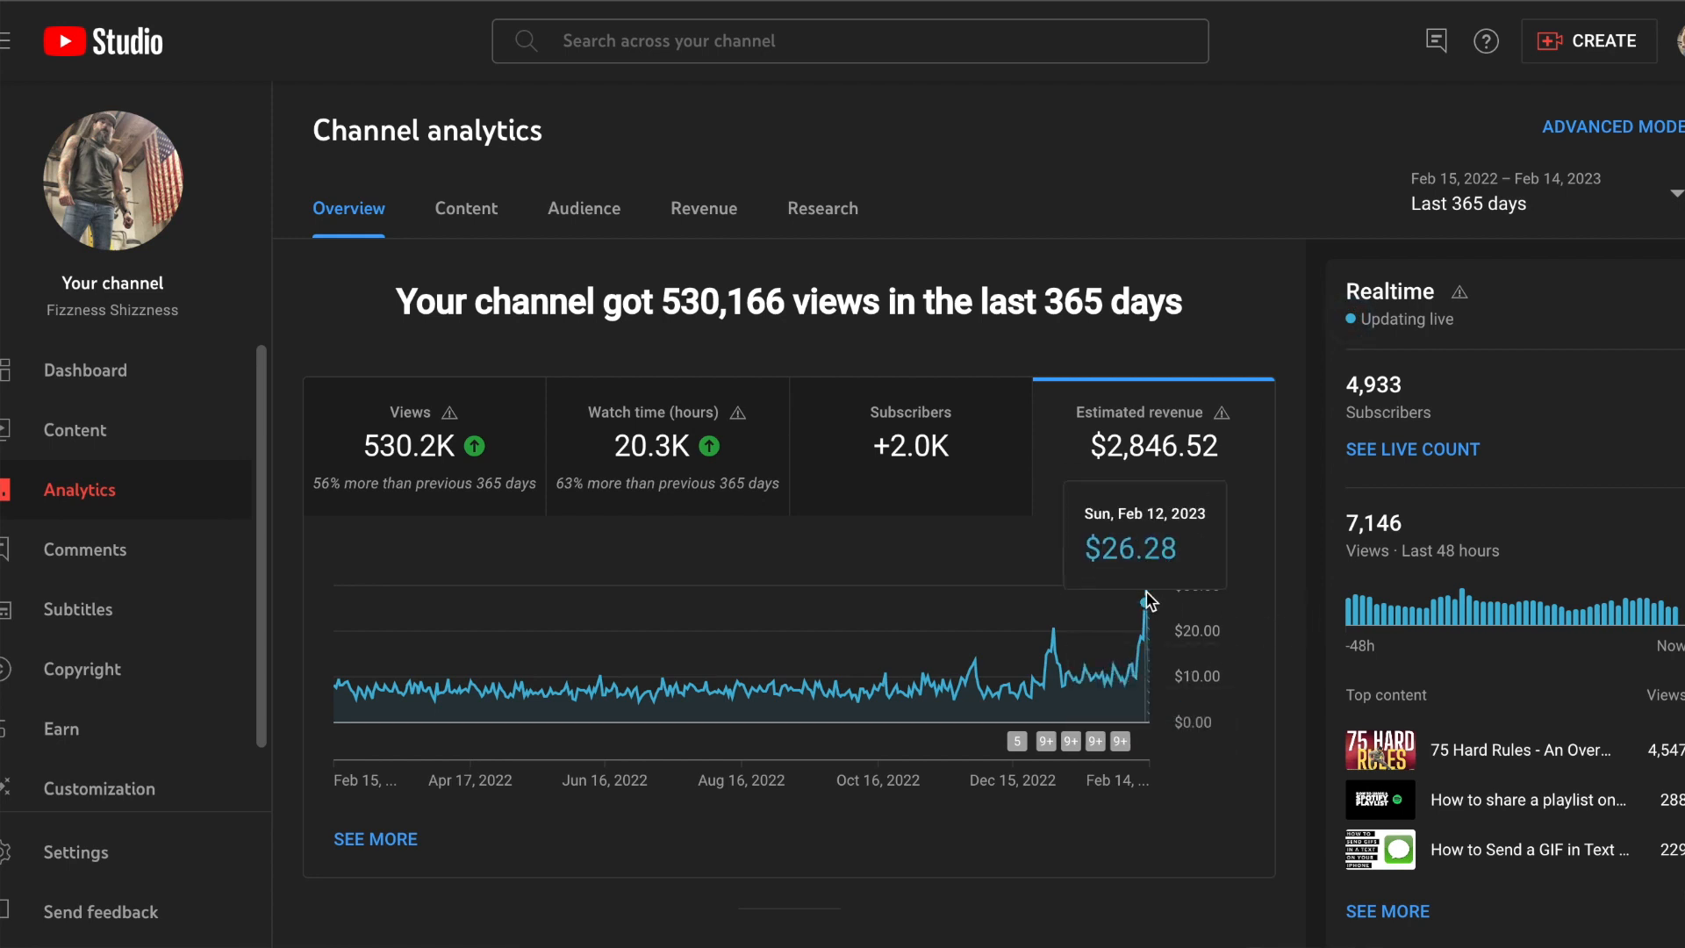
mouse_move(1147, 588)
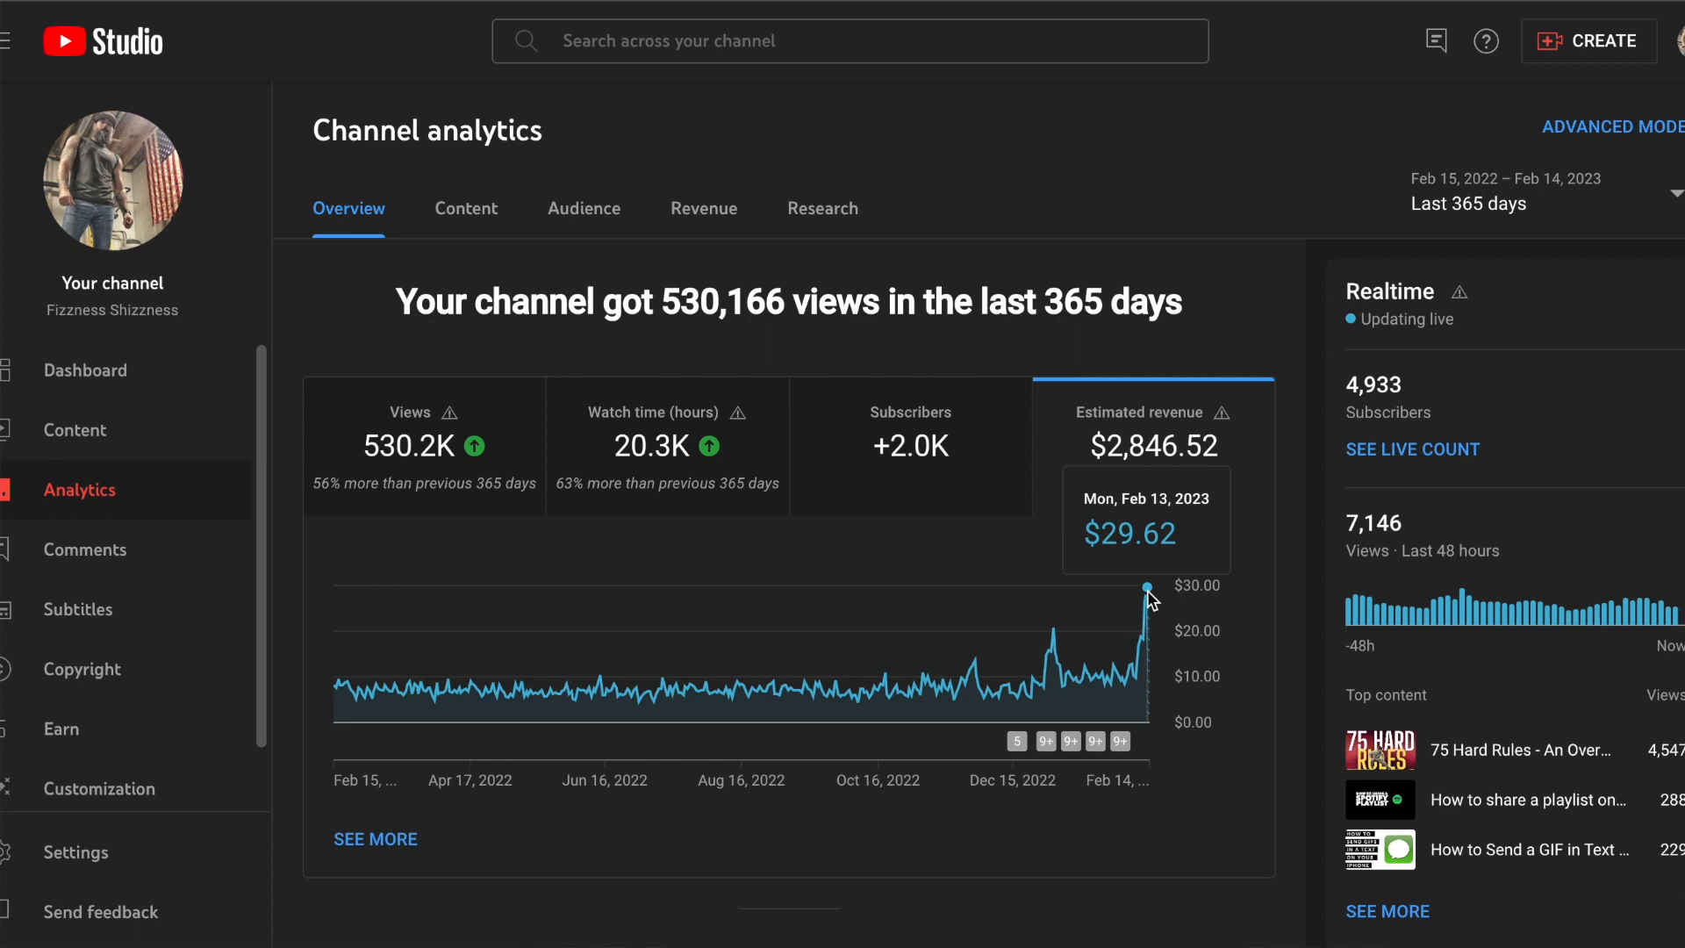
mouse_move(1082, 676)
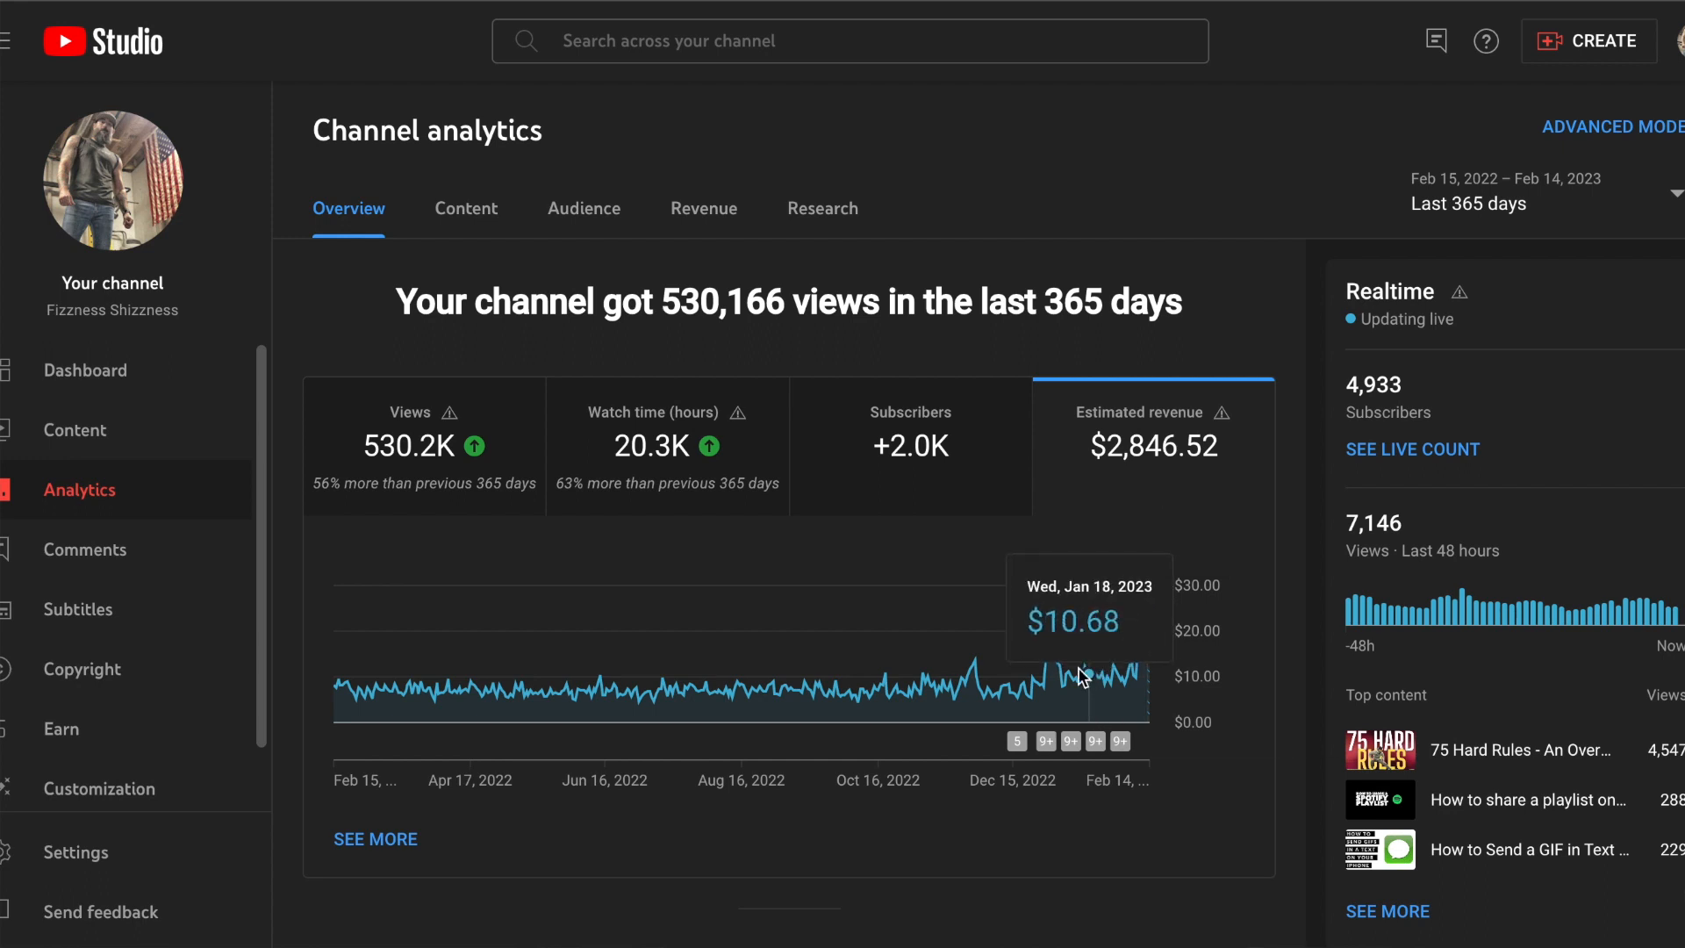
mouse_move(1069, 680)
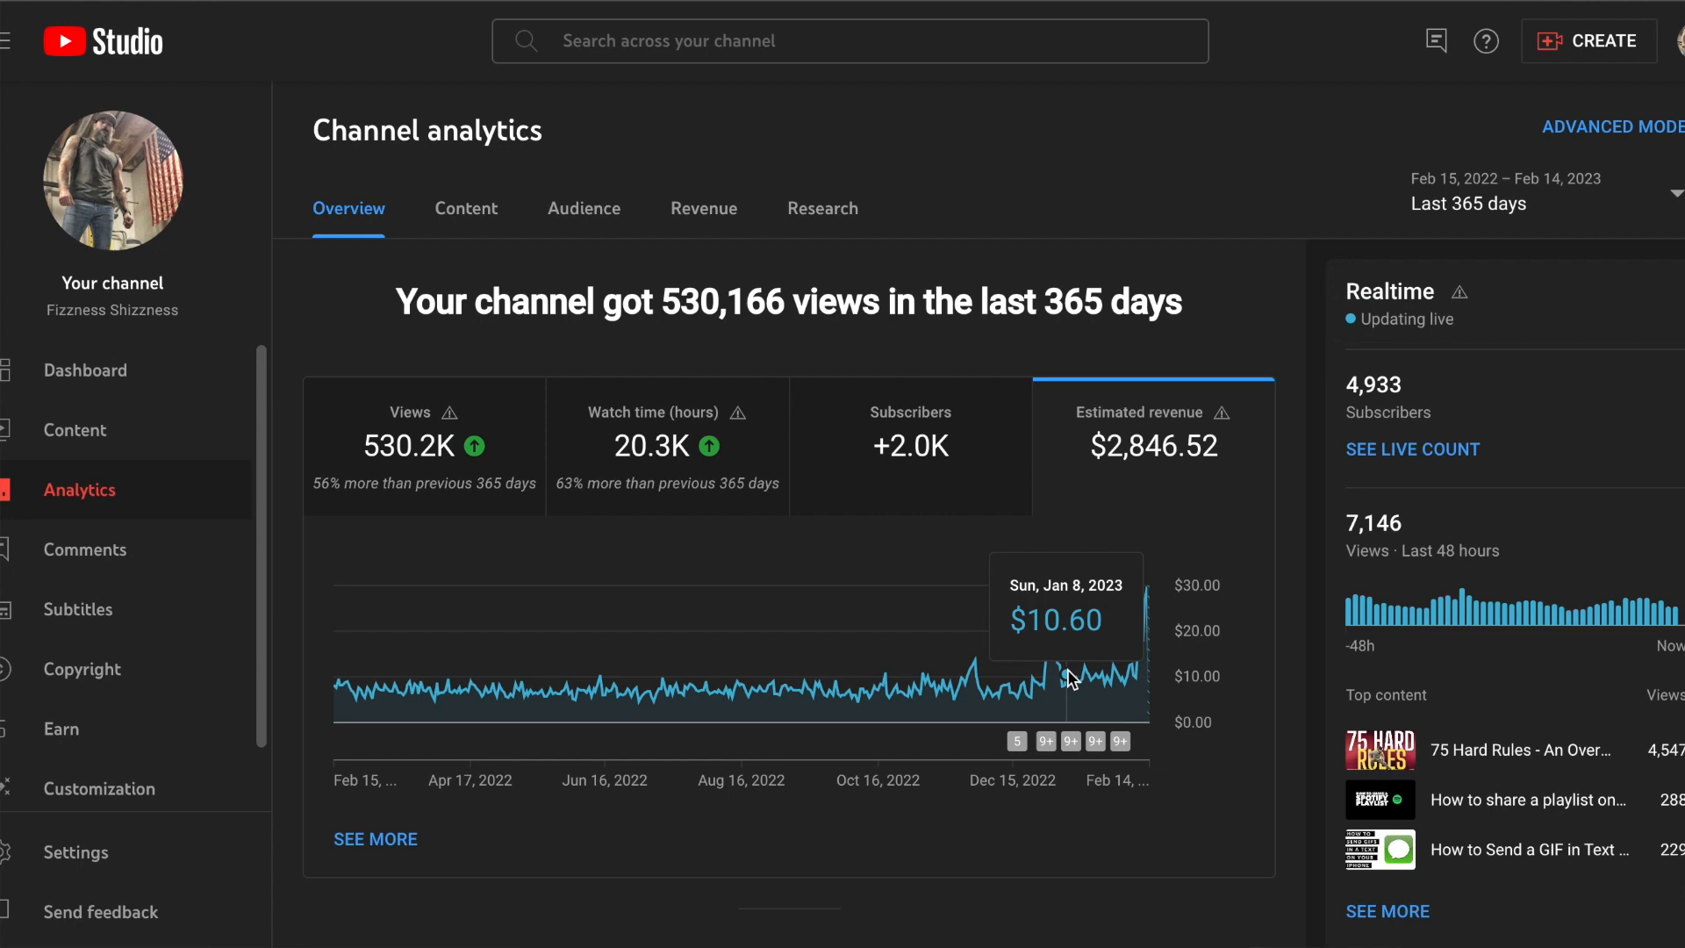
mouse_move(1141, 588)
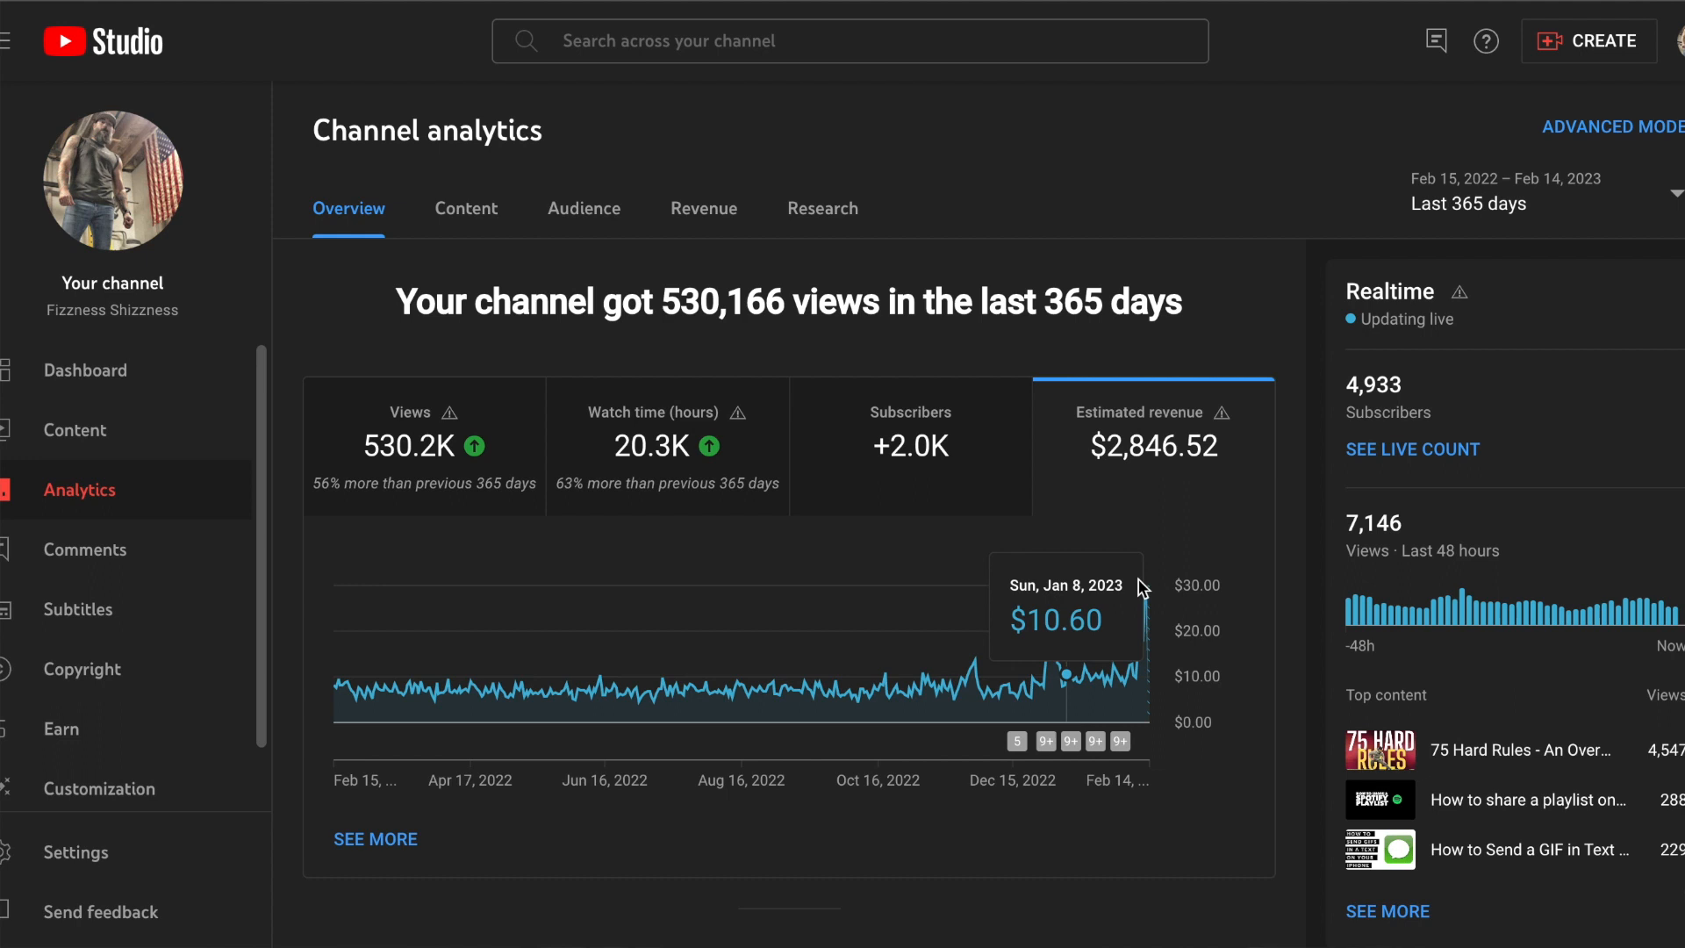
mouse_move(1150, 591)
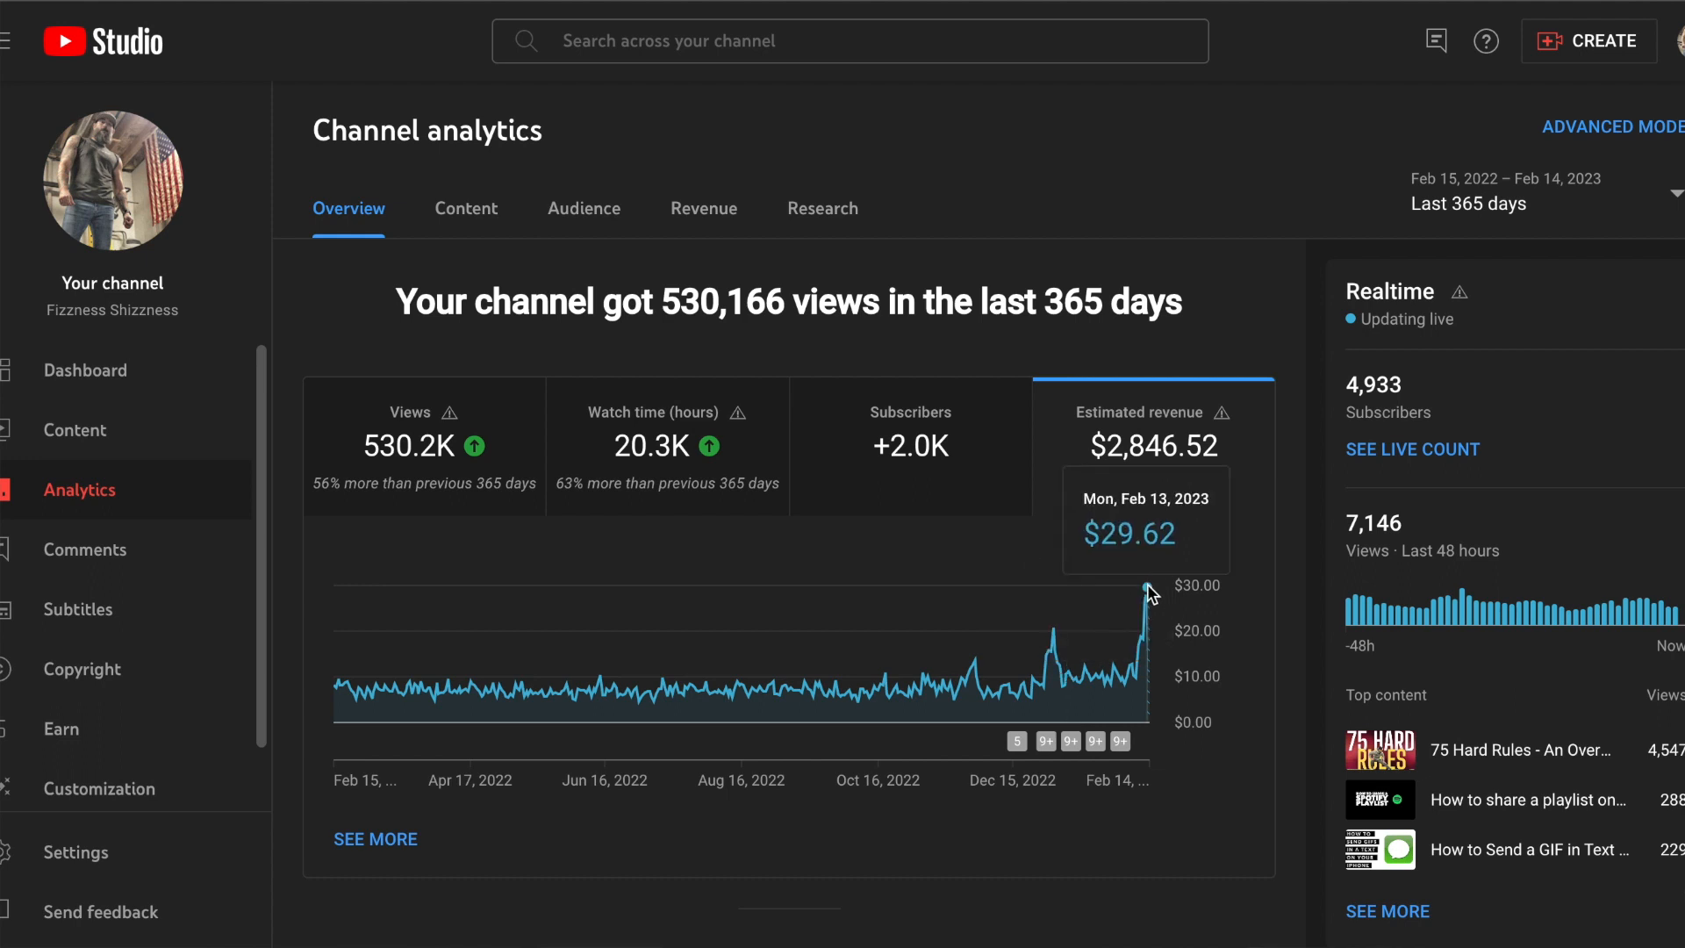